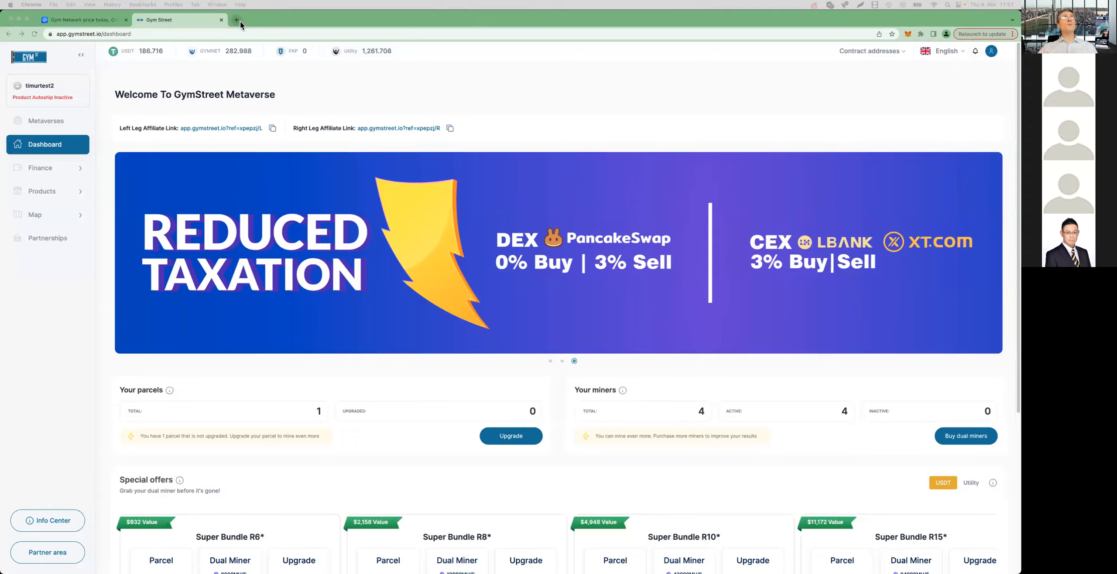
Step: Open the GymStreet documentation site in a new Chrome tab from the GYMSTREET shortcut tile
click(236, 20)
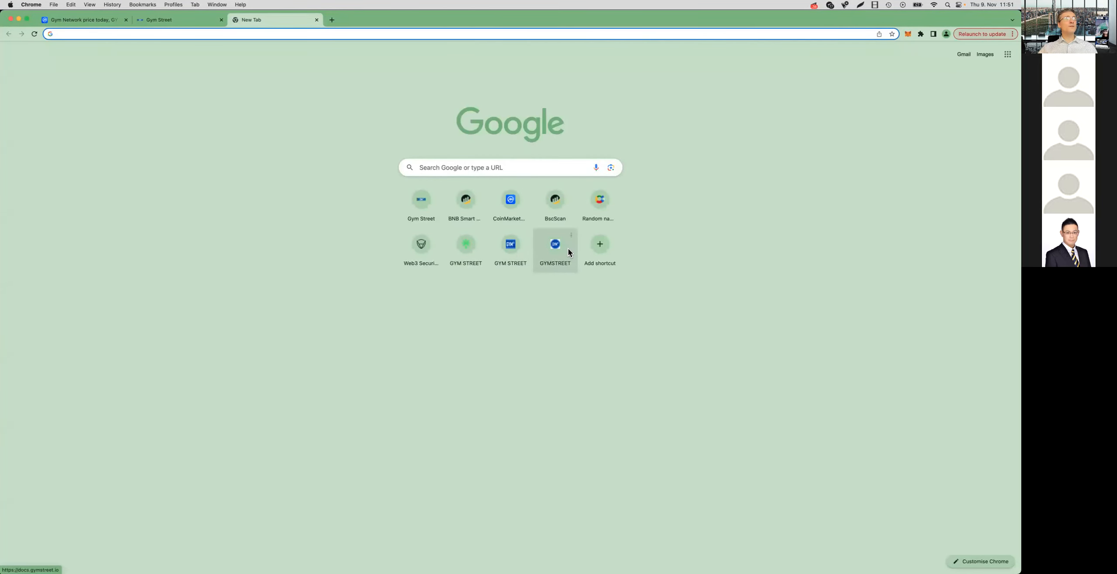
click(554, 244)
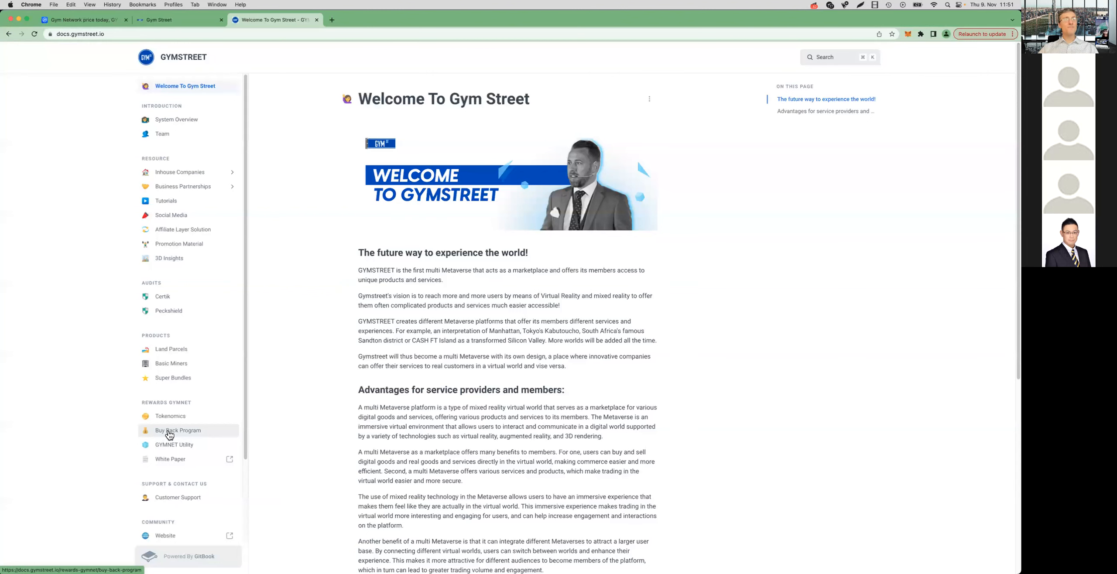
Step: Show the Buy Back Program page and bring its Burning section into view
click(178, 430)
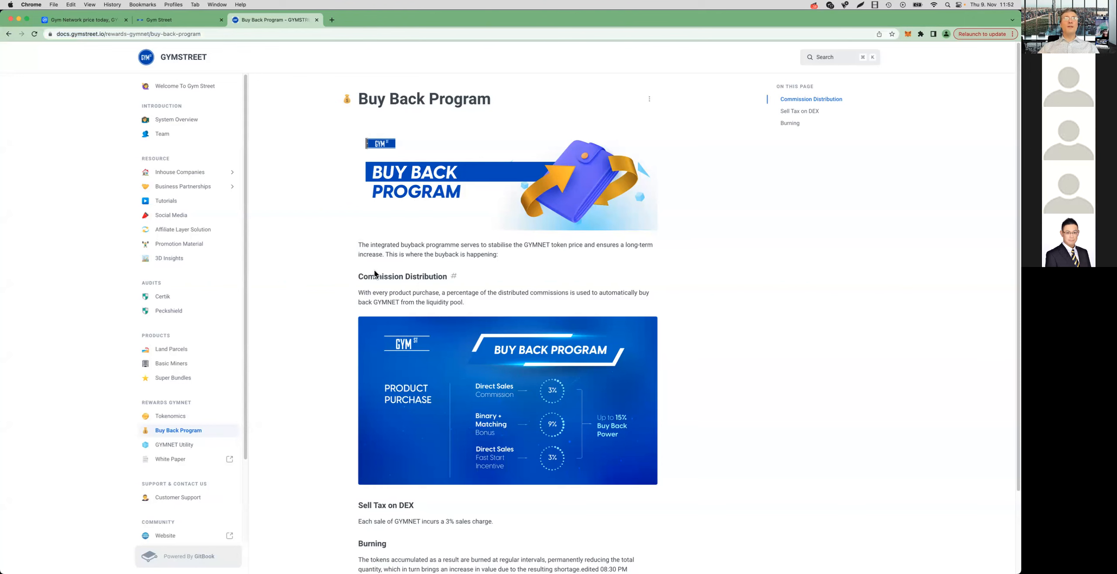
scroll(down, 3)
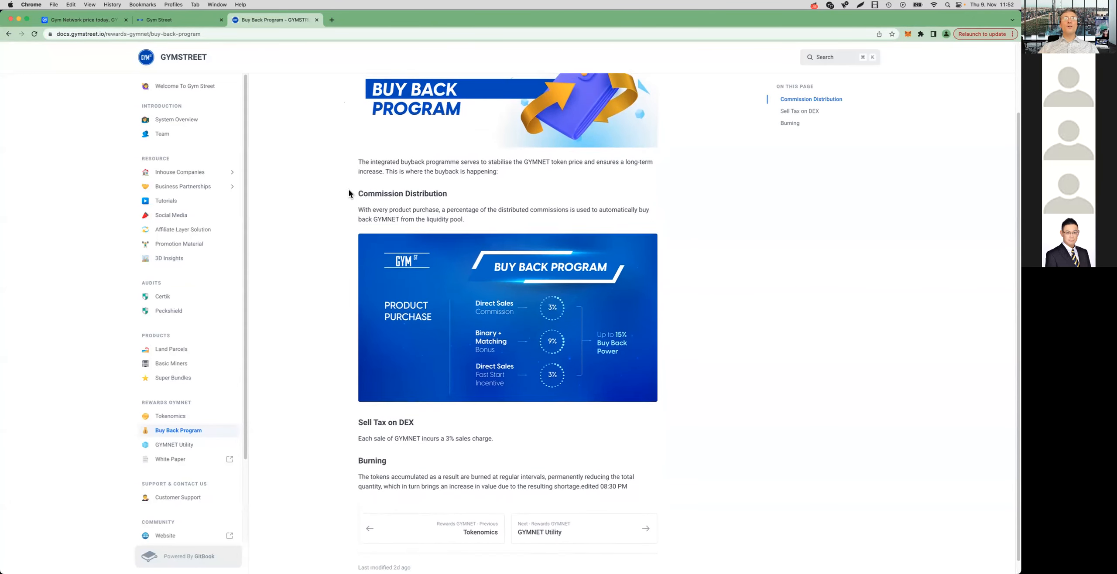
scroll(down, 3)
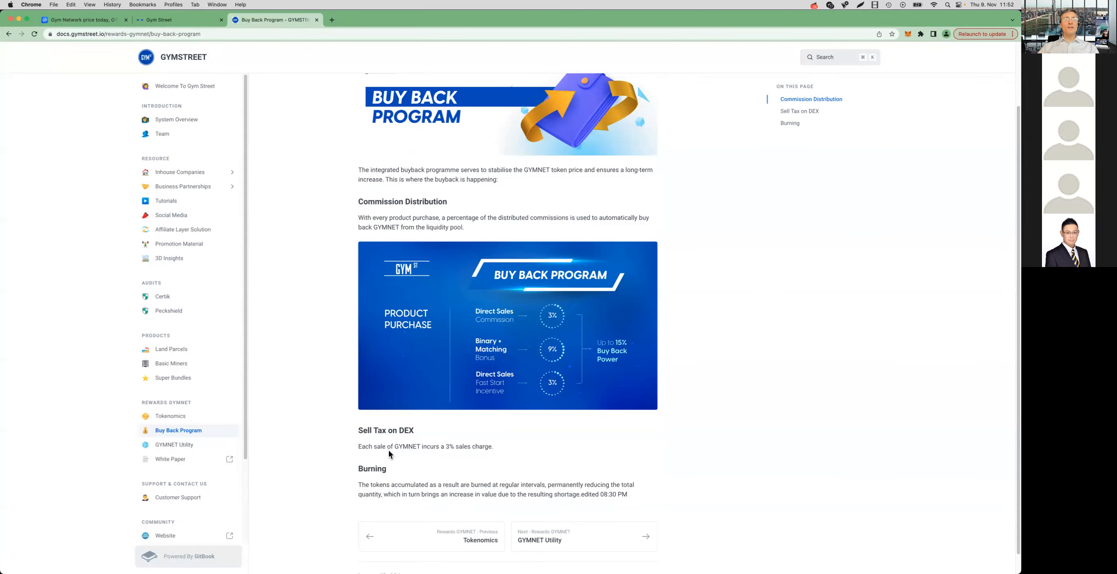
scroll(down, 3)
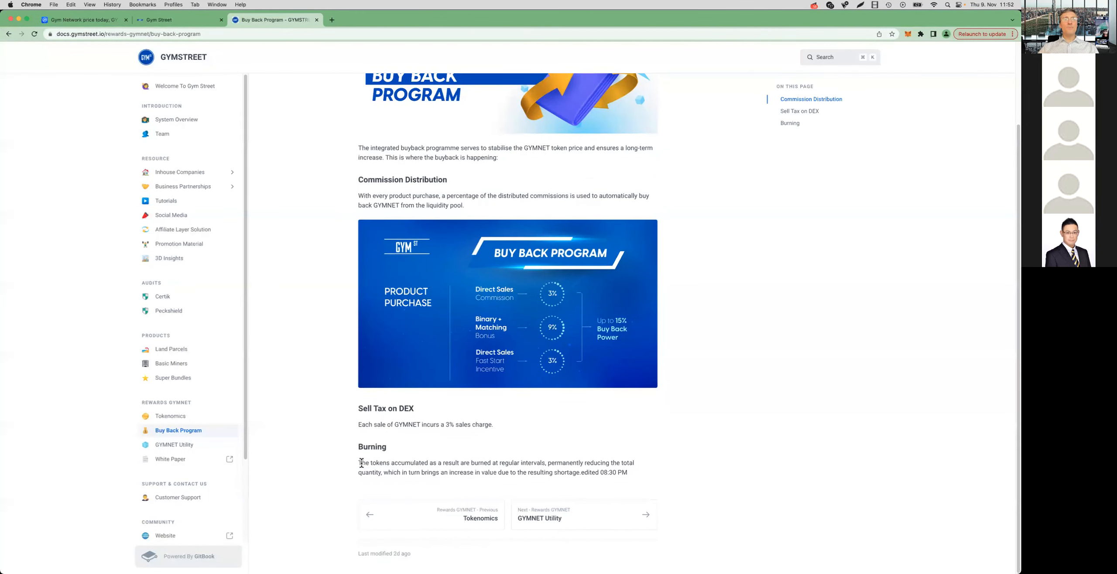
Step: Highlight the Burning paragraph about permanently reducing token supply, then clear the highlight
drag(358, 463, 627, 473)
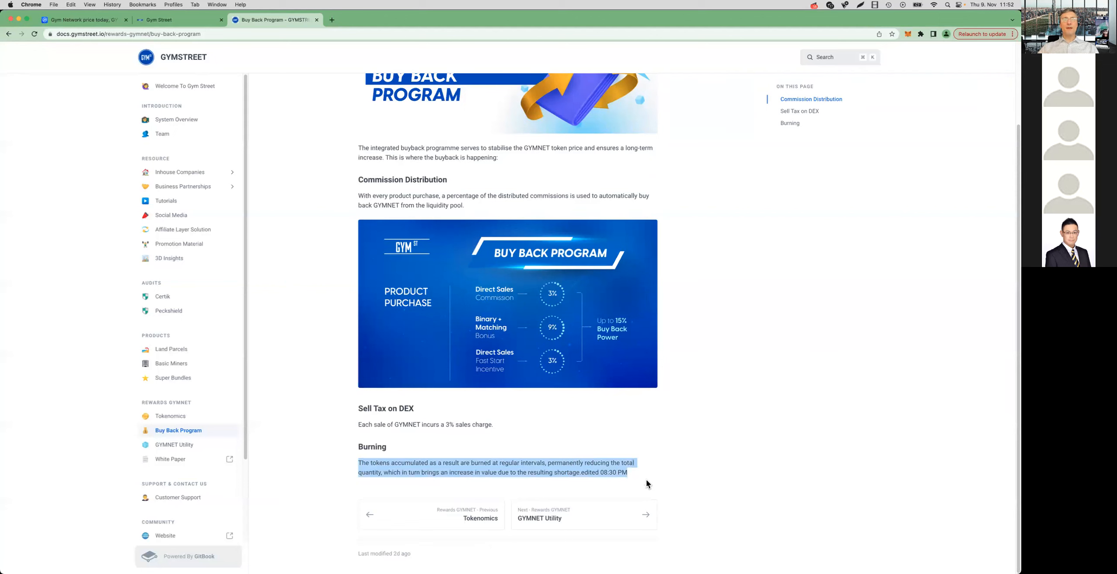
mouse_move(447, 425)
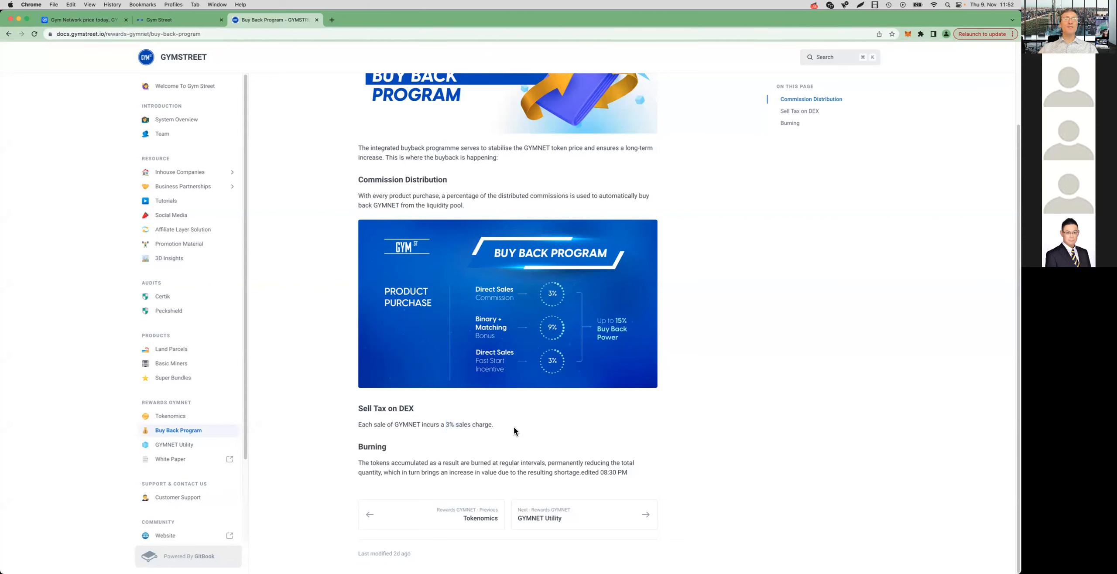
mouse_move(517, 427)
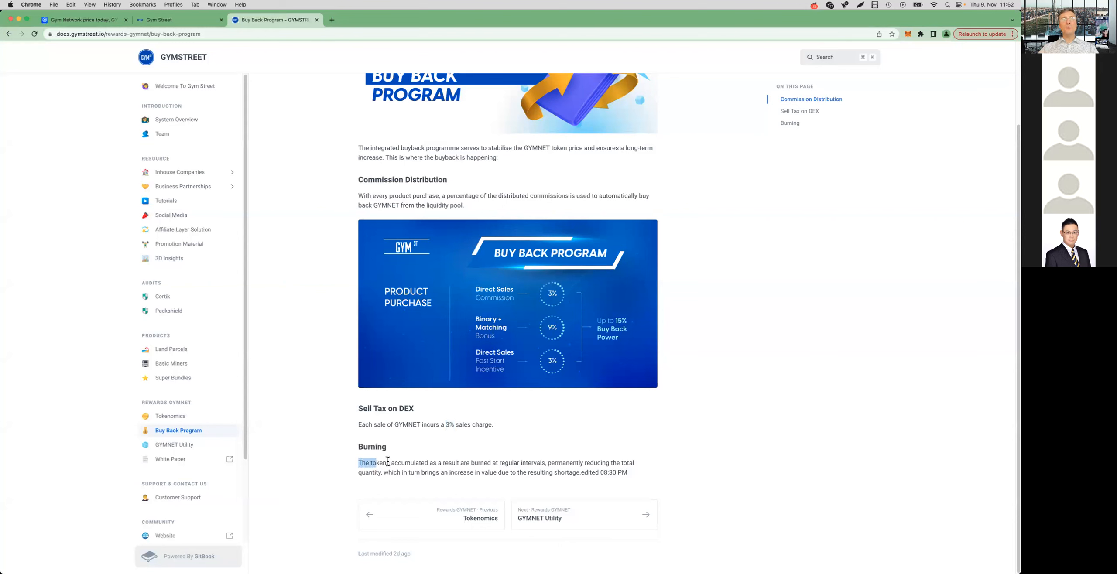
drag(359, 462, 627, 473)
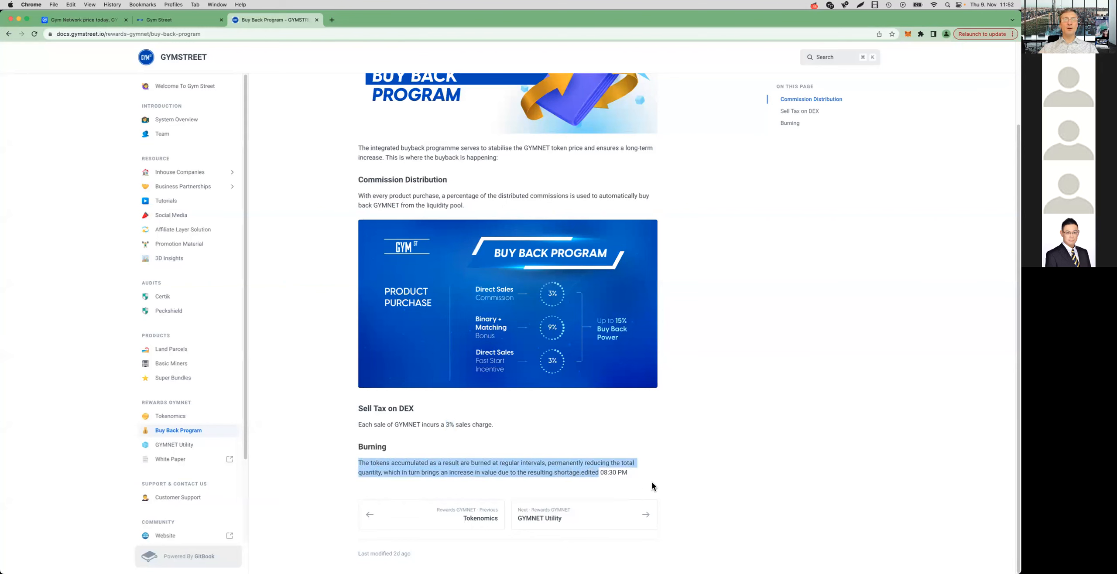
mouse_move(675, 478)
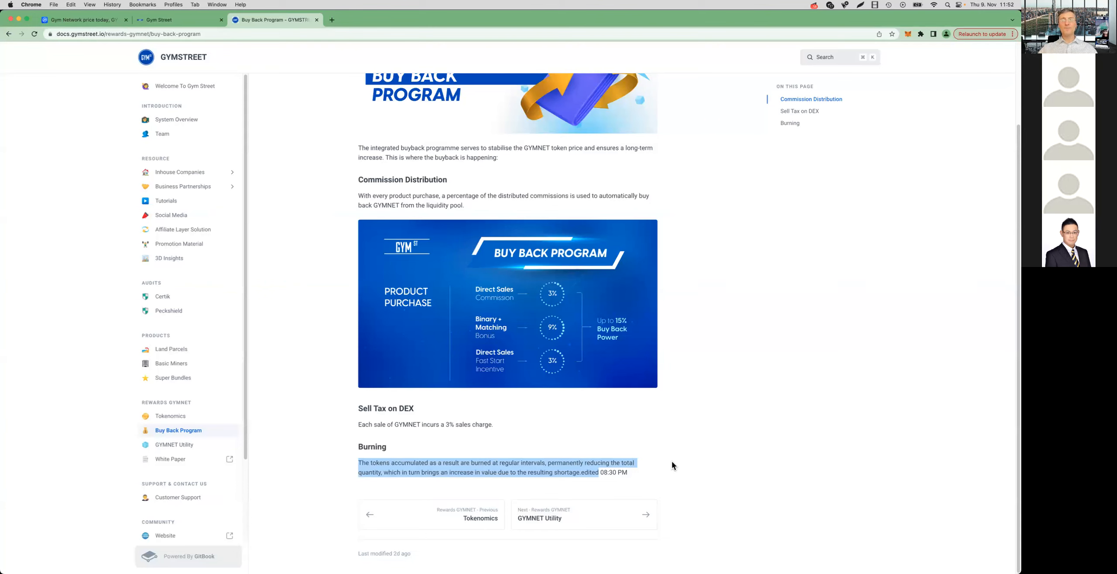
mouse_move(628, 438)
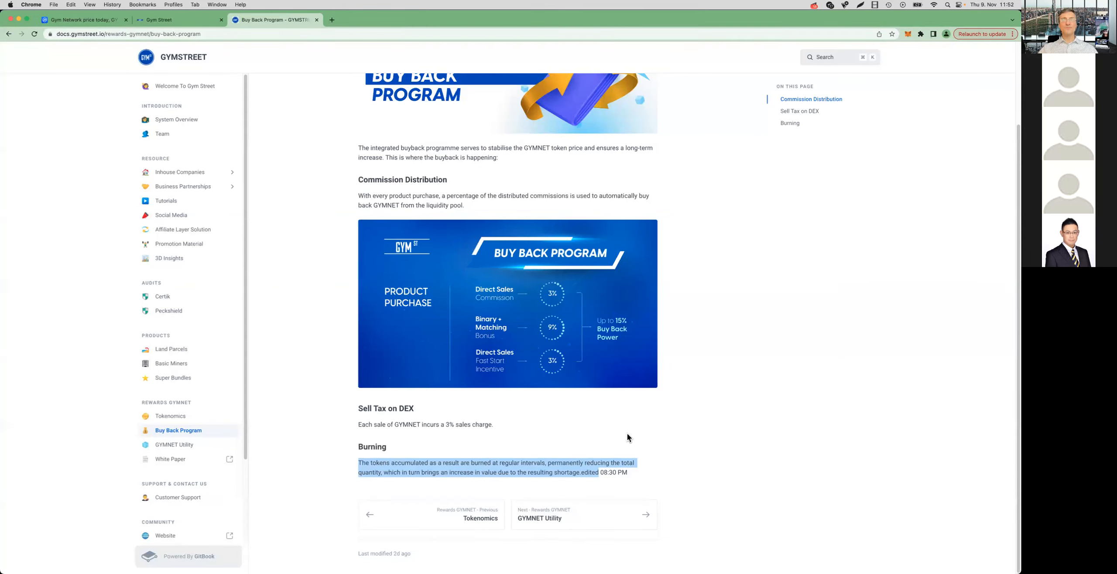
mouse_move(599, 446)
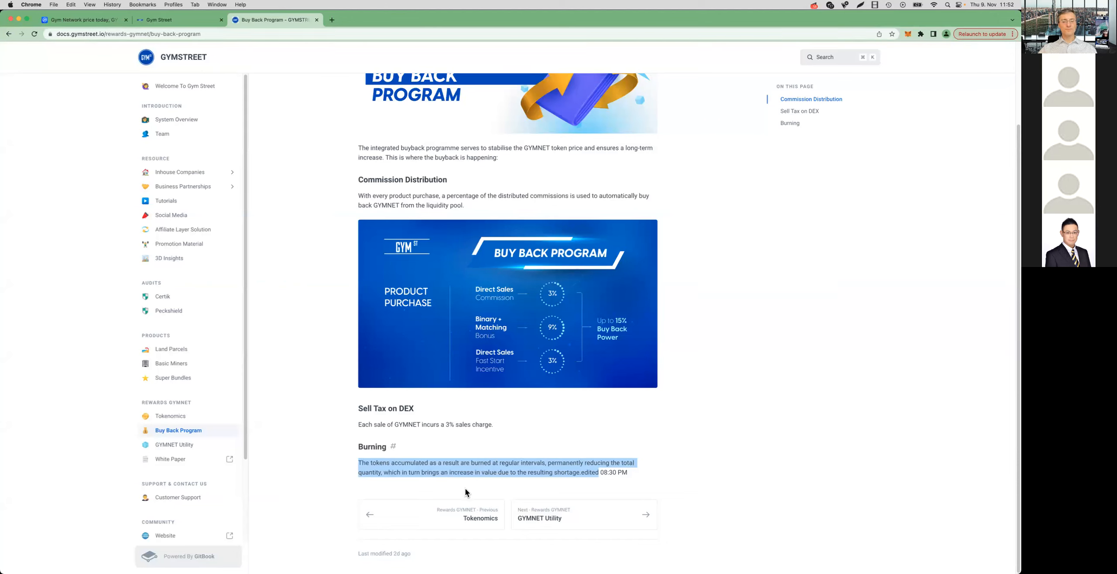
click(471, 473)
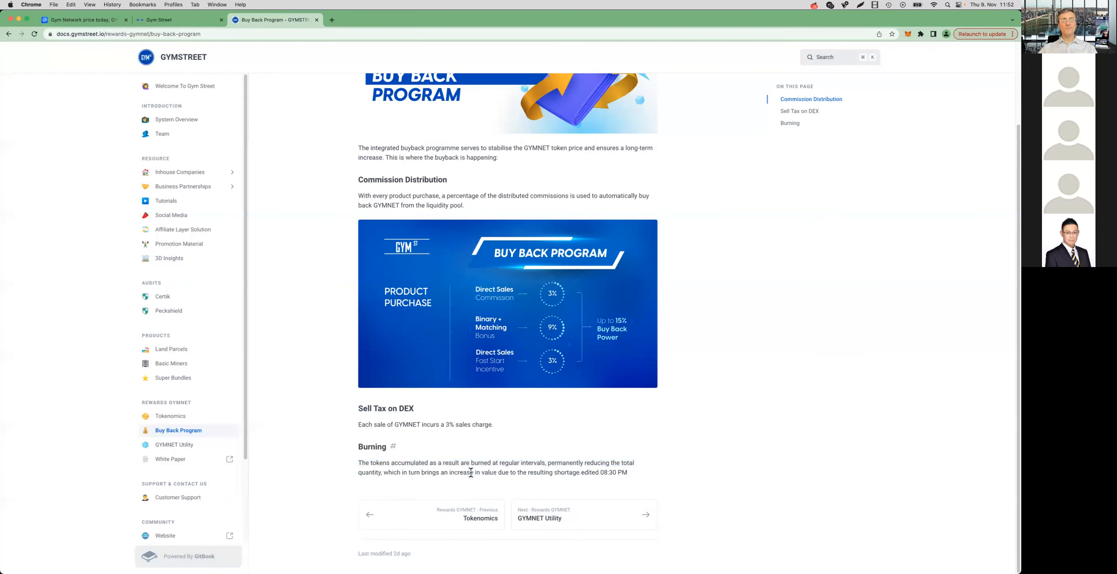
mouse_move(470, 478)
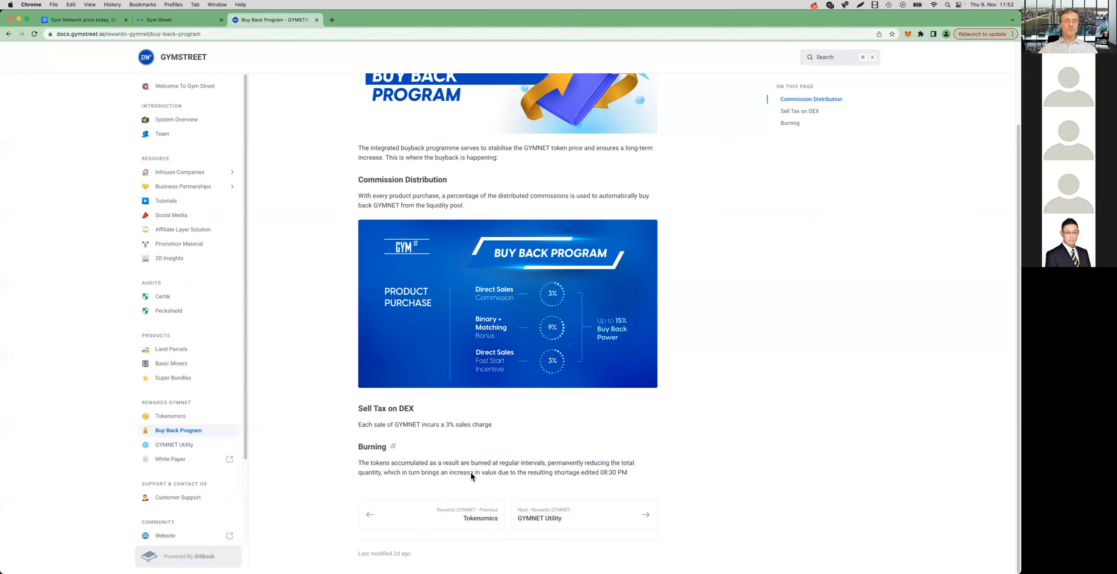
mouse_move(470, 487)
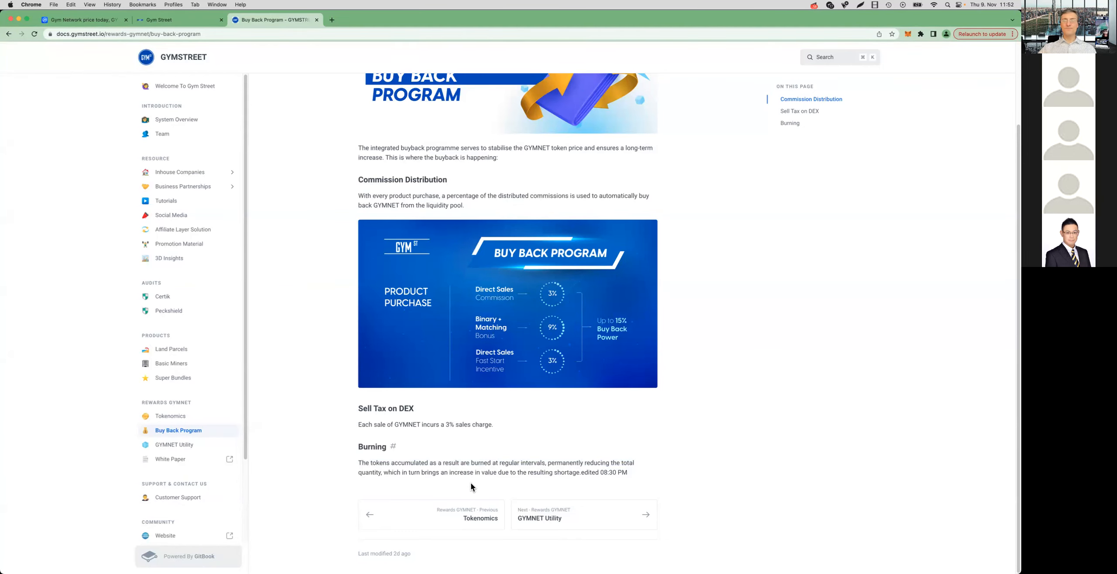
mouse_move(472, 488)
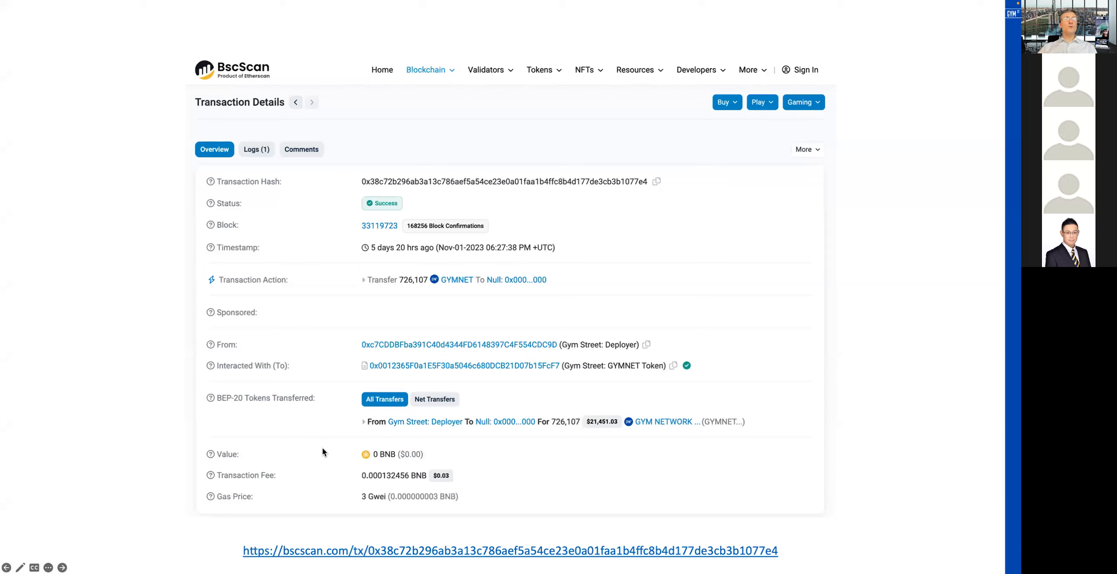
mouse_move(173, 346)
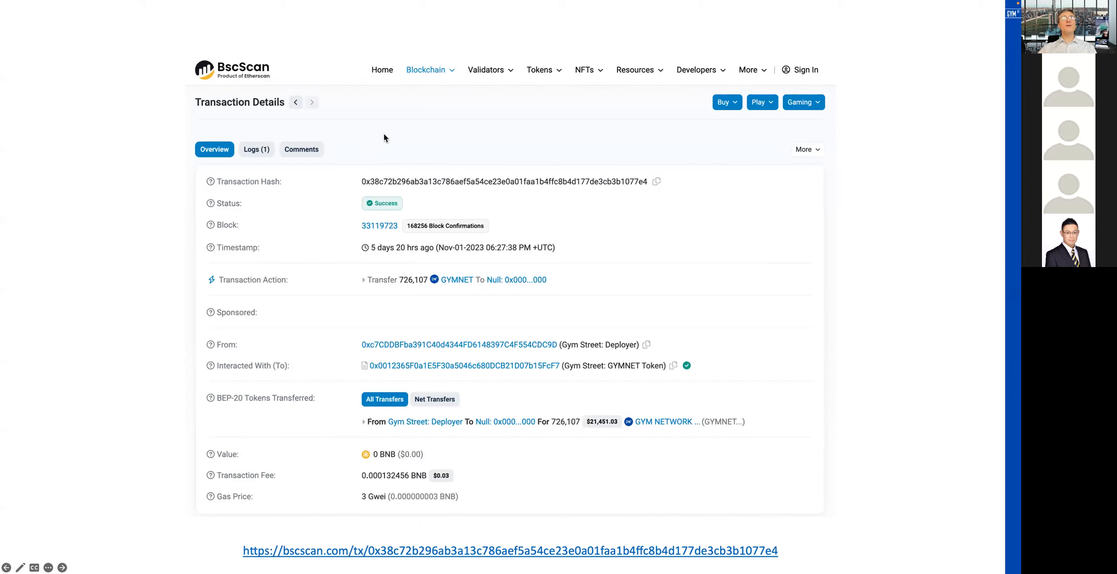
mouse_move(475, 325)
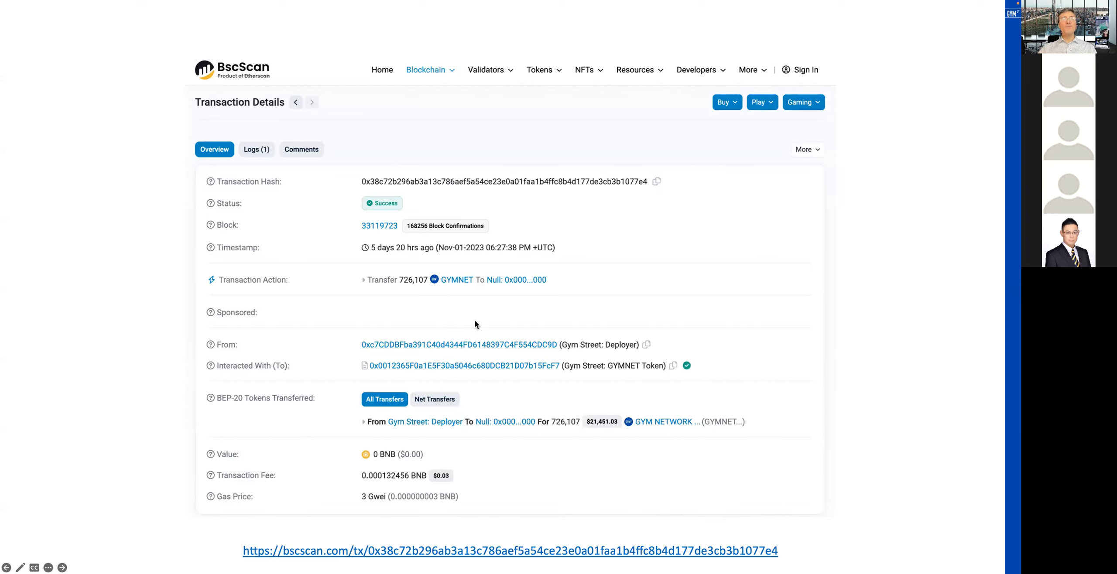
mouse_move(588, 189)
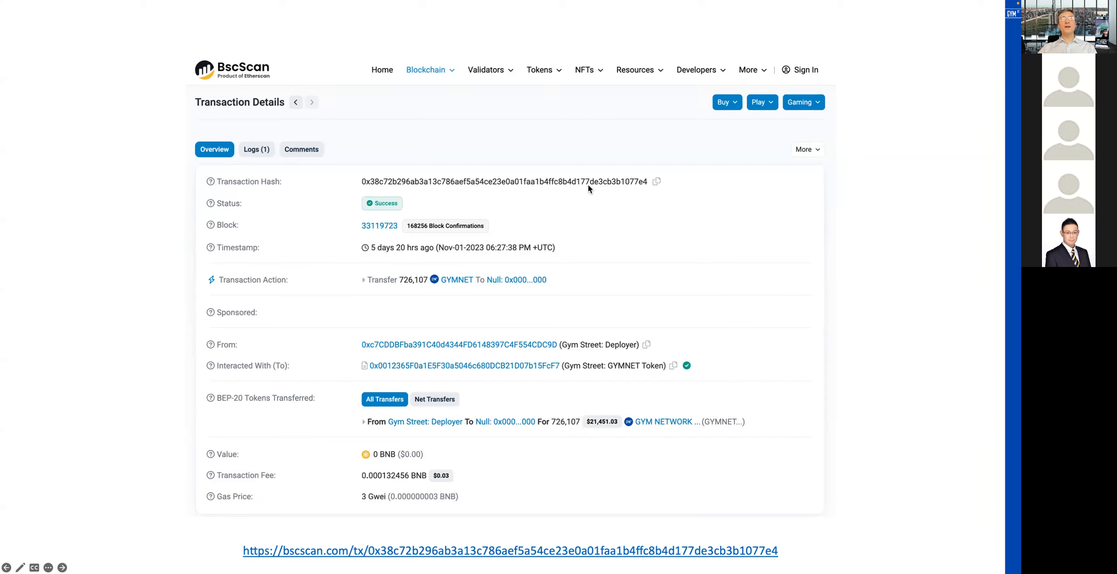
mouse_move(545, 424)
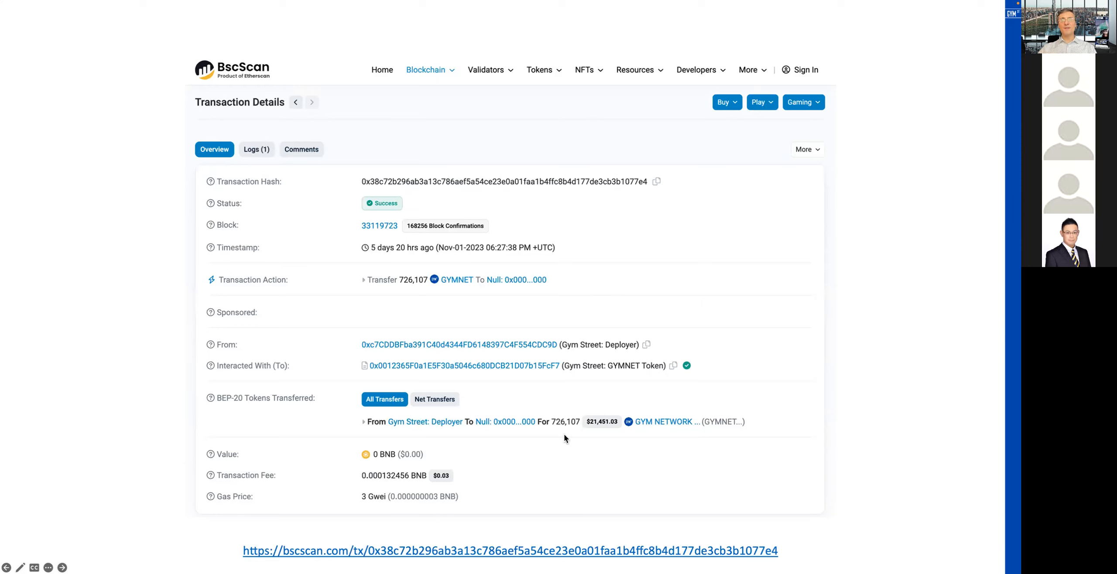
mouse_move(483, 432)
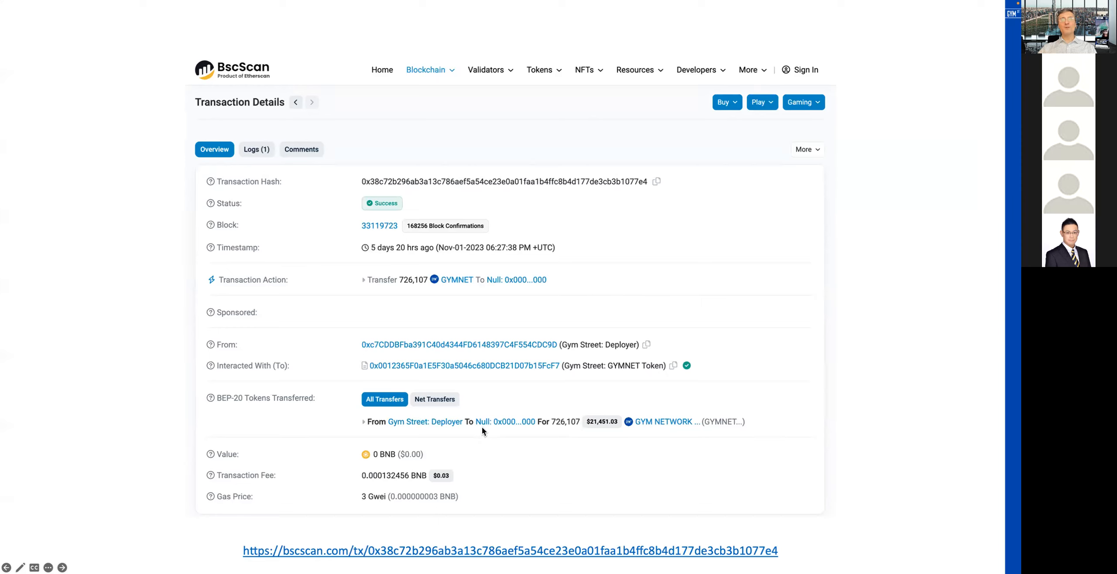
mouse_move(484, 438)
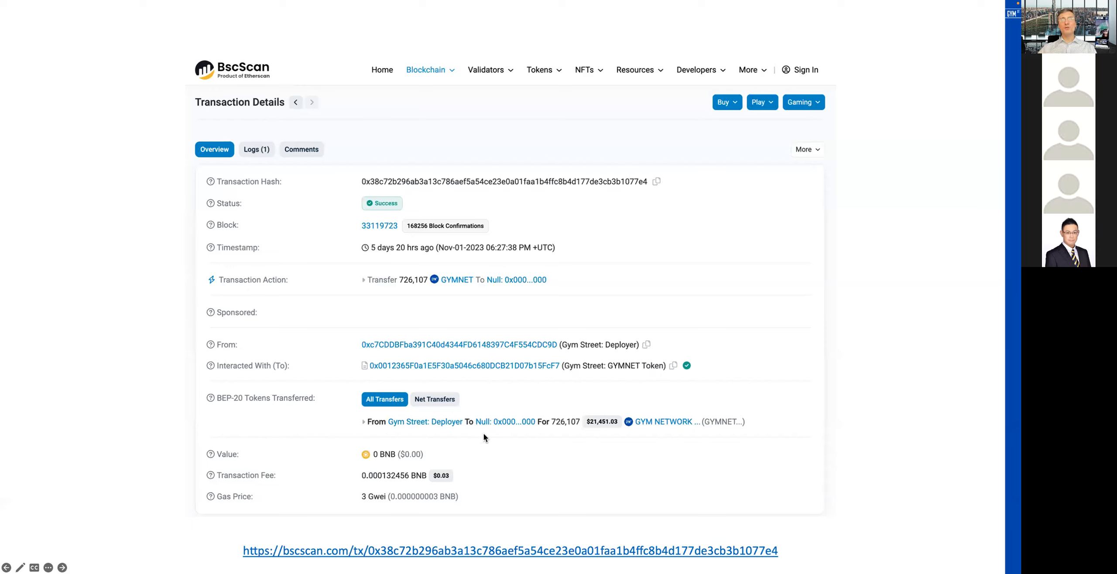
mouse_move(564, 435)
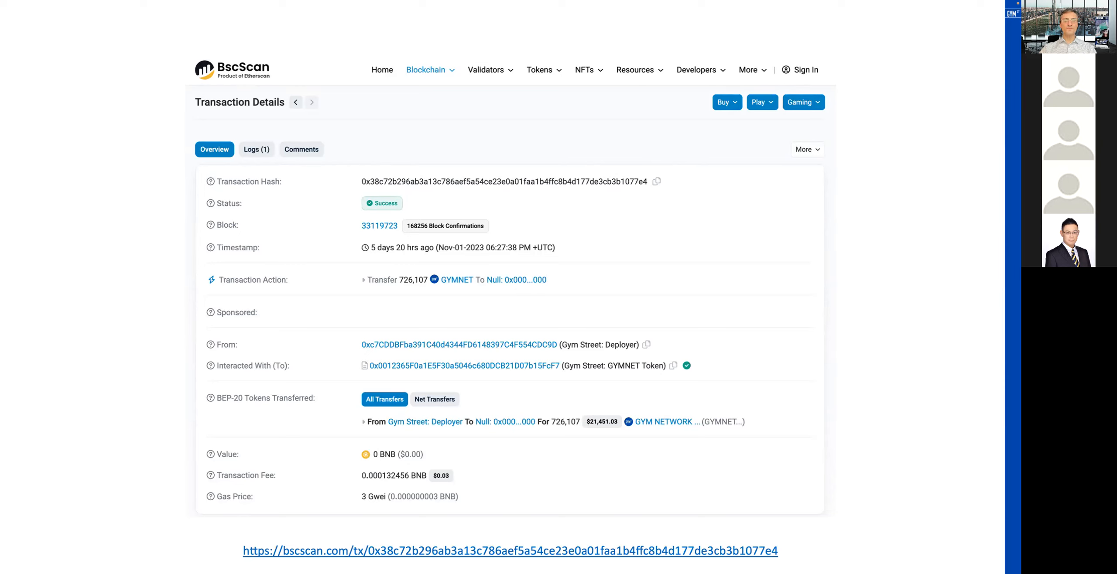
mouse_move(563, 435)
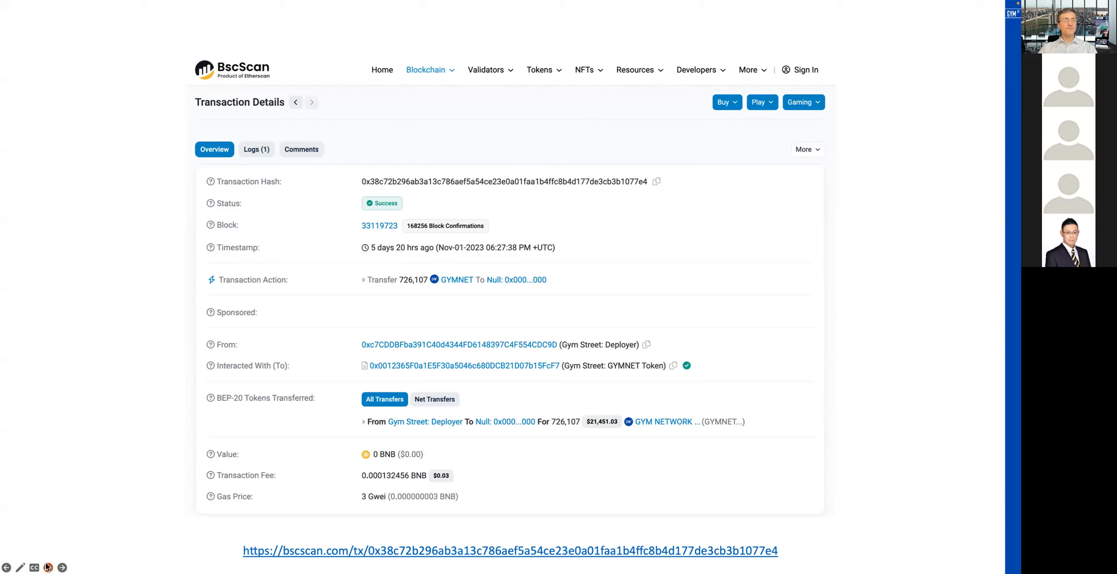
Step: Set the slideshow pointer to always Visible via Pointer Options
right_click(50, 566)
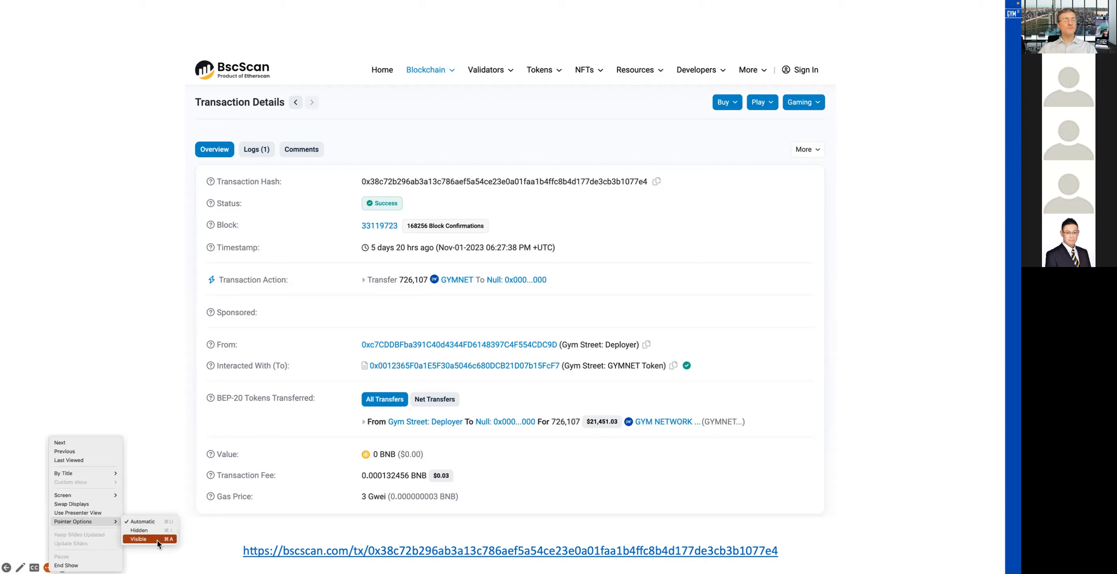
click(138, 539)
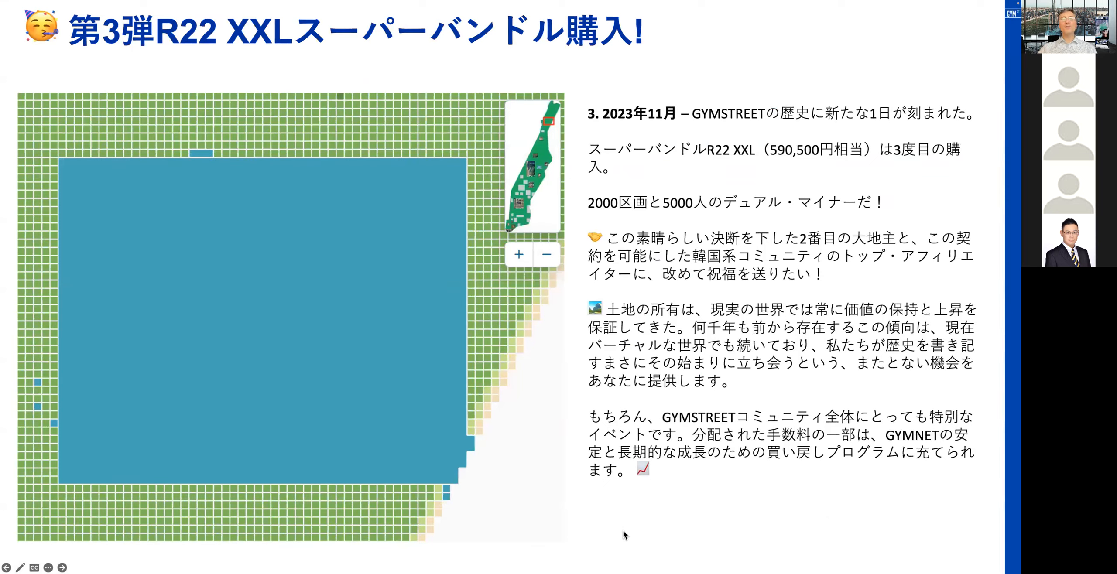
mouse_move(661, 537)
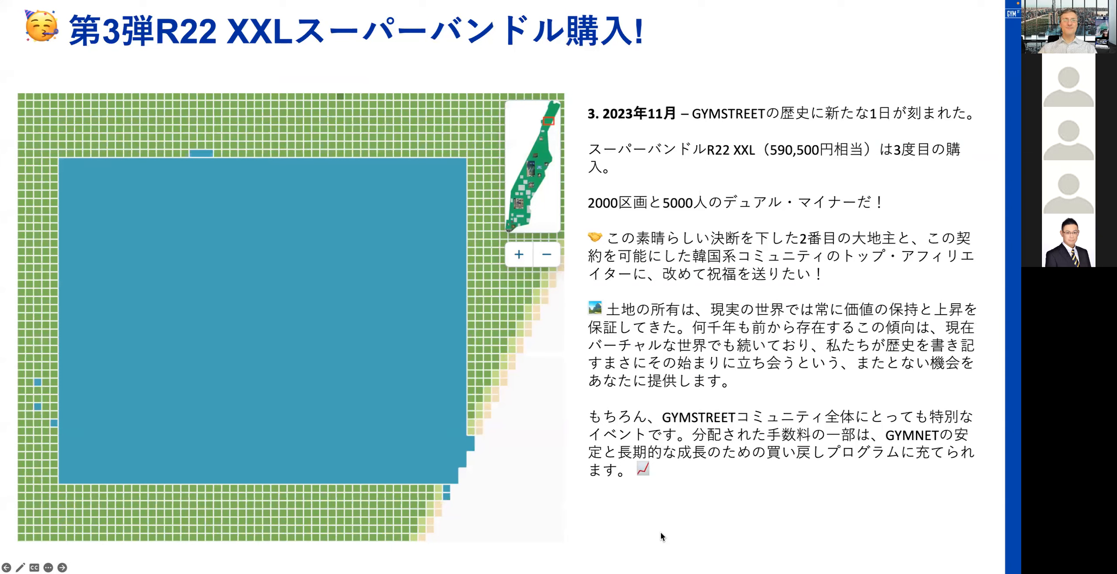
mouse_move(637, 136)
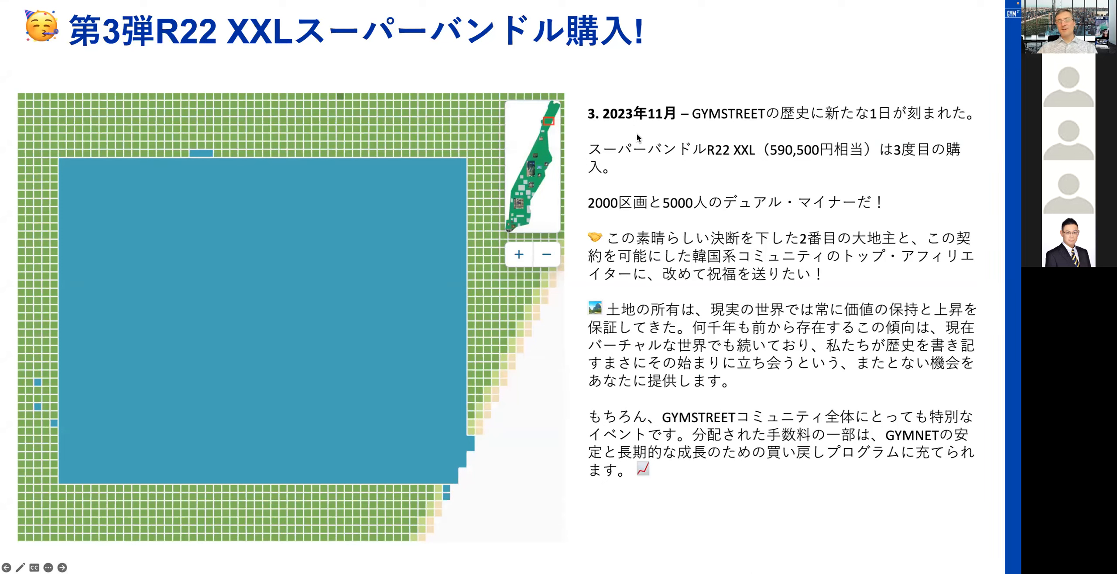
mouse_move(616, 125)
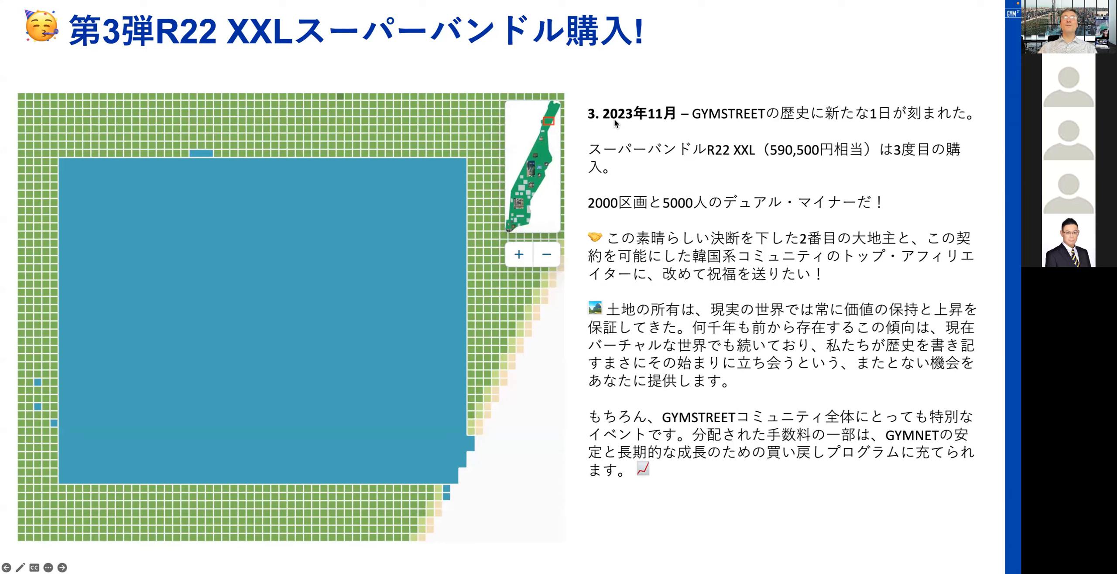
mouse_move(833, 210)
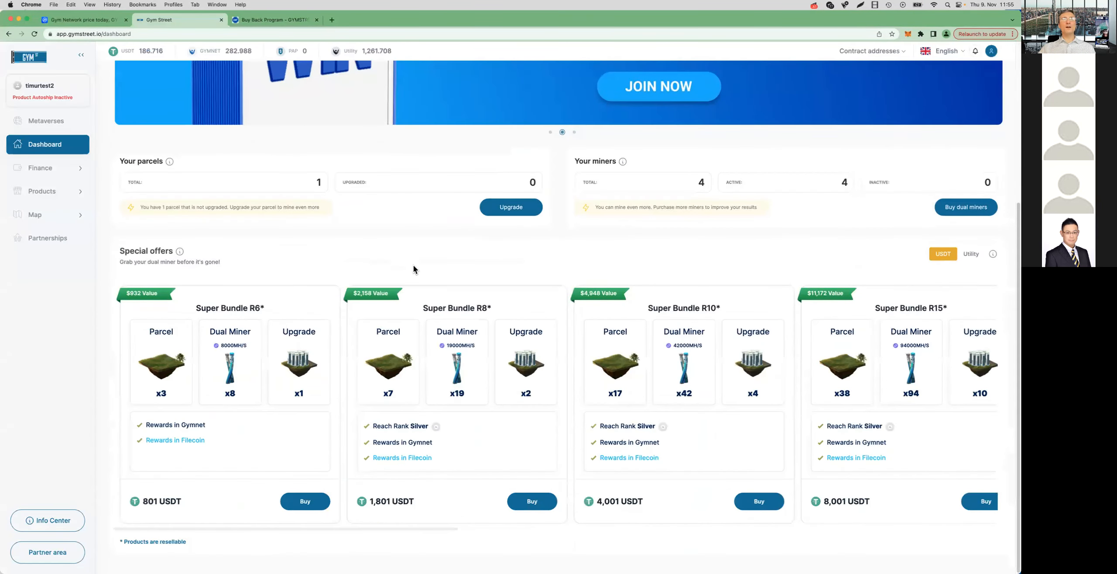
Step: Scroll the Special offers carousel to the Super Bundle R22 XXL card at 250,000 USDT
scroll(right, 3)
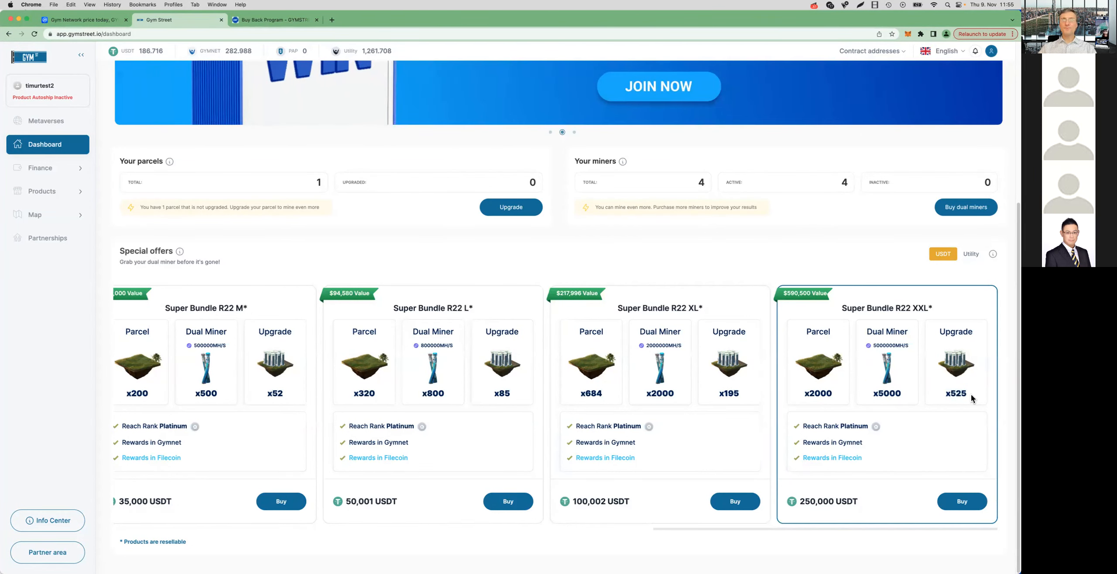
mouse_move(805, 397)
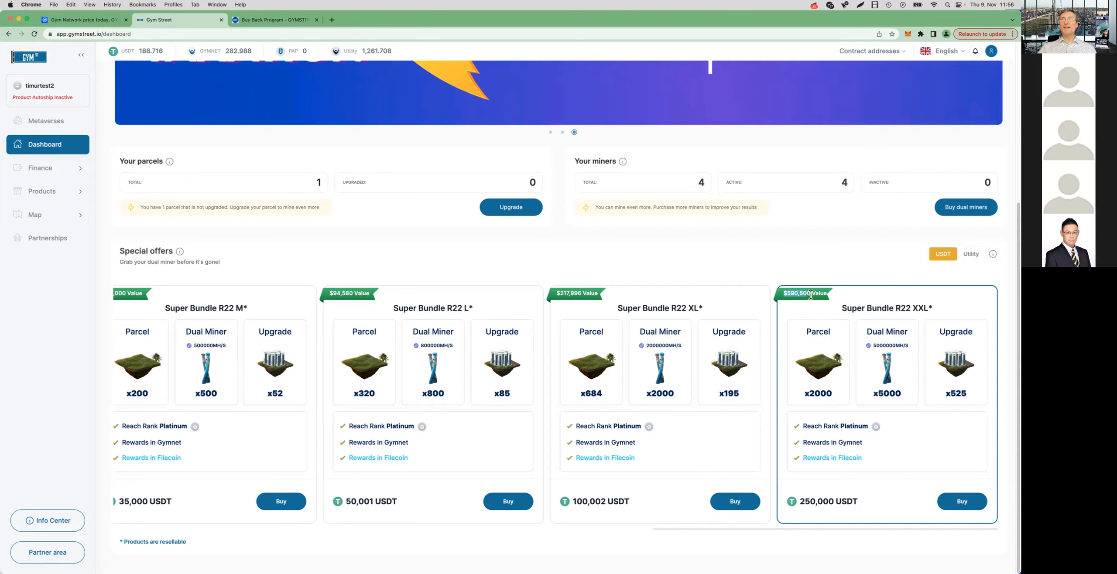
mouse_move(835, 316)
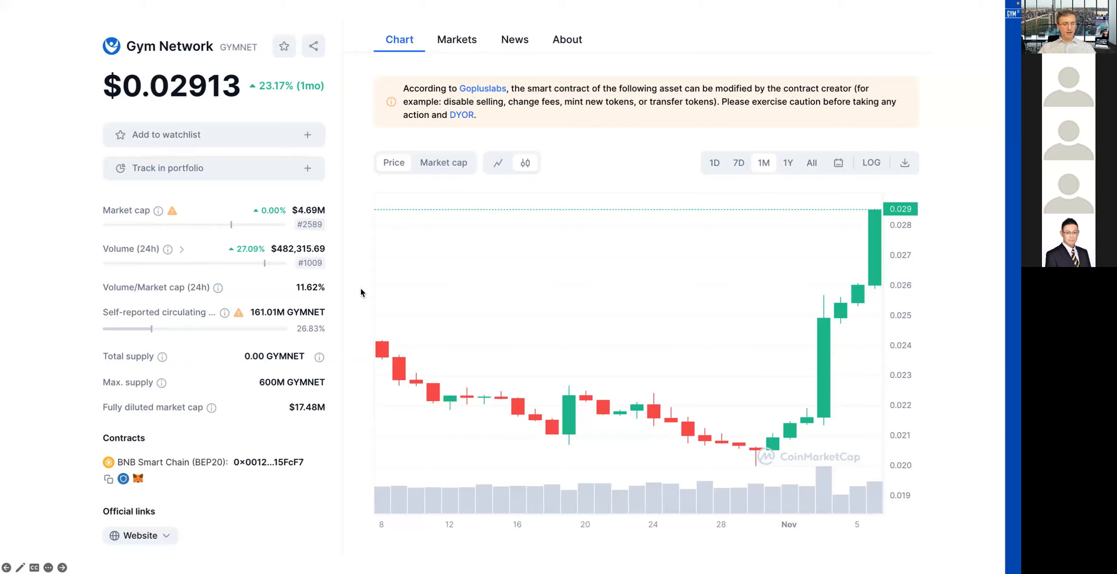
mouse_move(662, 337)
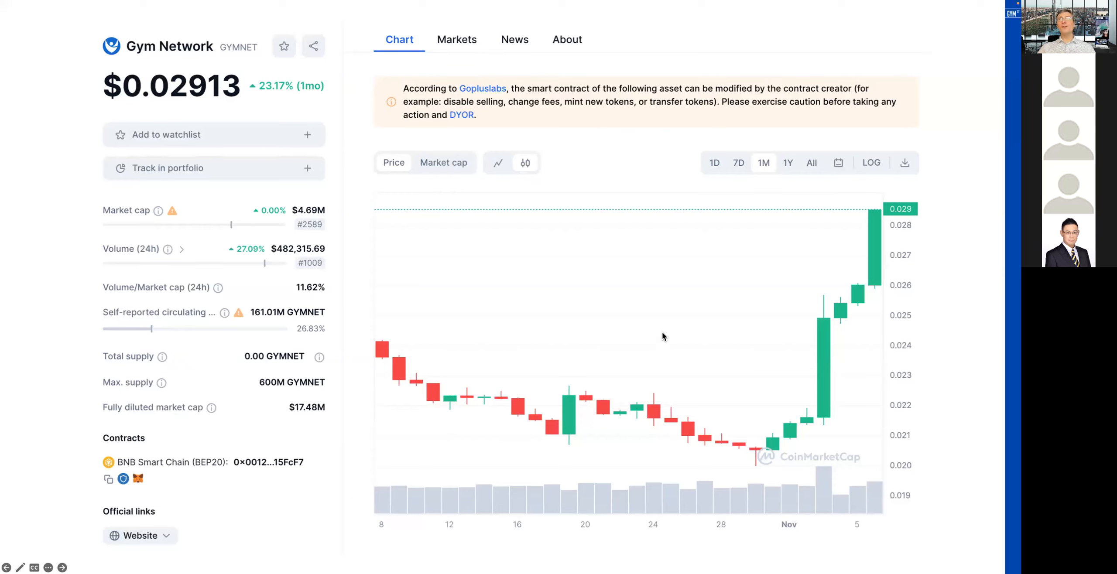
mouse_move(910, 234)
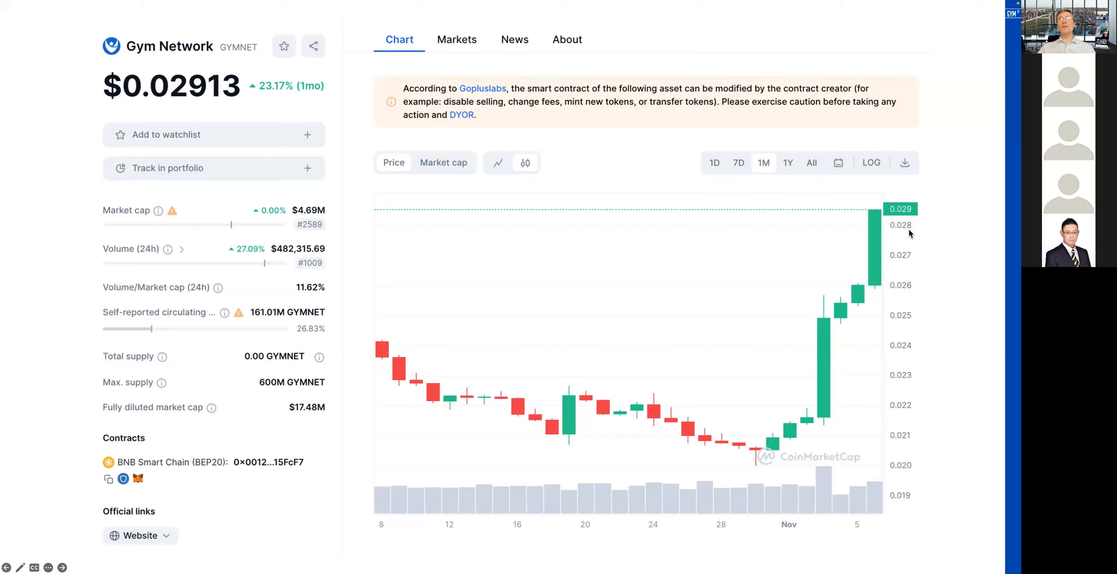
mouse_move(847, 348)
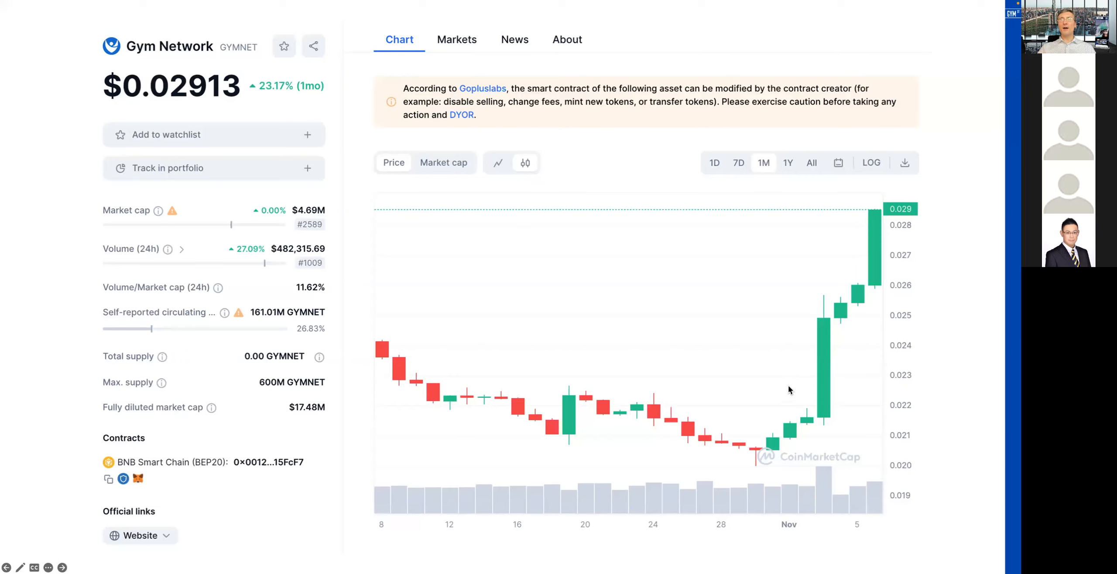
mouse_move(879, 221)
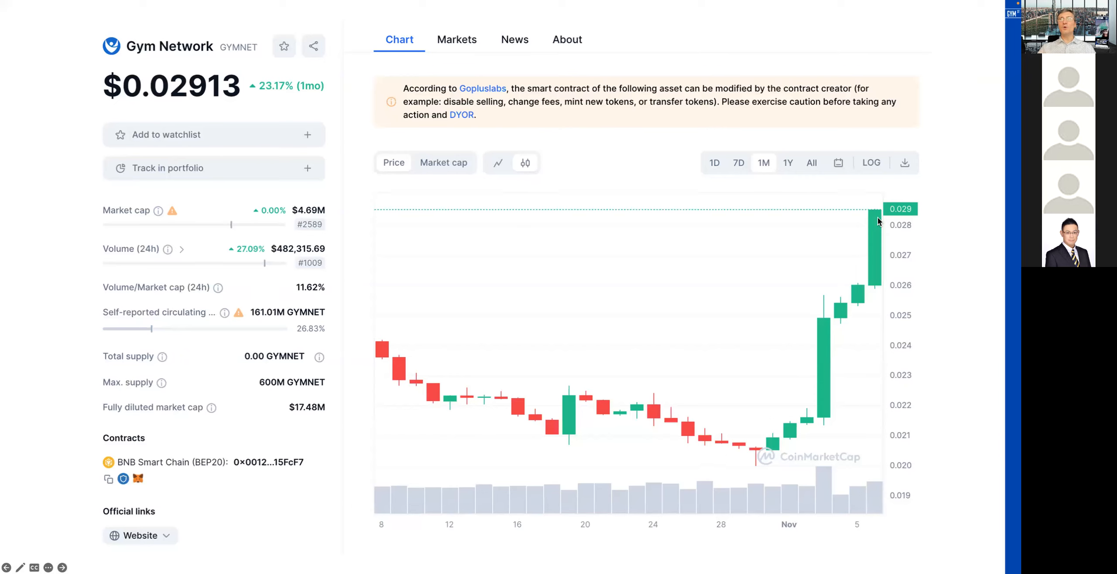
mouse_move(950, 179)
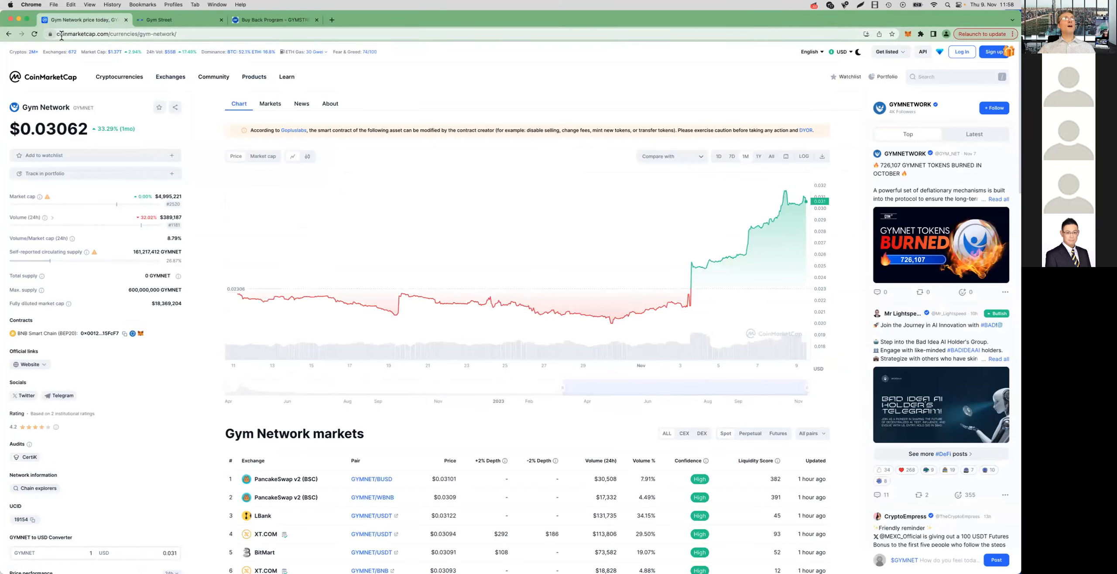
mouse_move(714, 190)
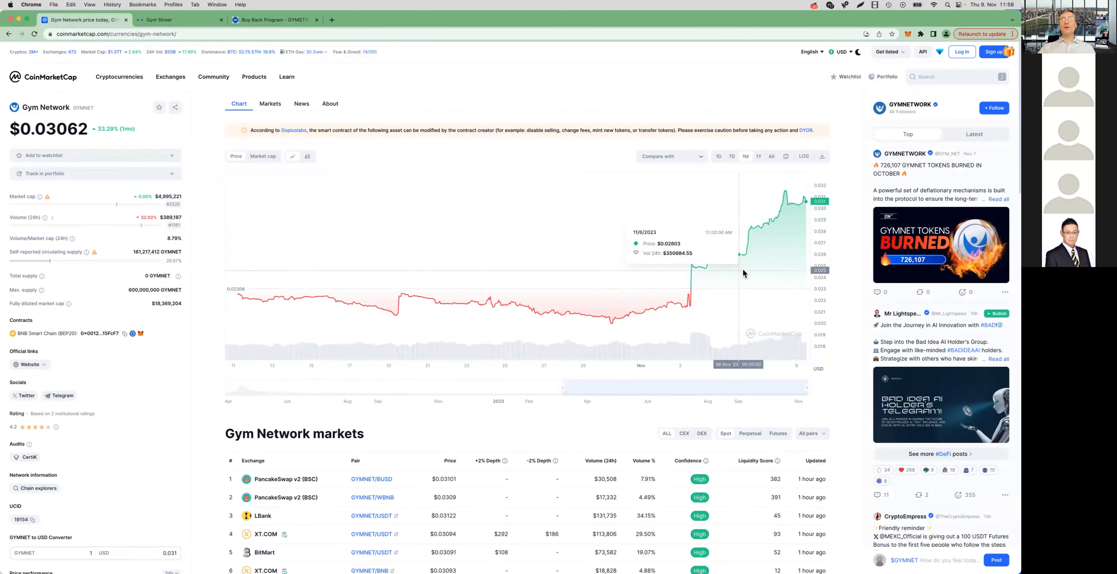
mouse_move(587, 330)
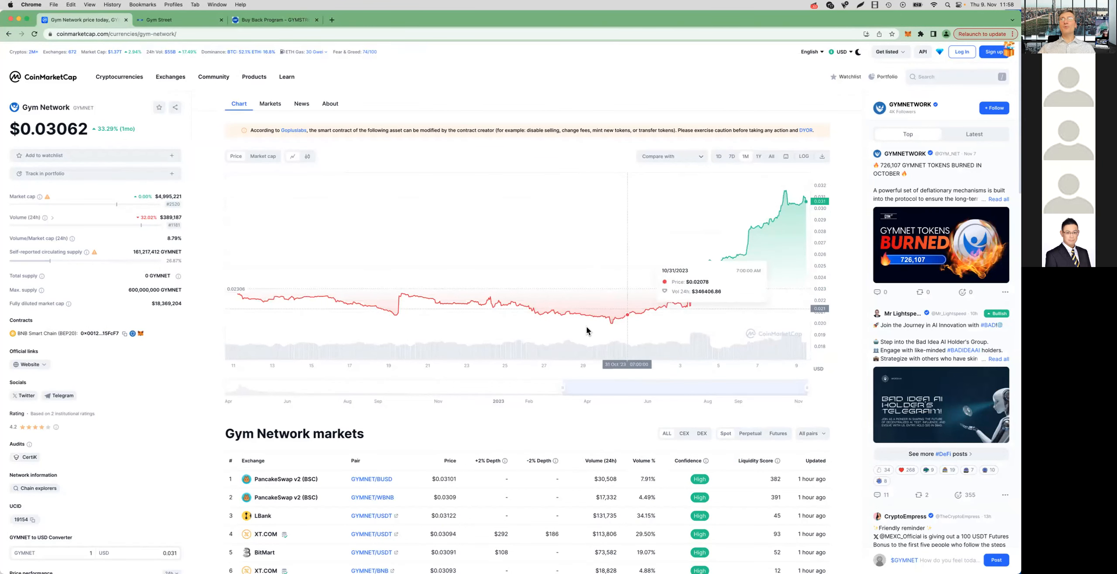
mouse_move(715, 292)
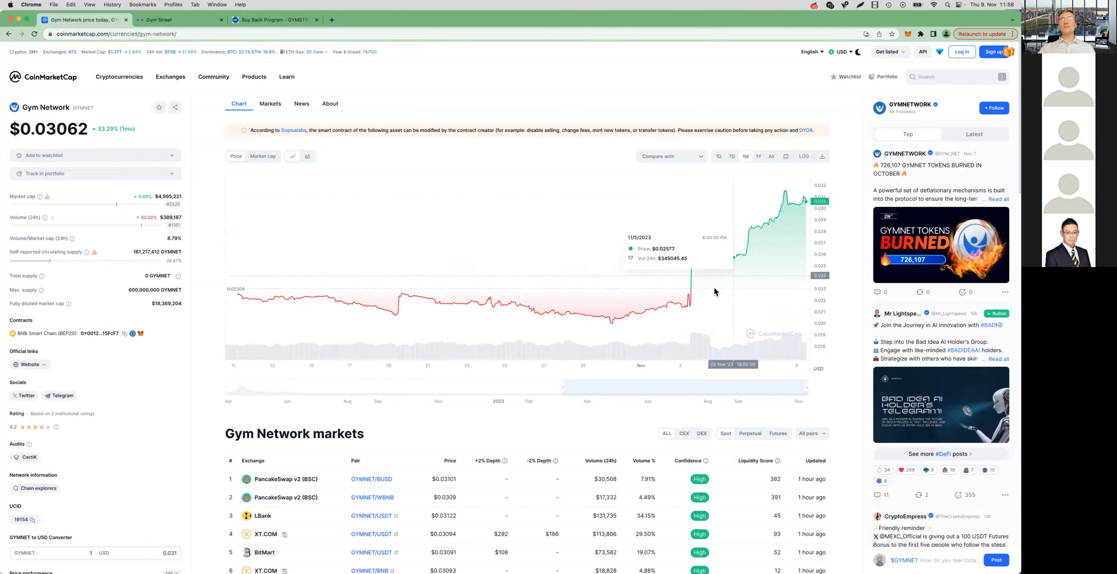
mouse_move(631, 321)
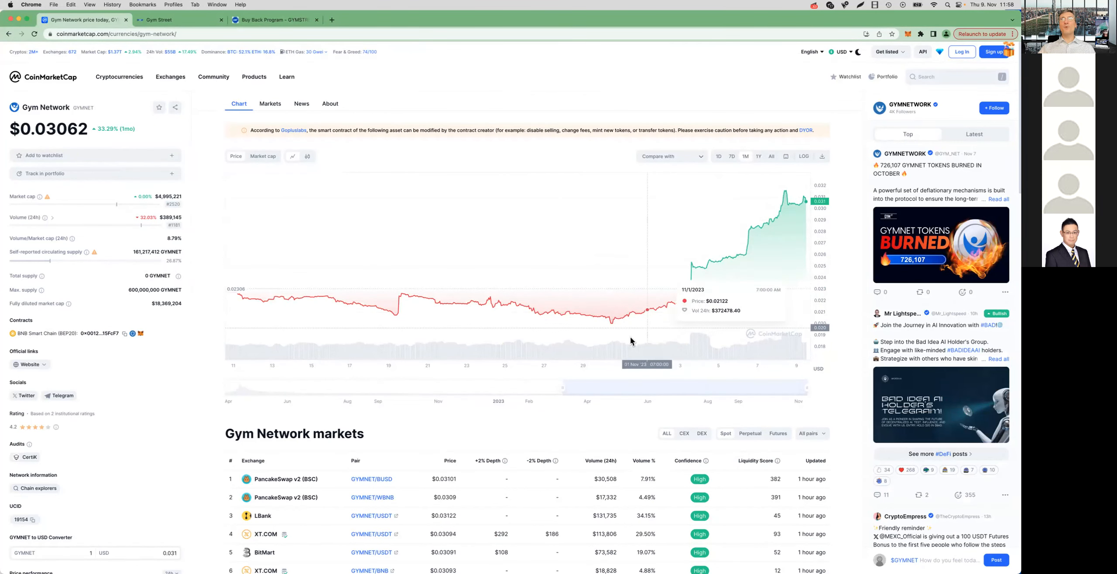
mouse_move(852, 195)
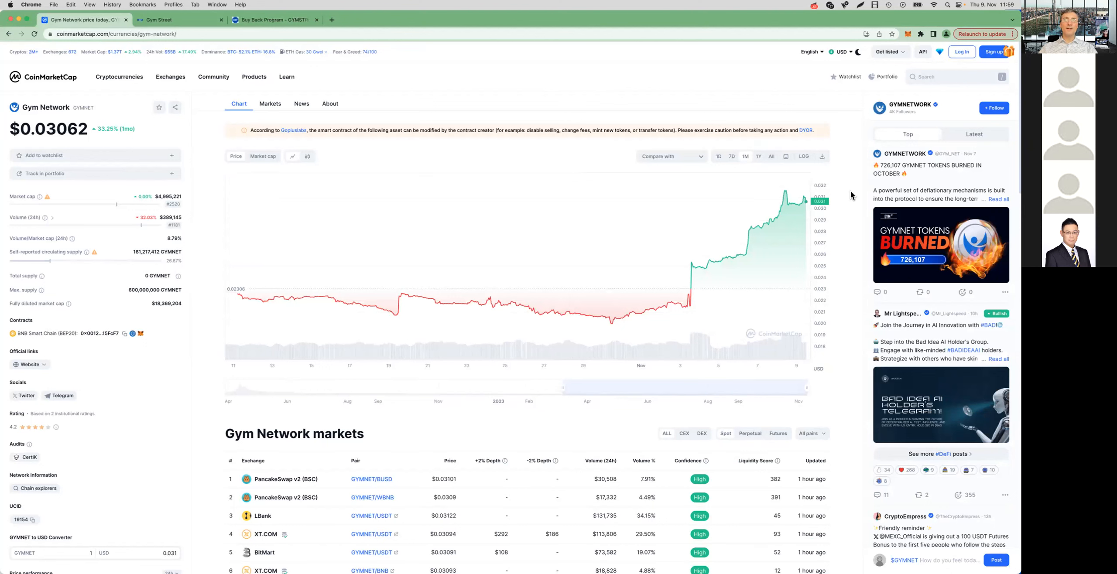
mouse_move(862, 254)
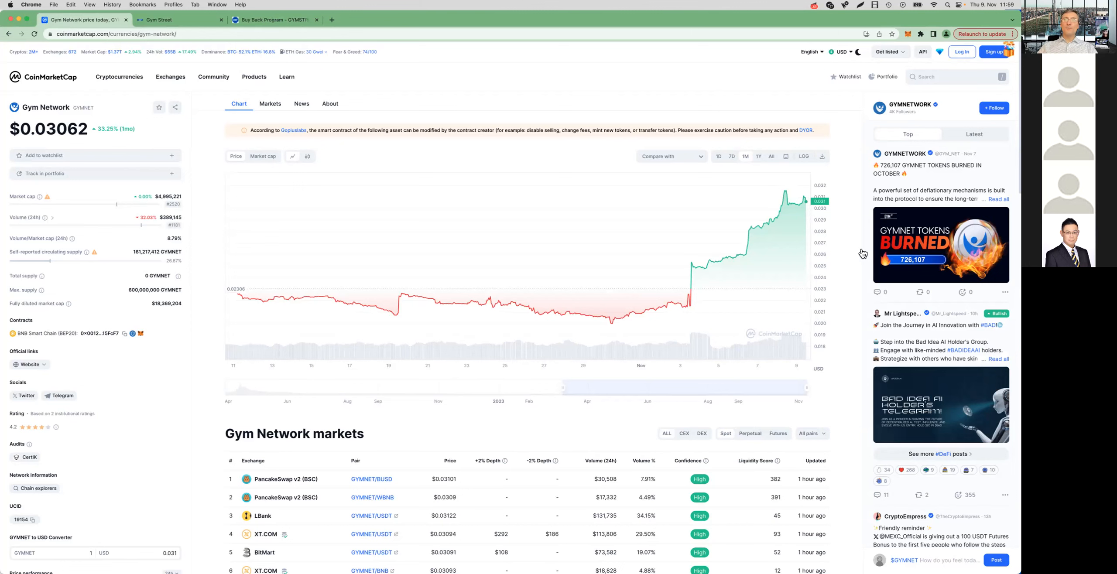
mouse_move(661, 305)
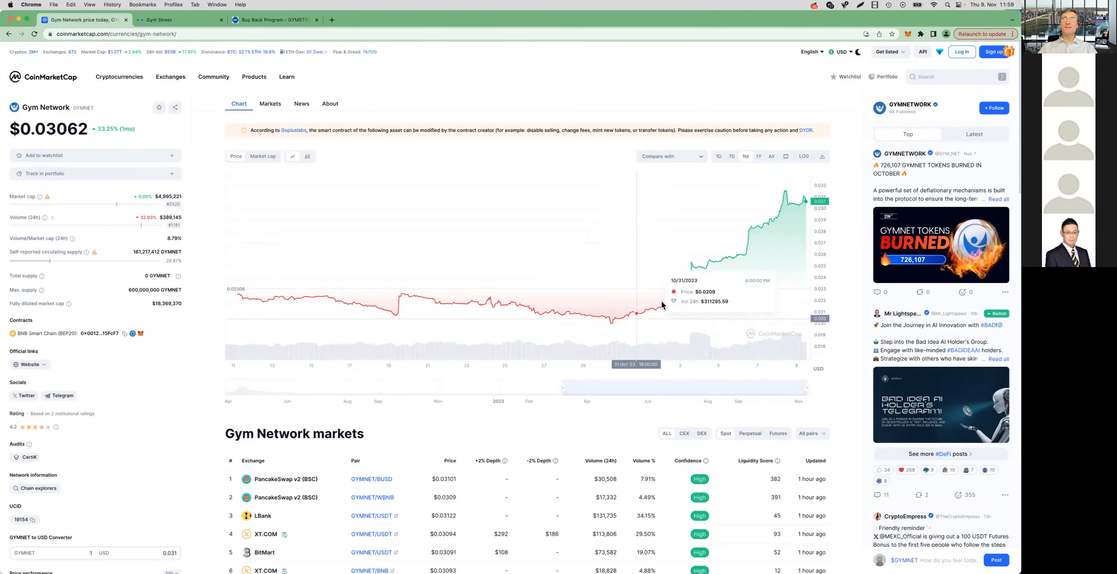
mouse_move(803, 201)
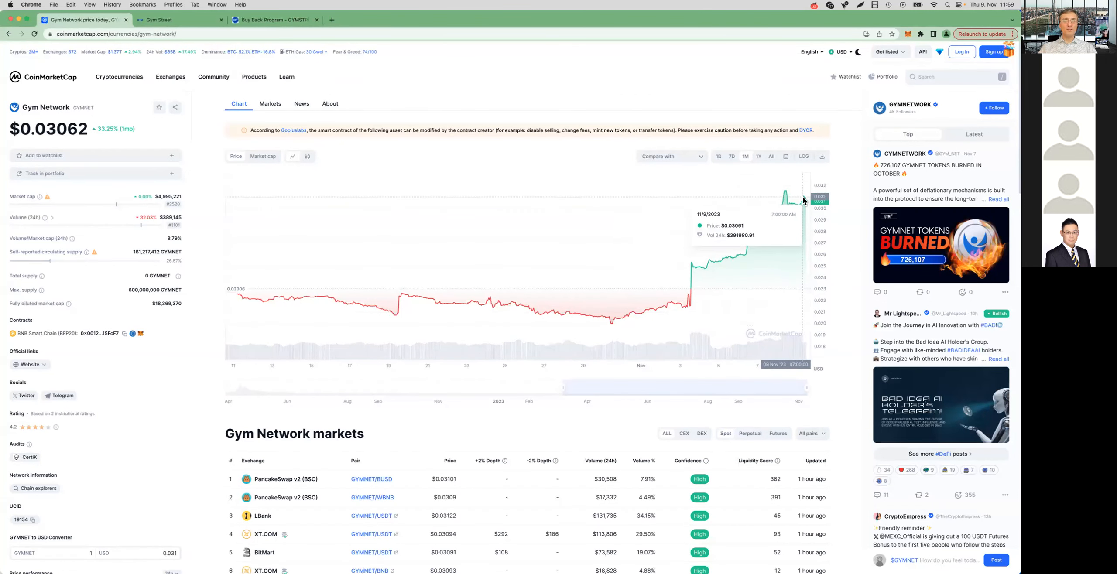
mouse_move(630, 310)
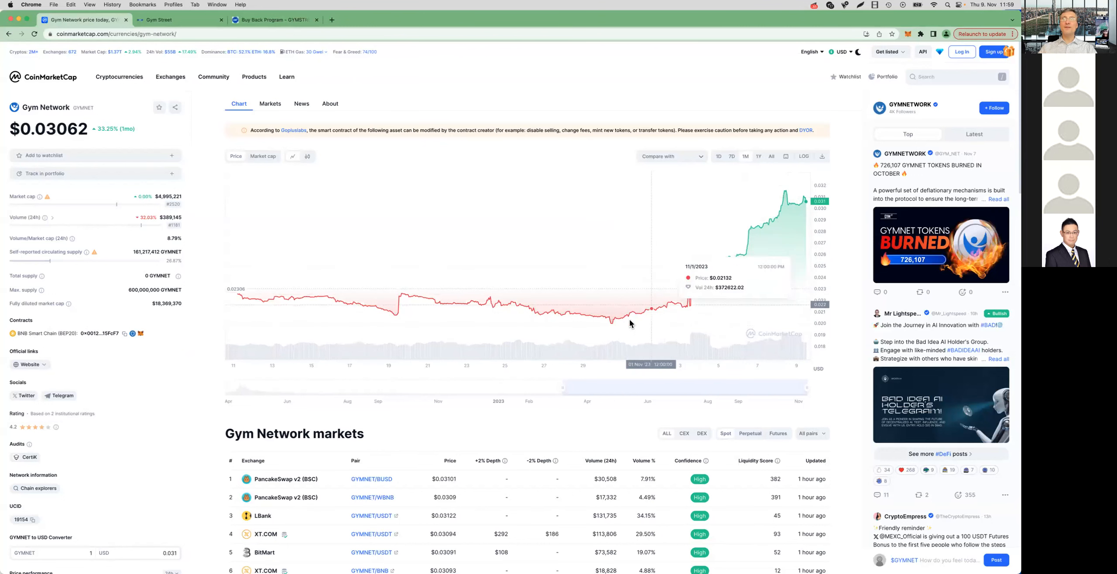
mouse_move(854, 187)
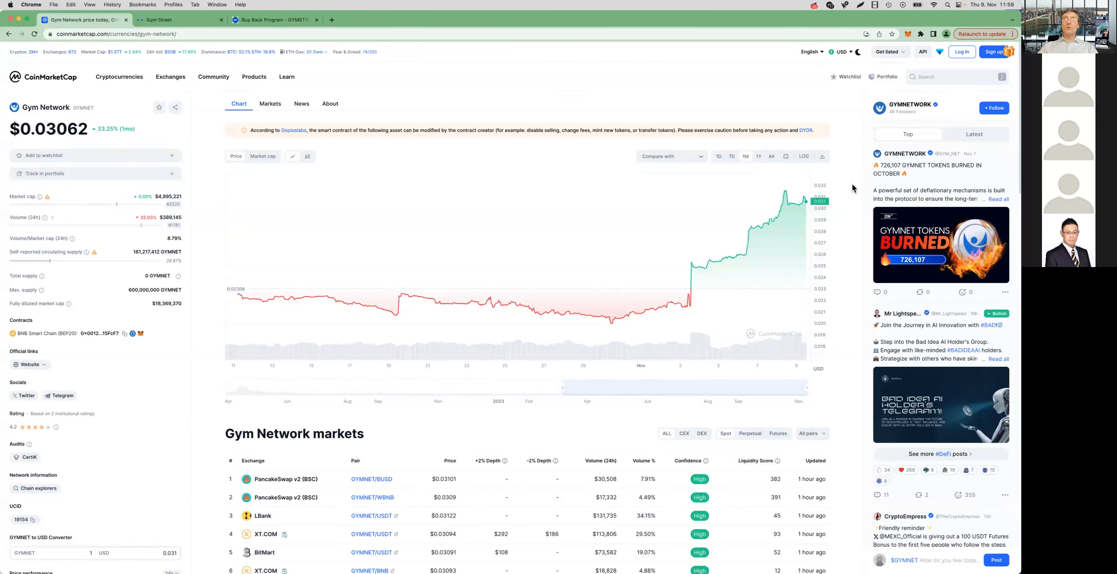
mouse_move(824, 208)
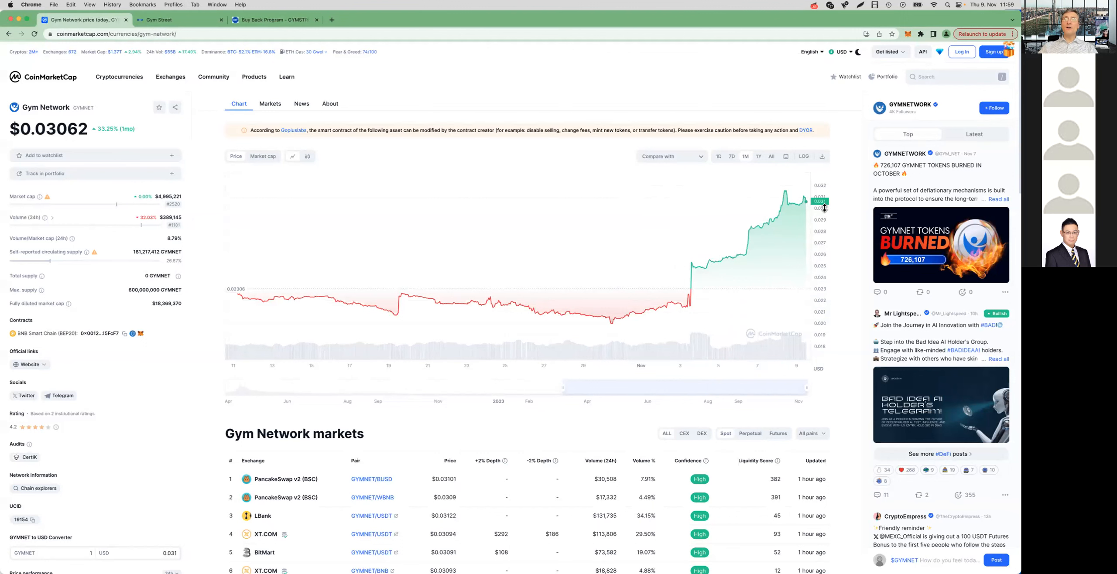
mouse_move(851, 217)
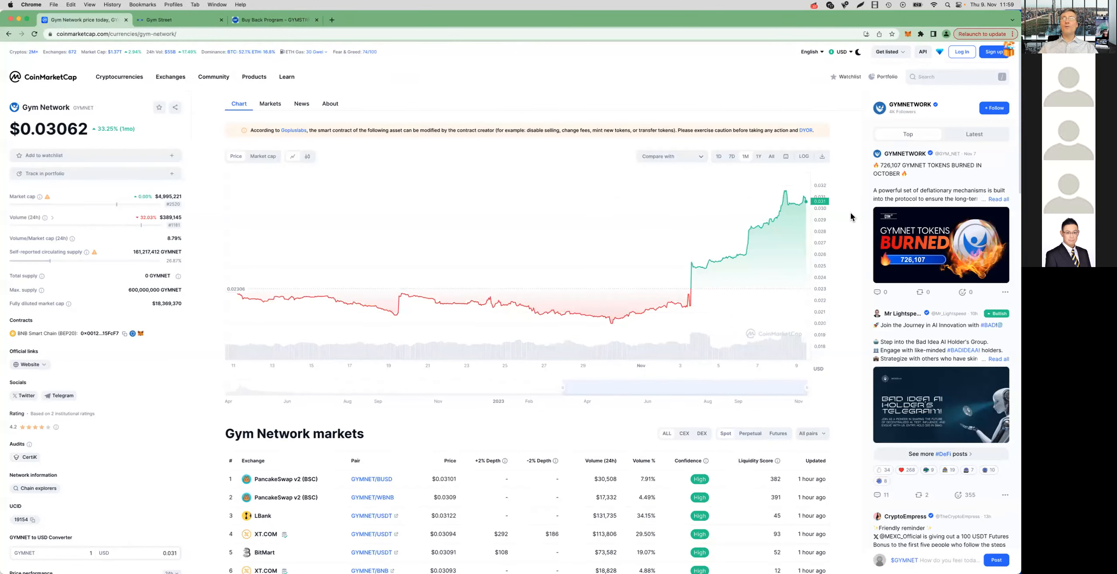
mouse_move(741, 296)
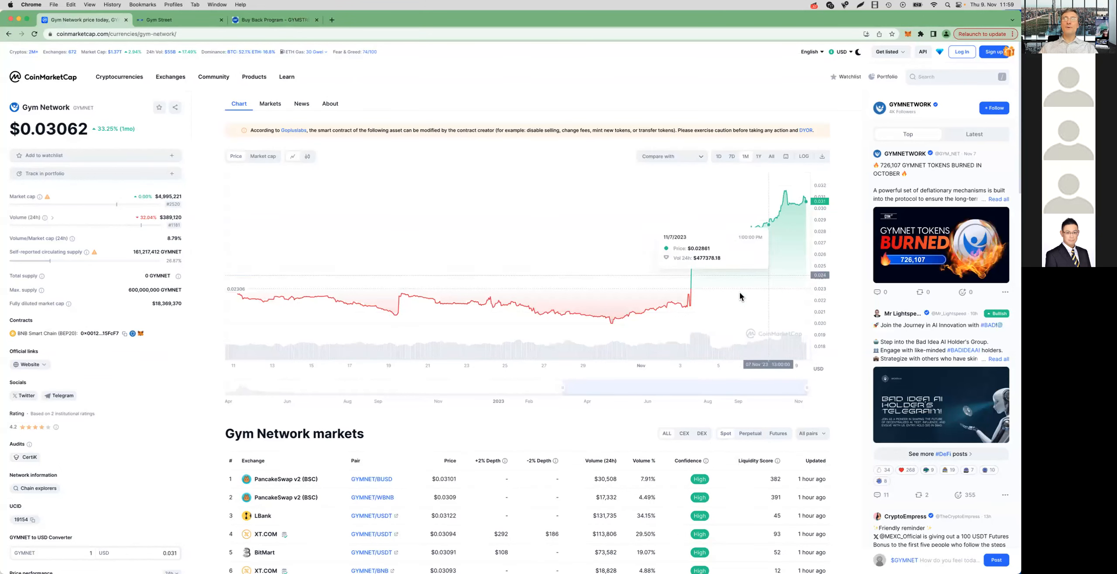
mouse_move(850, 192)
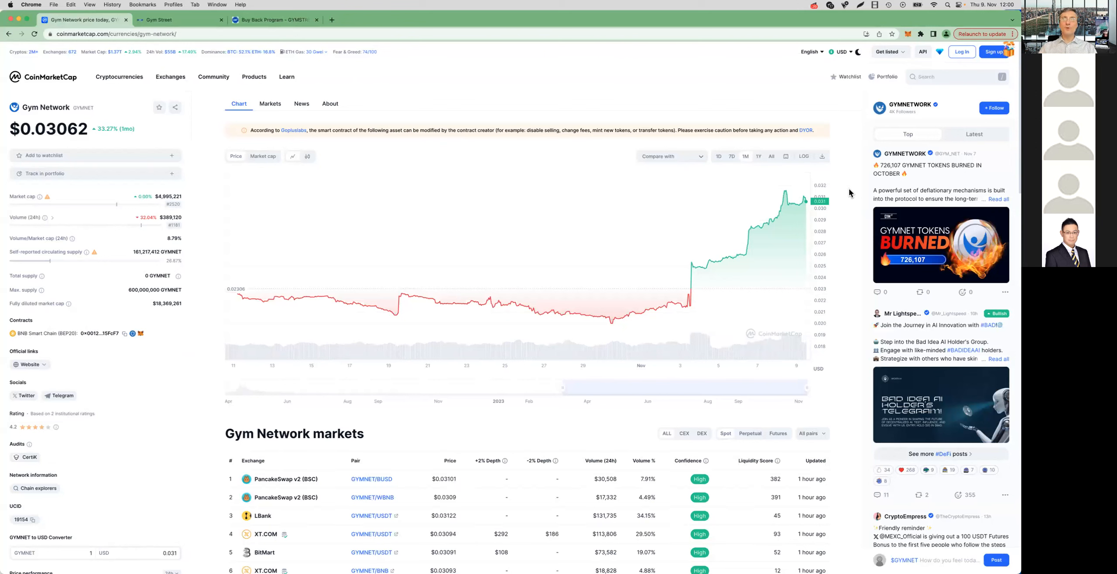
mouse_move(696, 336)
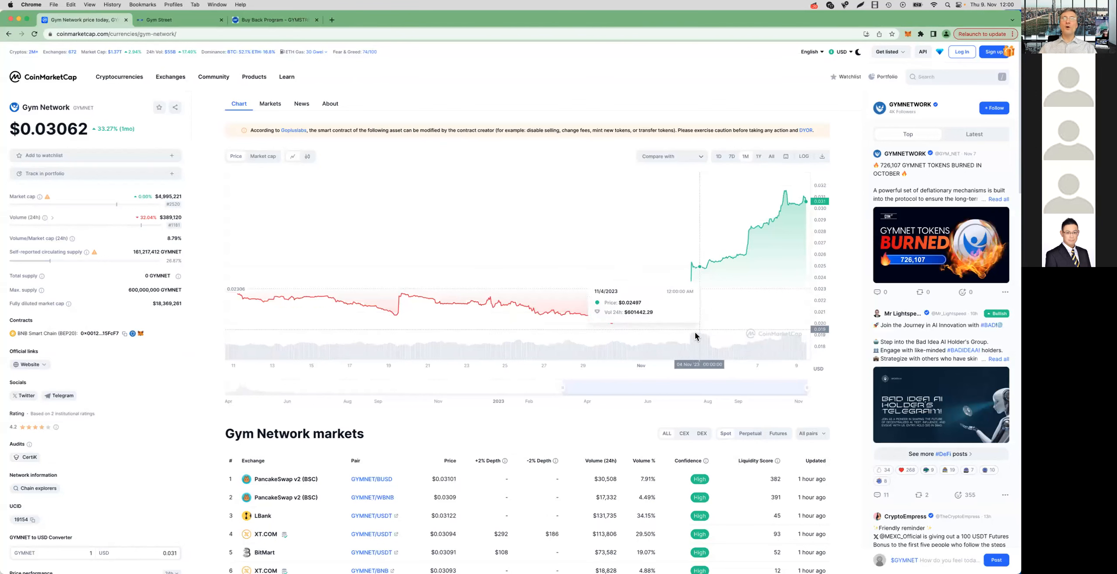
mouse_move(848, 219)
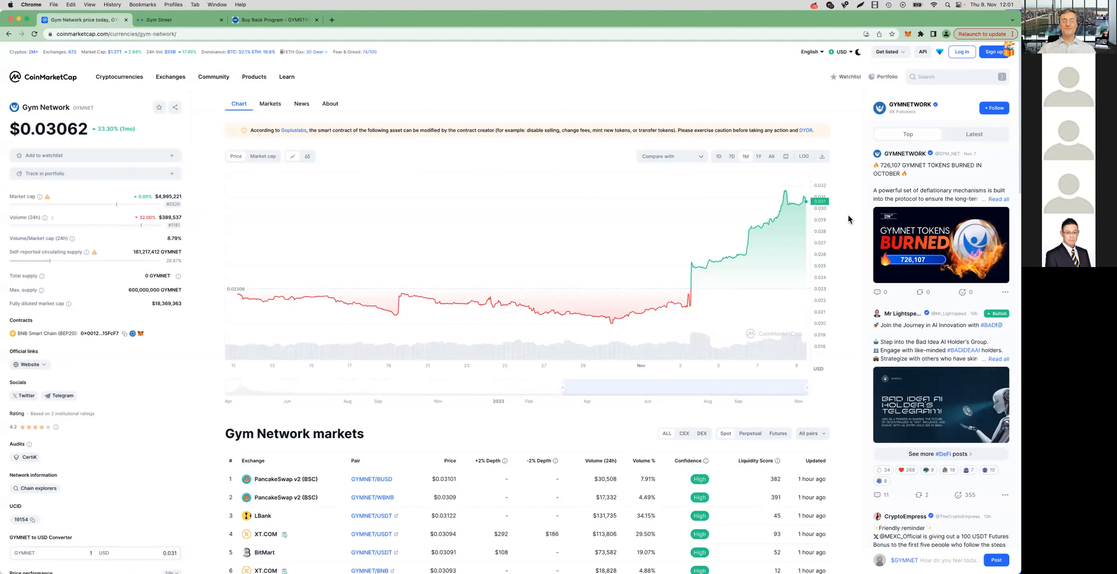
mouse_move(849, 219)
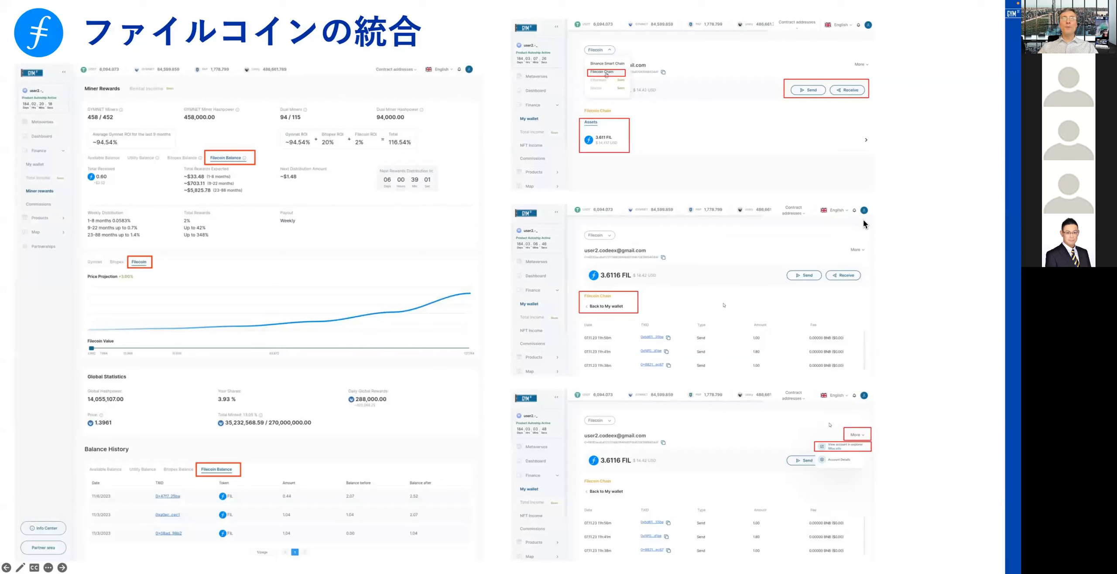
mouse_move(68, 51)
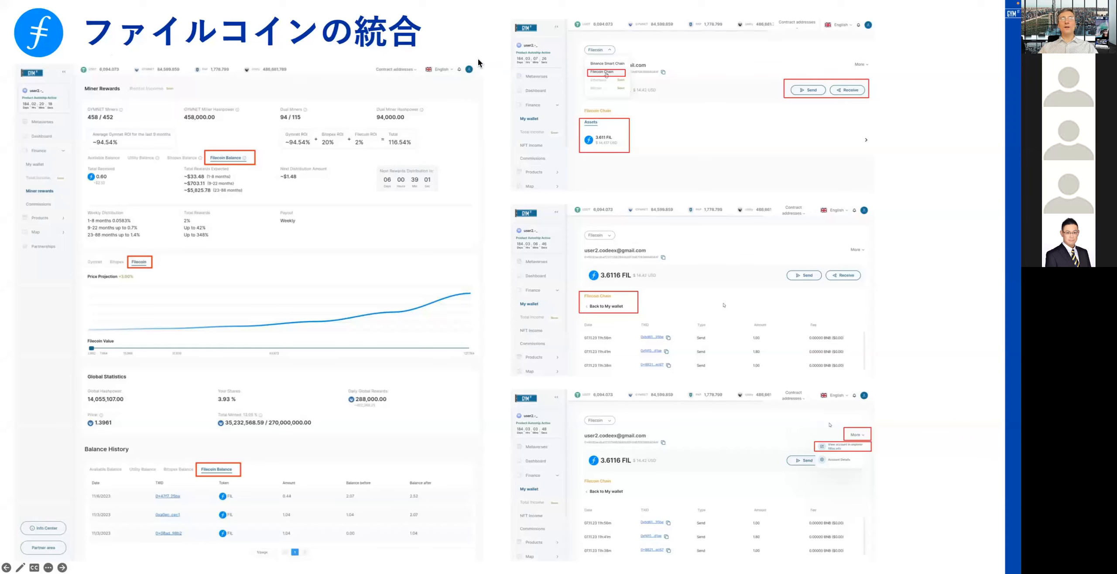
mouse_move(505, 156)
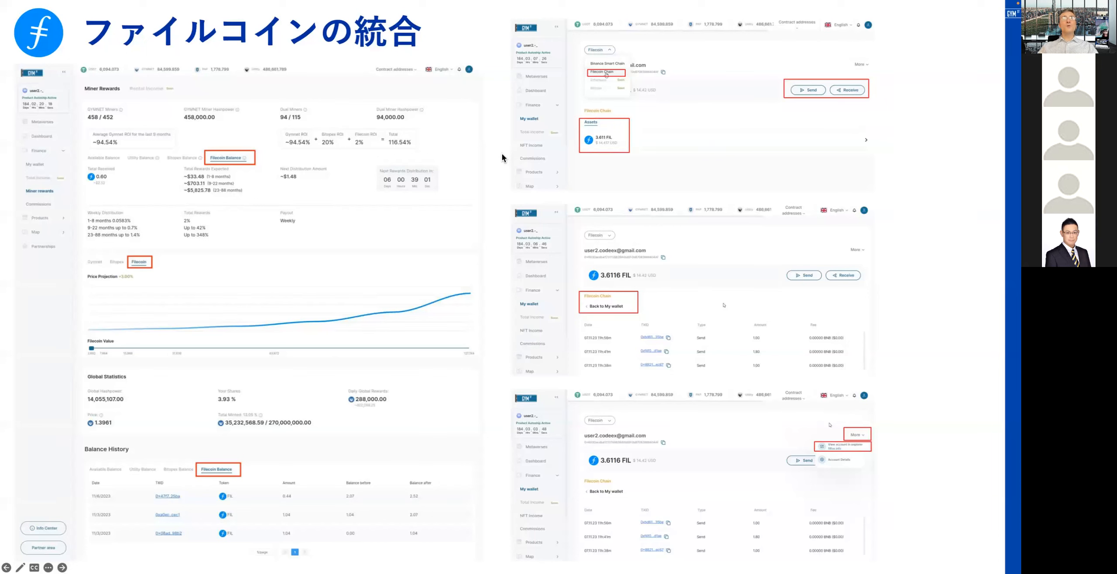
mouse_move(567, 432)
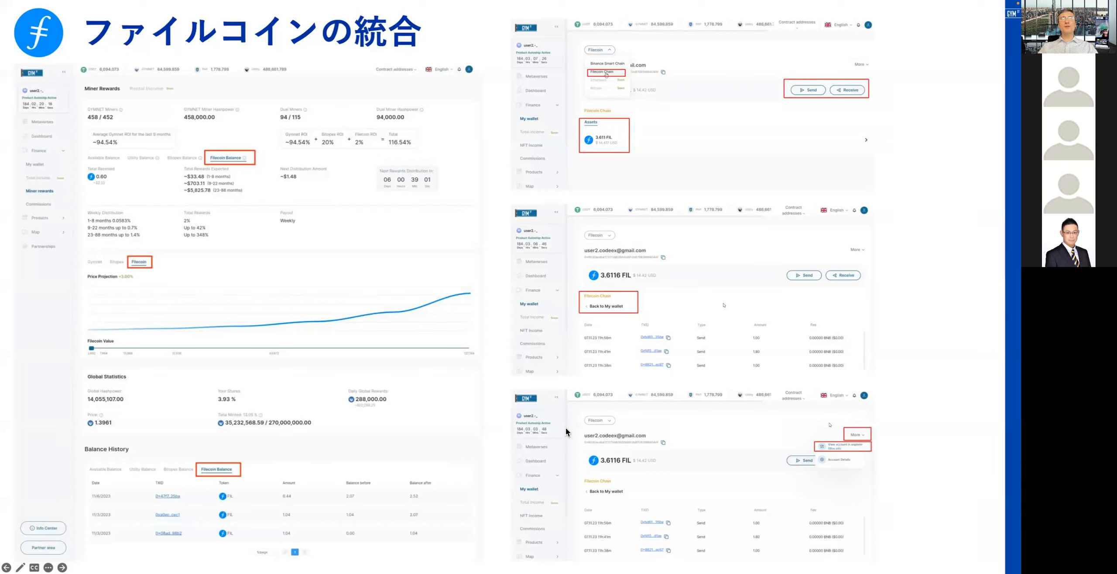
mouse_move(438, 340)
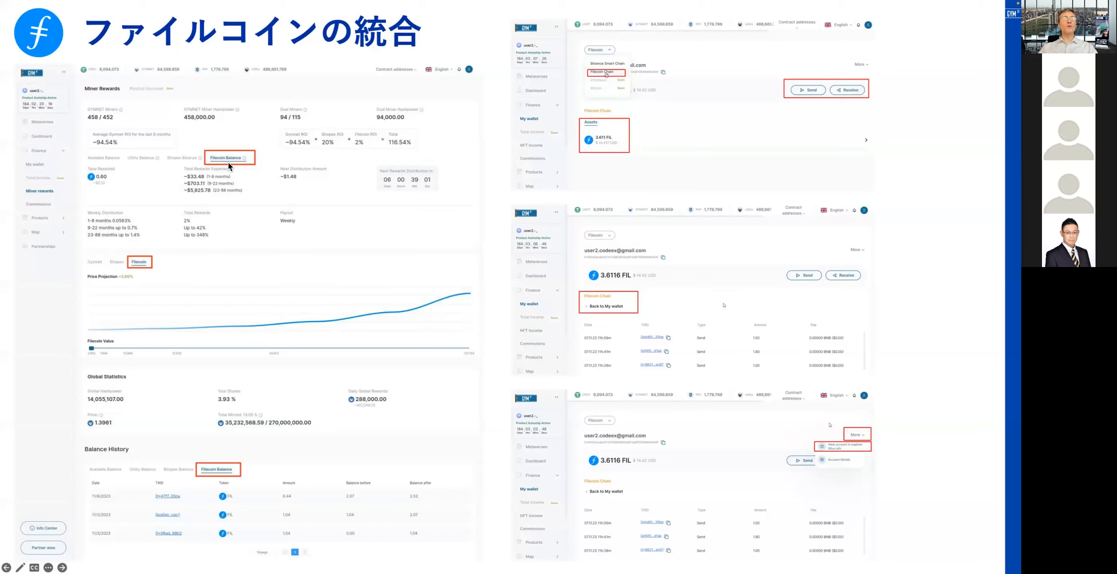
mouse_move(152, 190)
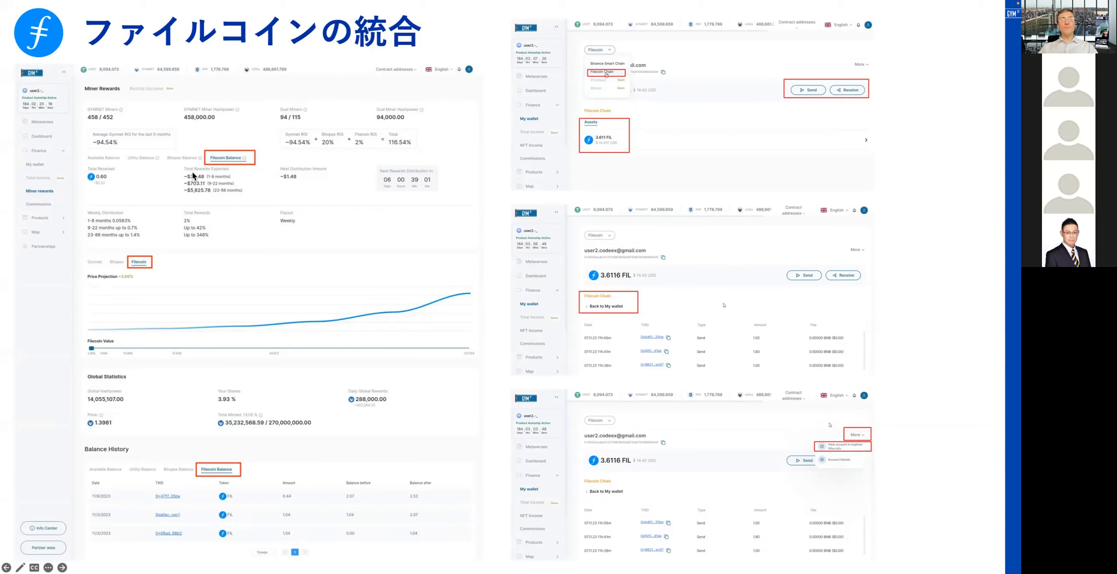
mouse_move(157, 209)
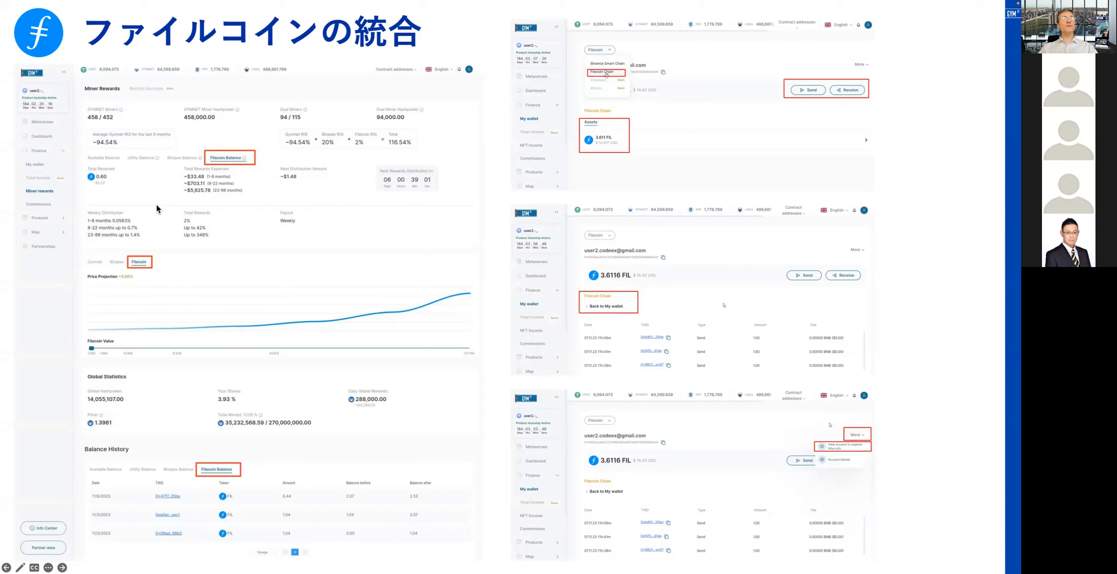
mouse_move(199, 177)
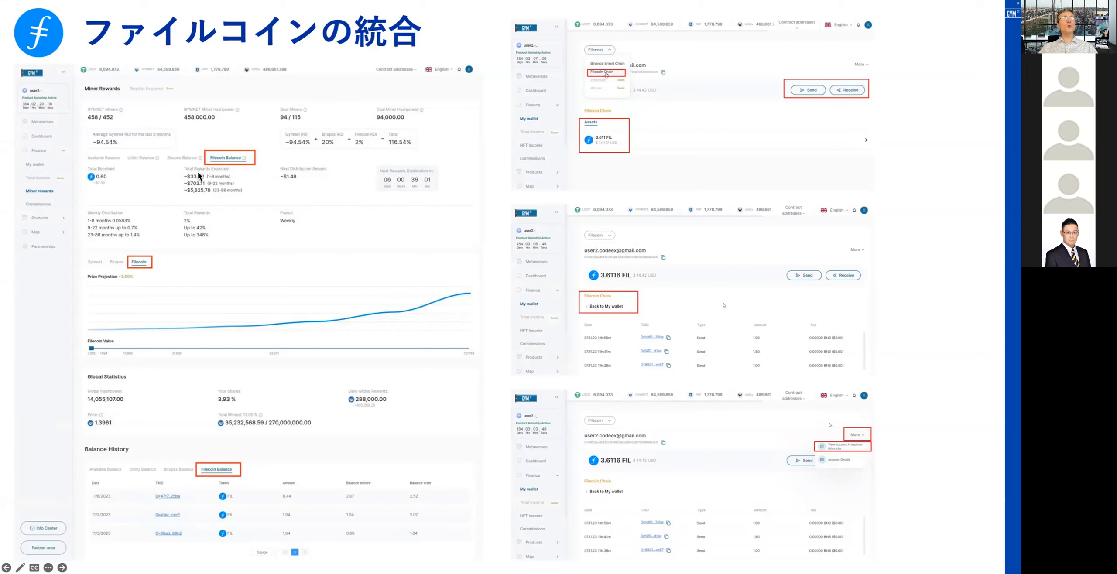
mouse_move(178, 184)
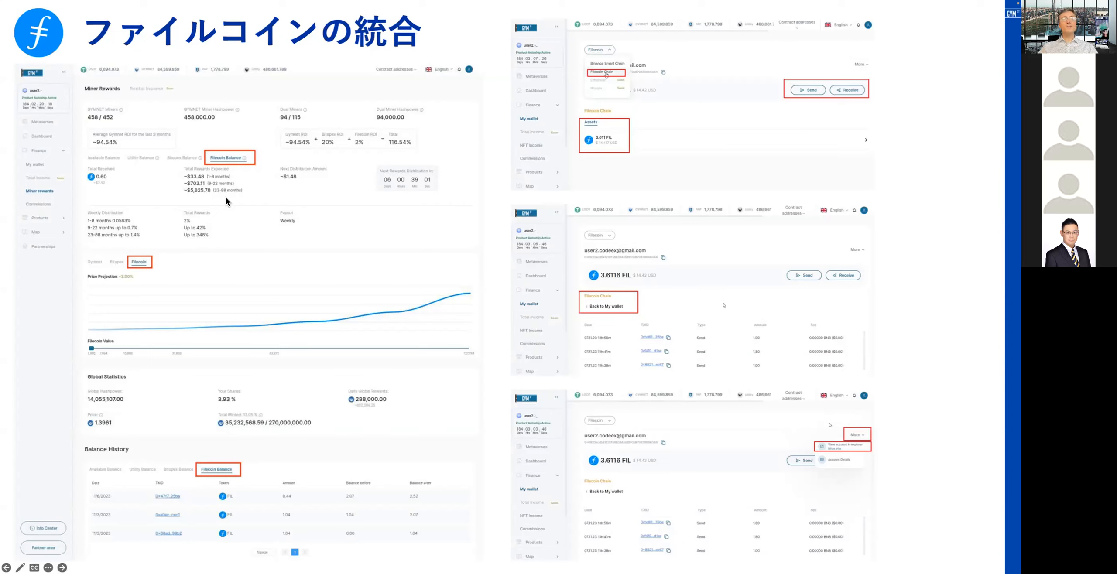
mouse_move(345, 199)
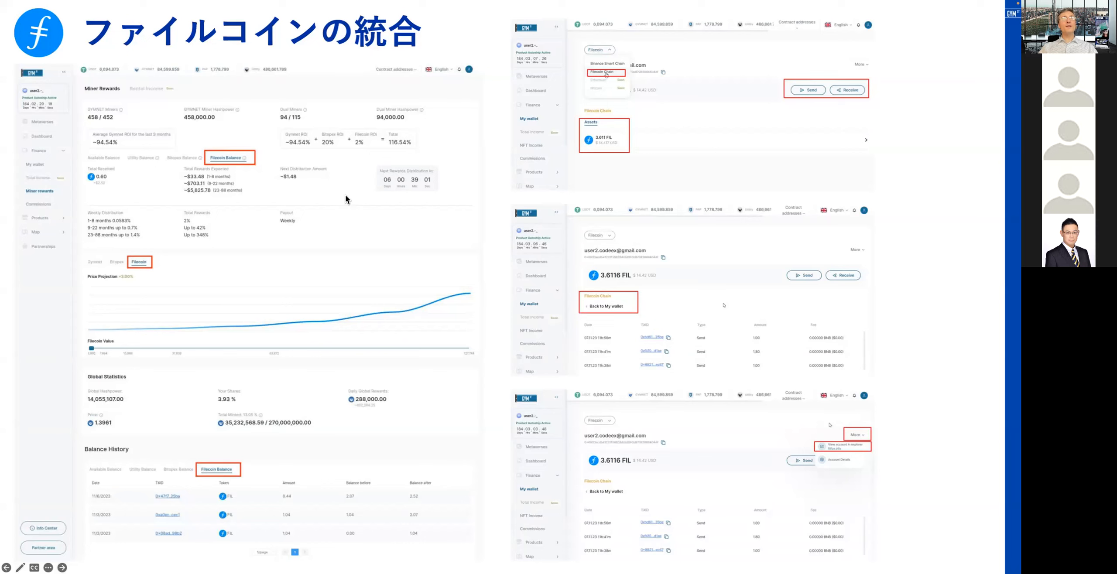
mouse_move(312, 195)
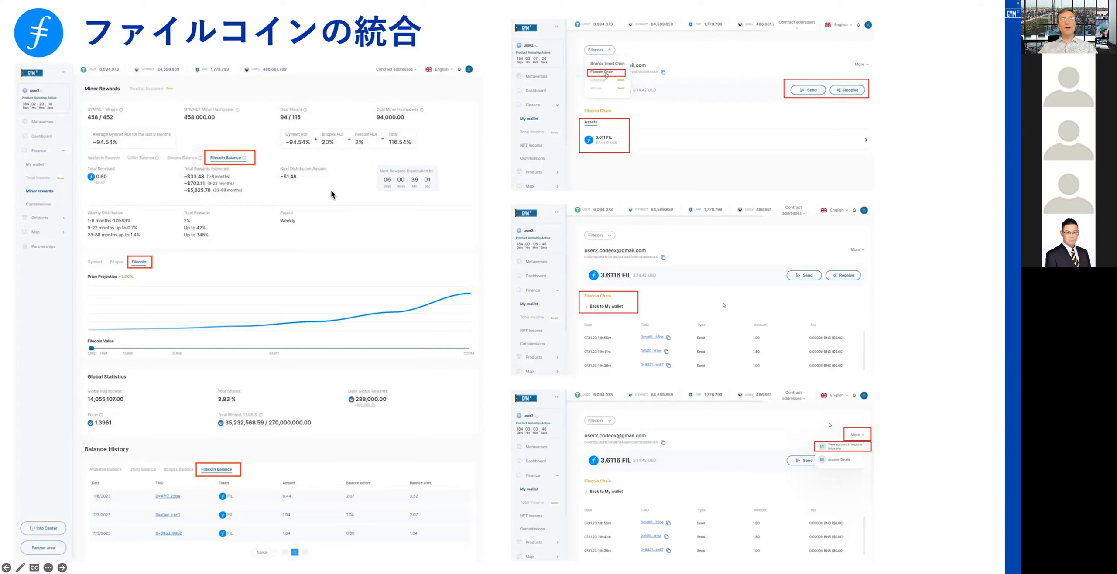
mouse_move(182, 171)
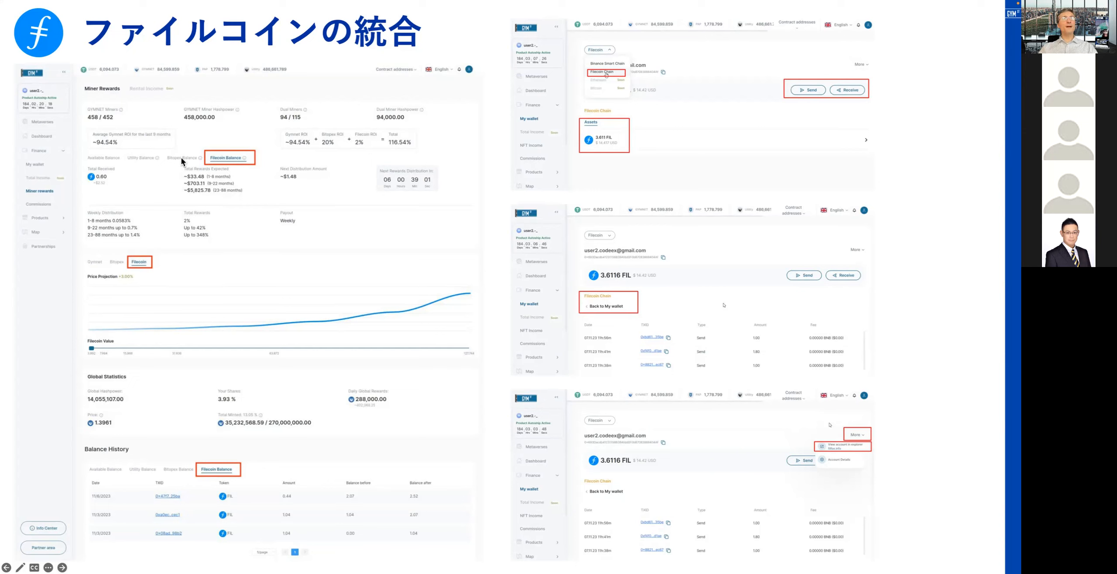
mouse_move(171, 184)
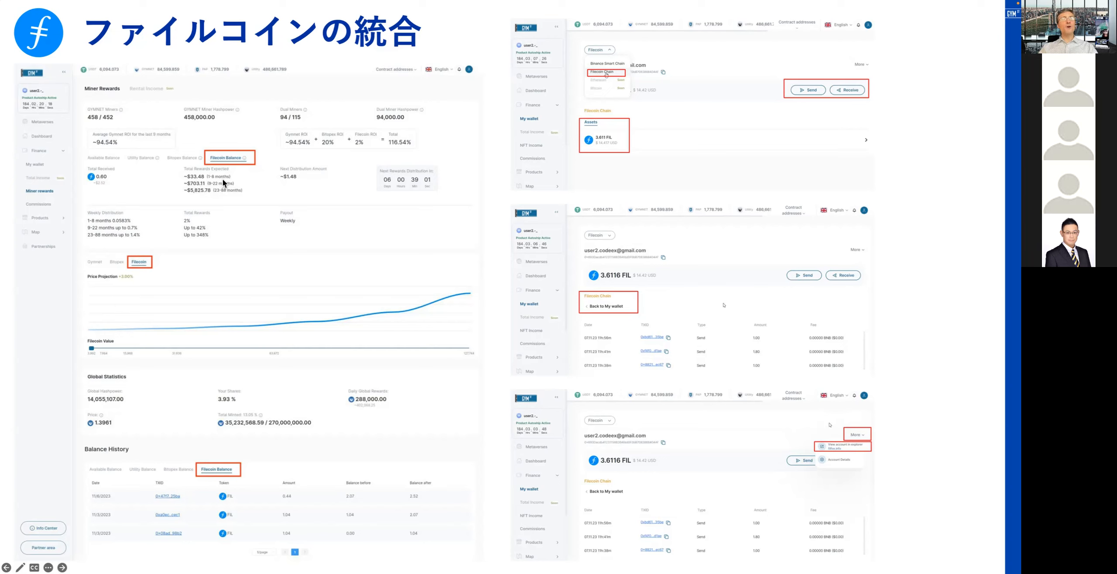
mouse_move(222, 185)
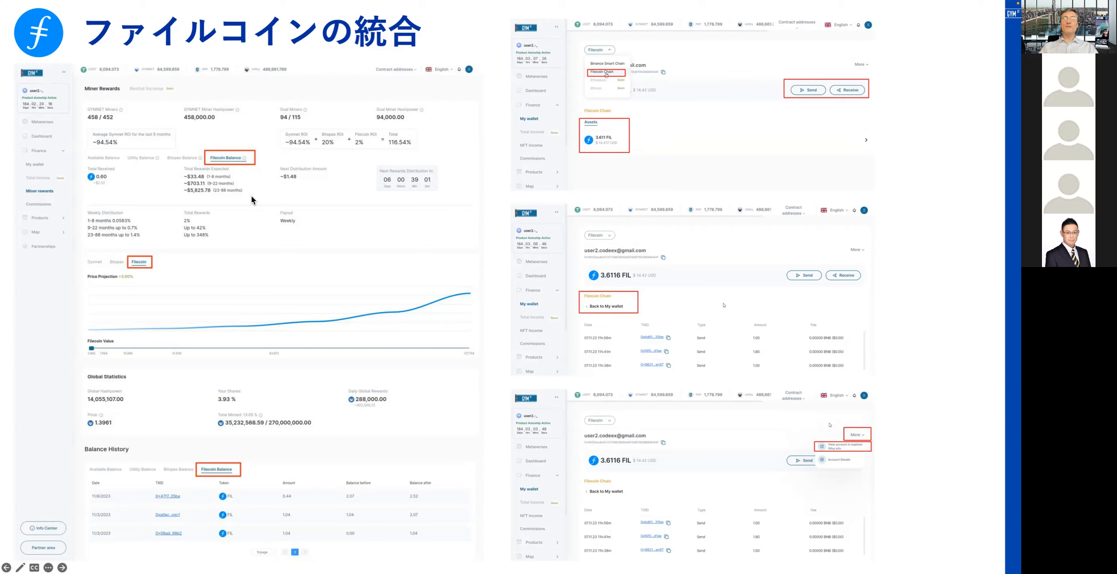
mouse_move(118, 187)
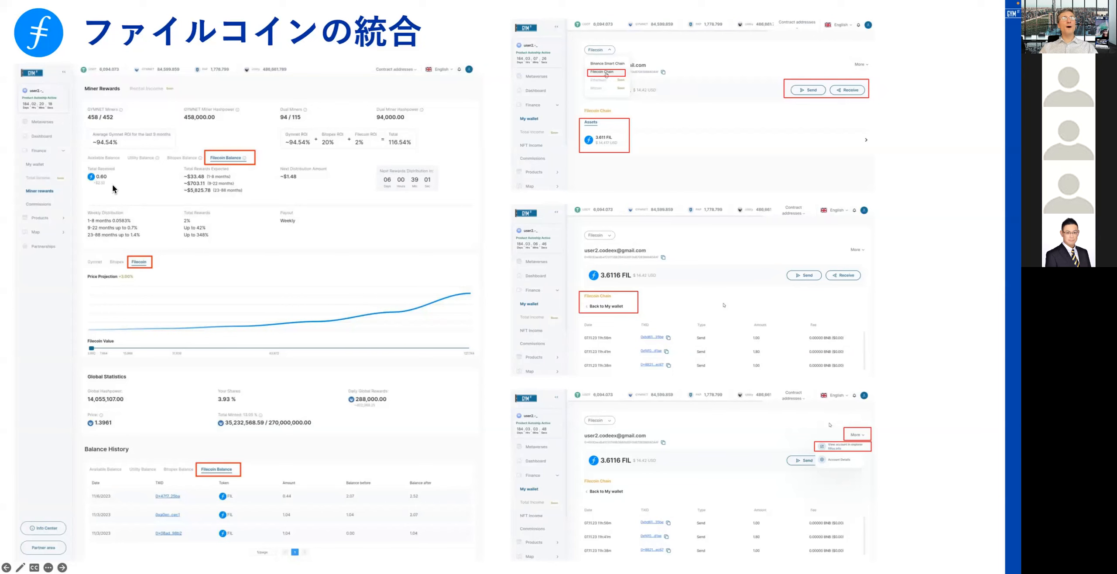
mouse_move(289, 200)
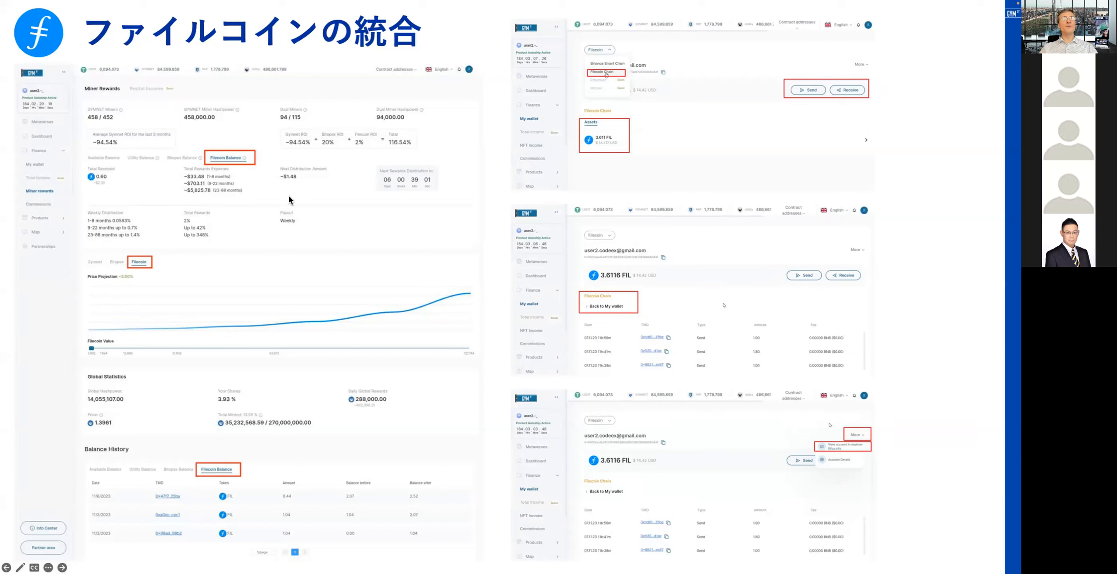
mouse_move(350, 208)
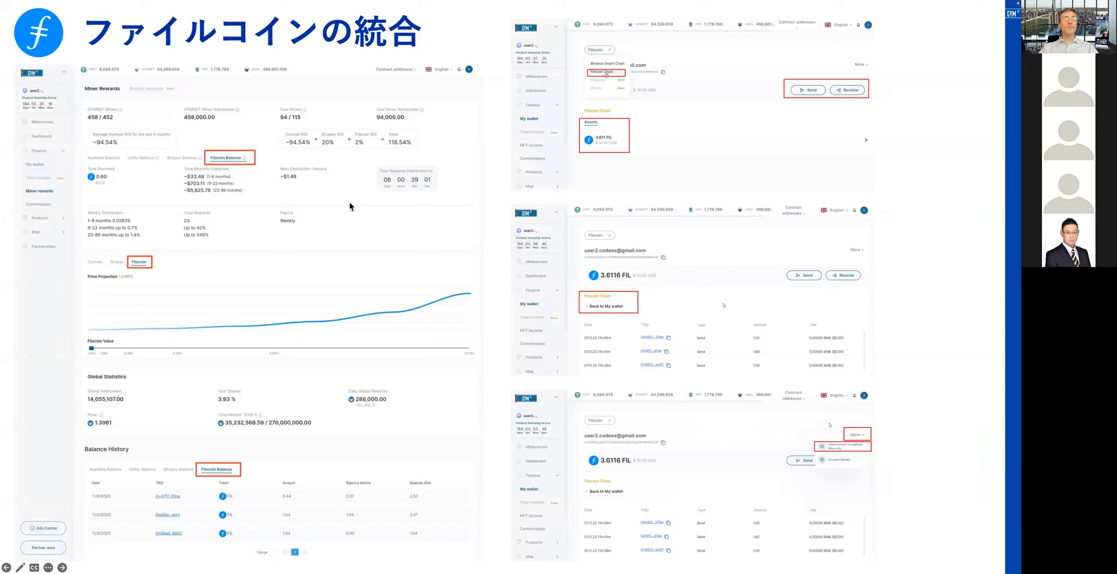
mouse_move(204, 190)
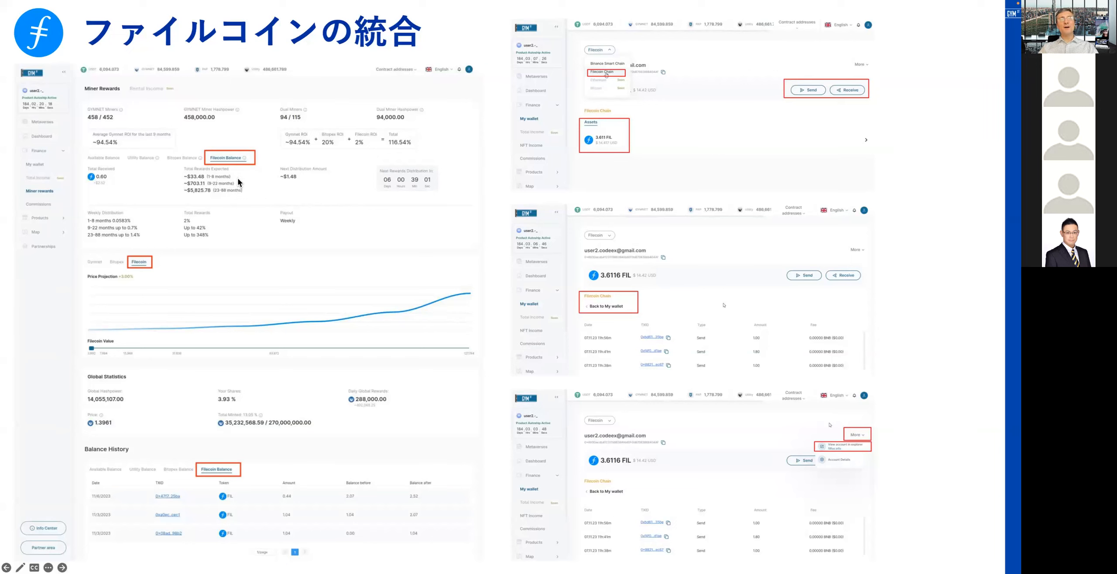
mouse_move(249, 184)
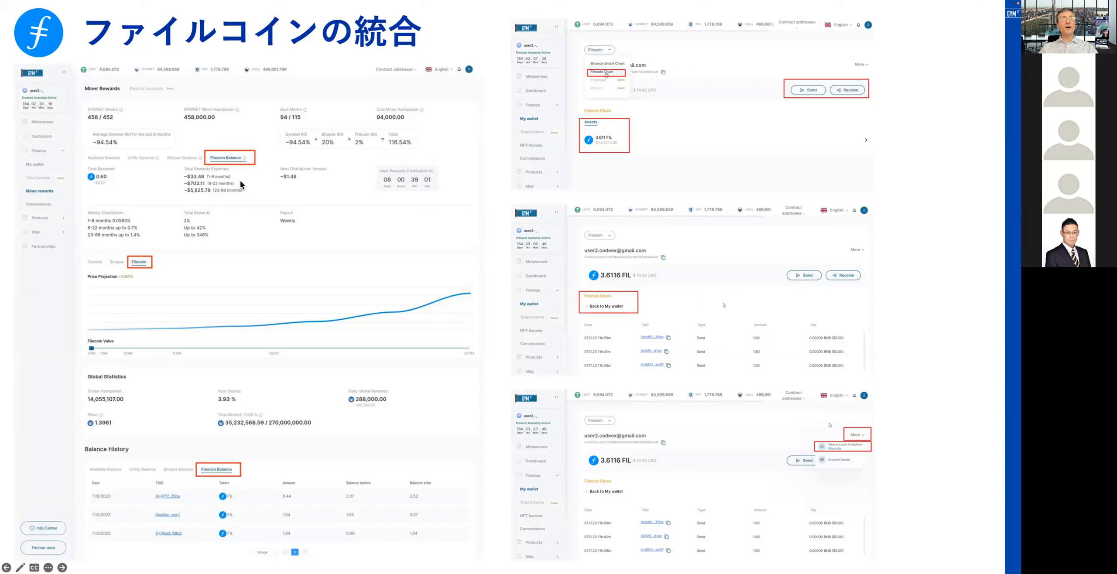
mouse_move(253, 184)
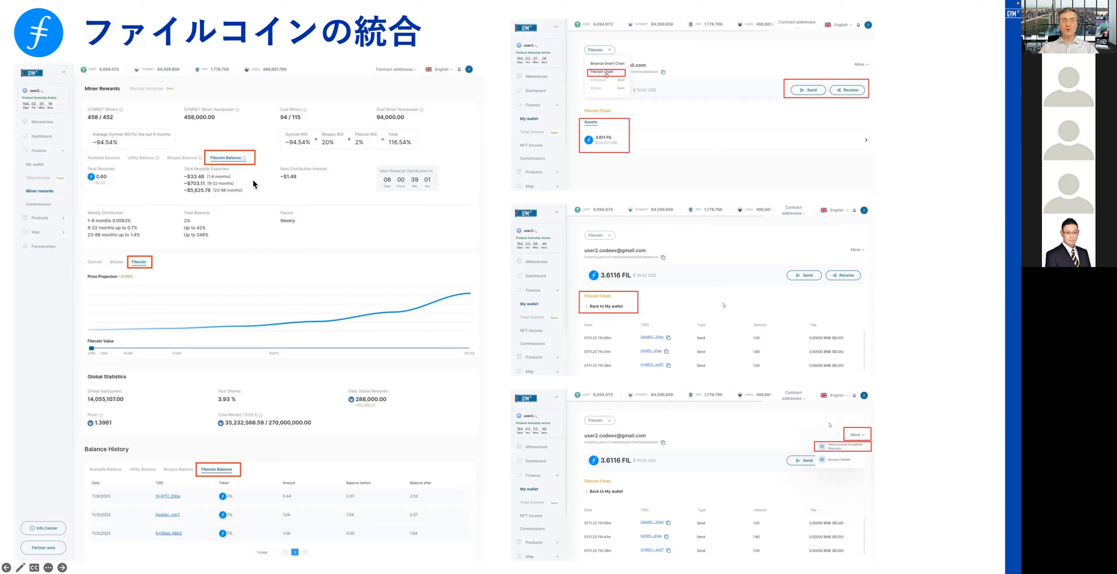
mouse_move(251, 203)
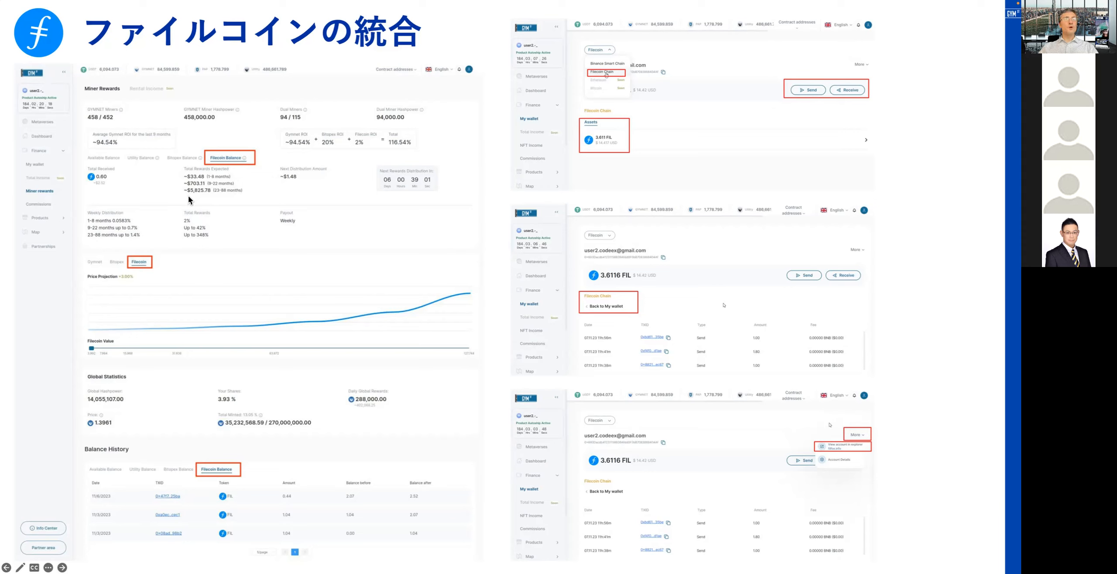
mouse_move(200, 243)
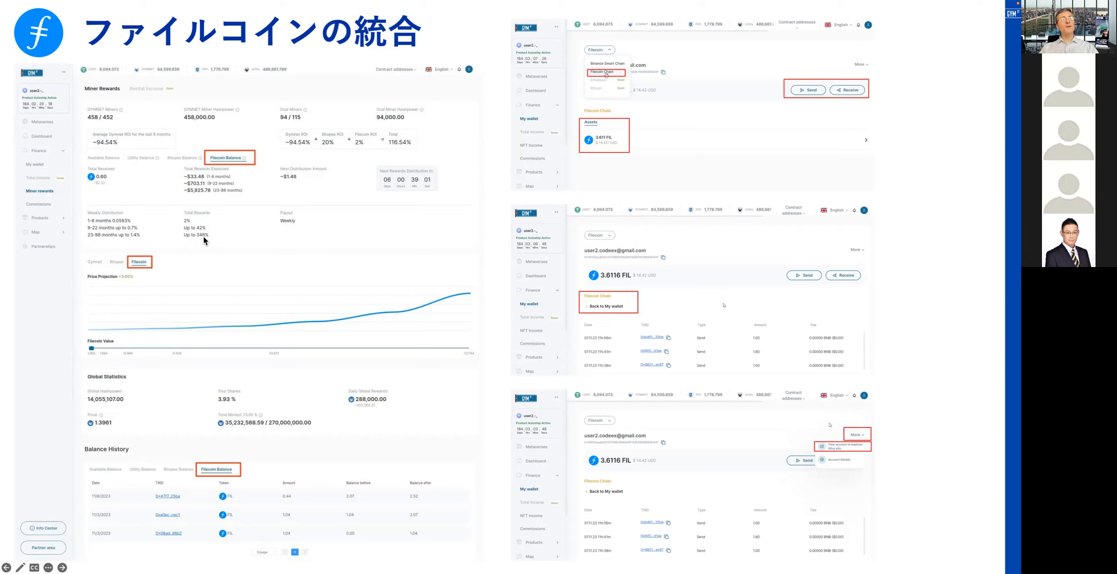
mouse_move(191, 244)
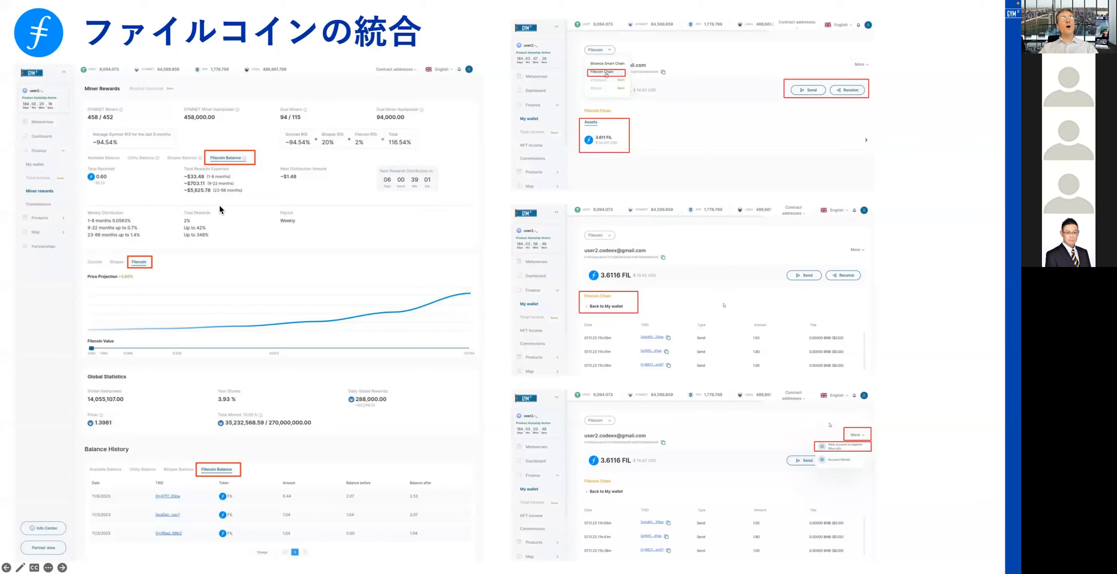
mouse_move(231, 232)
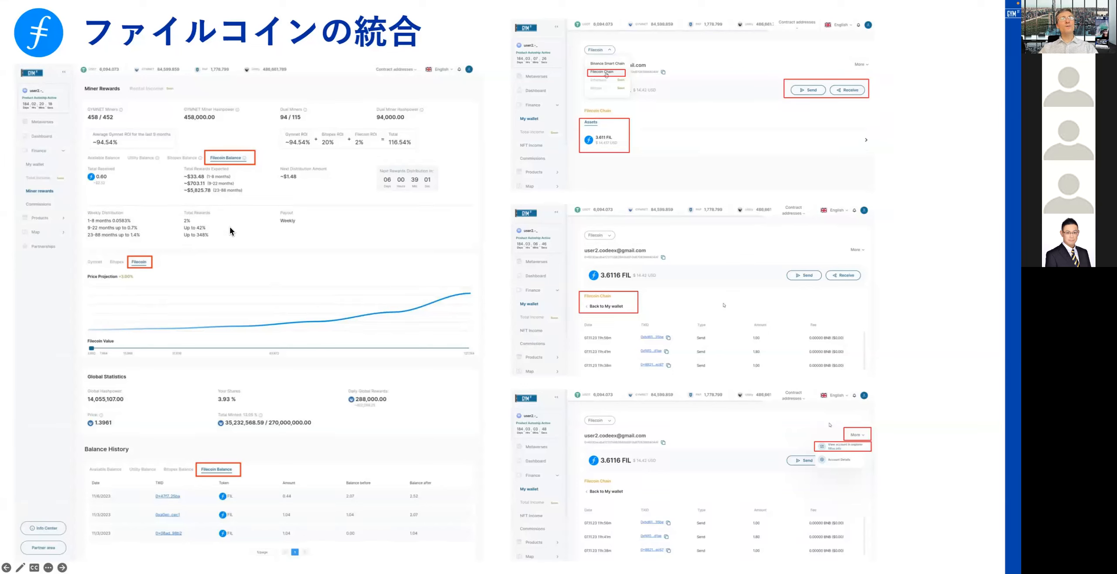
mouse_move(192, 250)
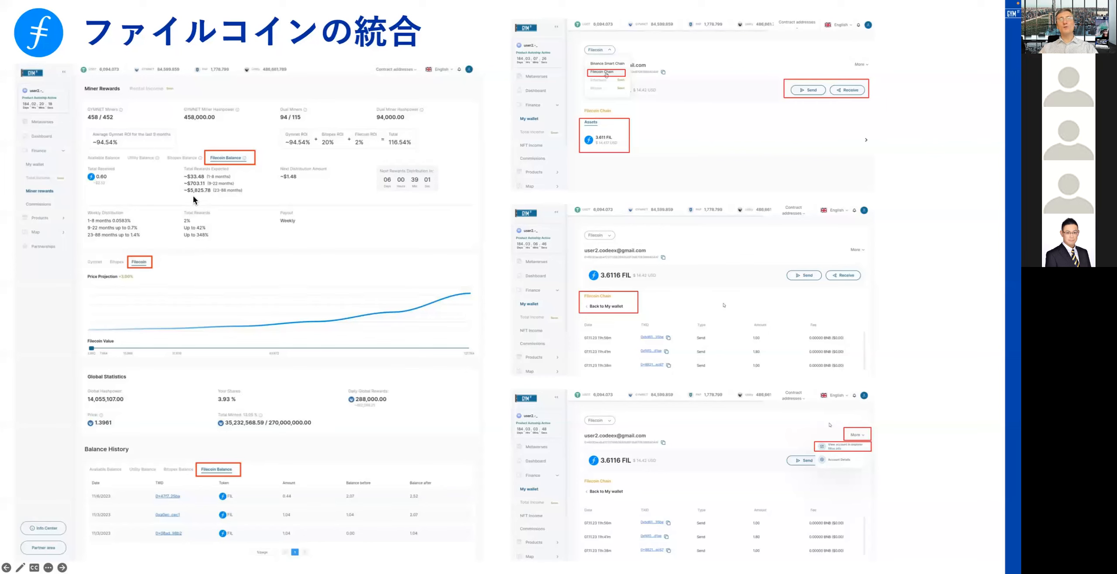
mouse_move(153, 194)
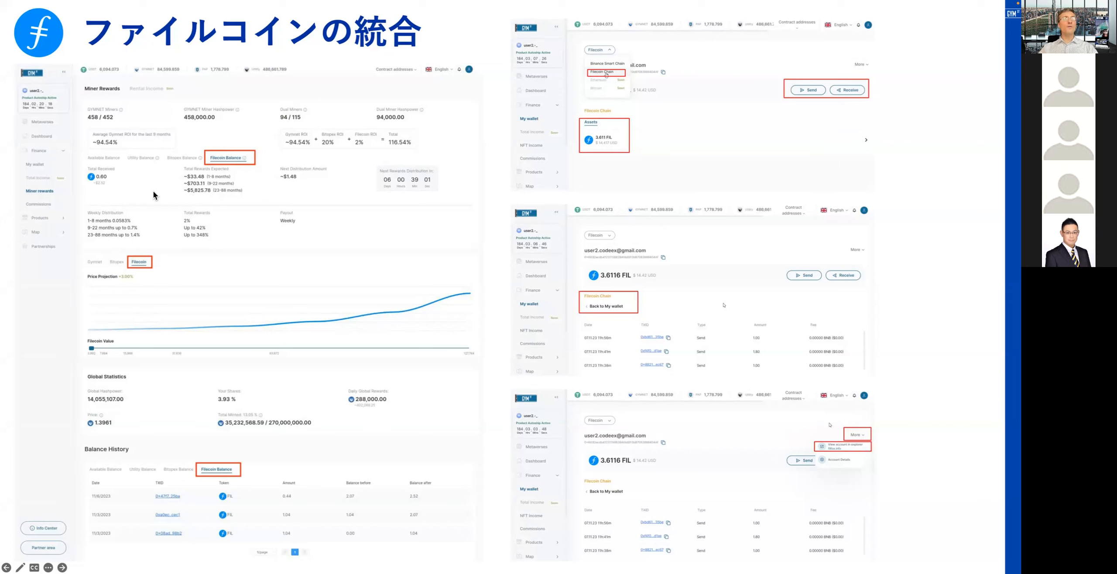
mouse_move(189, 199)
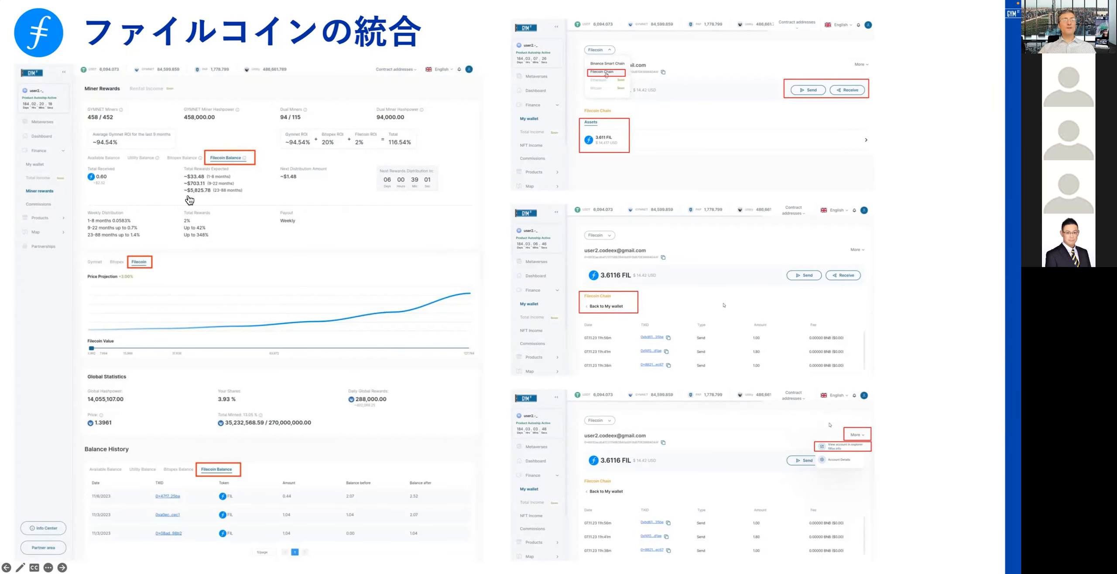
Step: Open Filecoin from recent searches on CoinMarketCap and show its all-time price chart
click(79, 19)
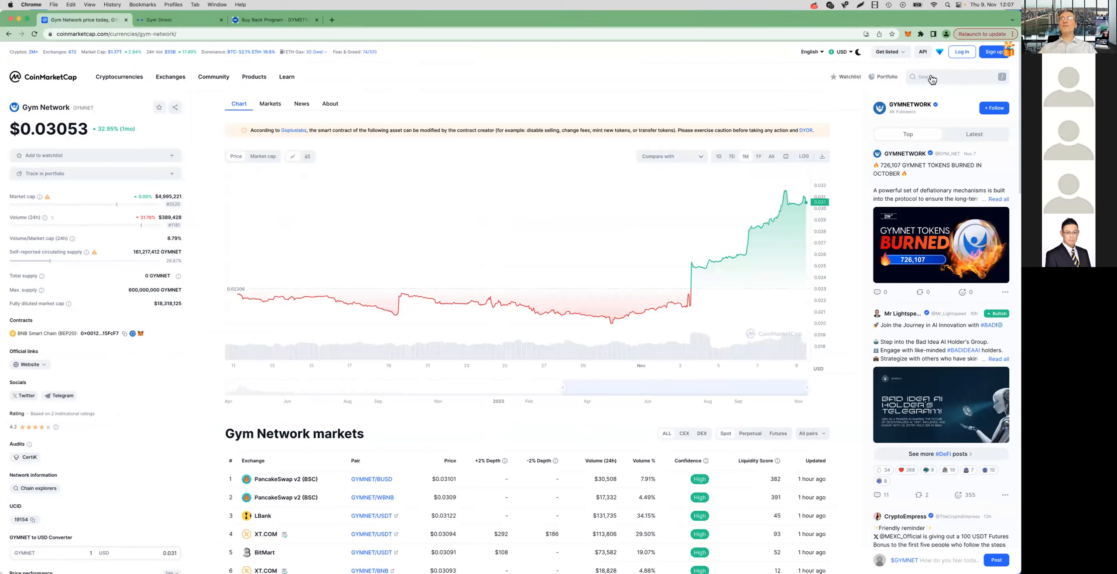
click(930, 76)
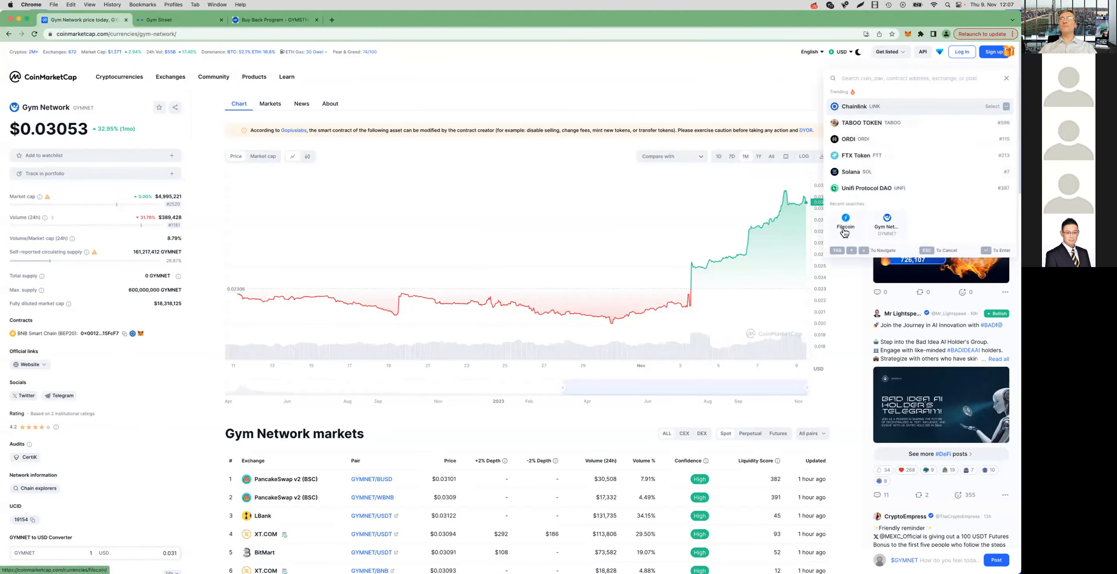
click(844, 222)
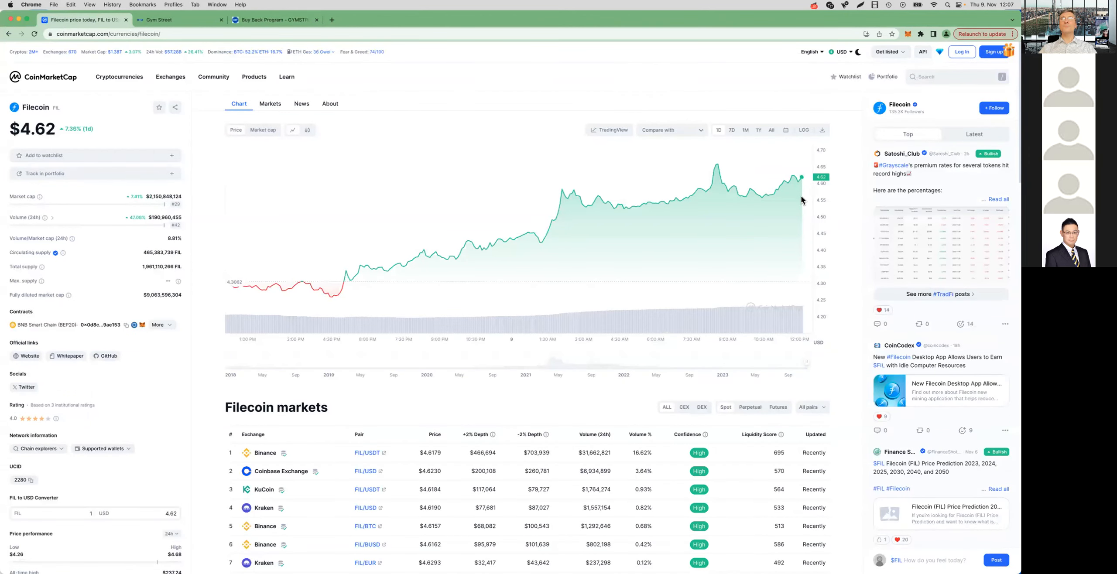
mouse_move(773, 134)
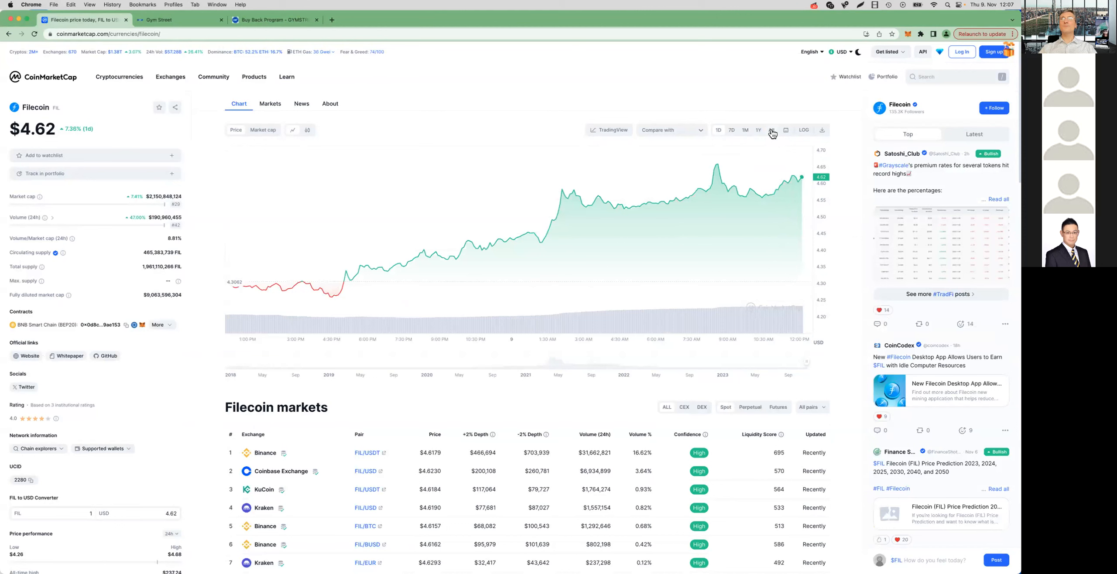
click(771, 130)
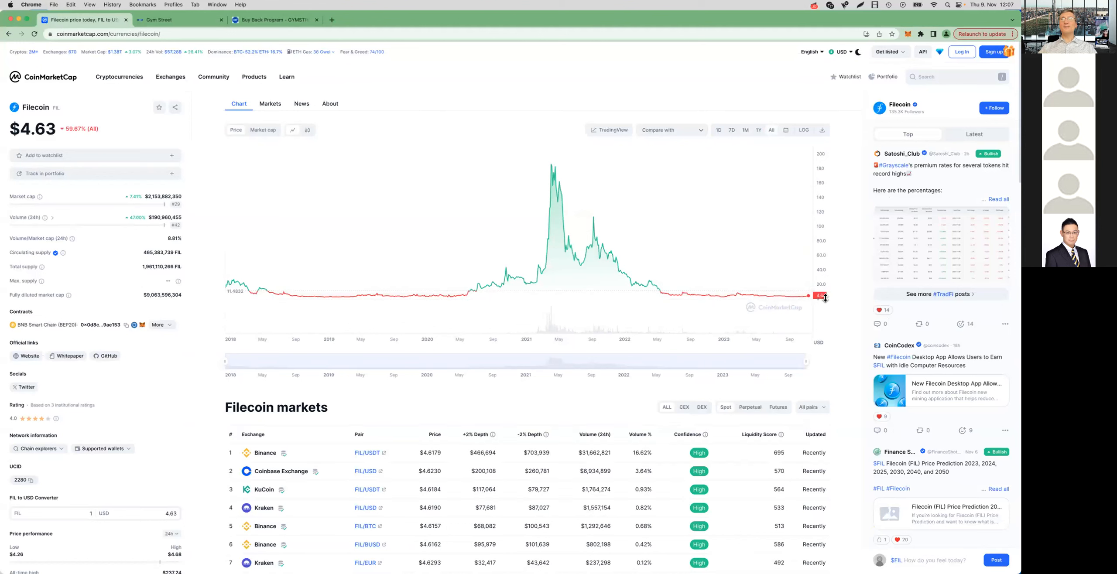
mouse_move(831, 301)
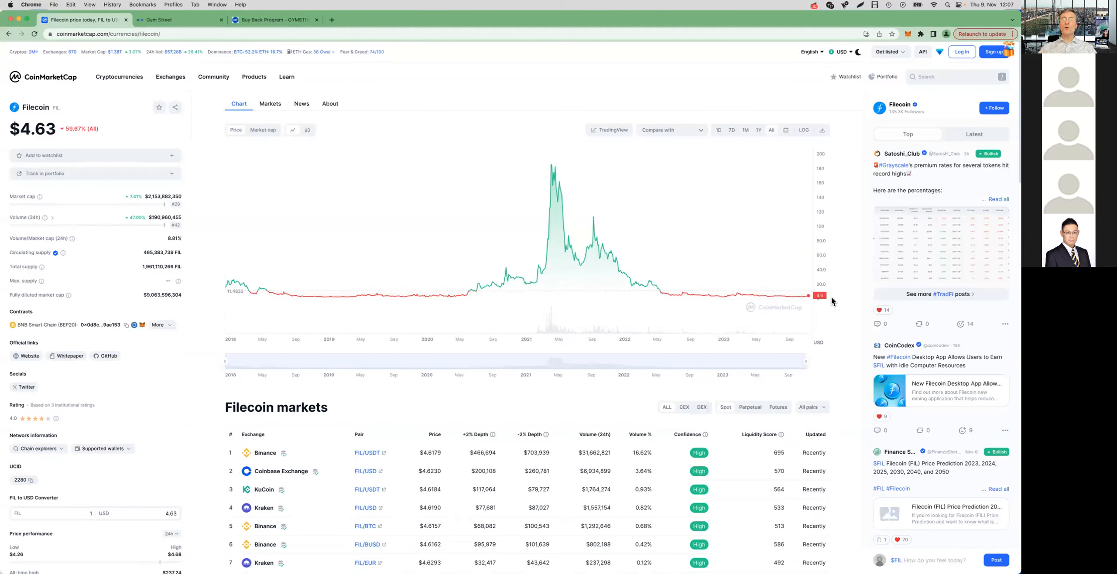
mouse_move(828, 301)
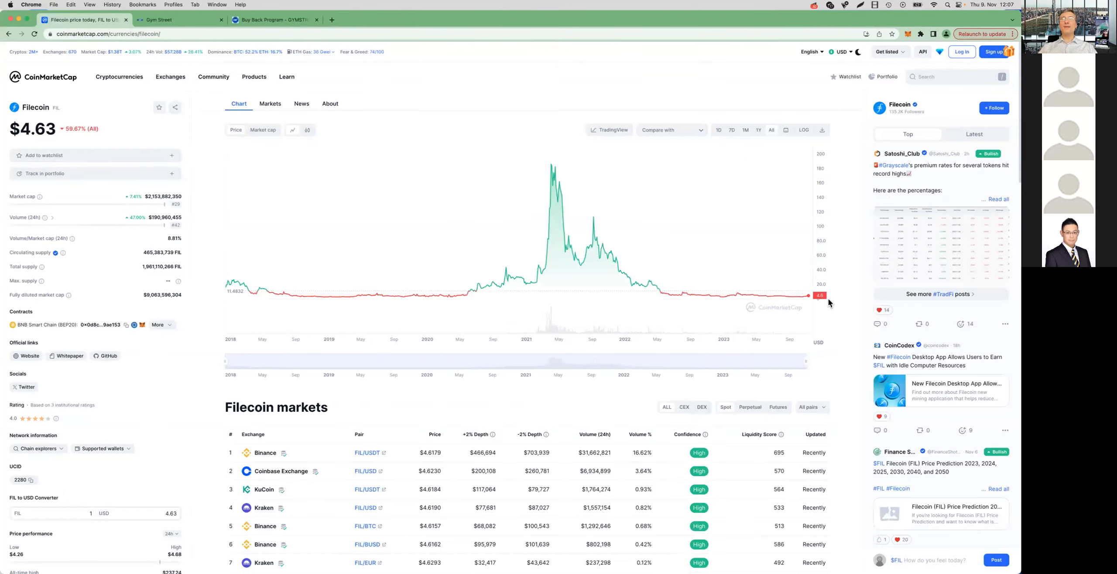
mouse_move(827, 303)
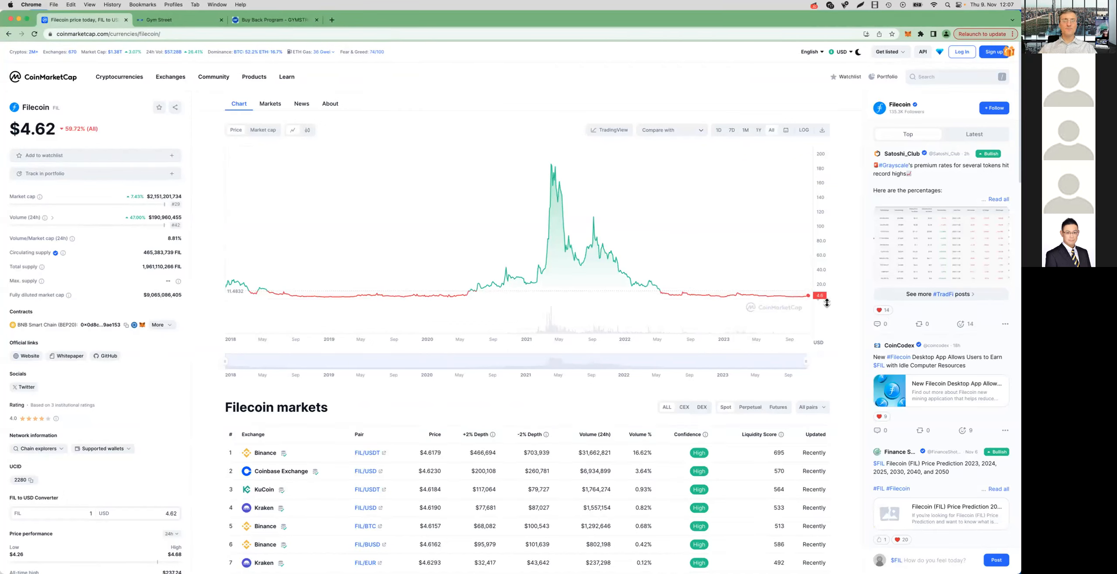
mouse_move(841, 305)
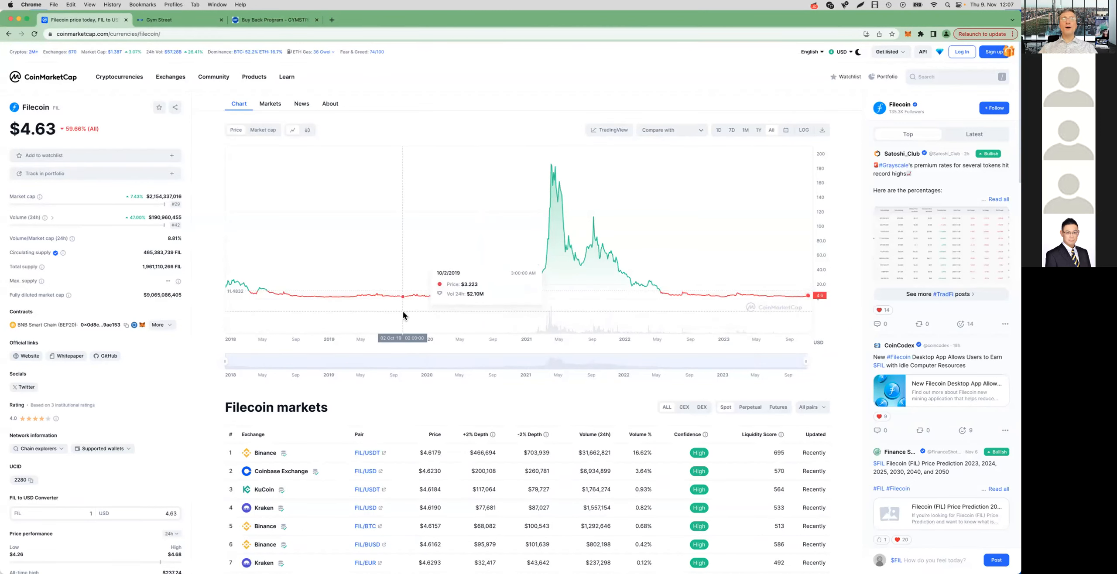
mouse_move(577, 305)
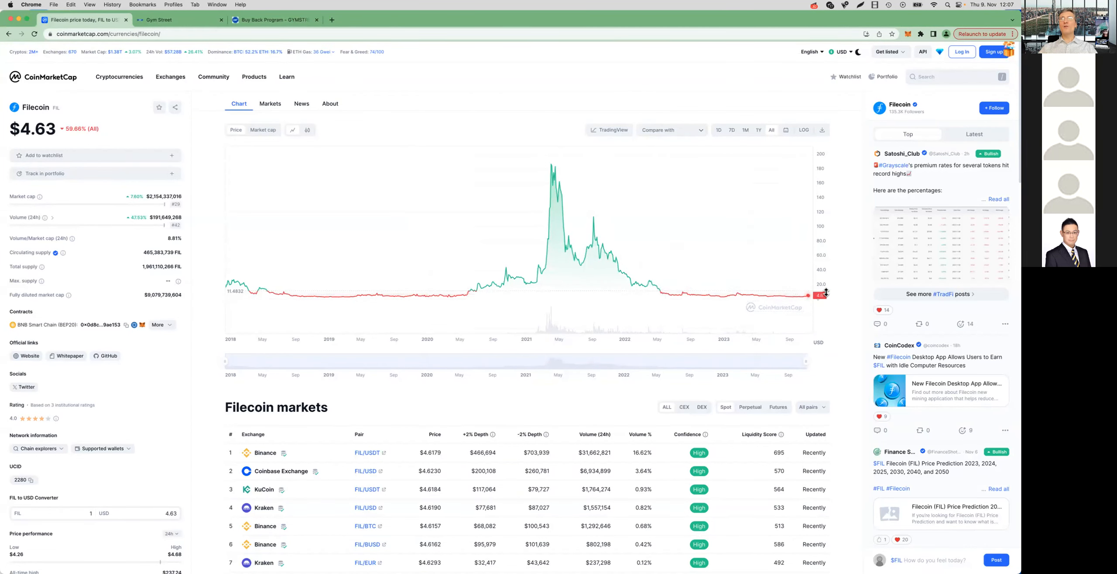
mouse_move(368, 297)
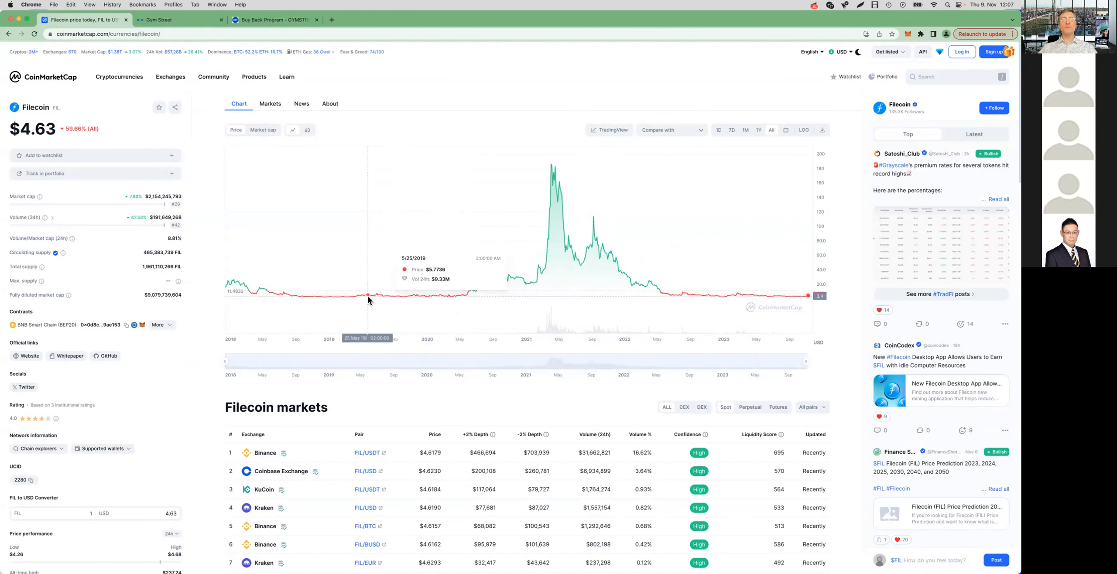
mouse_move(854, 298)
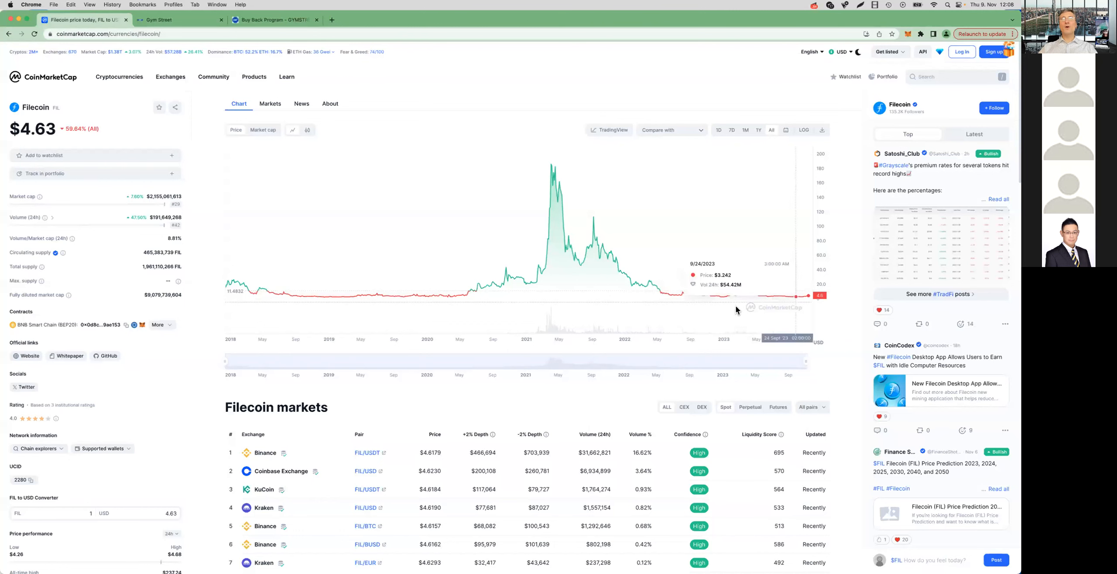
mouse_move(456, 298)
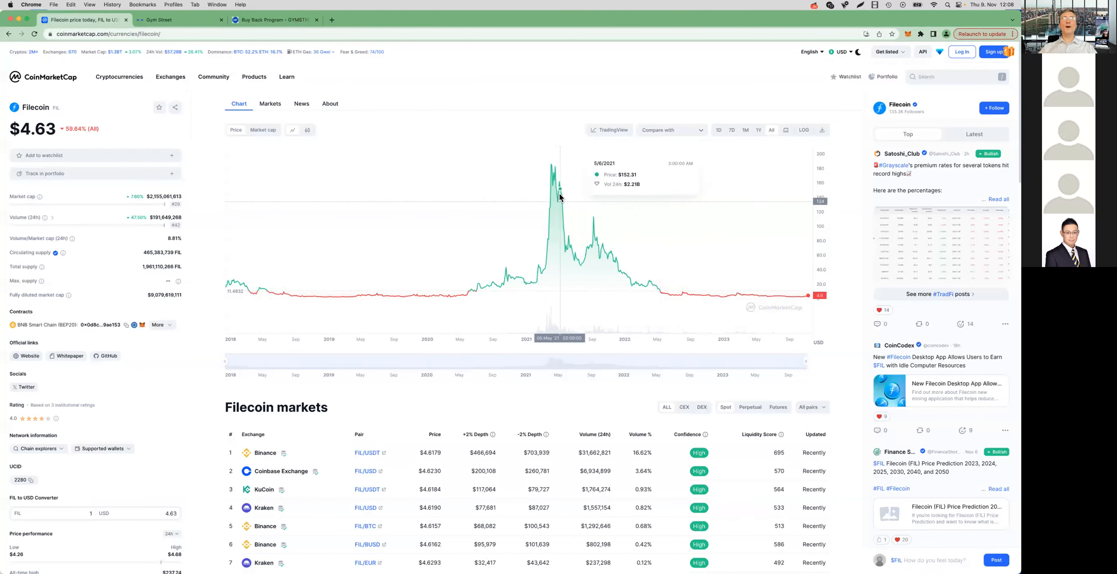
mouse_move(866, 290)
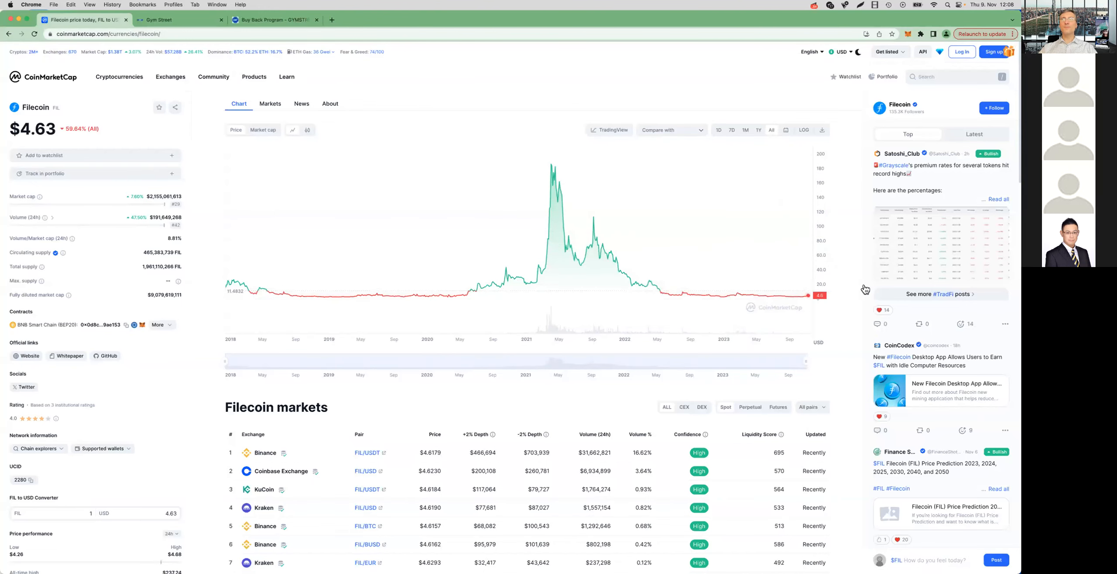
mouse_move(868, 289)
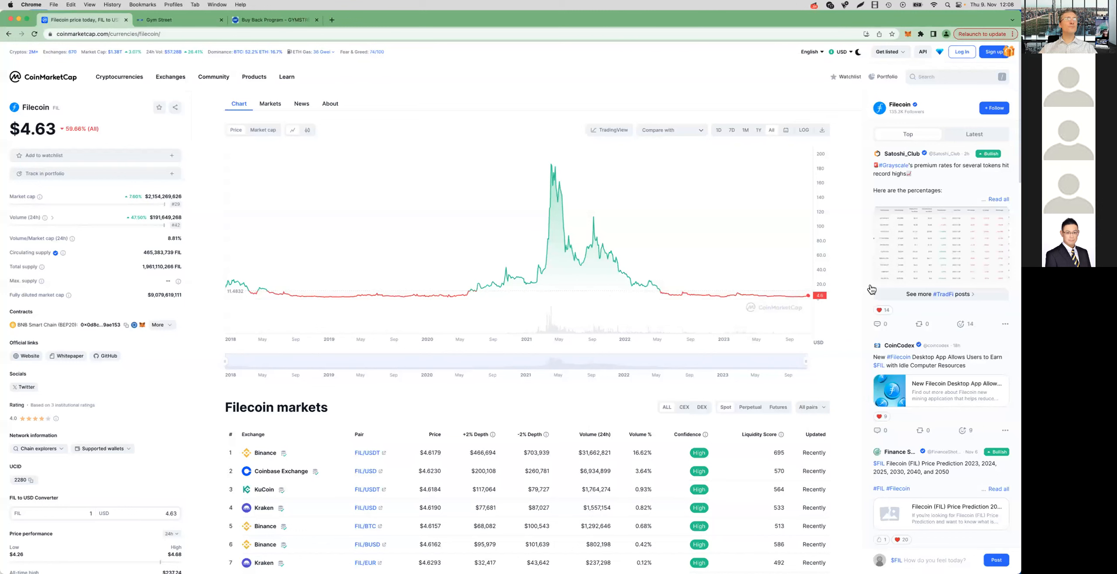
mouse_move(720, 325)
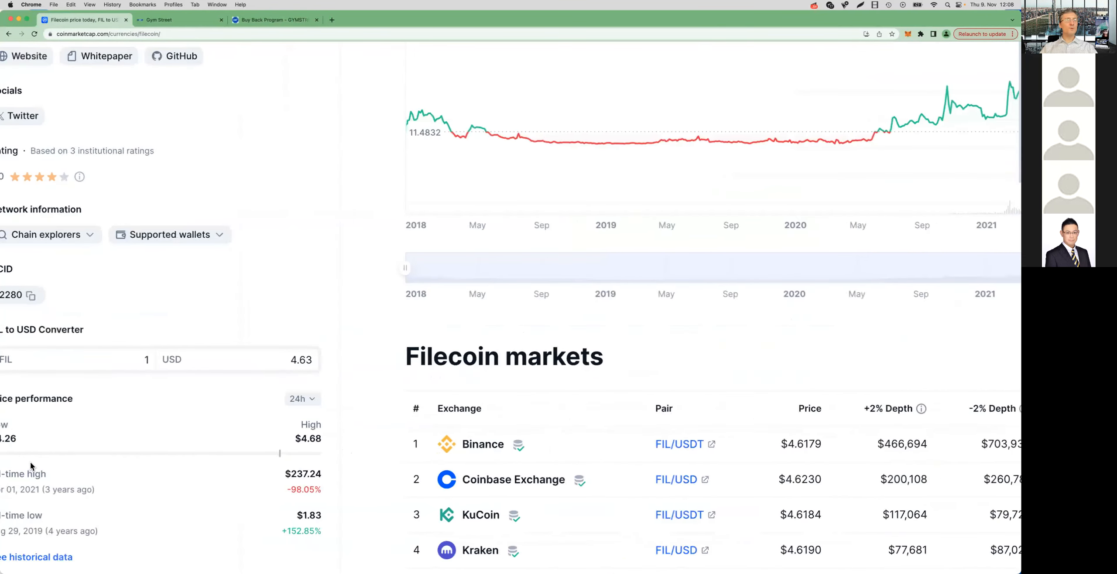
Step: Select the -98.05% drop from the $237.24 all-time high under Price performance
scroll(down, 3)
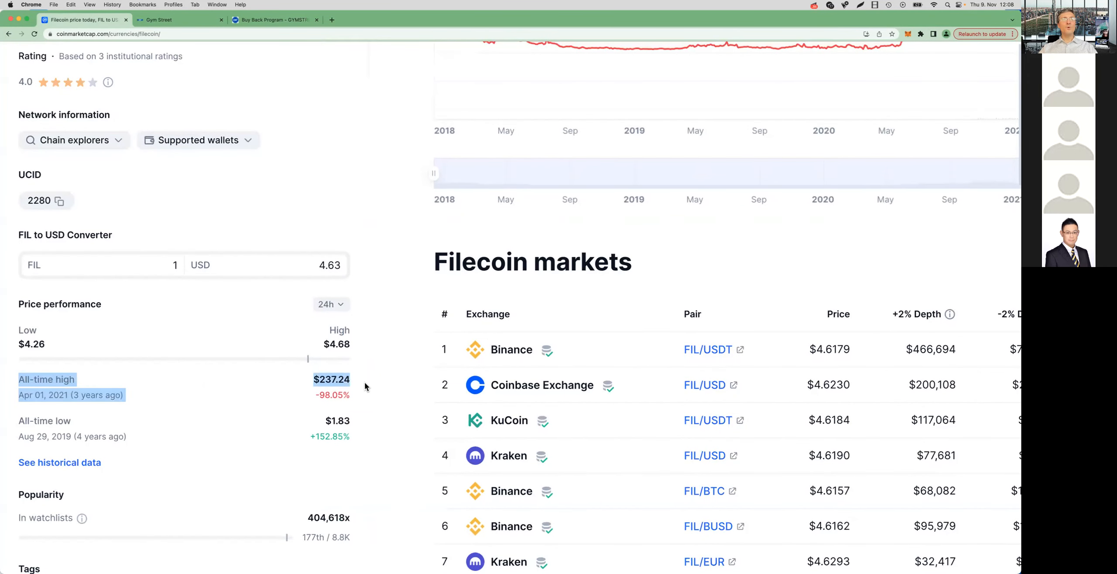
mouse_move(352, 393)
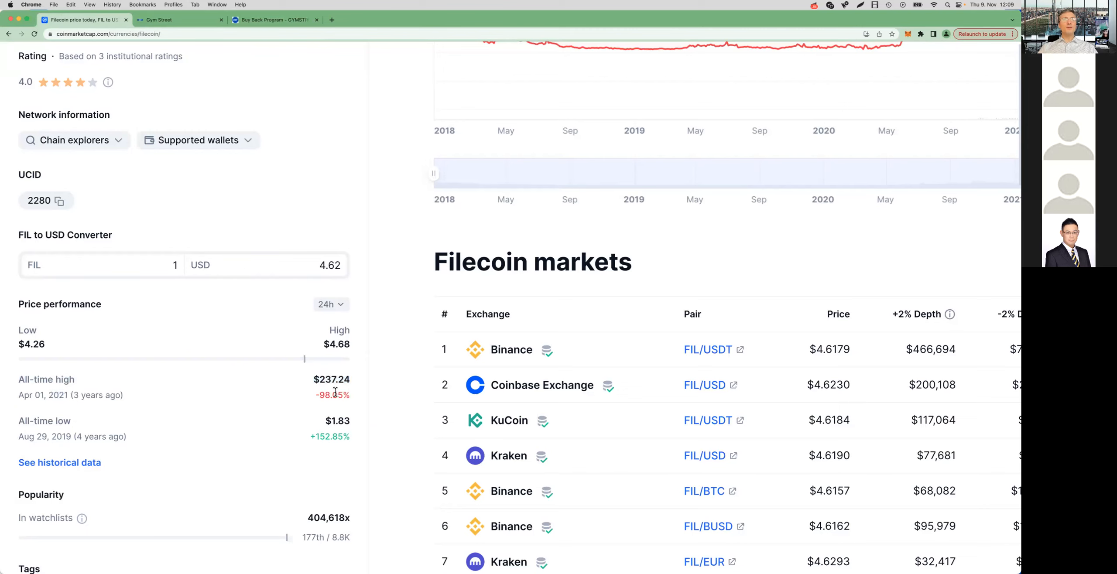
double_click(331, 379)
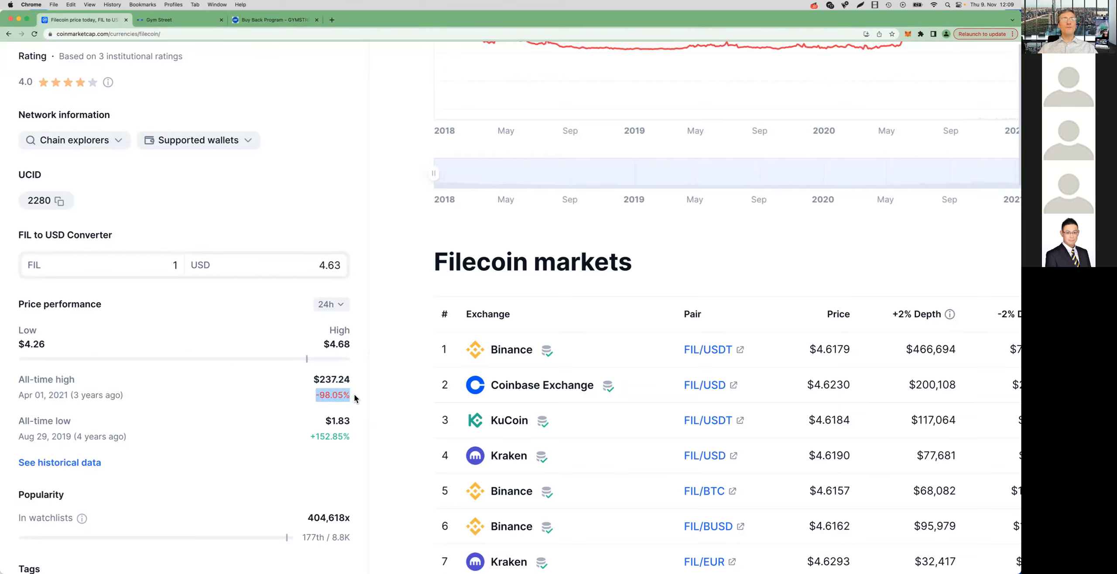
mouse_move(333, 410)
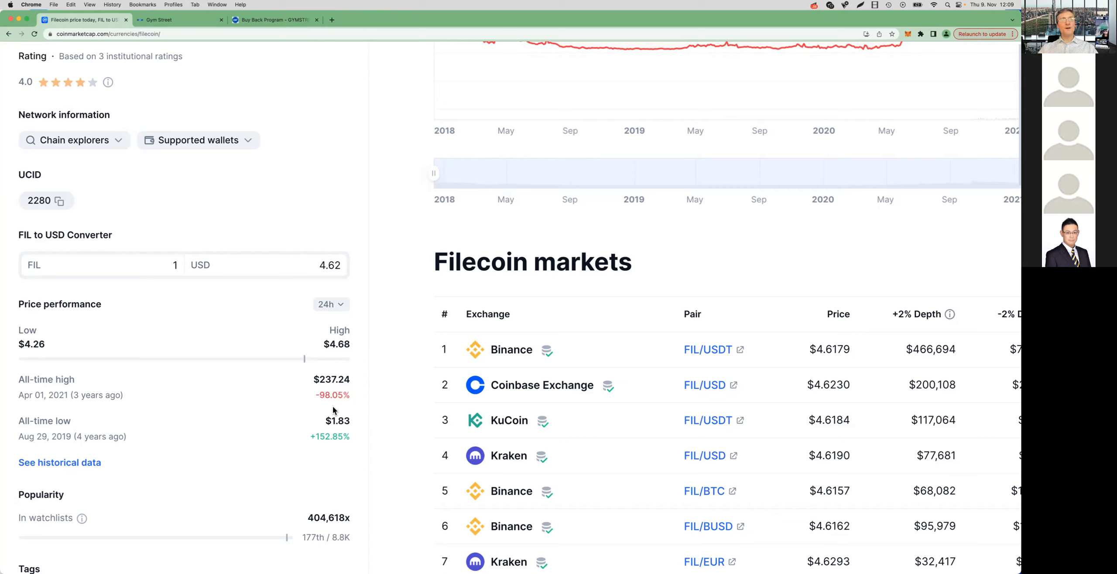
double_click(332, 395)
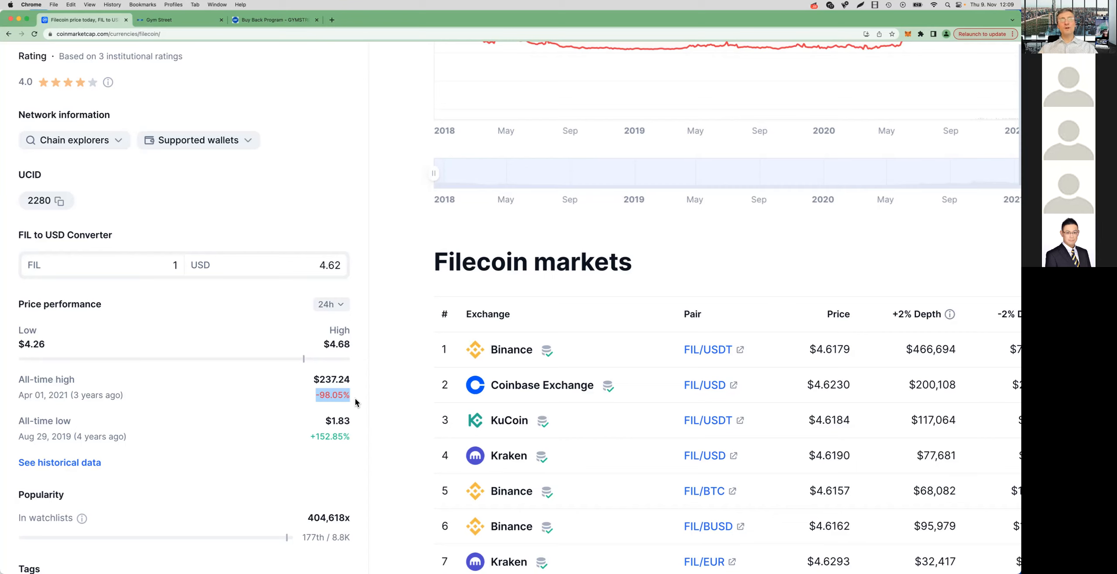
mouse_move(333, 412)
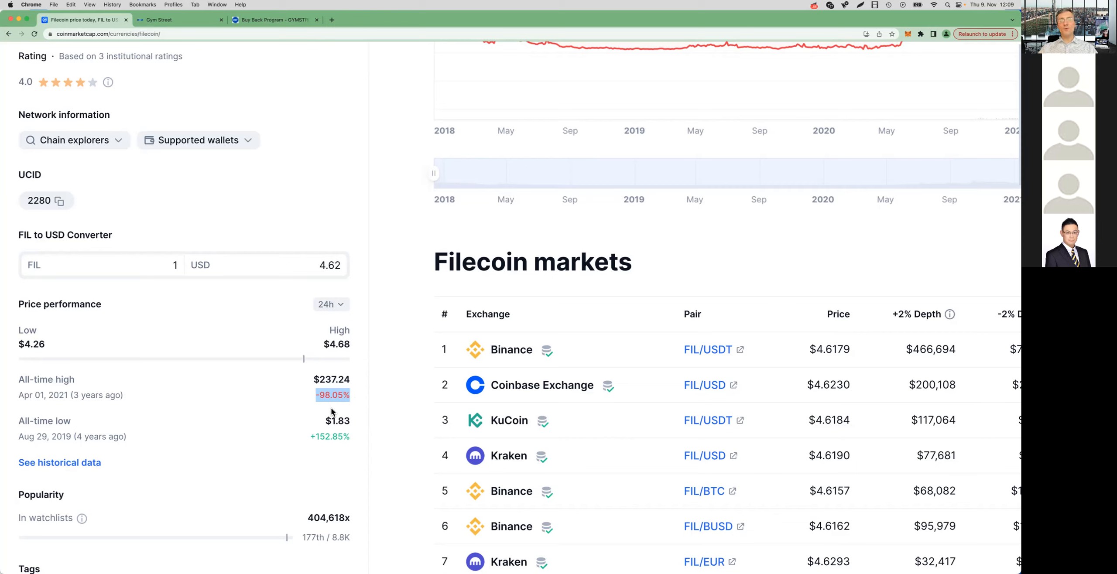
mouse_move(356, 416)
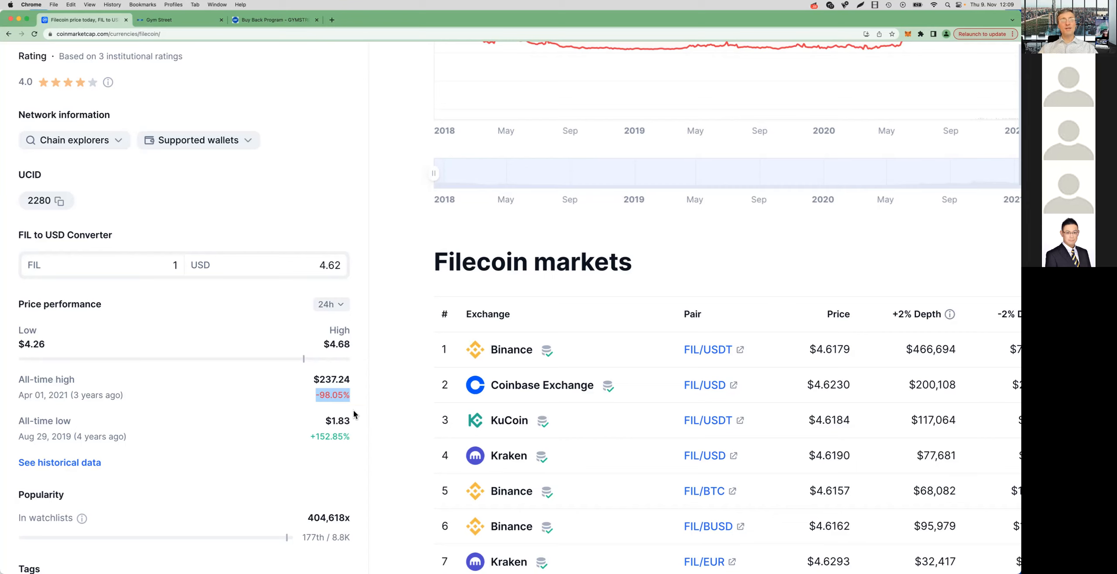
mouse_move(339, 412)
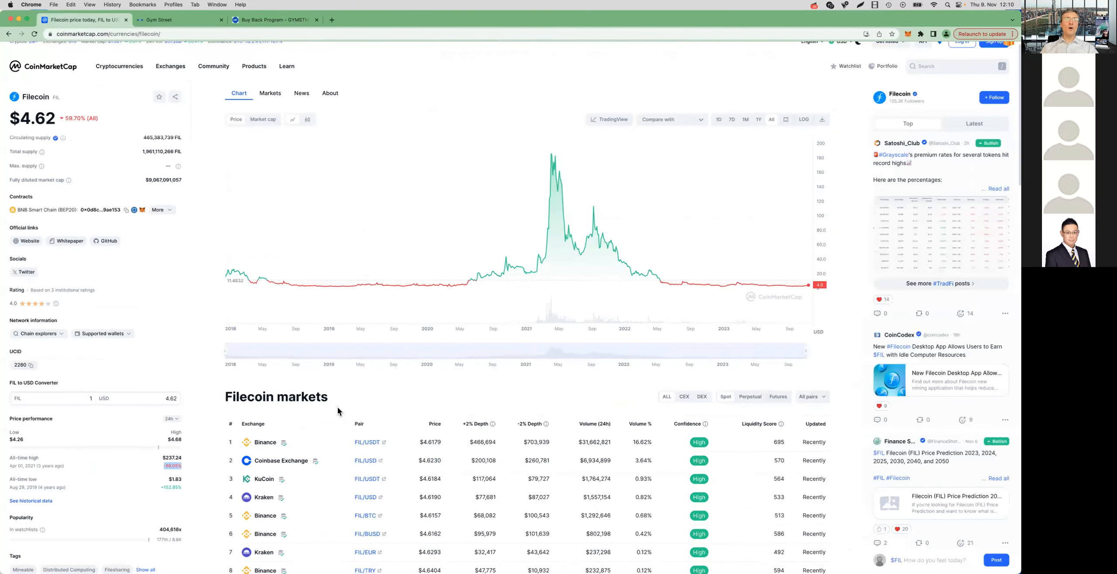
mouse_move(267, 280)
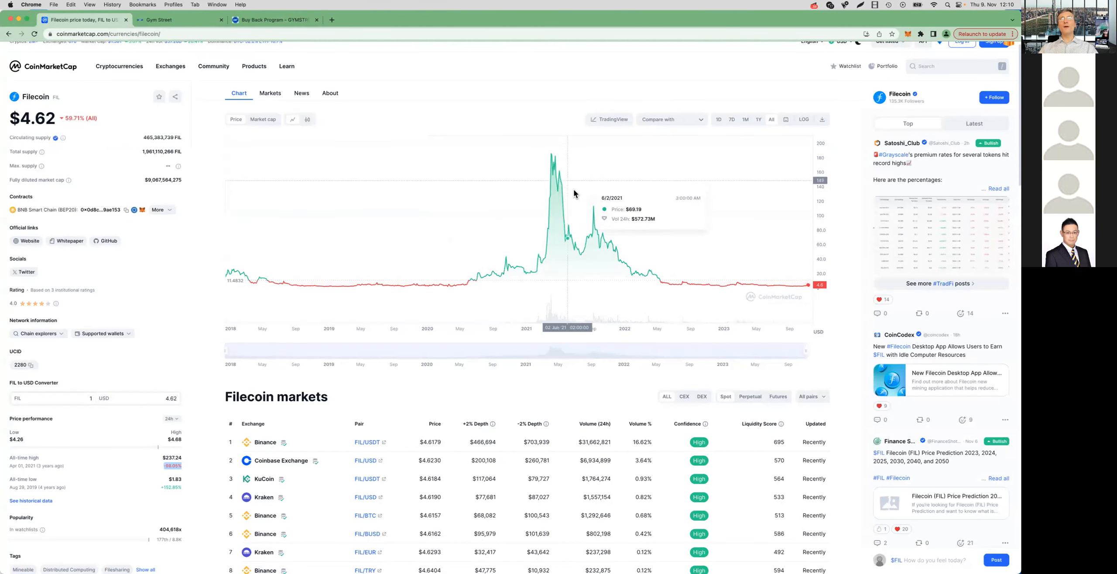
mouse_move(595, 209)
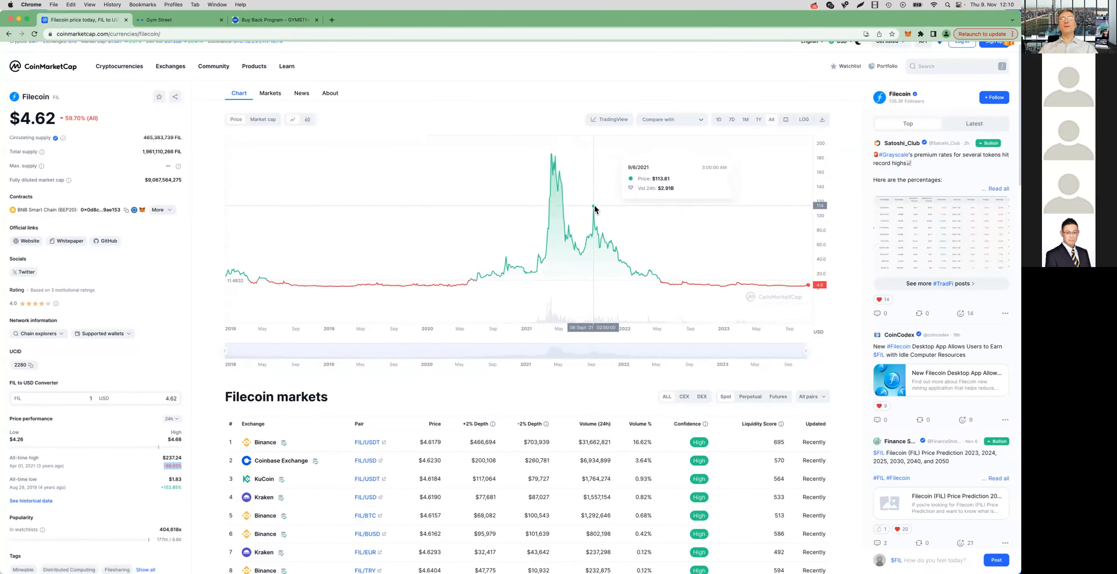
mouse_move(651, 237)
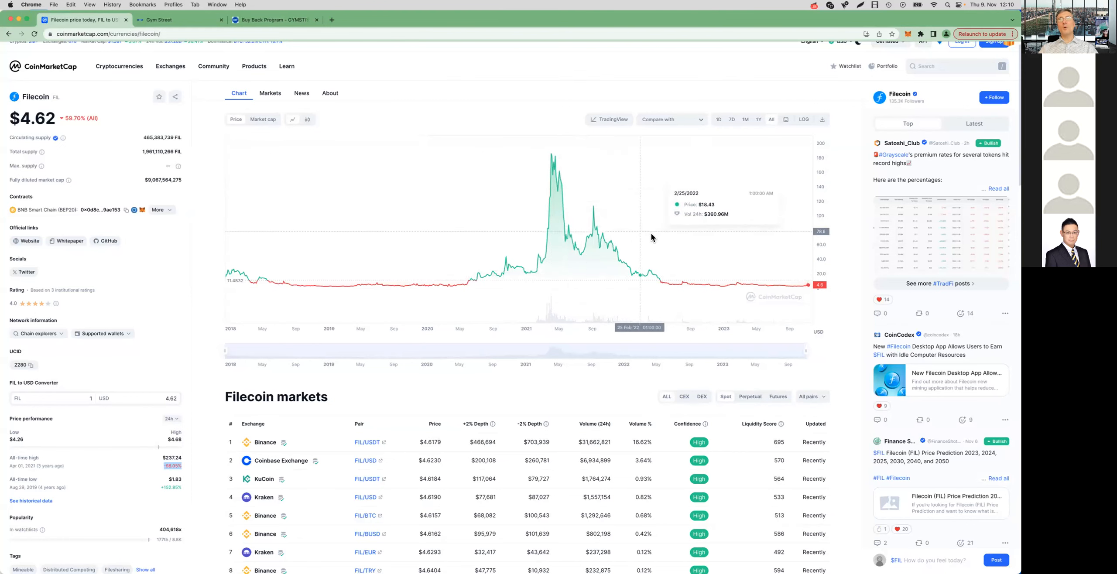
mouse_move(832, 221)
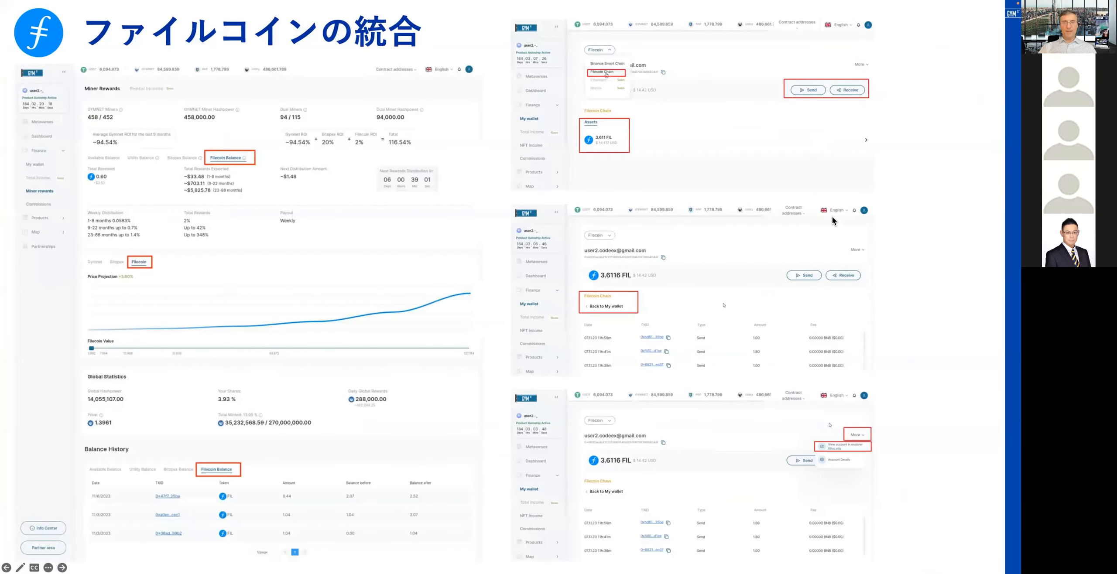
mouse_move(461, 309)
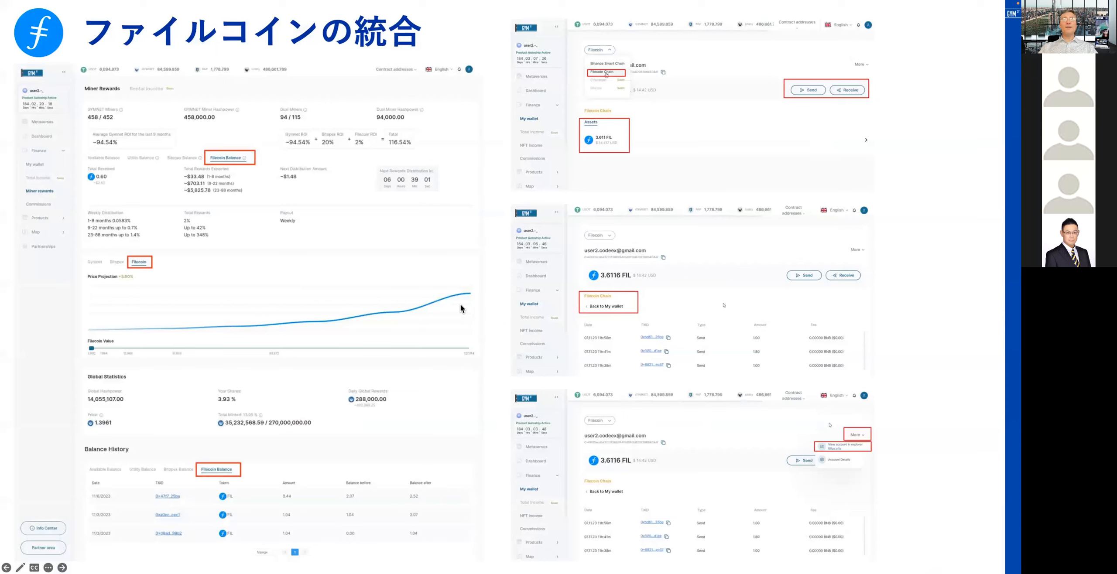
mouse_move(536, 105)
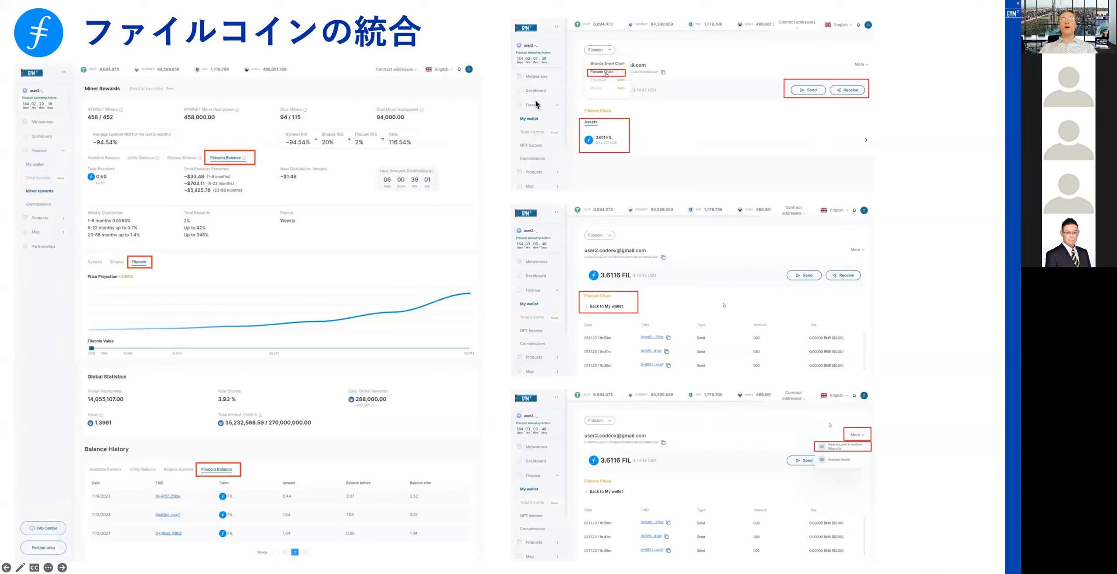
mouse_move(522, 280)
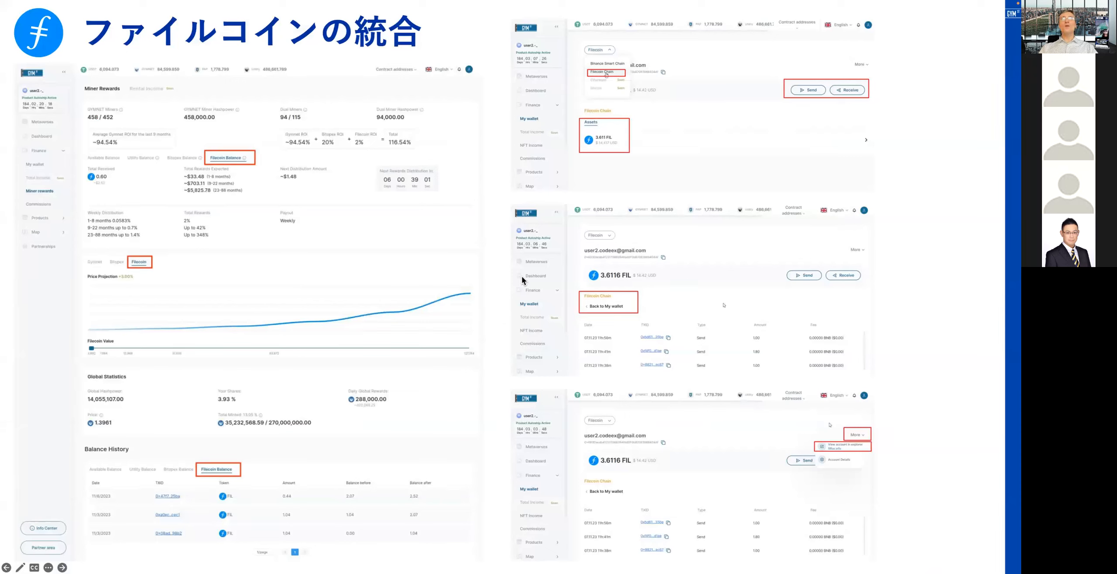
mouse_move(555, 444)
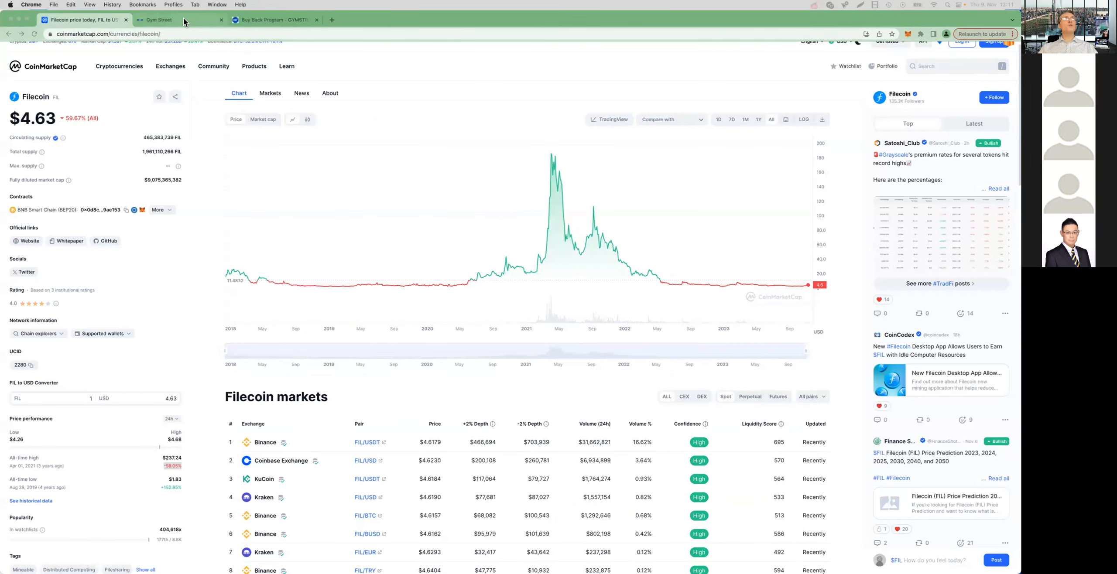
Step: Switch to the Gym Street tab showing the My wallet page with Binance Smart Chain assets
click(160, 19)
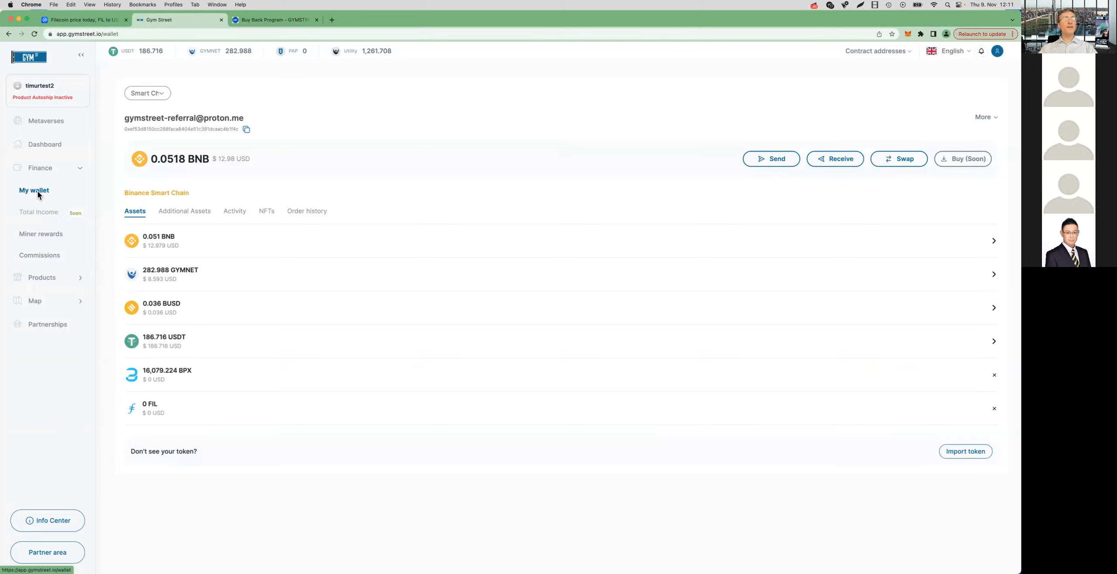
mouse_move(425, 265)
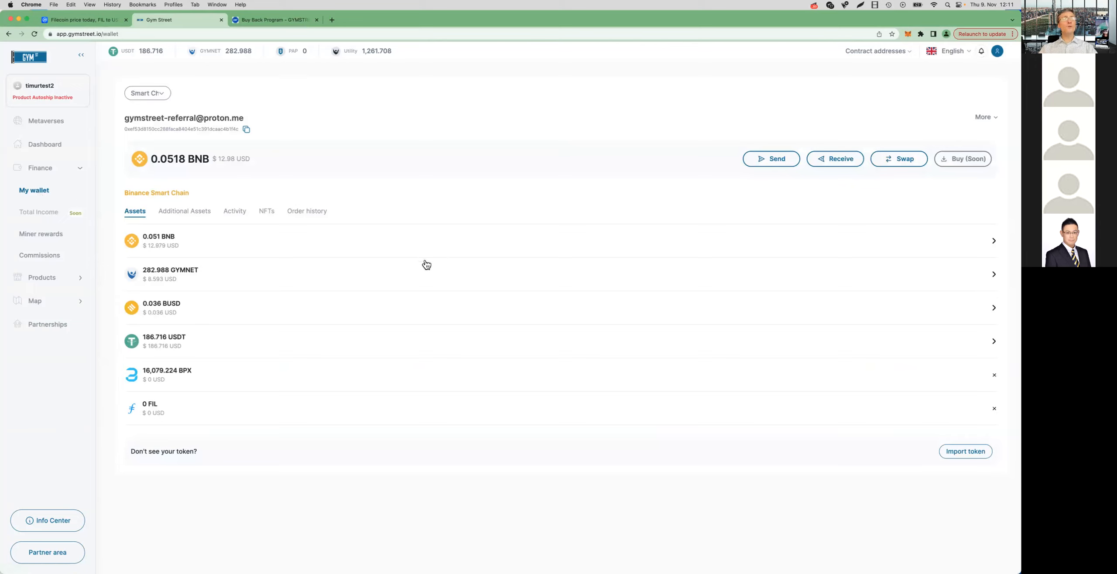
mouse_move(213, 421)
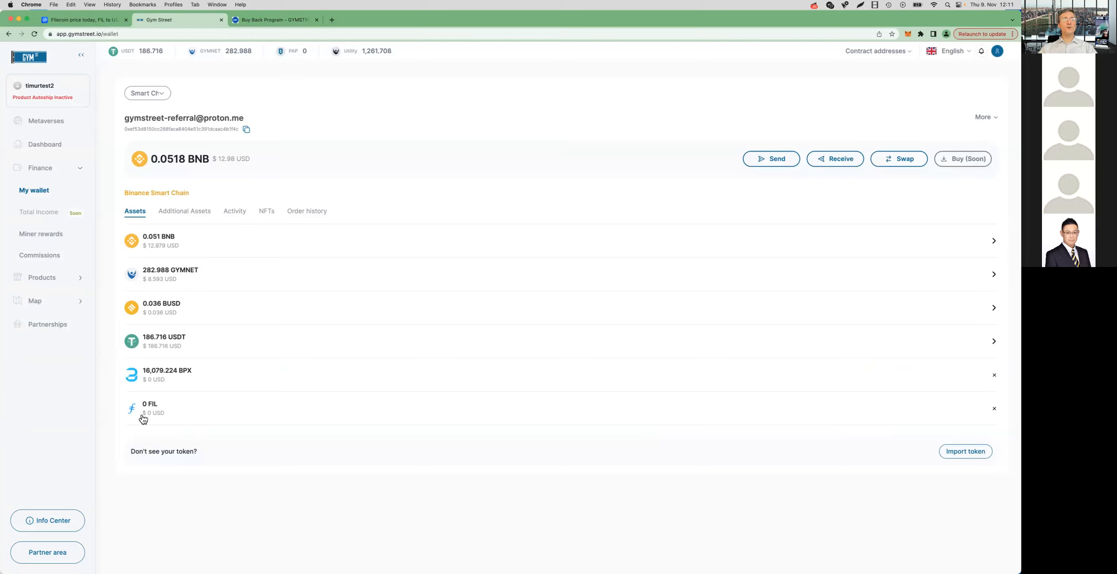
mouse_move(146, 425)
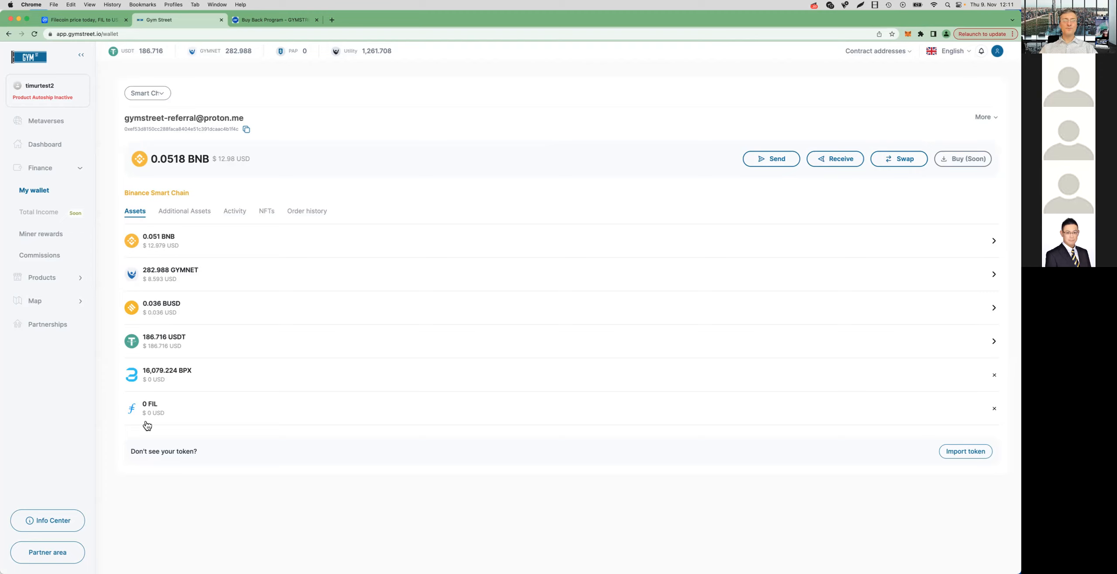
mouse_move(181, 407)
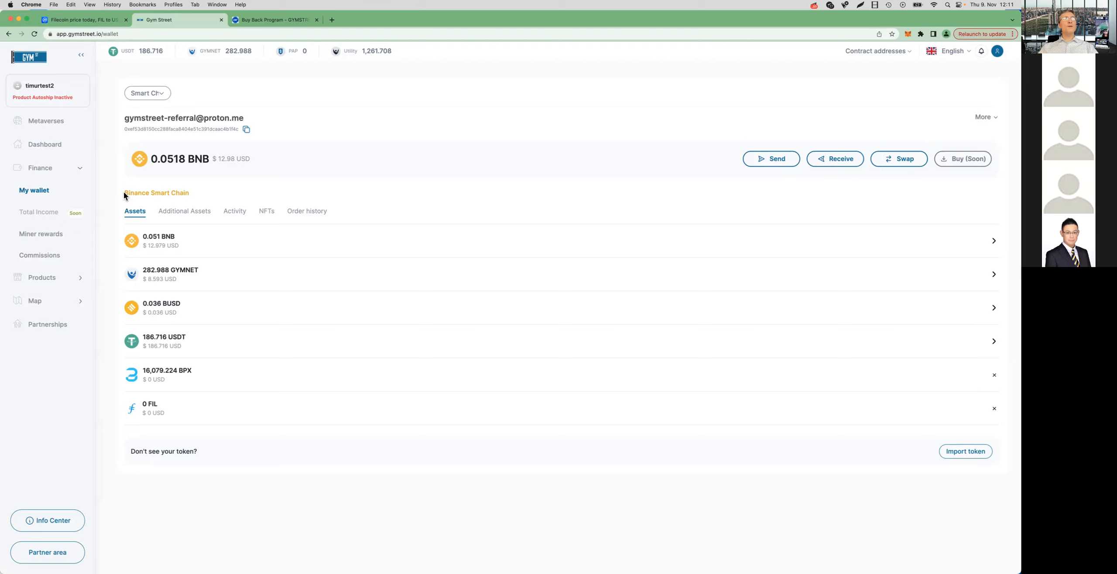
double_click(157, 192)
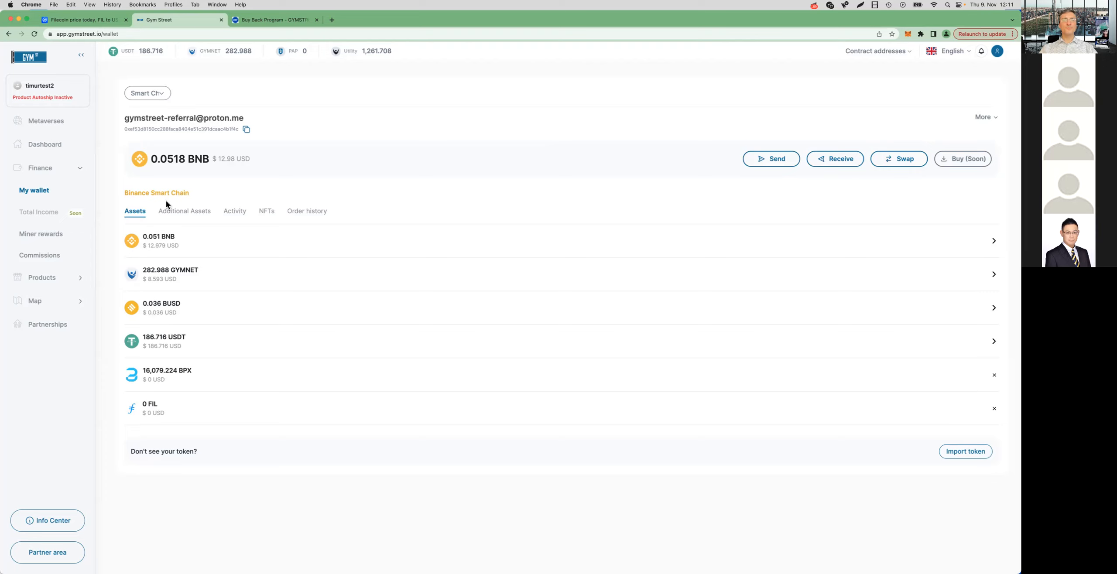
mouse_move(7, 269)
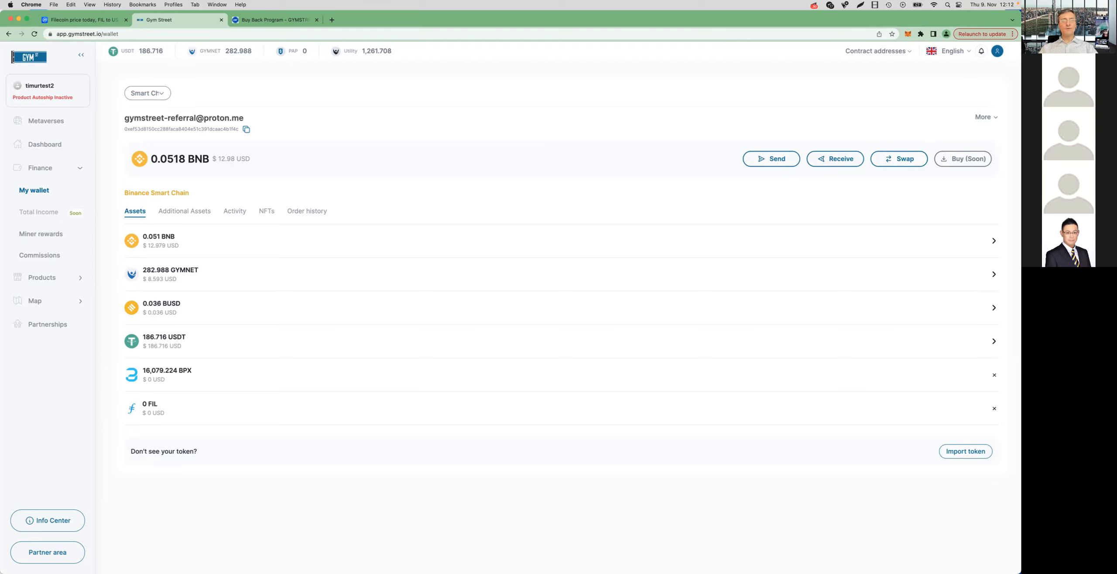
mouse_move(243, 292)
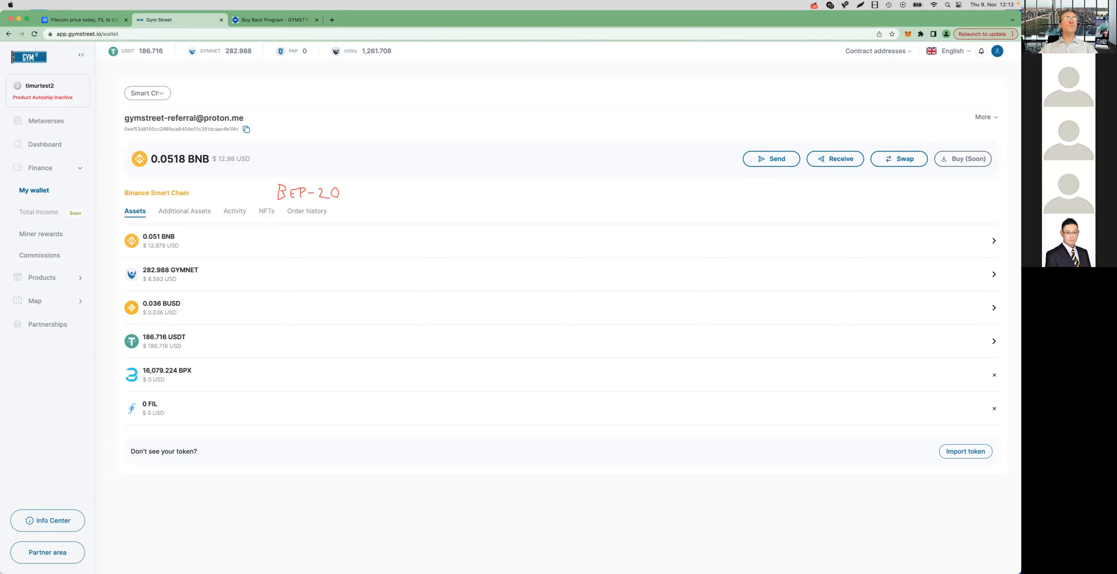
mouse_move(965, 289)
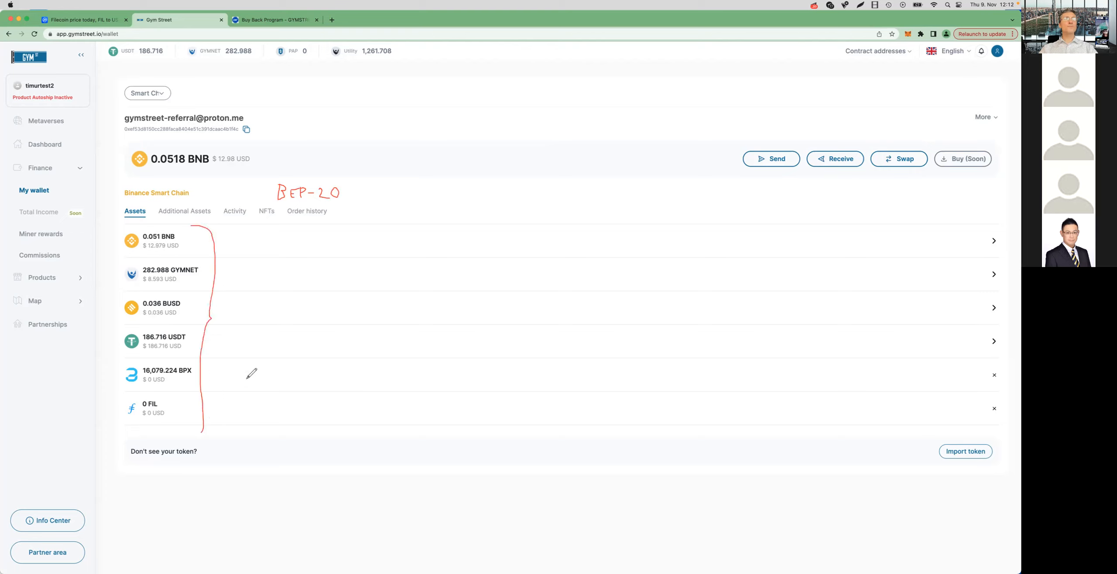
mouse_move(284, 328)
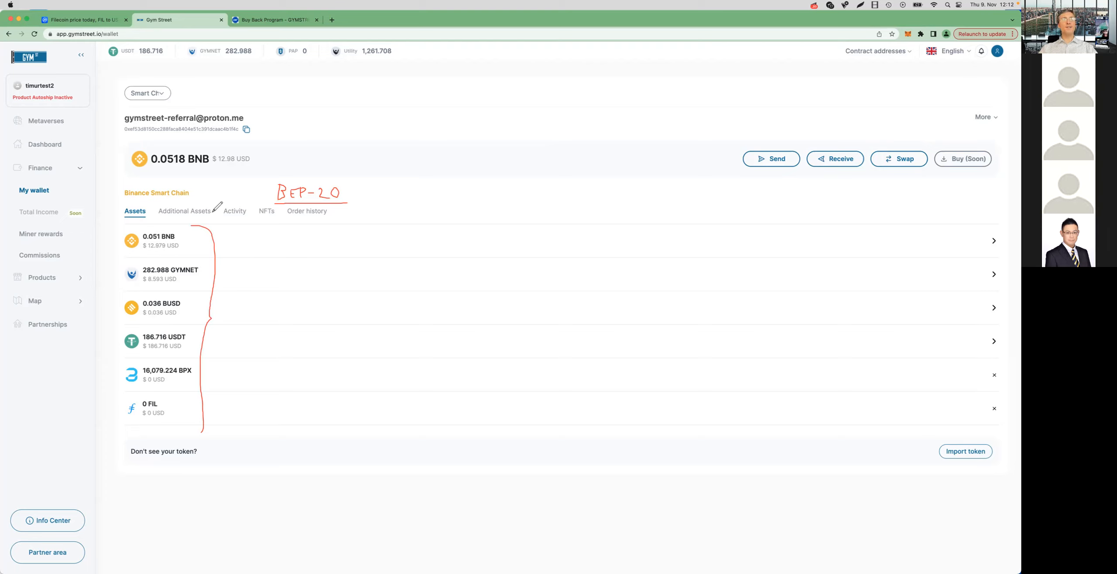
mouse_move(938, 255)
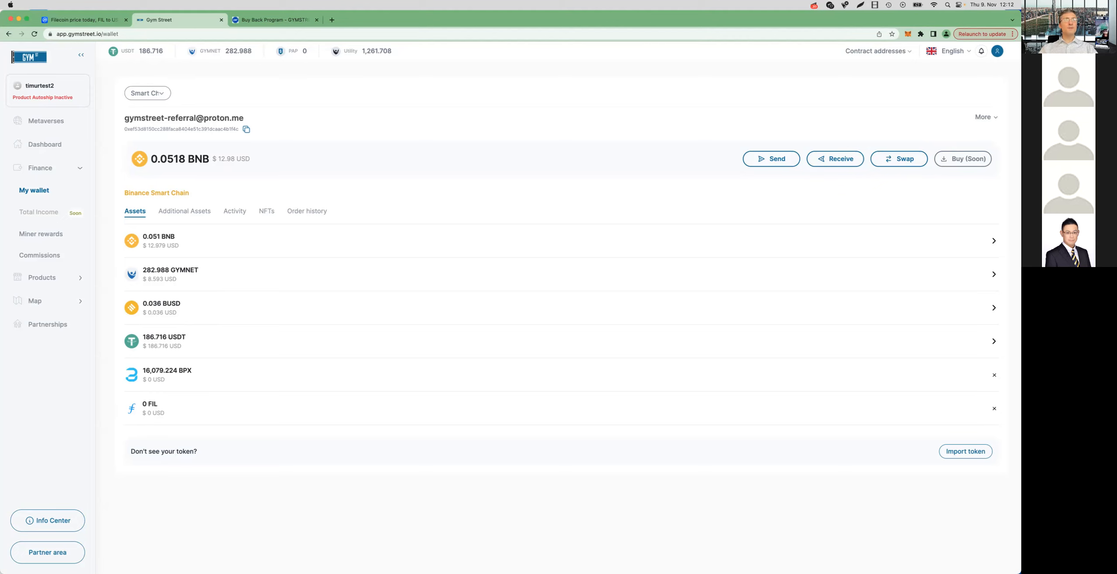
mouse_move(257, 185)
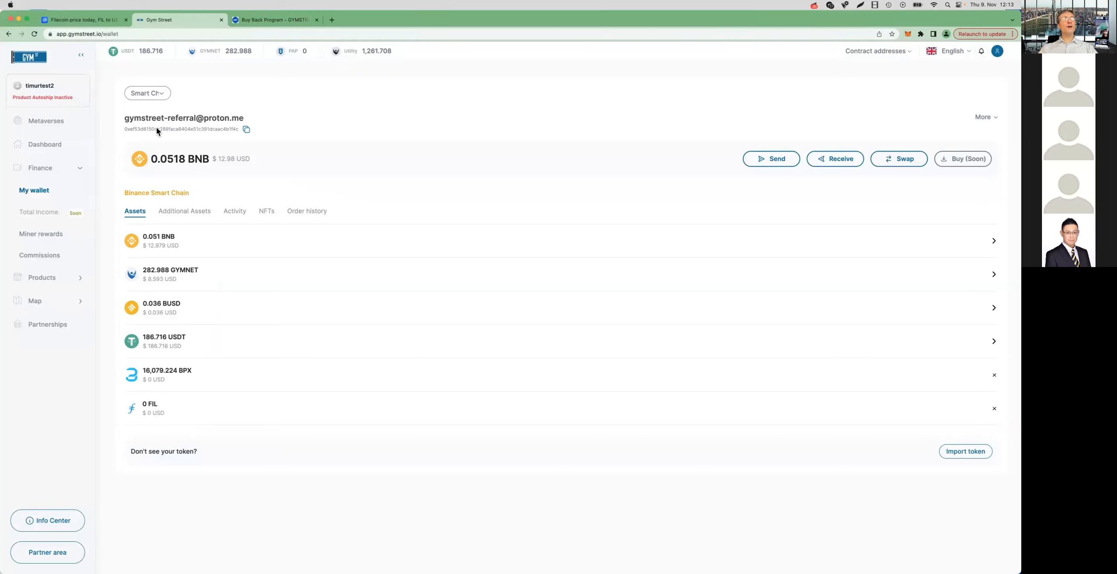
click(147, 92)
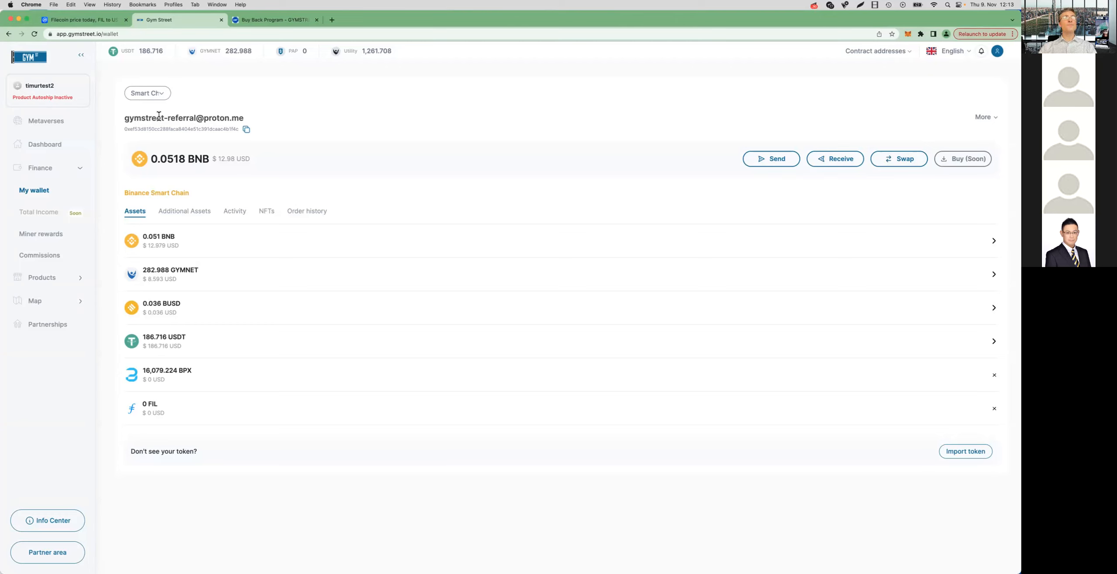
Step: Switch the wallet to Filecoin Chain with 0 FIL, then list the chain choices again
click(147, 92)
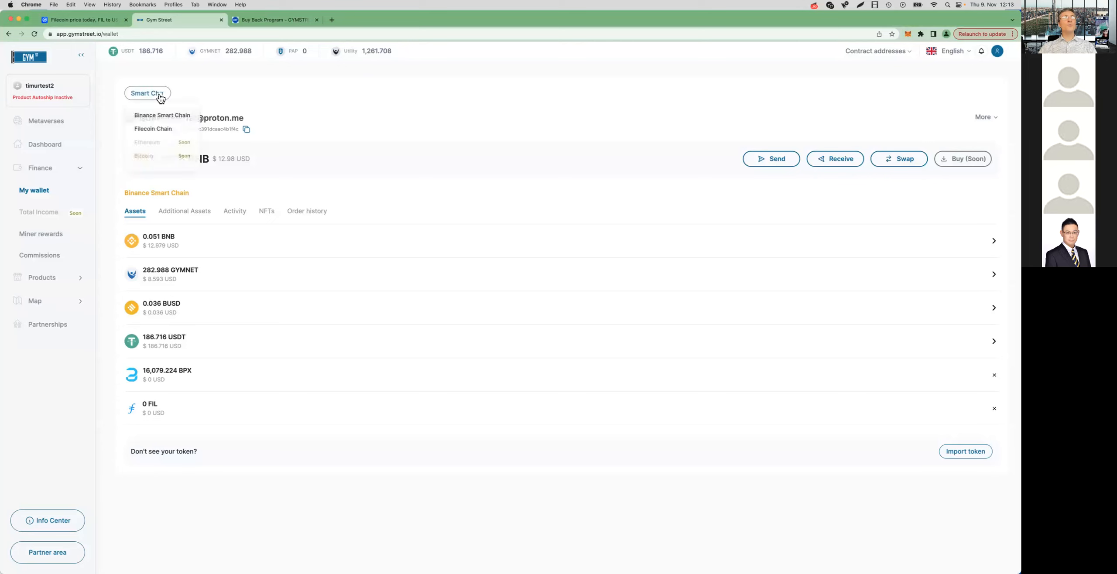
click(153, 128)
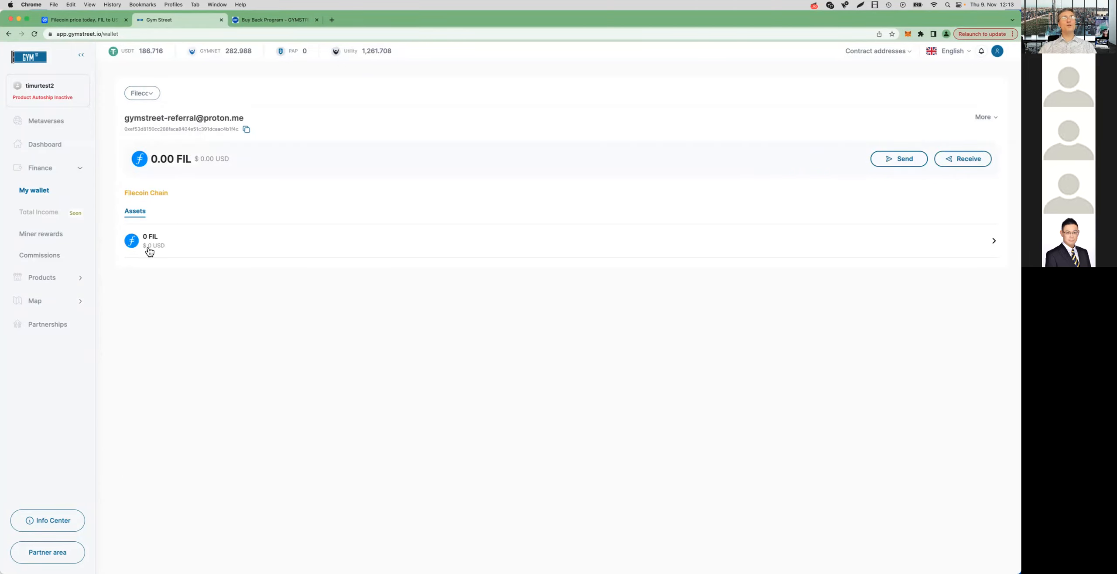
mouse_move(165, 237)
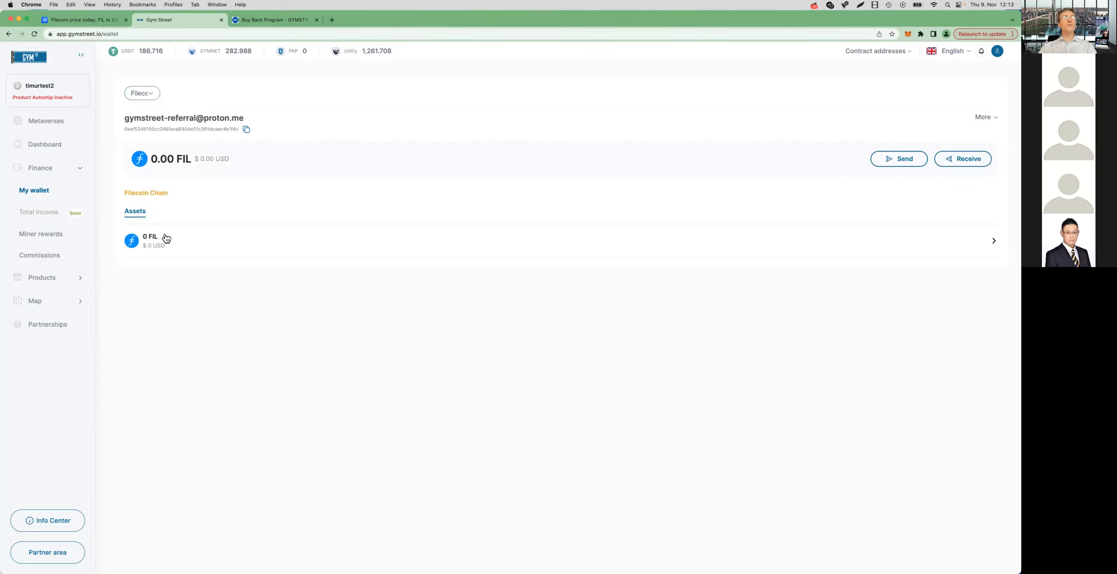
mouse_move(126, 192)
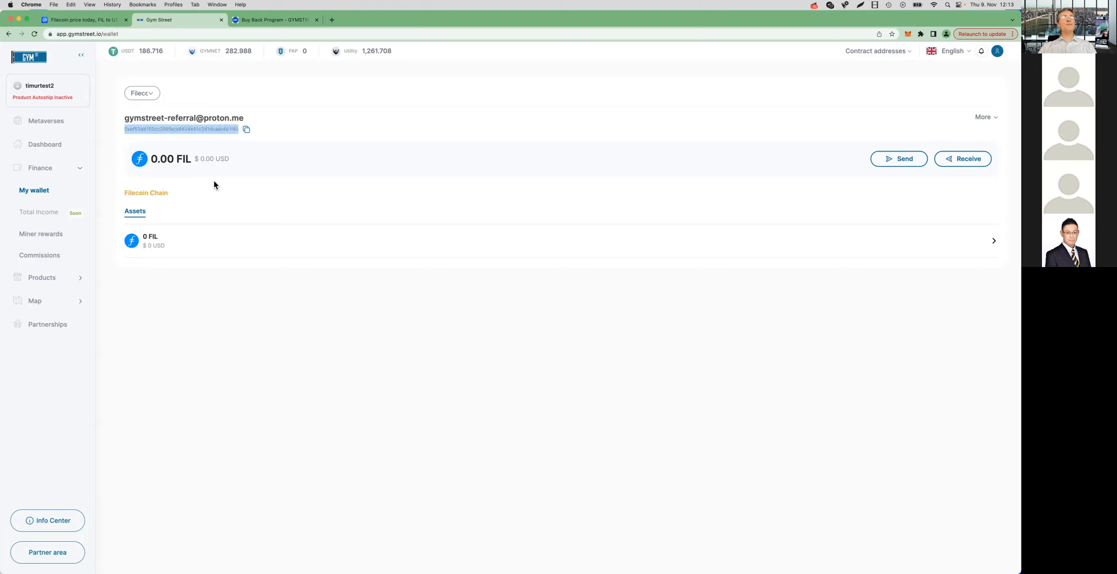
mouse_move(157, 220)
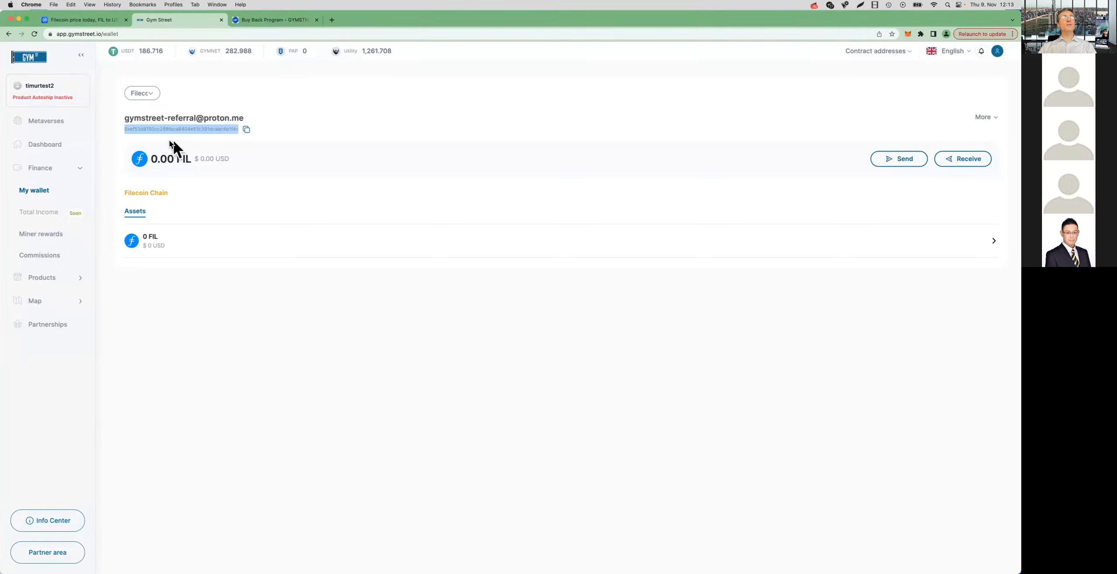
mouse_move(177, 235)
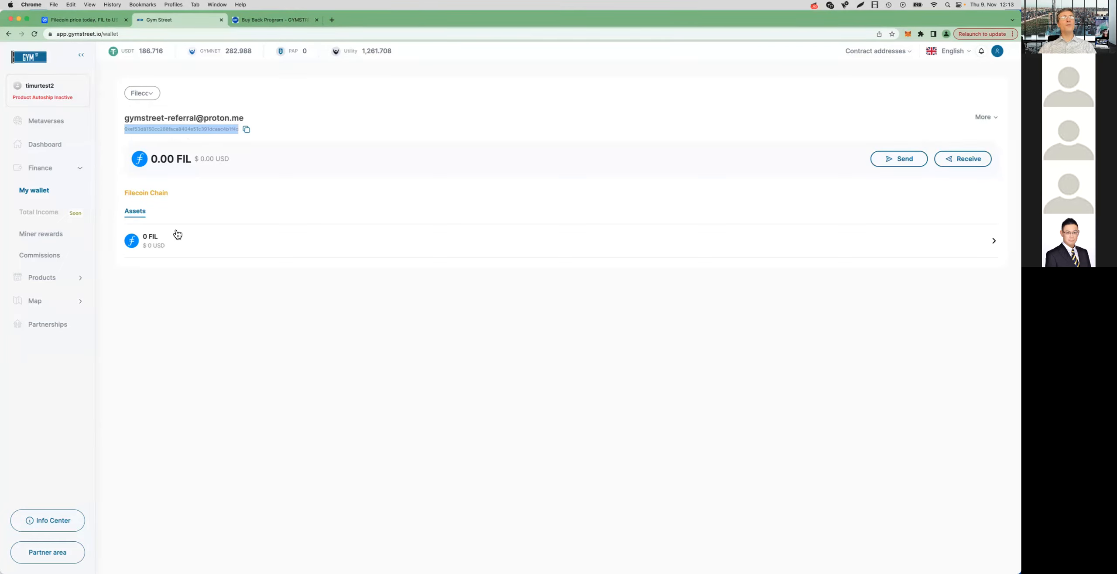
mouse_move(191, 215)
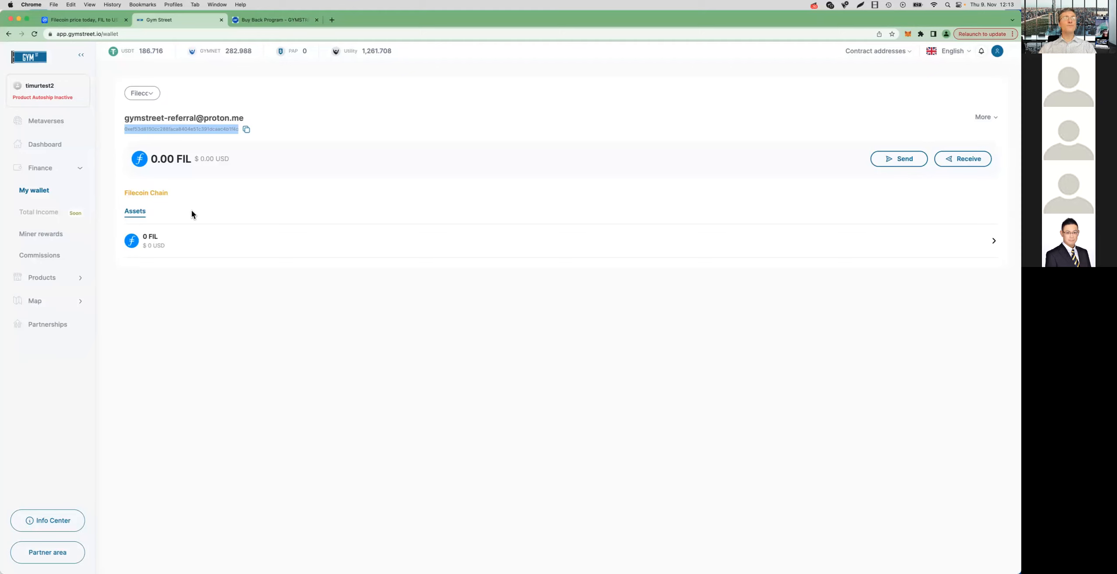
mouse_move(197, 216)
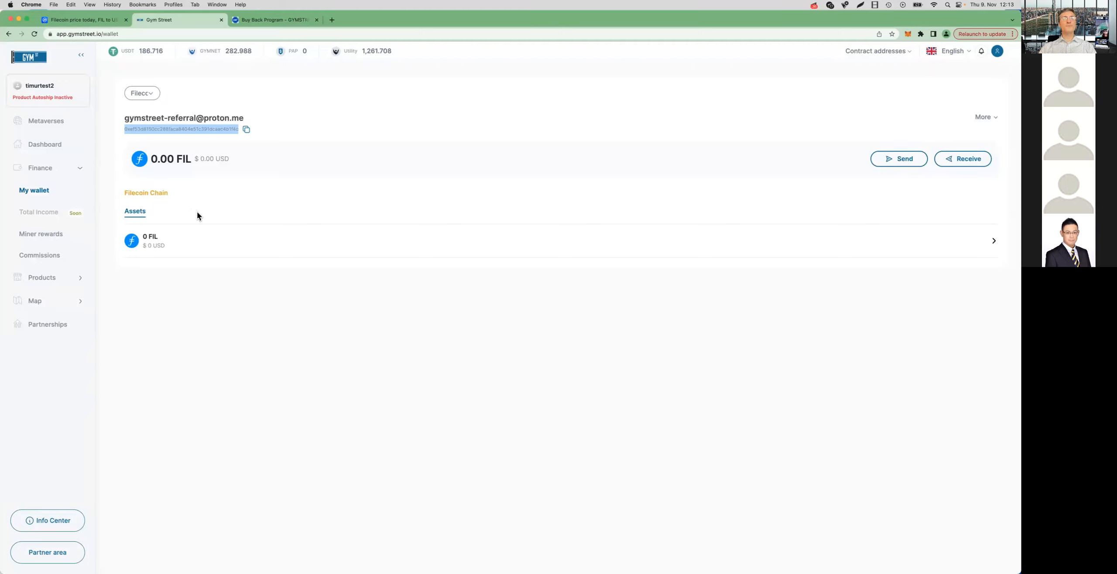
mouse_move(143, 93)
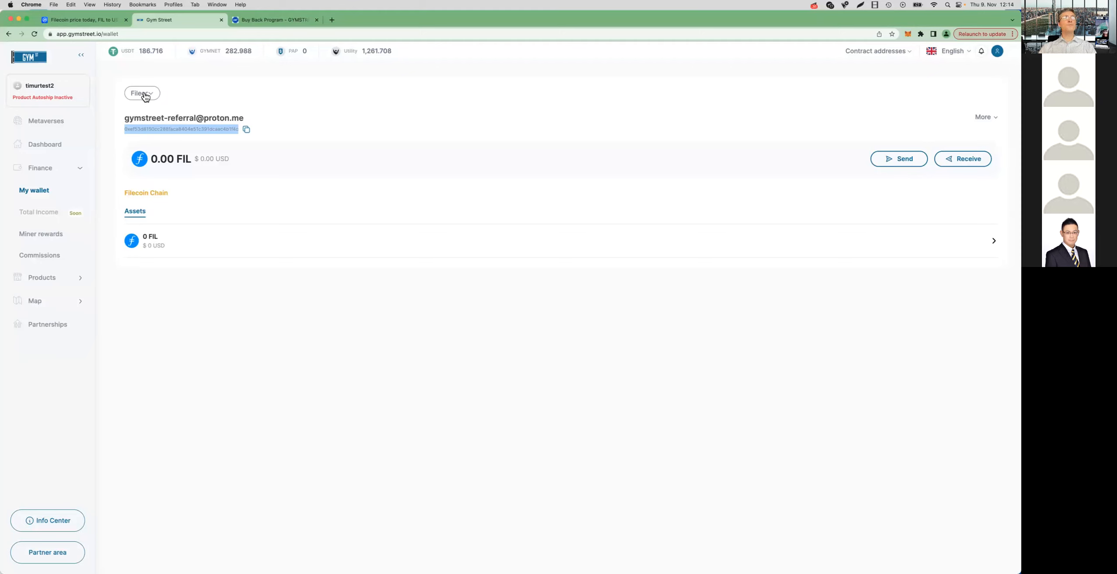
click(142, 93)
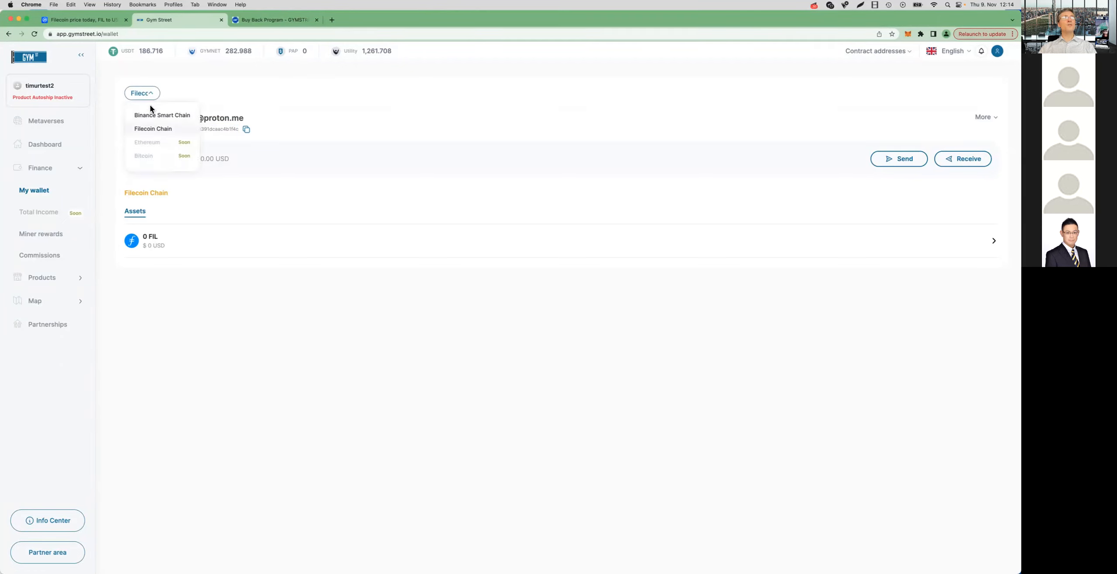
Step: Return the wallet to Binance Smart Chain and reveal the account options under More
click(162, 115)
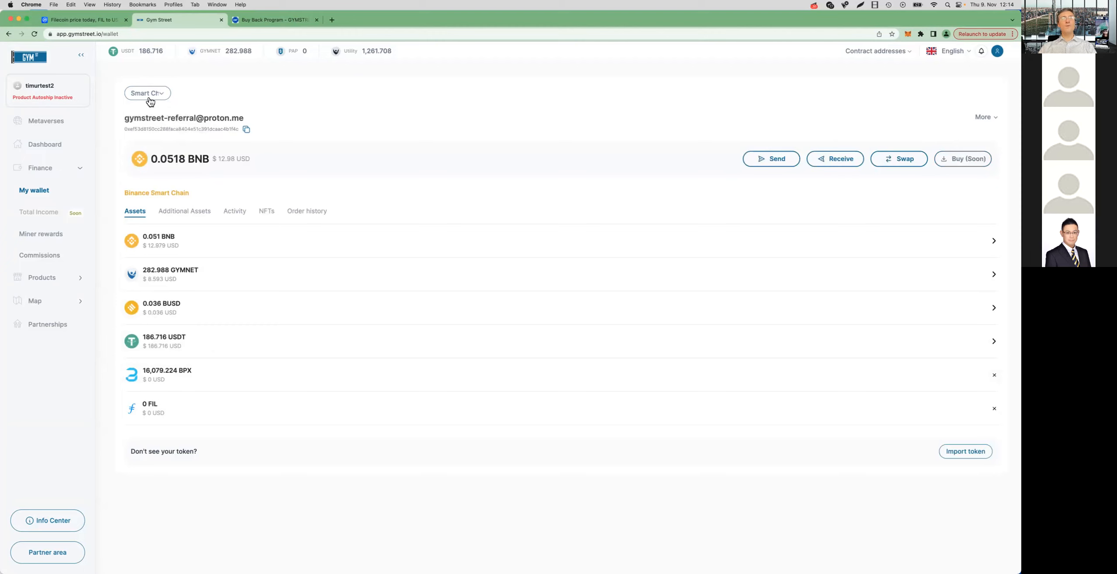
mouse_move(637, 135)
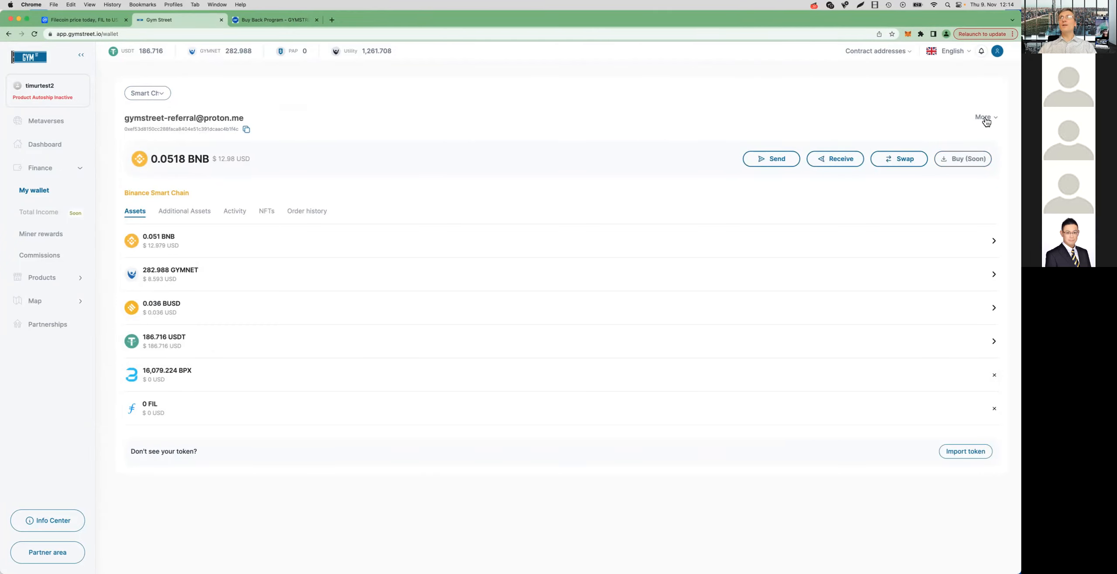
click(984, 117)
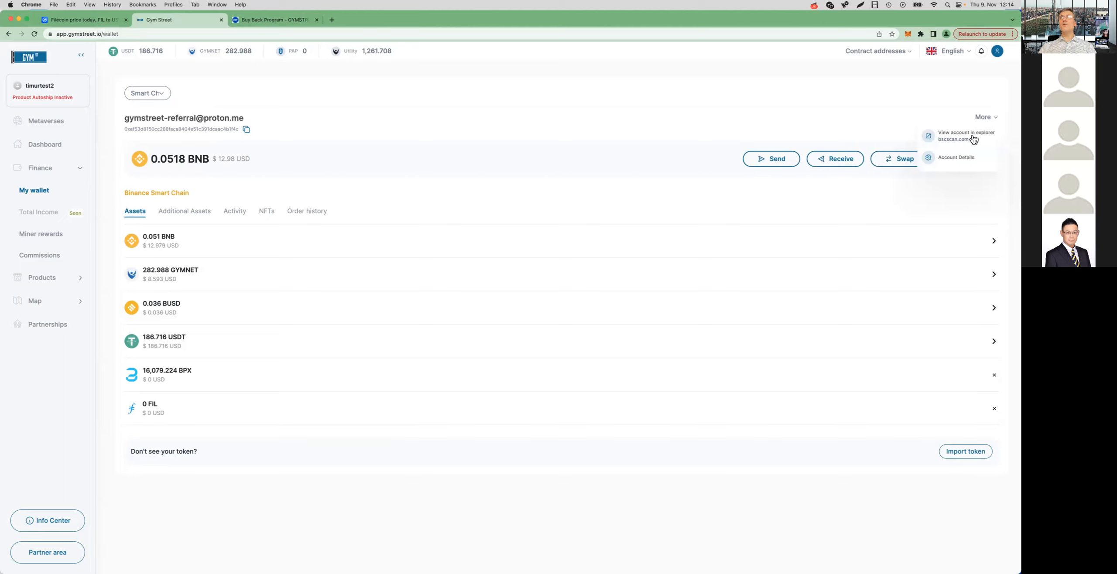
mouse_move(941, 146)
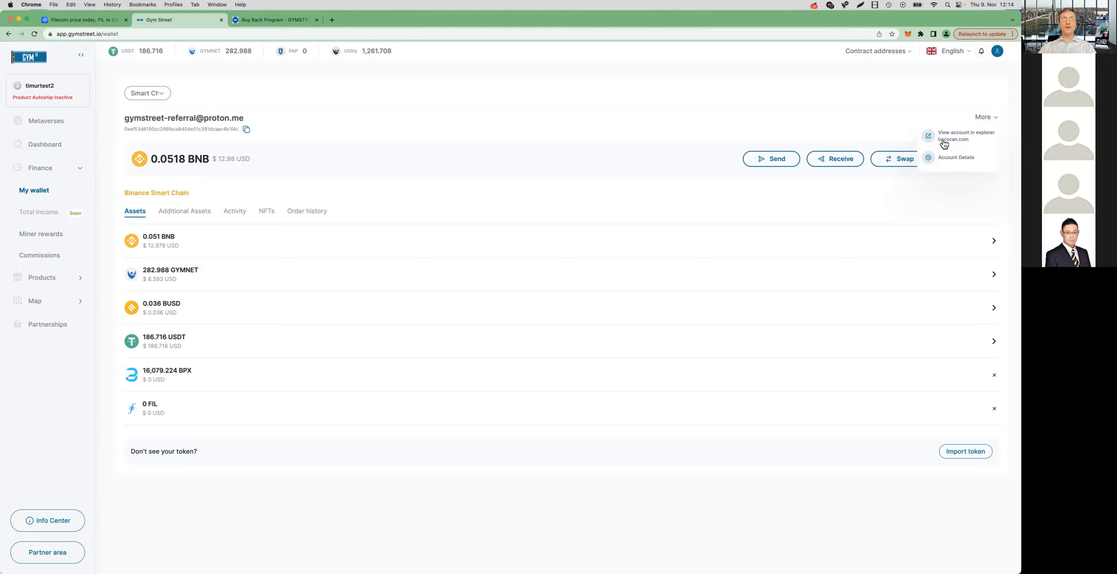
mouse_move(960, 145)
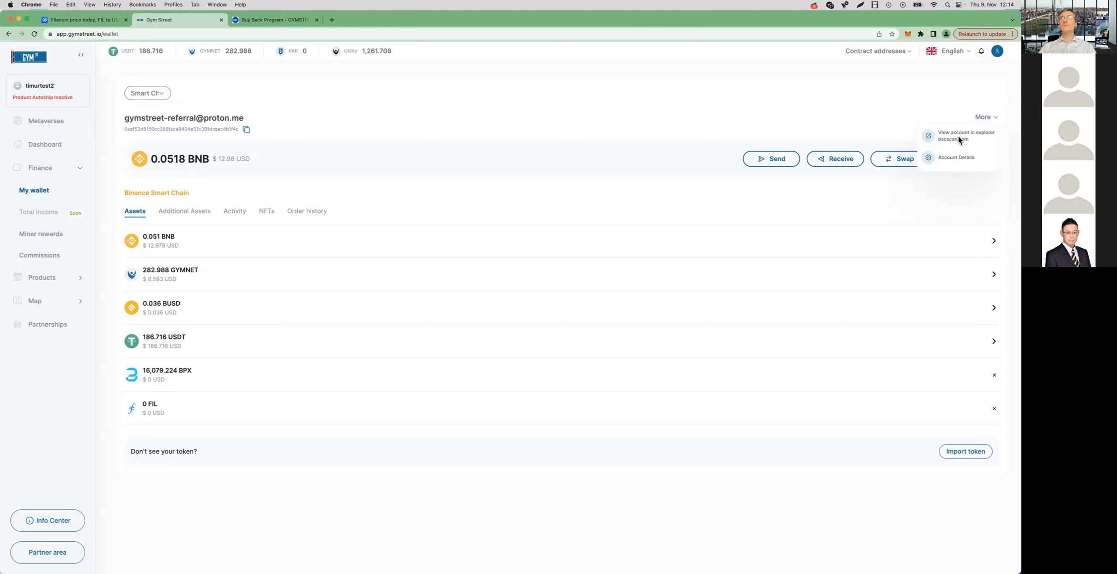
Step: View the wallet account on BscScan and scroll to its list of 12 transactions
click(965, 136)
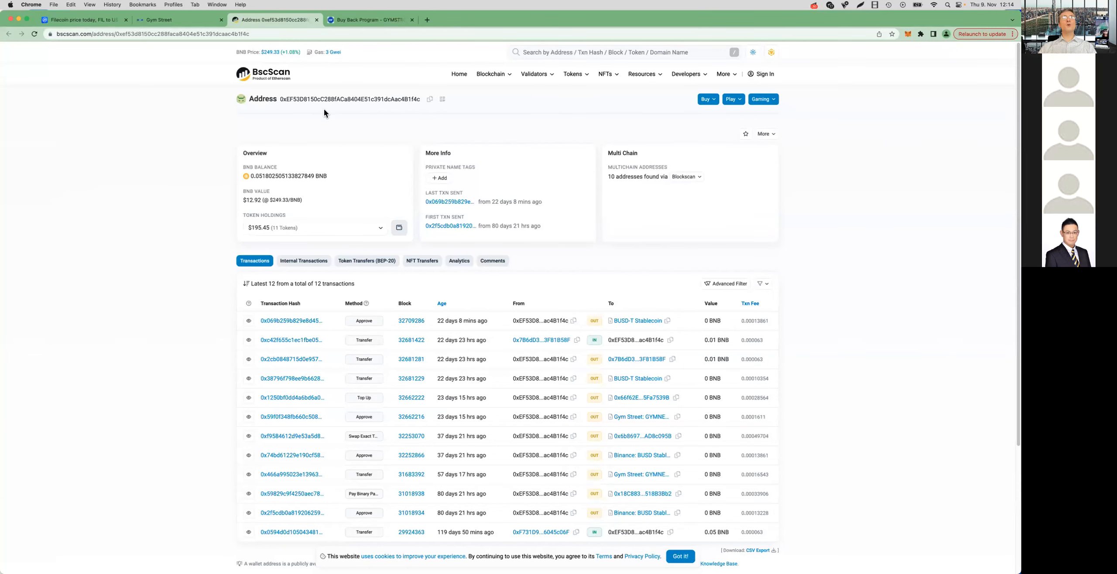
scroll(down, 3)
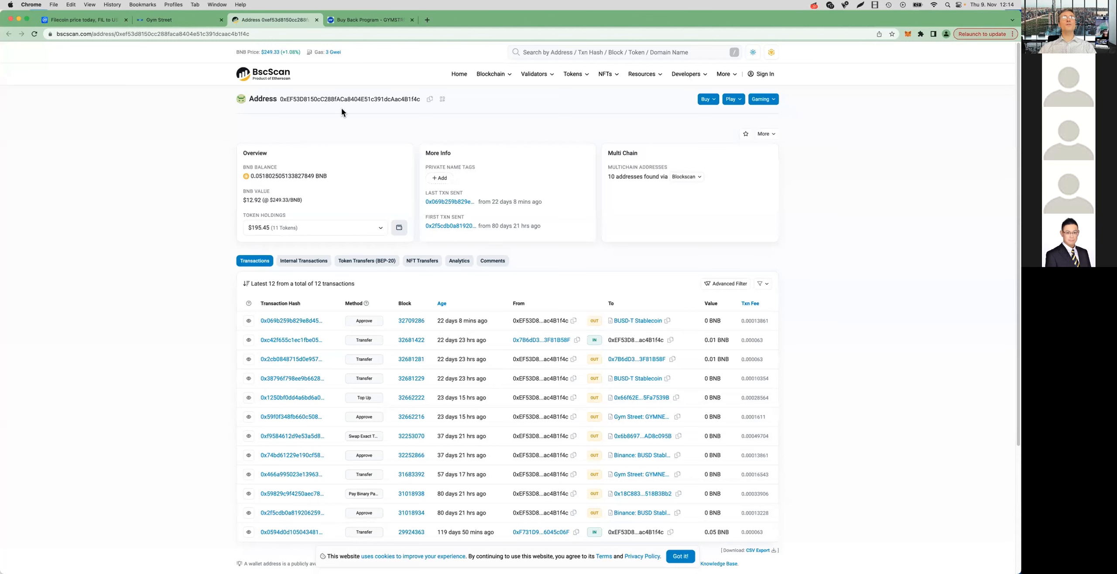
mouse_move(415, 110)
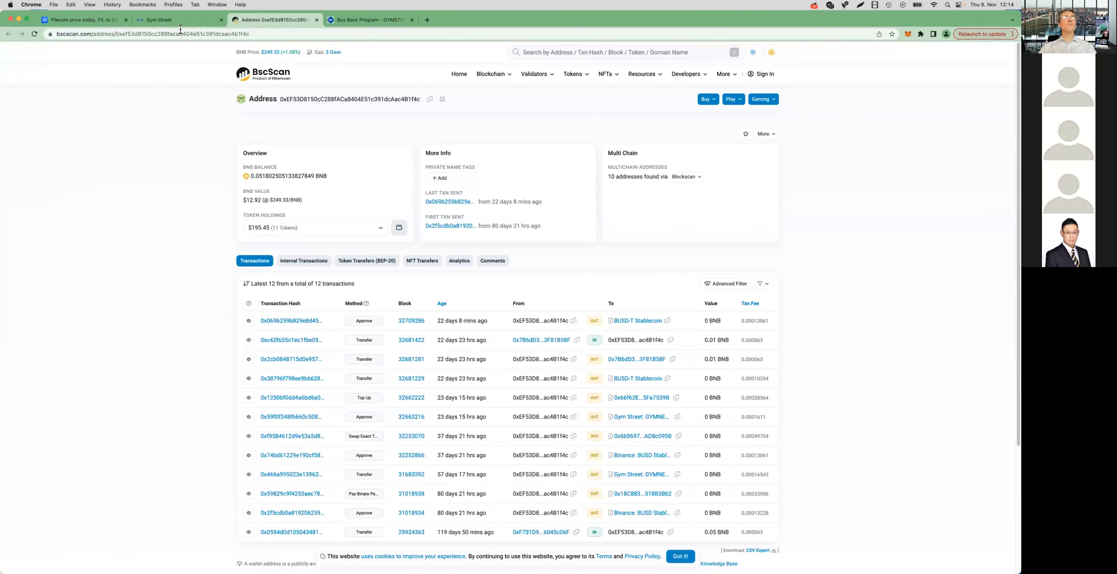
Step: Switch the GymStreet wallet to Filecoin Chain (0.00 FIL) and list its account options including filfox.info
click(160, 19)
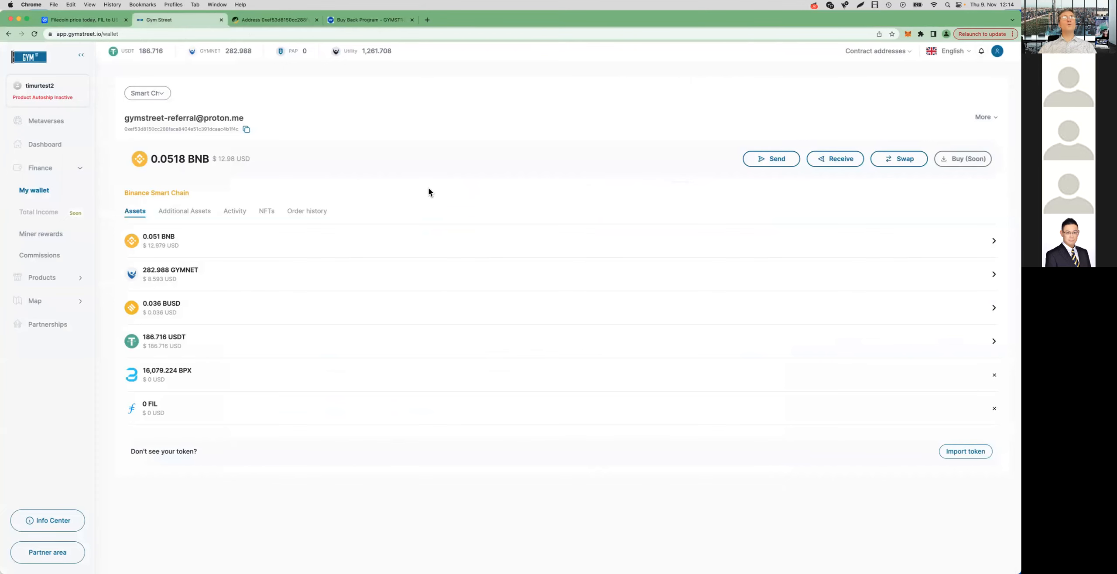
click(148, 93)
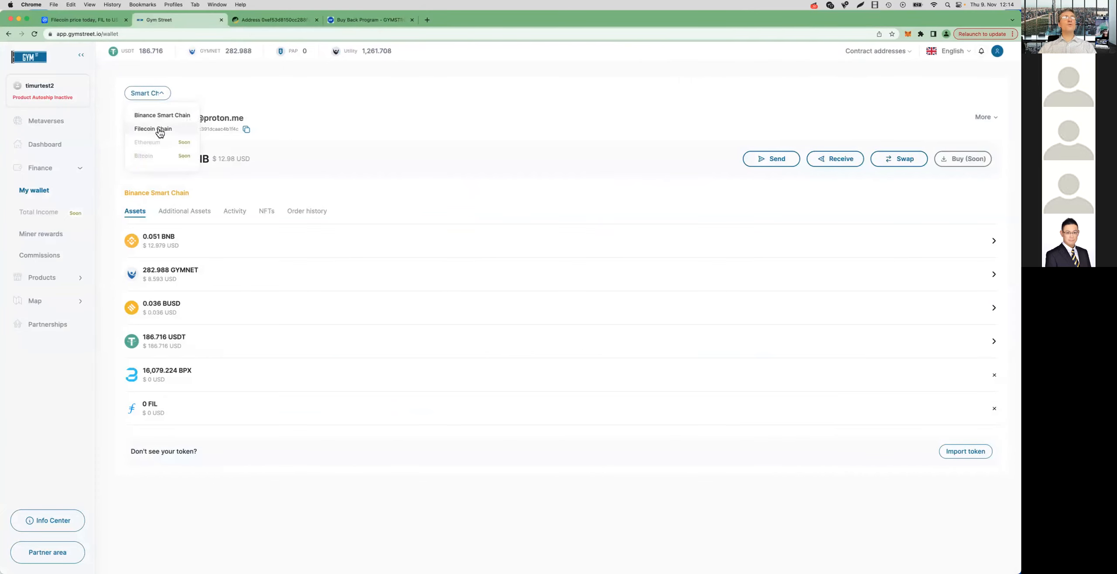
click(152, 129)
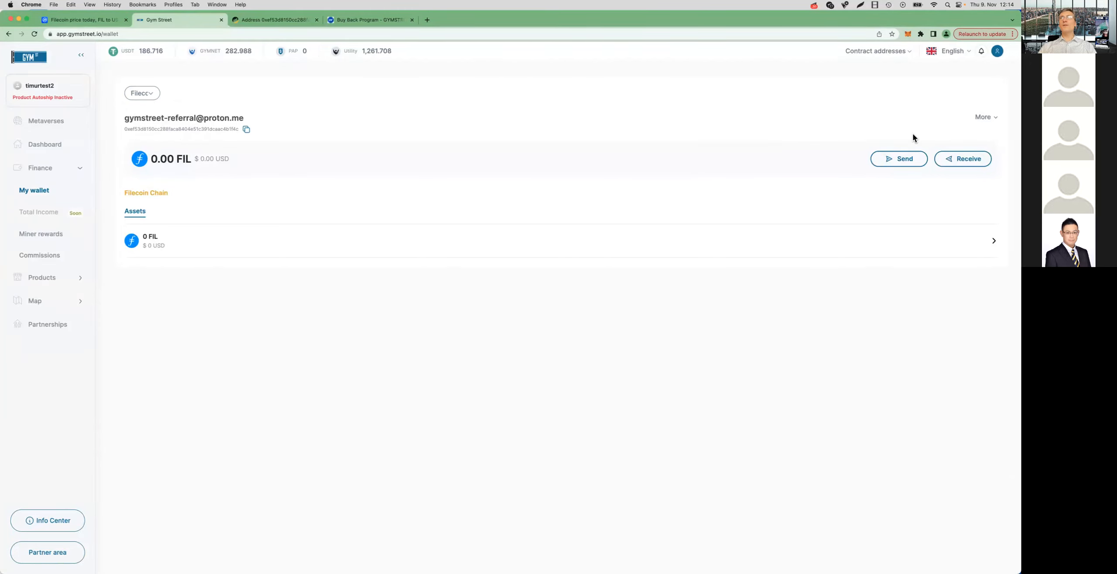
mouse_move(986, 121)
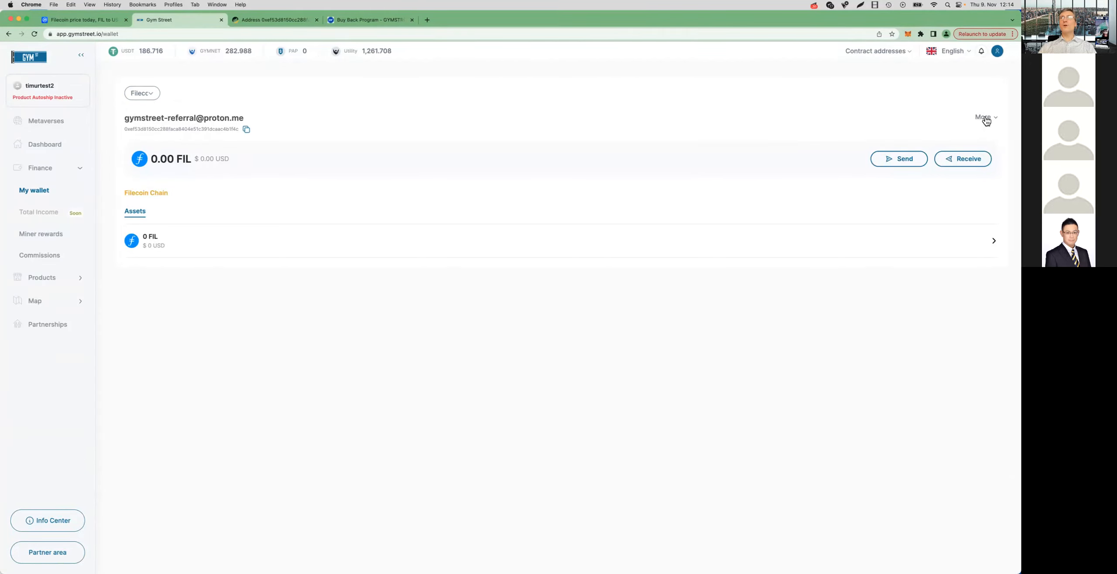
click(985, 117)
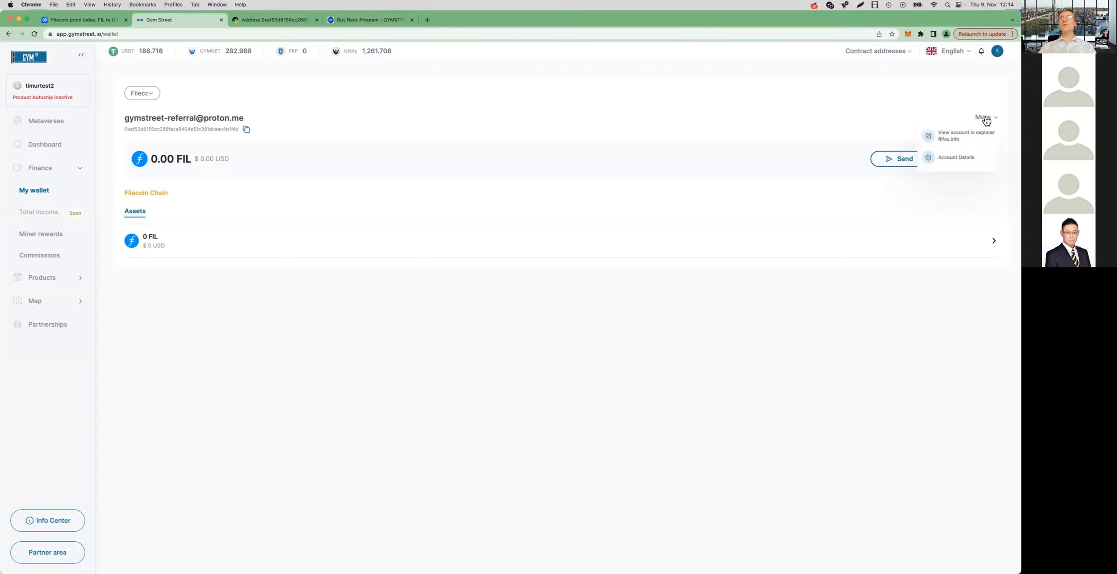
mouse_move(950, 144)
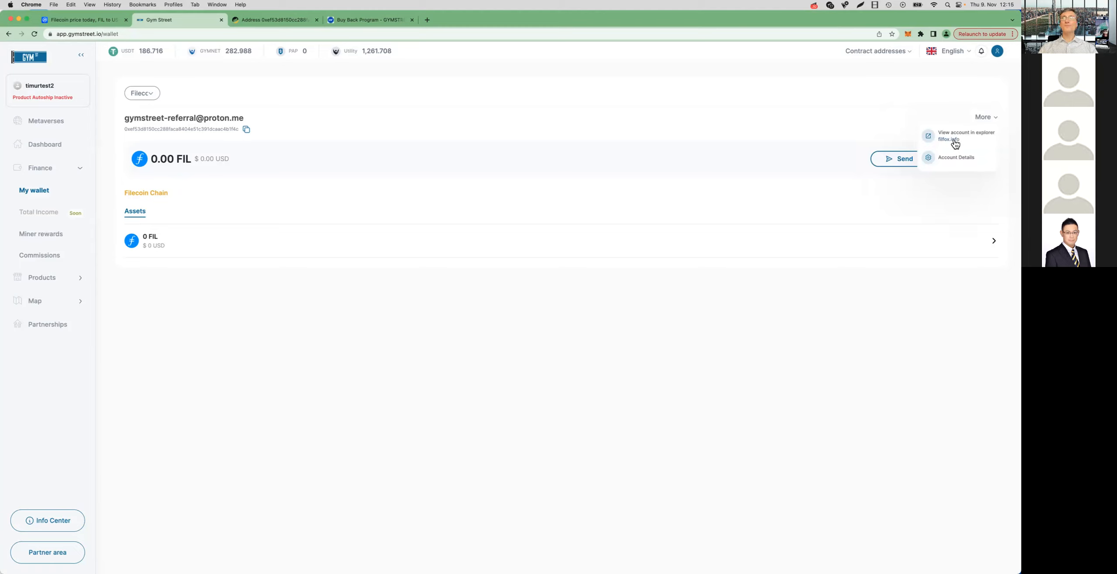
mouse_move(965, 143)
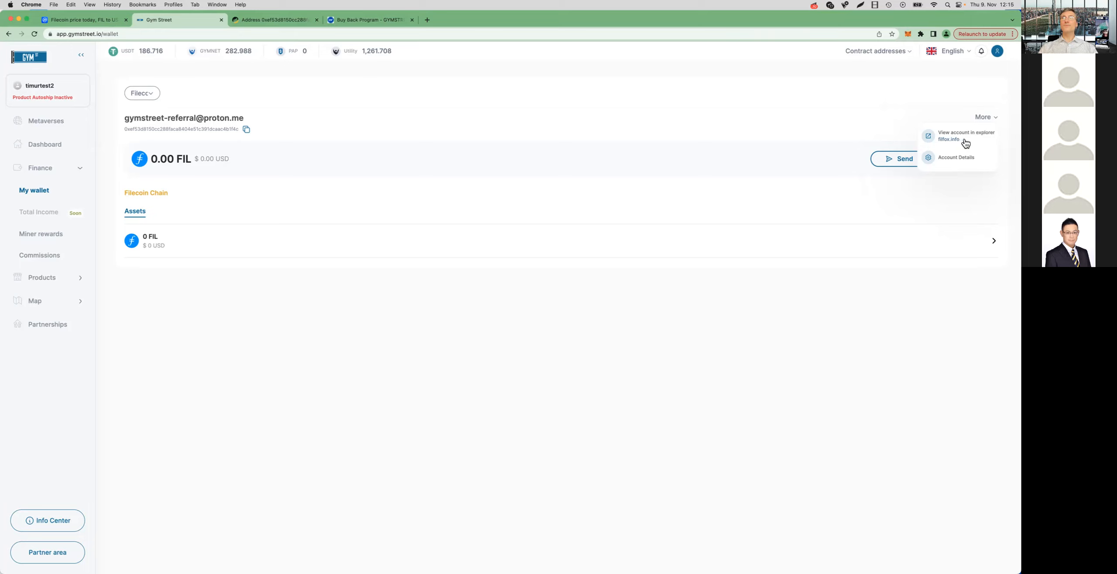
Step: View the wallet on filfox.info and highlight its Filecoin address on the Mainnet account page
click(965, 135)
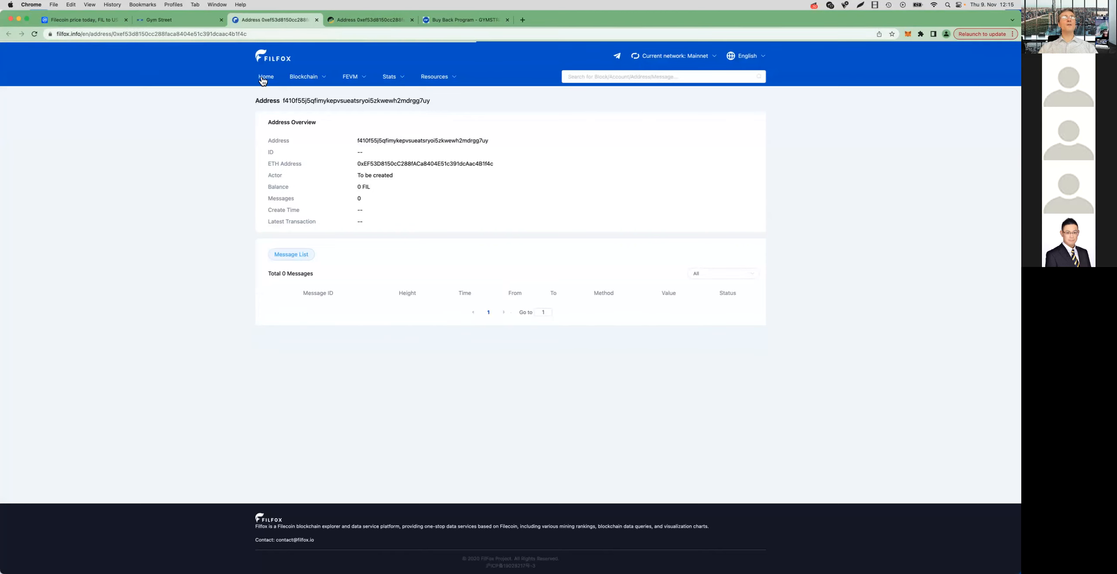
mouse_move(367, 158)
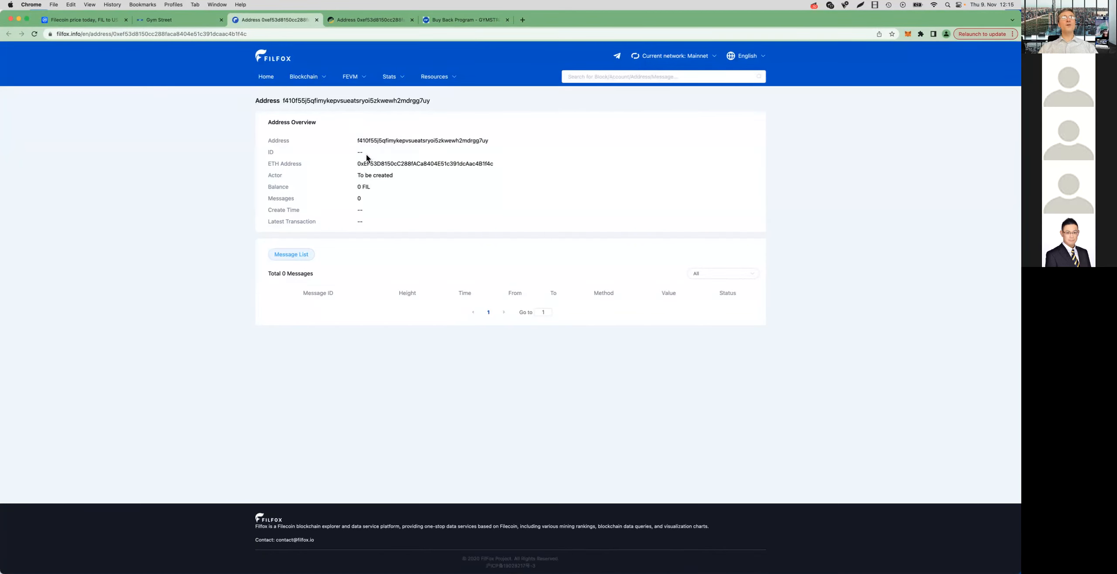
double_click(422, 140)
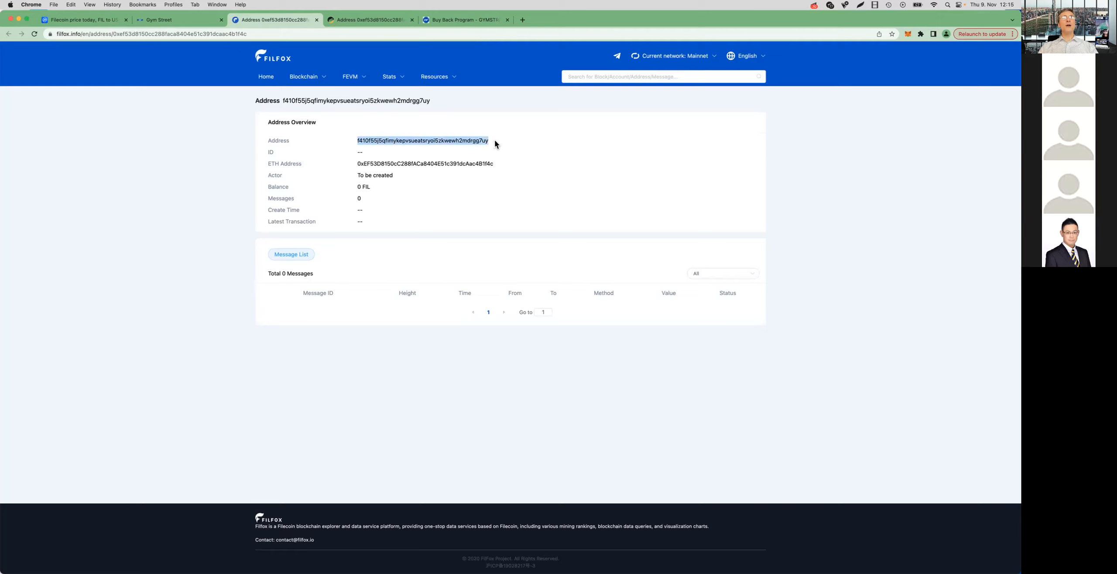
mouse_move(354, 164)
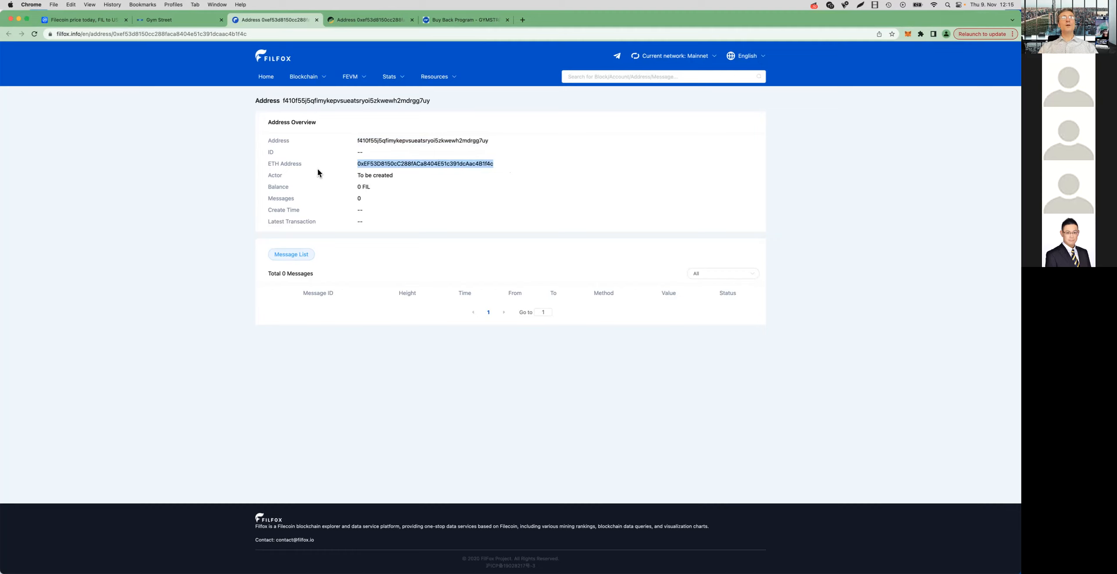
mouse_move(302, 173)
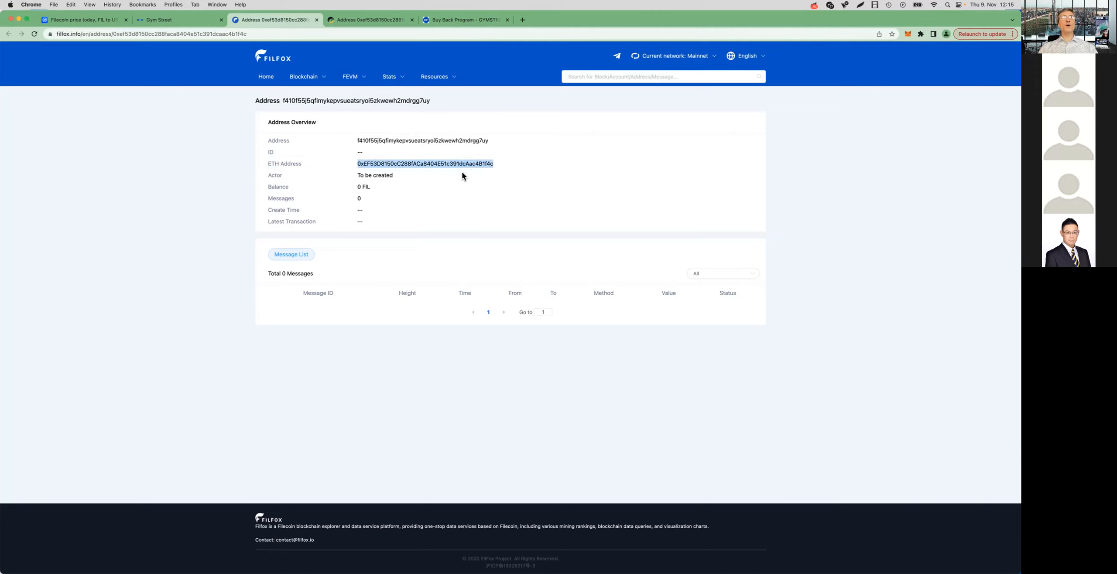
mouse_move(425, 178)
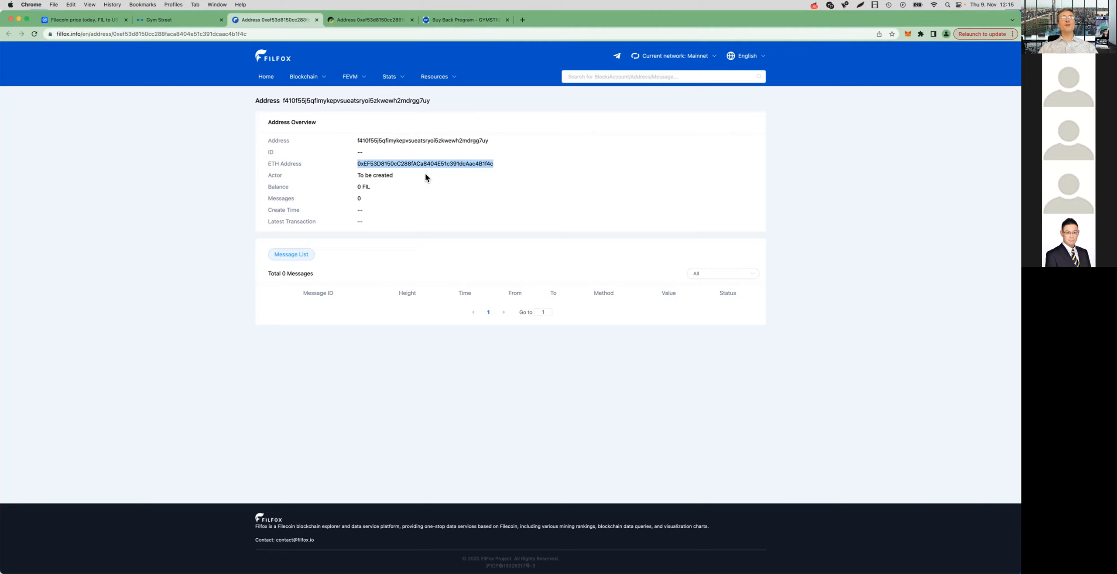
mouse_move(460, 177)
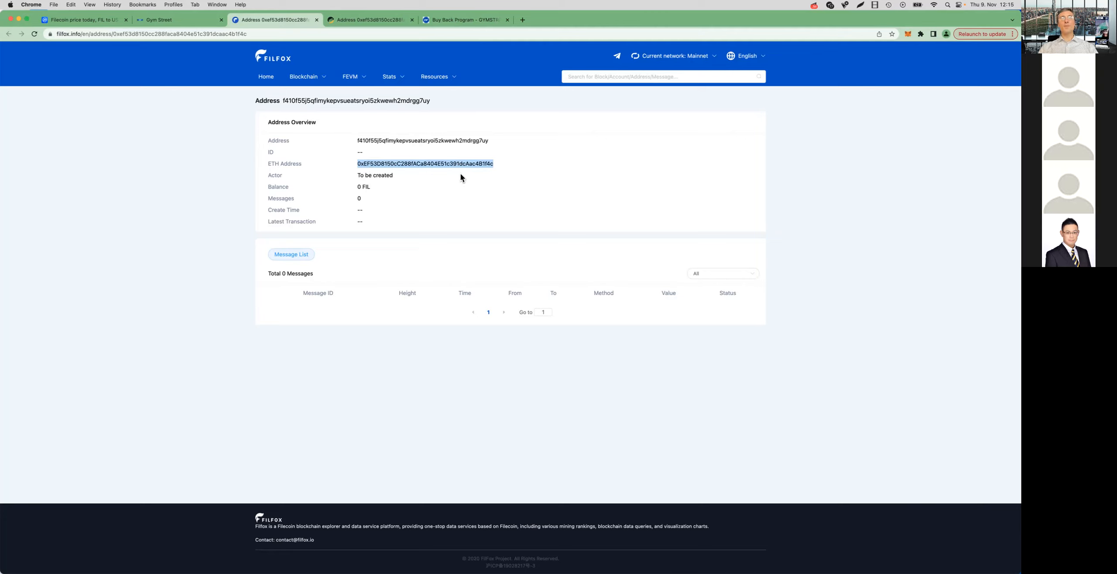
mouse_move(436, 174)
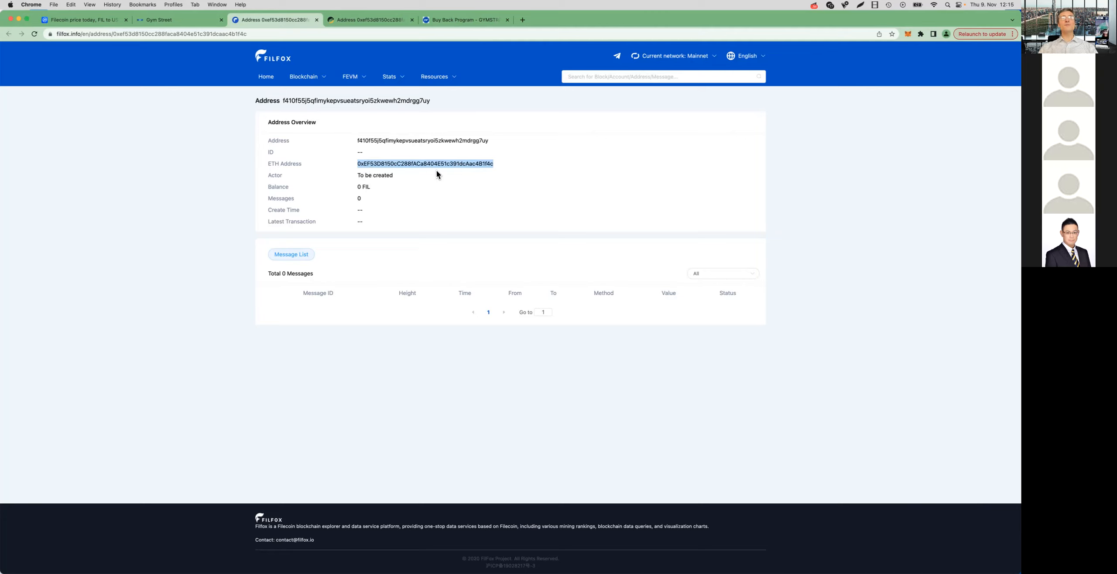
mouse_move(476, 184)
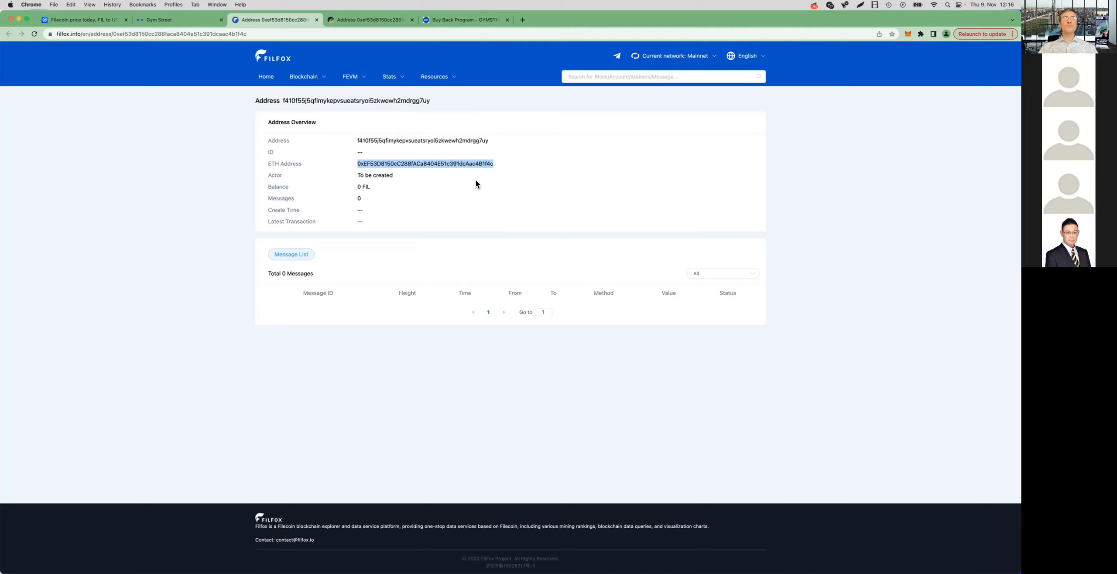
mouse_move(282, 102)
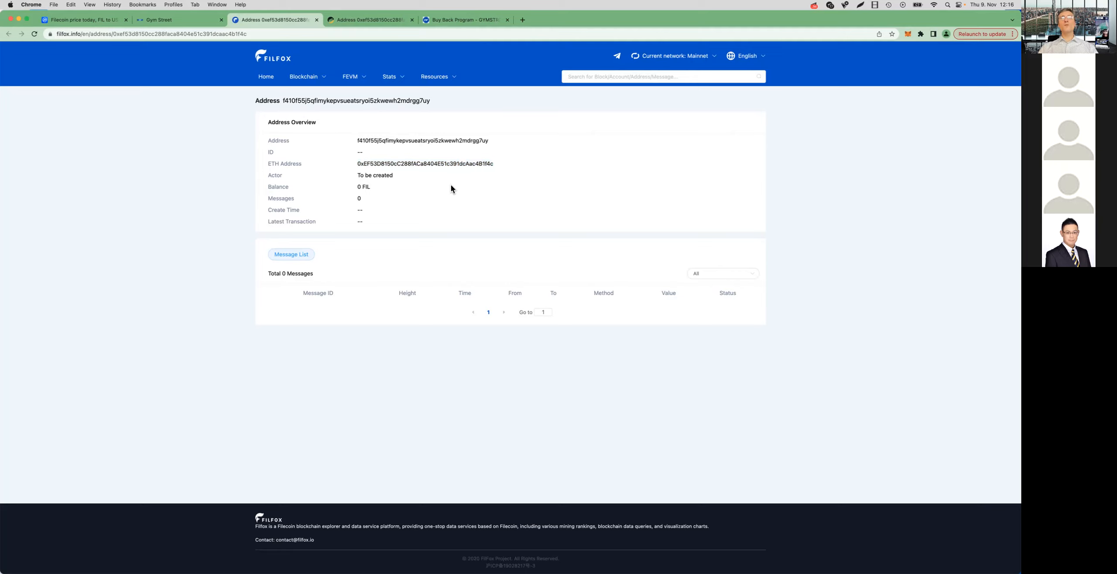
mouse_move(445, 195)
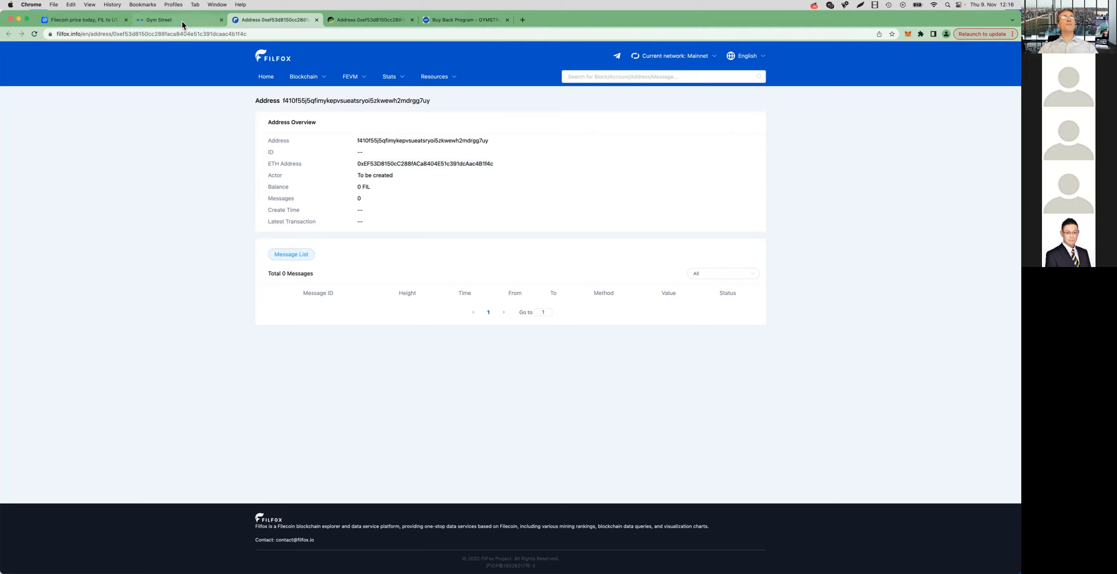
Step: Back in GymStreet, show the Filecoin wallet's Receive deposit address and QR code
click(158, 19)
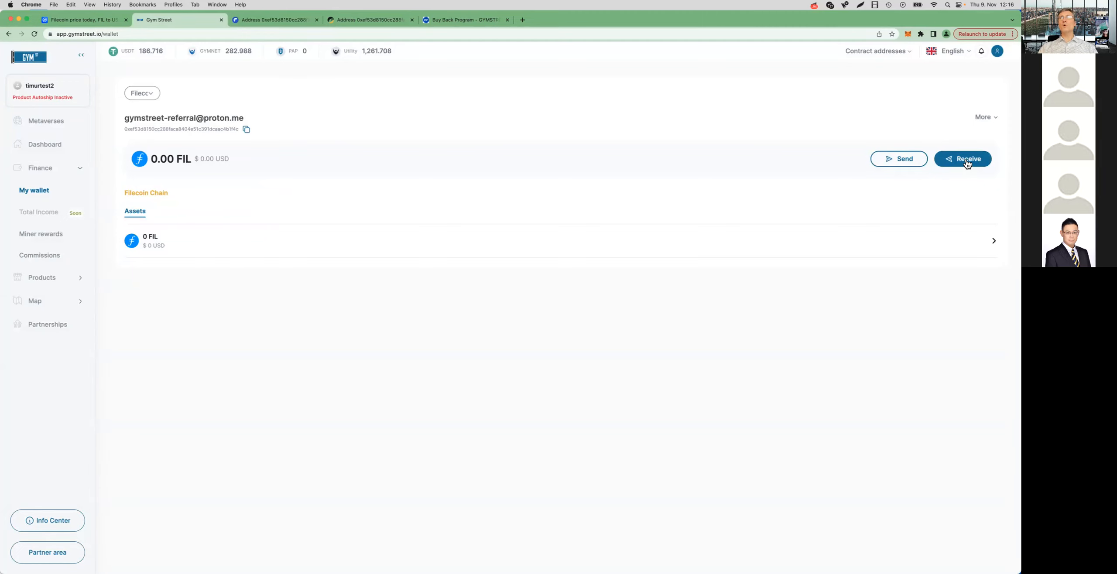
click(962, 158)
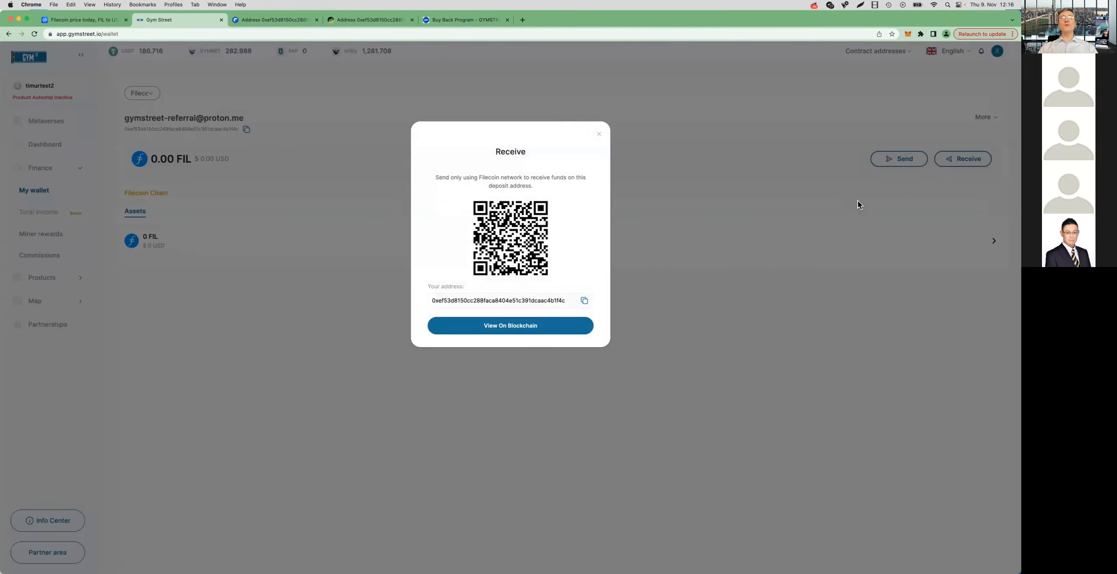
mouse_move(513, 312)
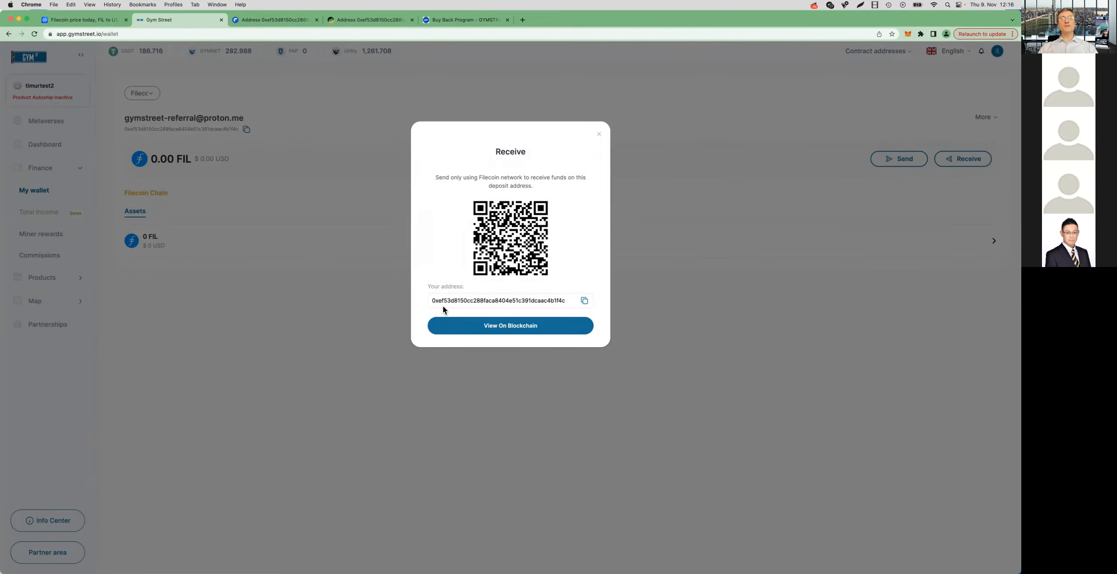
mouse_move(580, 310)
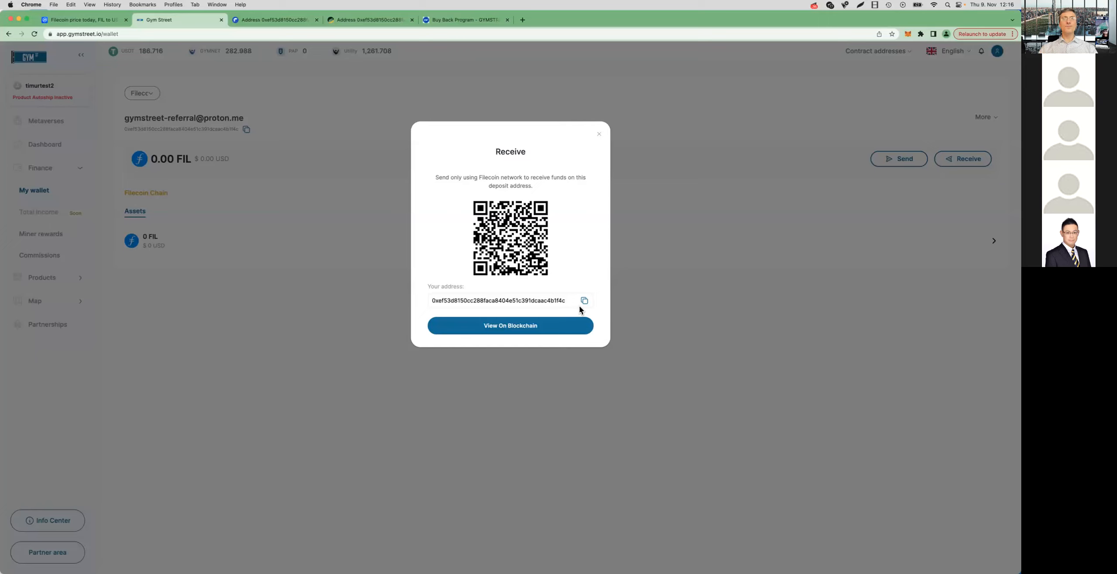
mouse_move(597, 140)
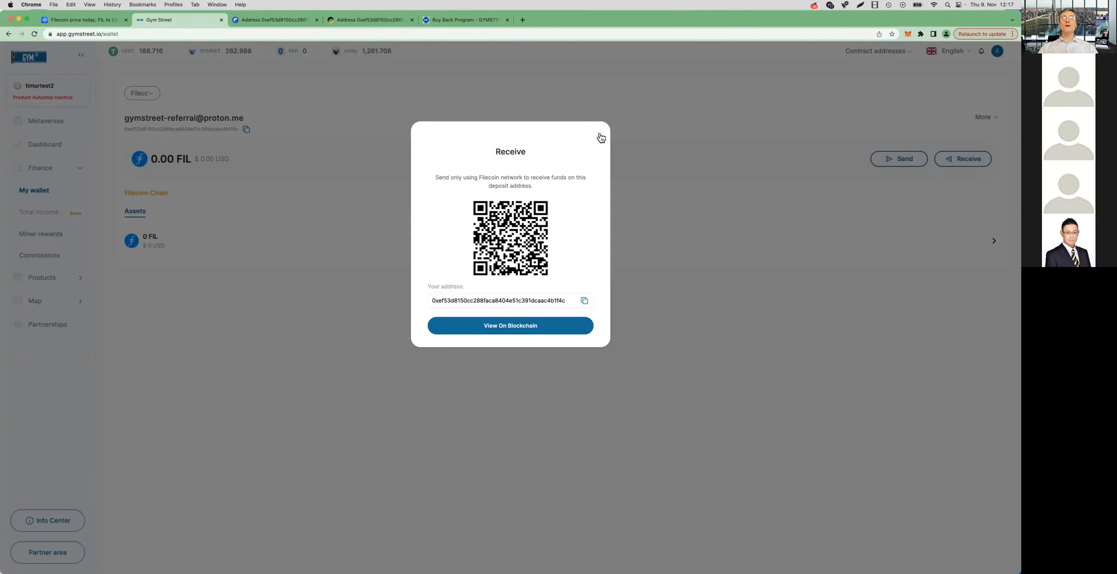
Step: Dismiss the deposit address and bring up the Send FIL form with 0.00 balance and estimated gas
click(600, 136)
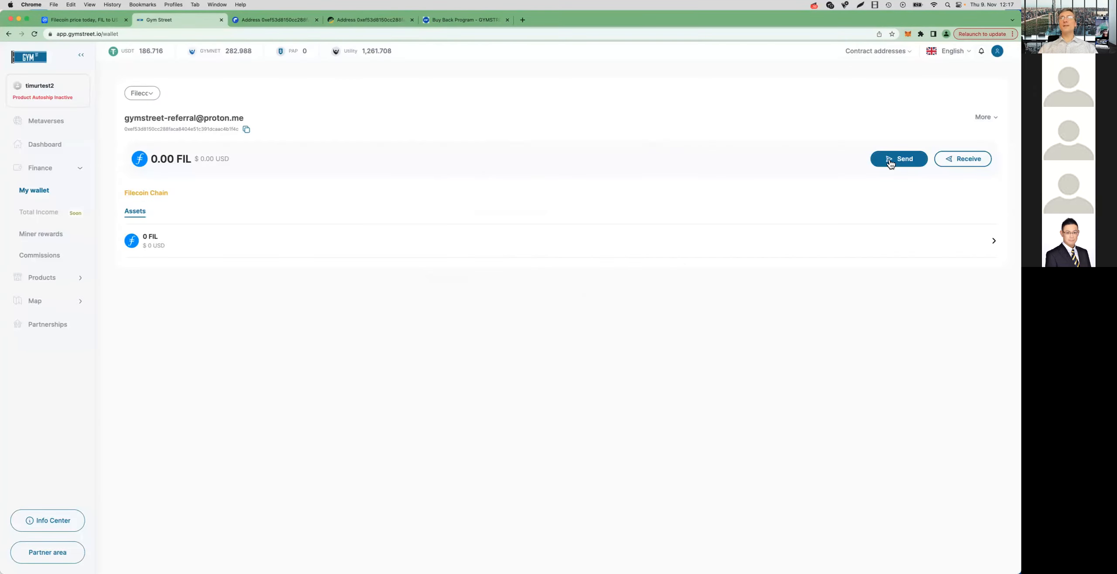
click(899, 158)
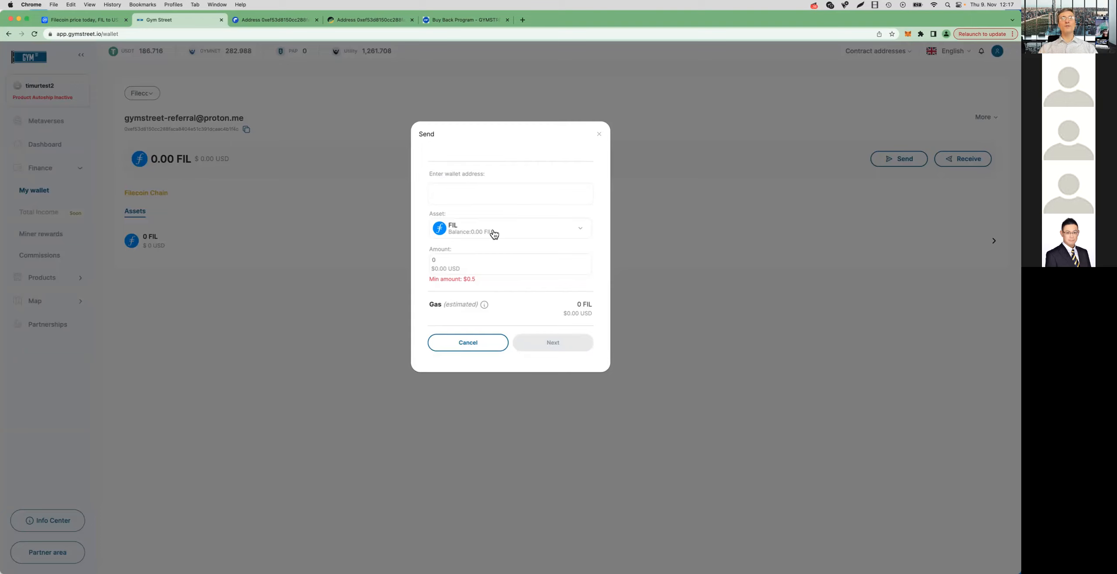
mouse_move(523, 233)
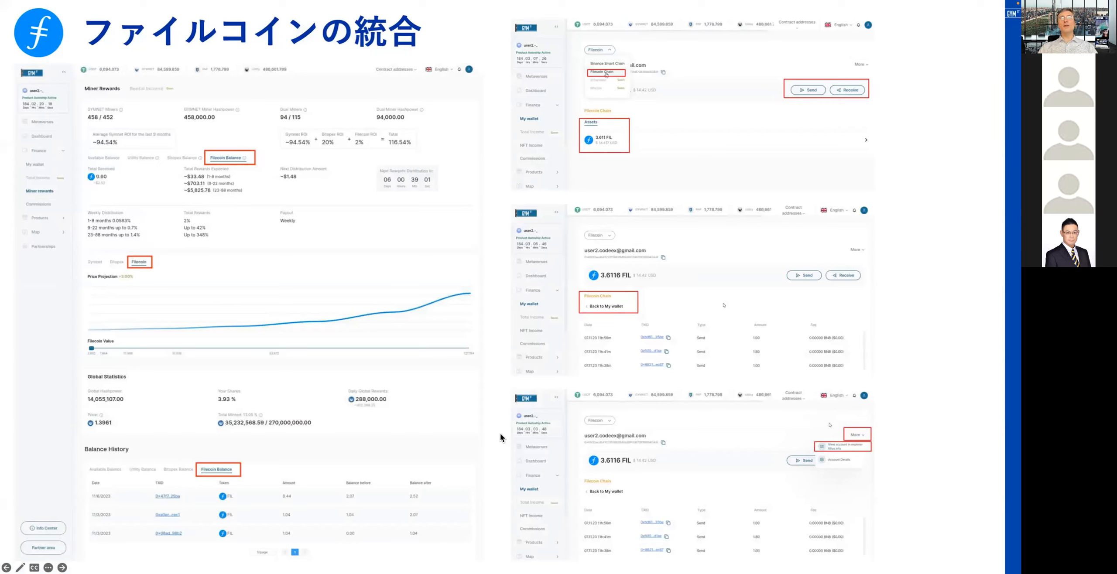
mouse_move(501, 478)
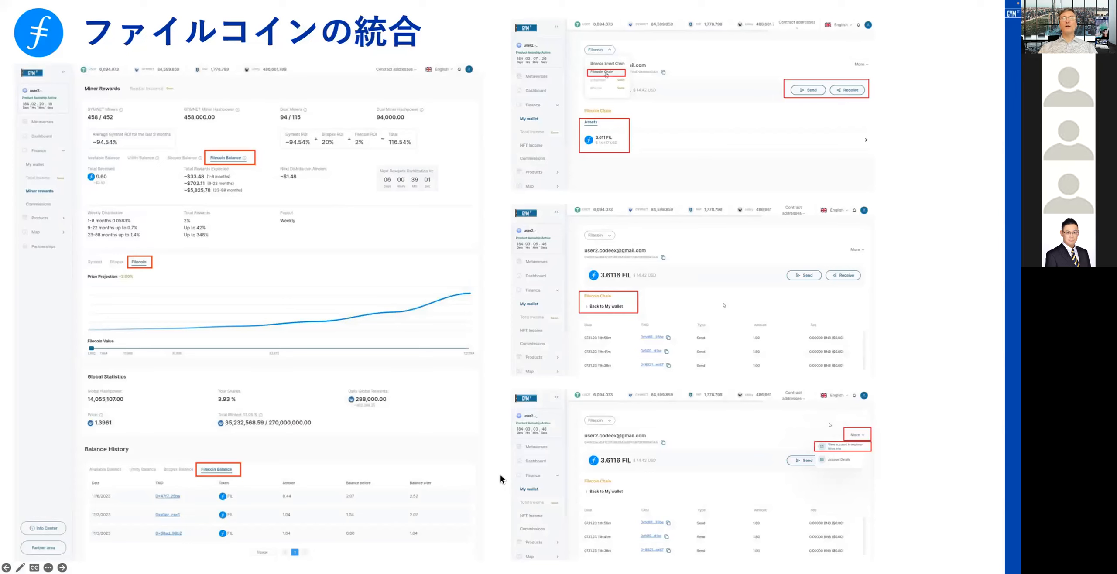
mouse_move(513, 117)
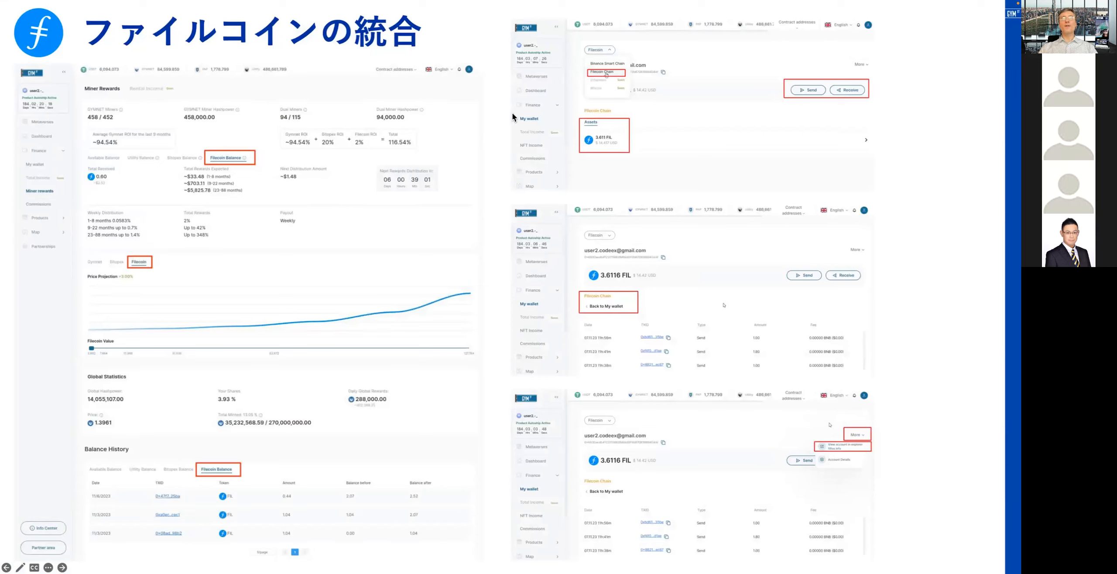
mouse_move(501, 468)
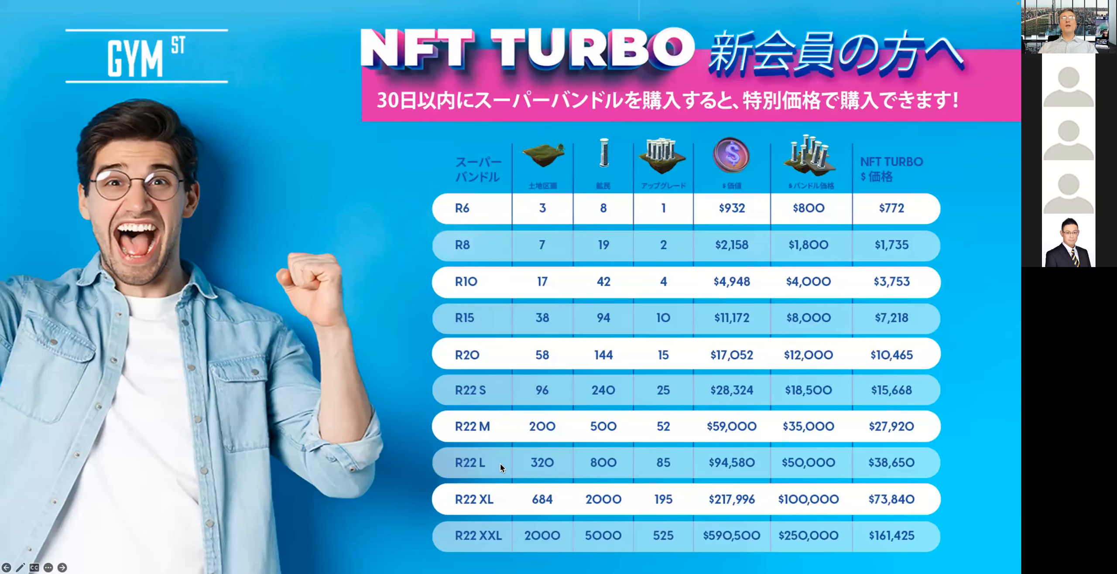
mouse_move(617, 86)
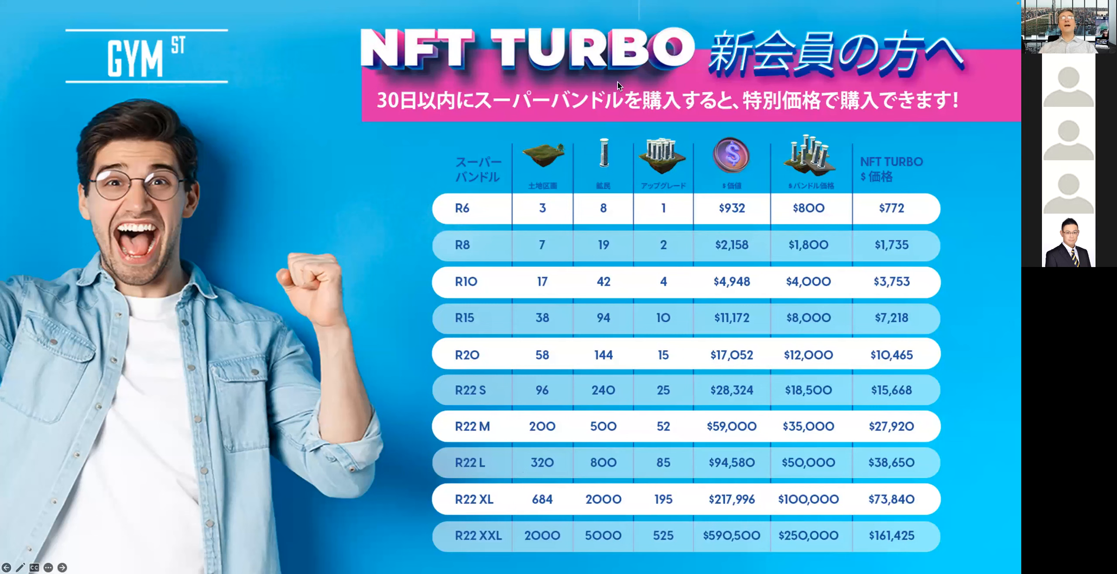
mouse_move(718, 80)
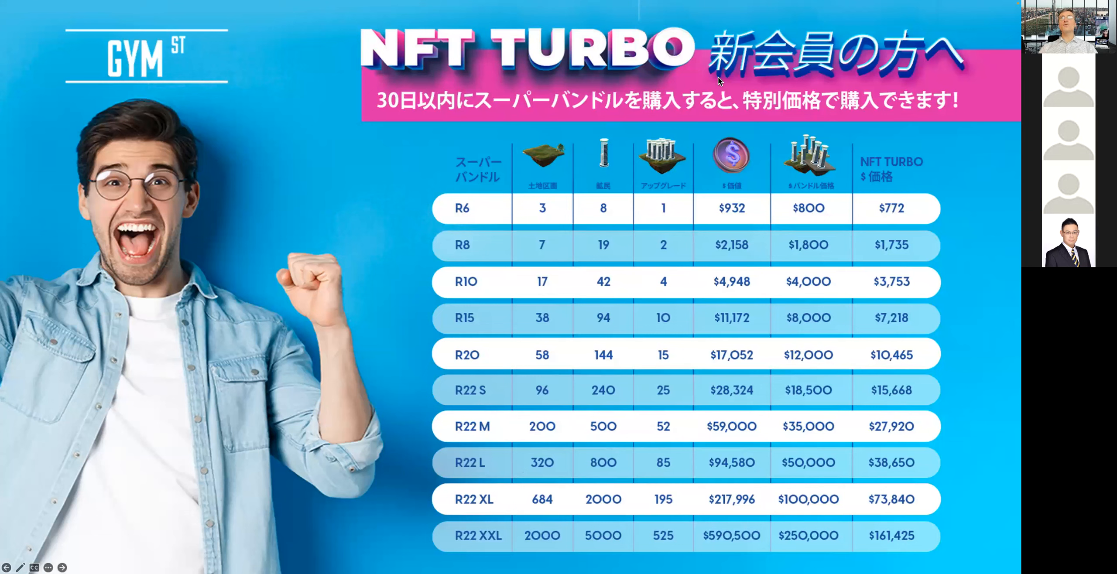
mouse_move(668, 77)
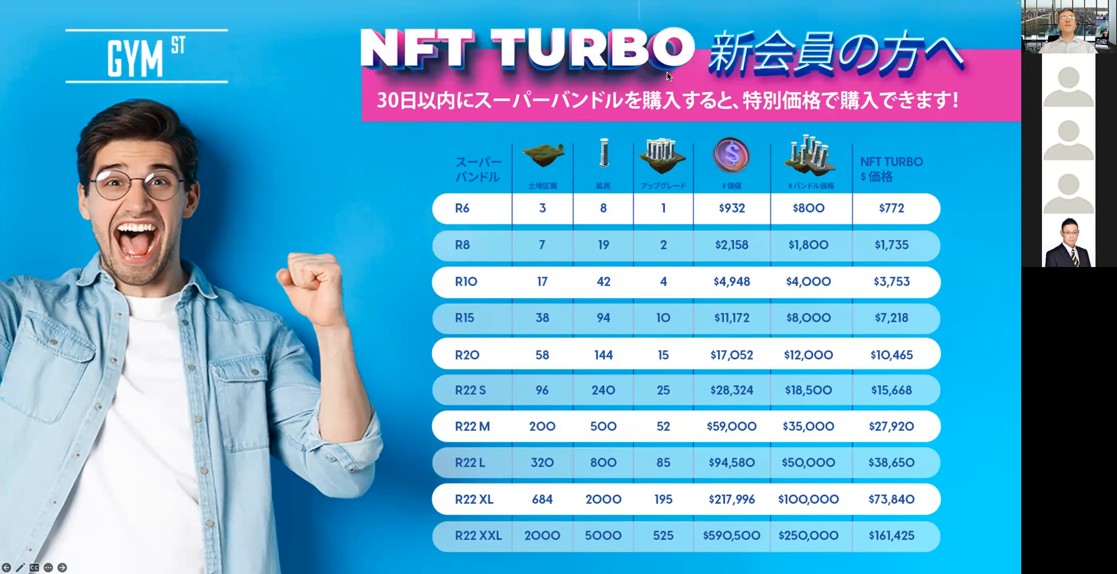
mouse_move(394, 115)
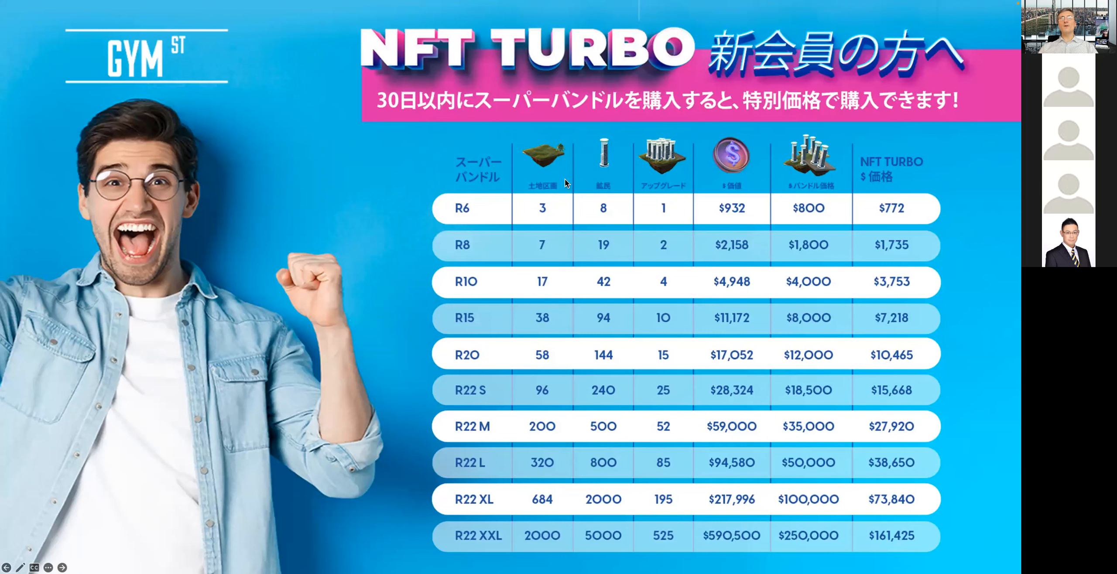
mouse_move(854, 309)
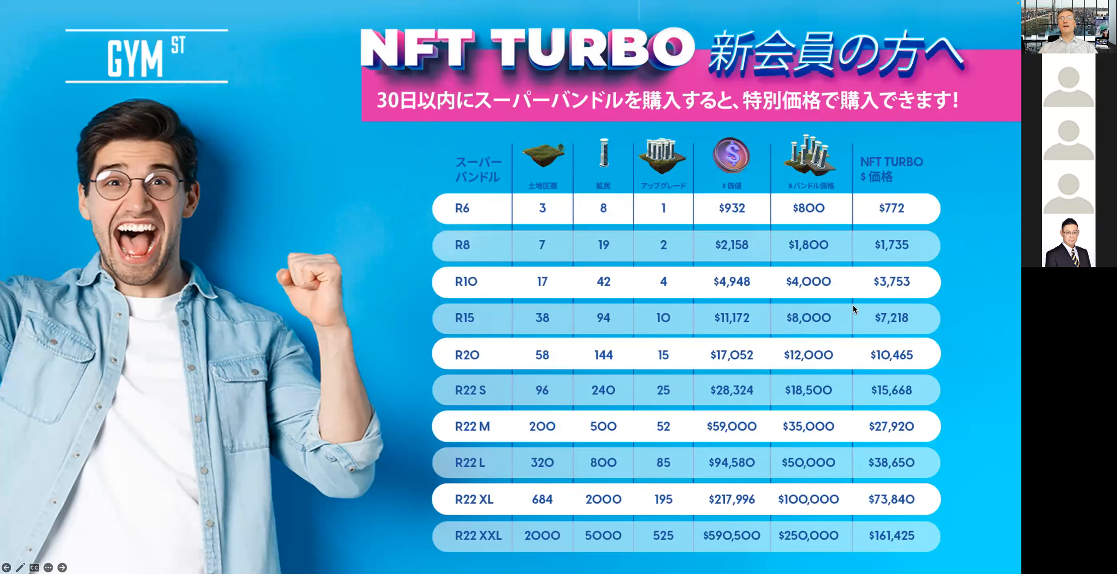
mouse_move(935, 541)
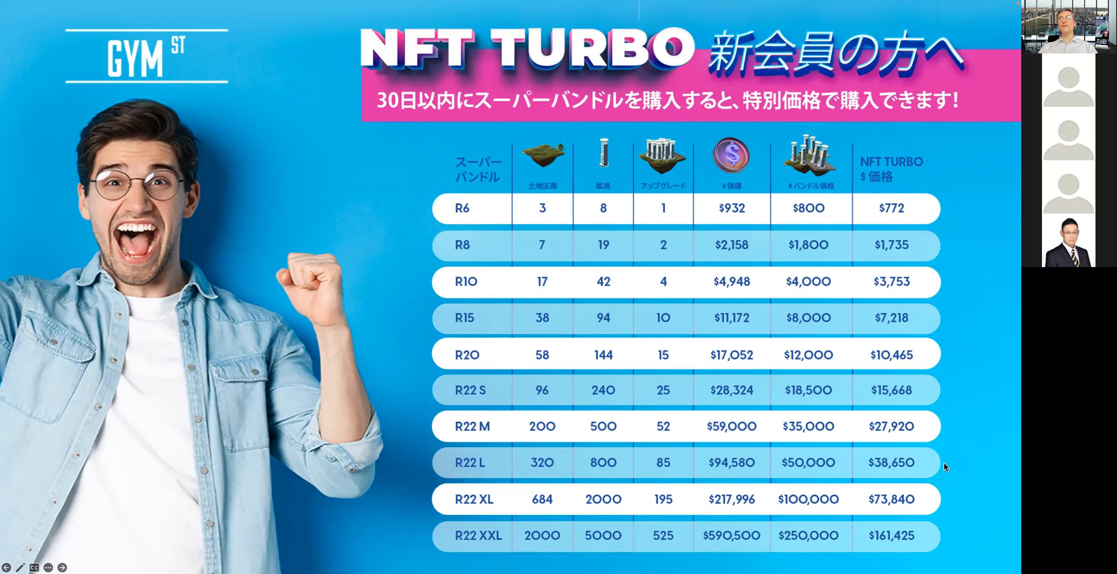
mouse_move(942, 506)
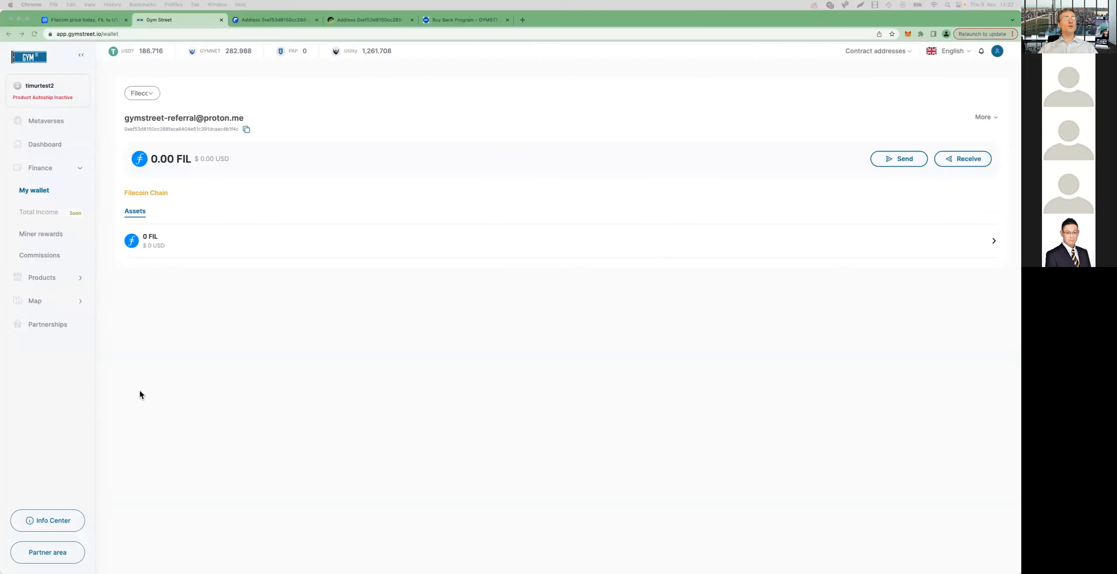
mouse_move(61, 288)
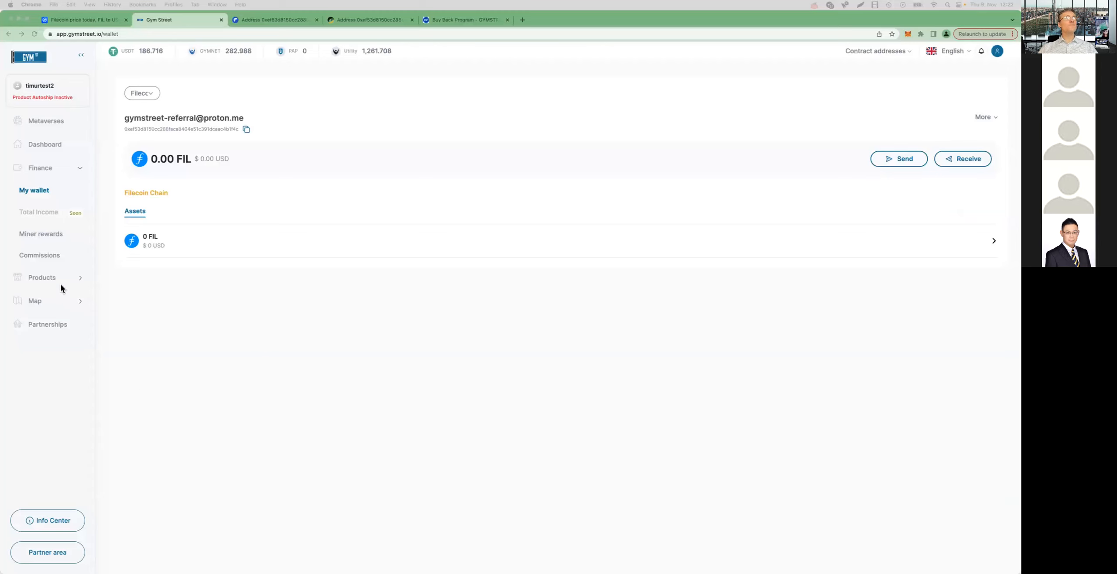
Step: Go to Products > Shop and scroll to the Product Autoship plans at 10 and 100 USDT
click(41, 277)
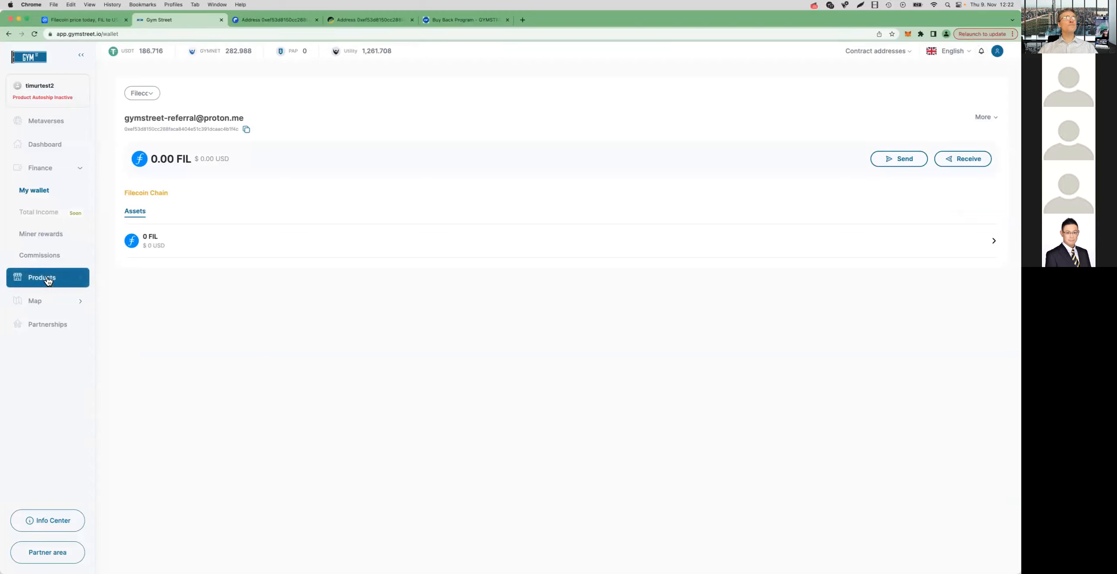
click(41, 191)
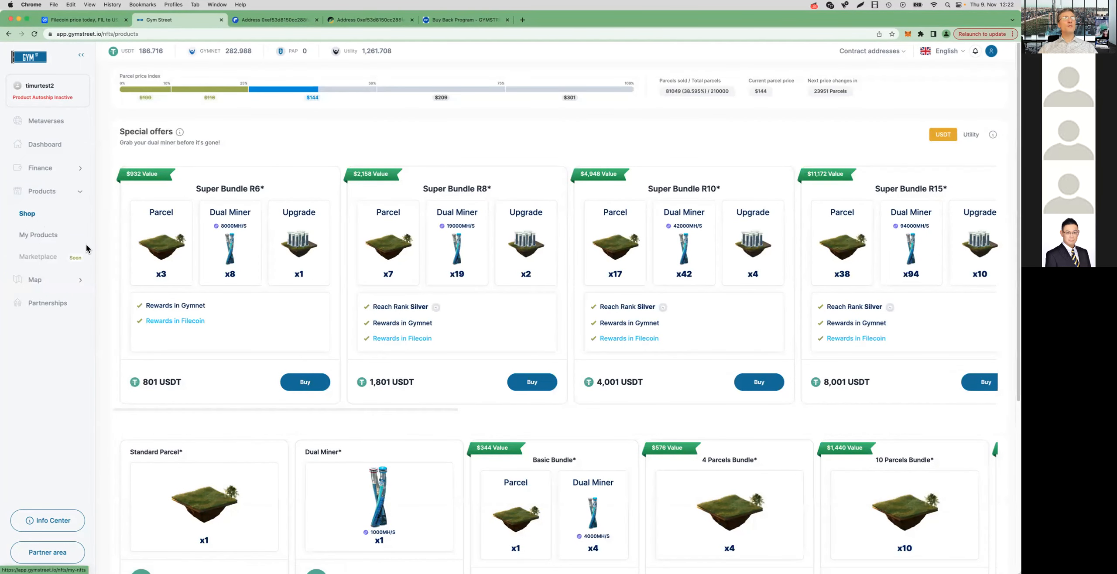
scroll(down, 3)
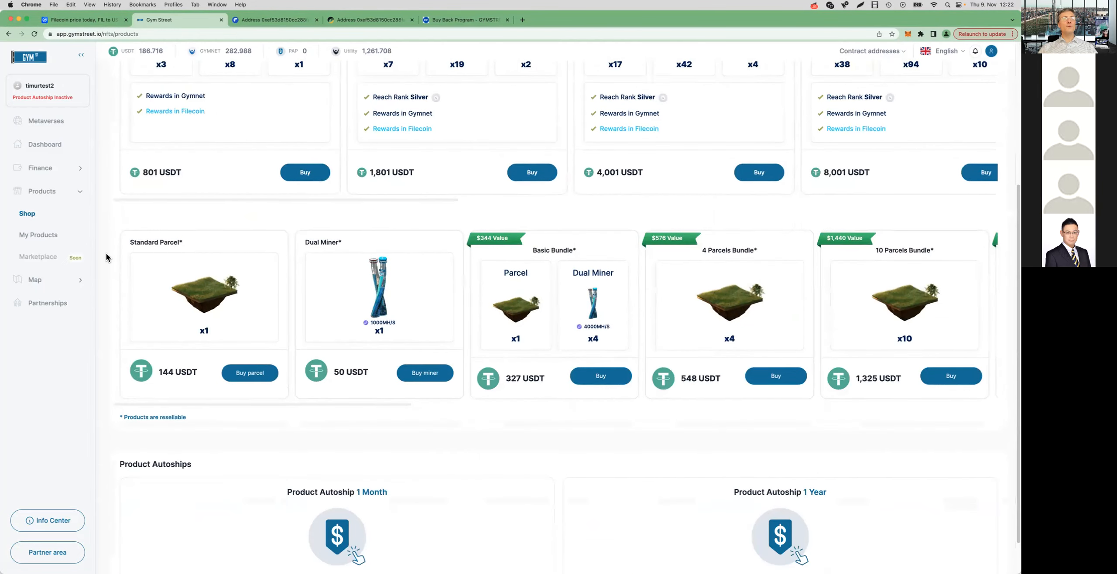
scroll(down, 3)
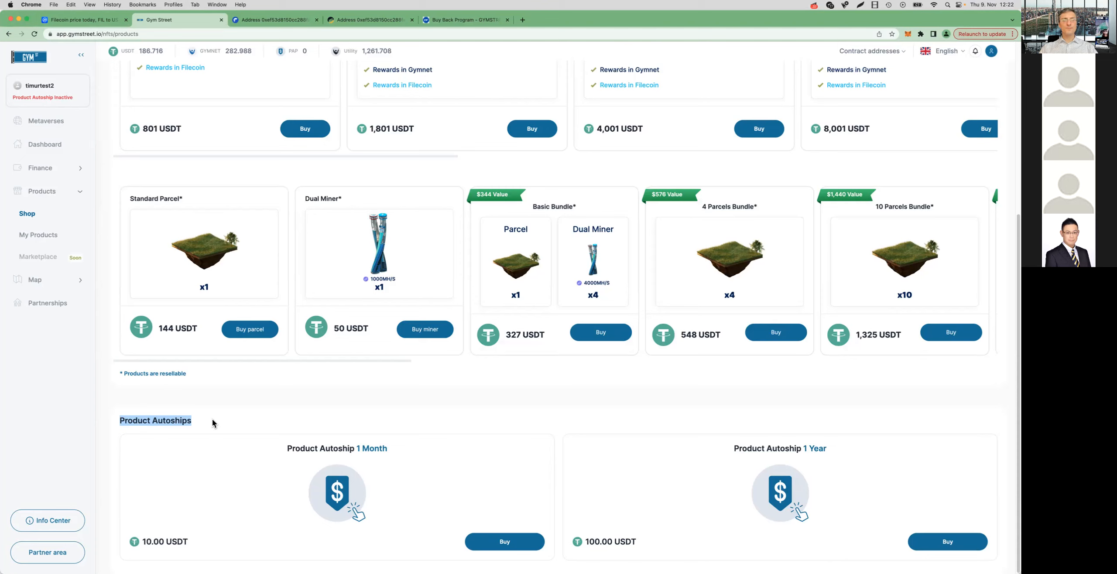
mouse_move(150, 439)
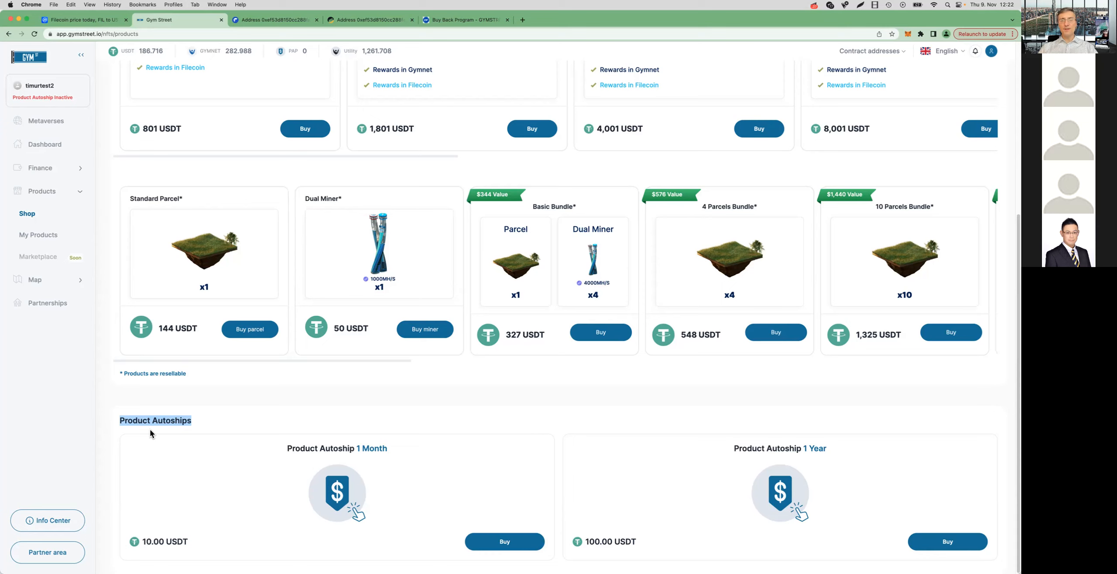
mouse_move(160, 436)
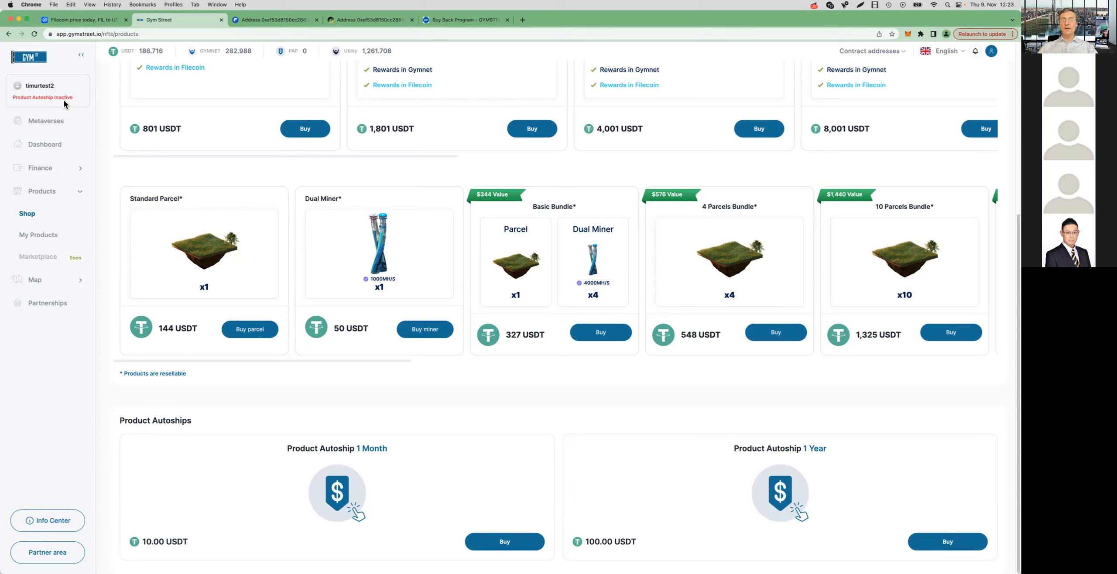
mouse_move(21, 110)
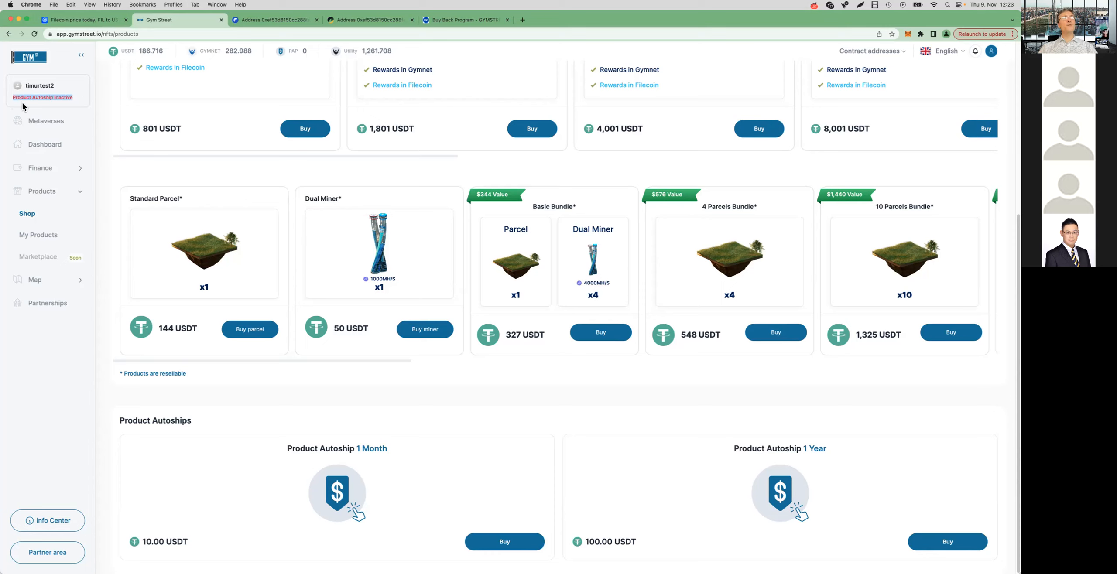
mouse_move(49, 227)
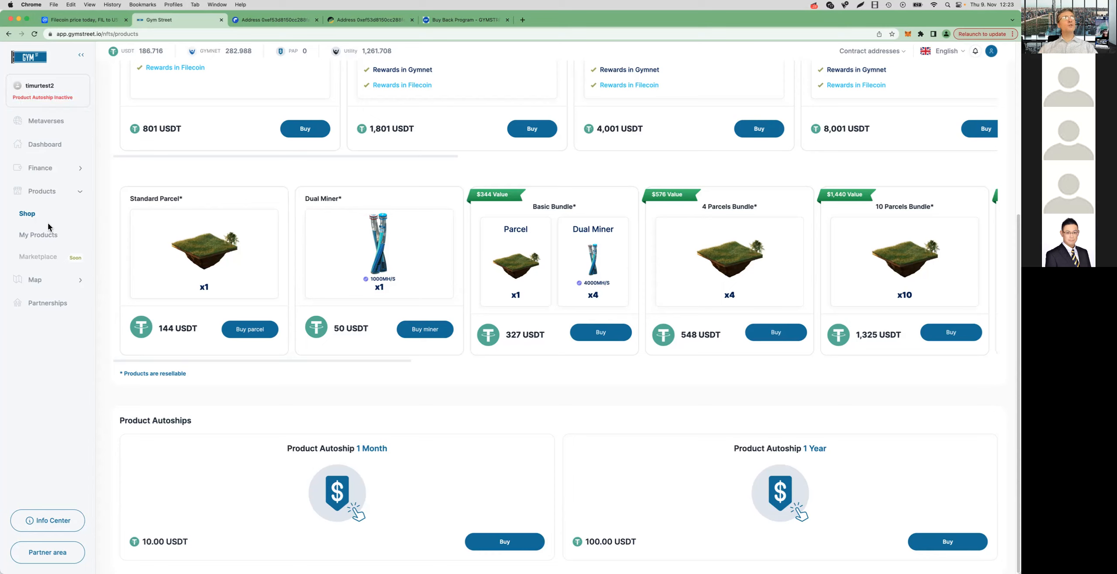
mouse_move(143, 420)
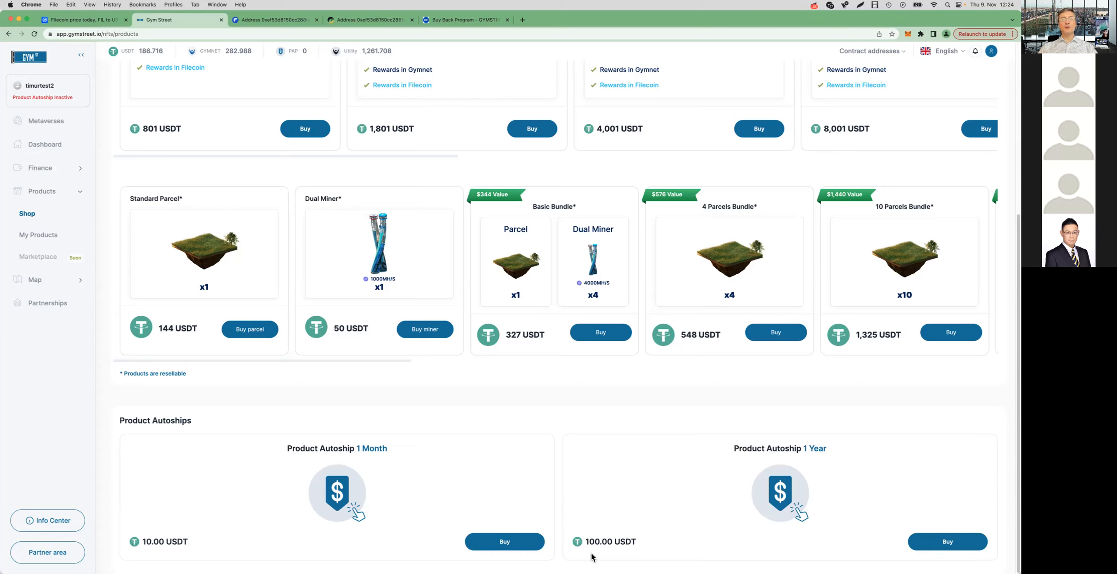
mouse_move(616, 516)
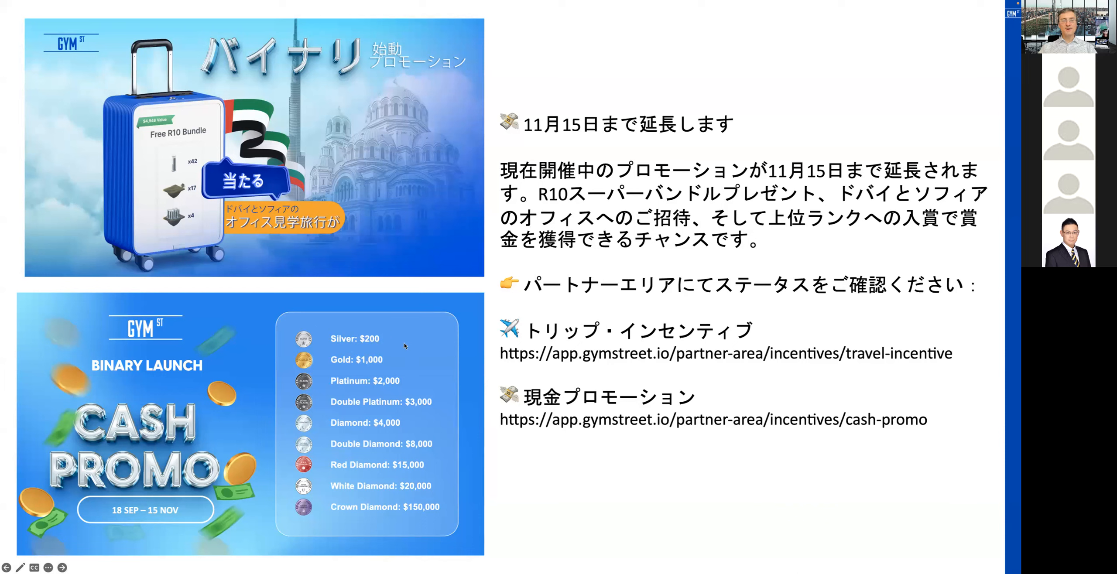
mouse_move(303, 533)
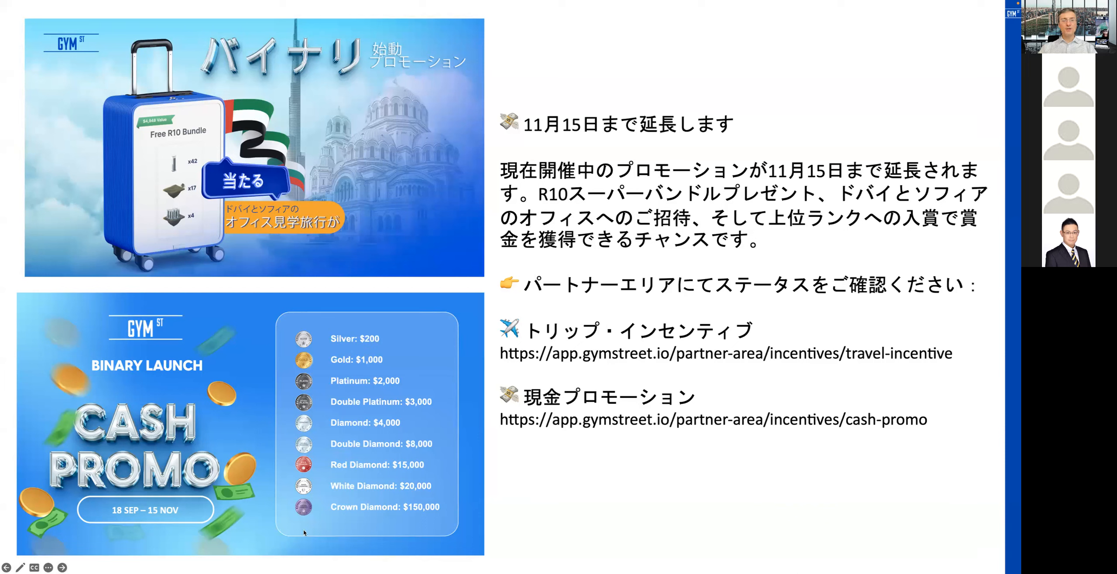
mouse_move(407, 338)
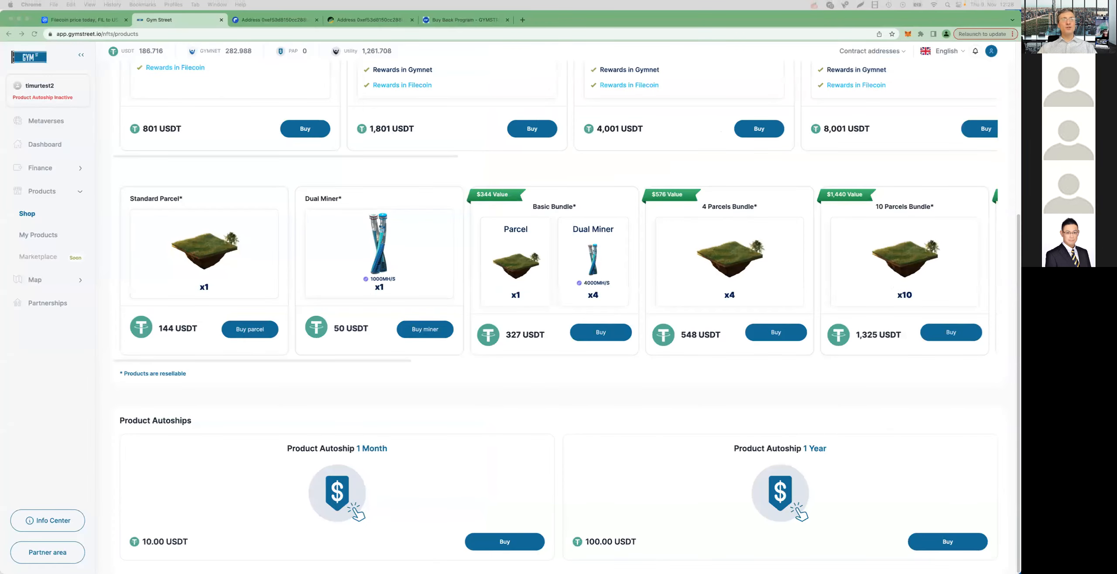
mouse_move(317, 234)
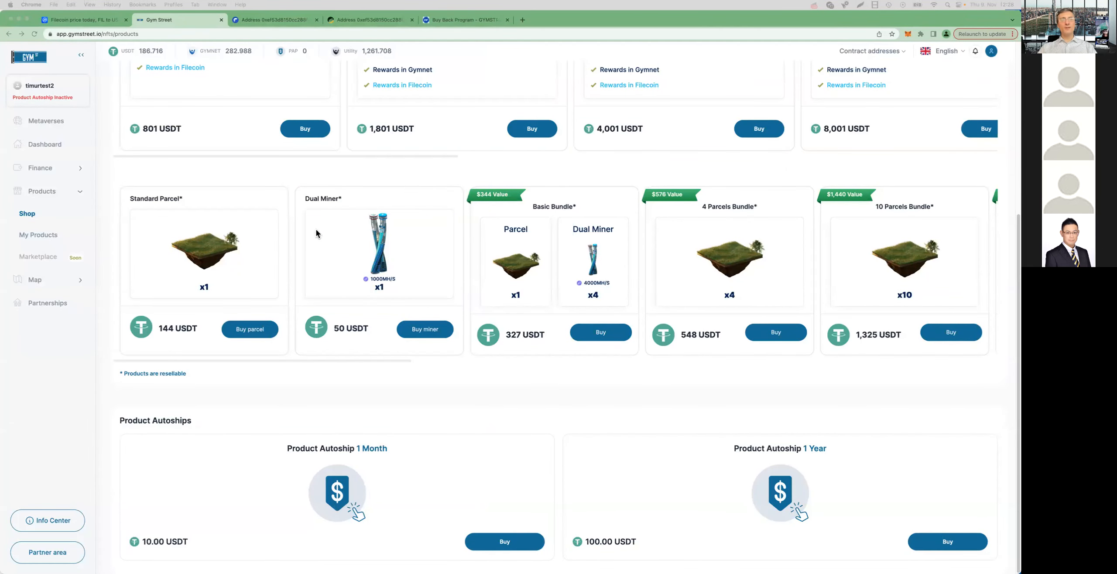
mouse_move(96, 533)
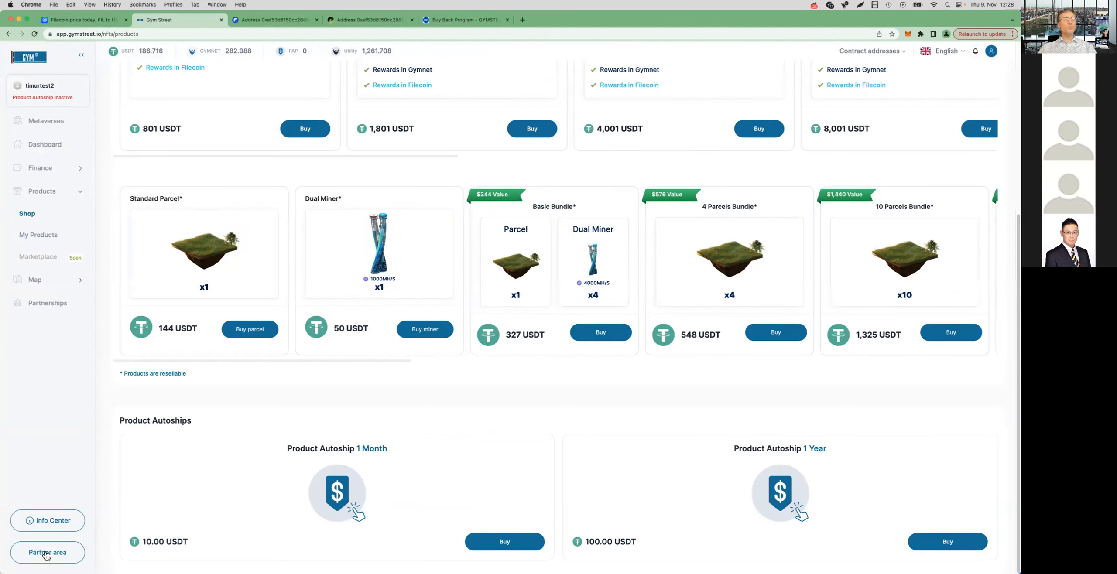
Step: Switch to the Partner area's Career status page showing Silver rank and progress toward Gold
click(47, 552)
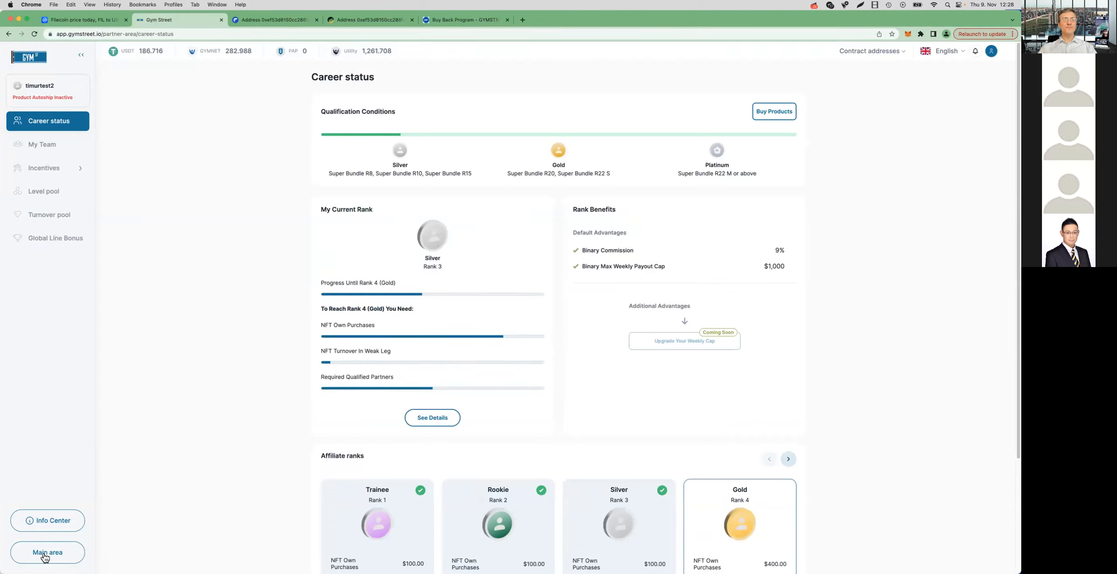
mouse_move(98, 556)
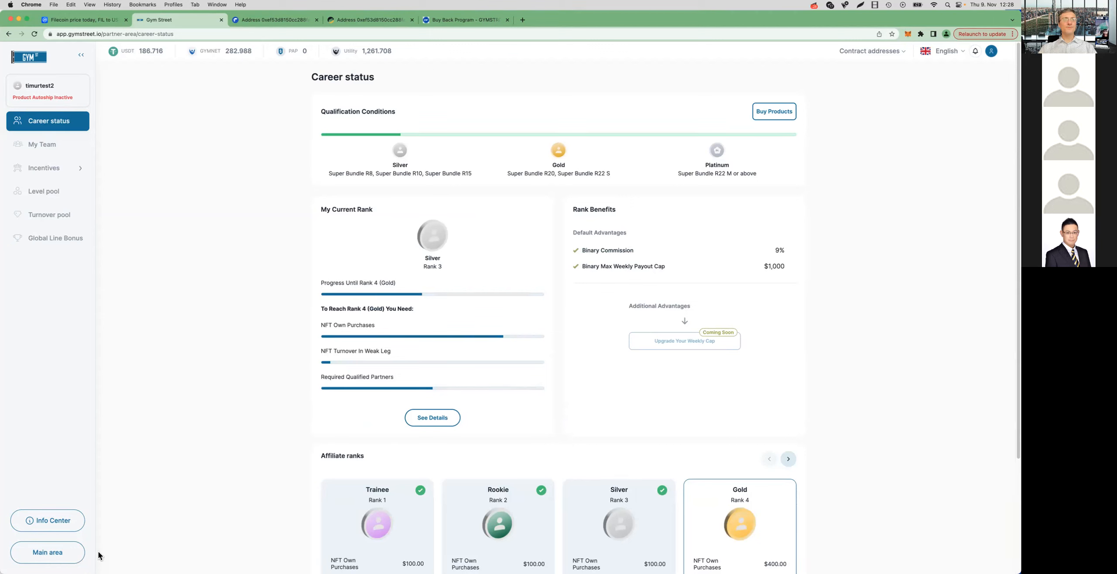
mouse_move(102, 151)
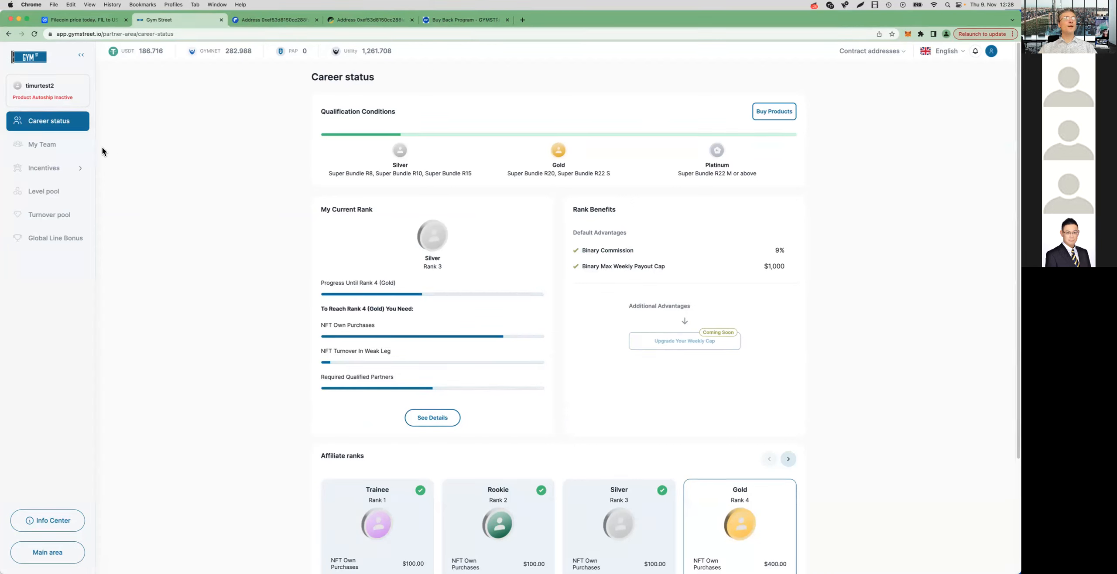
mouse_move(44, 167)
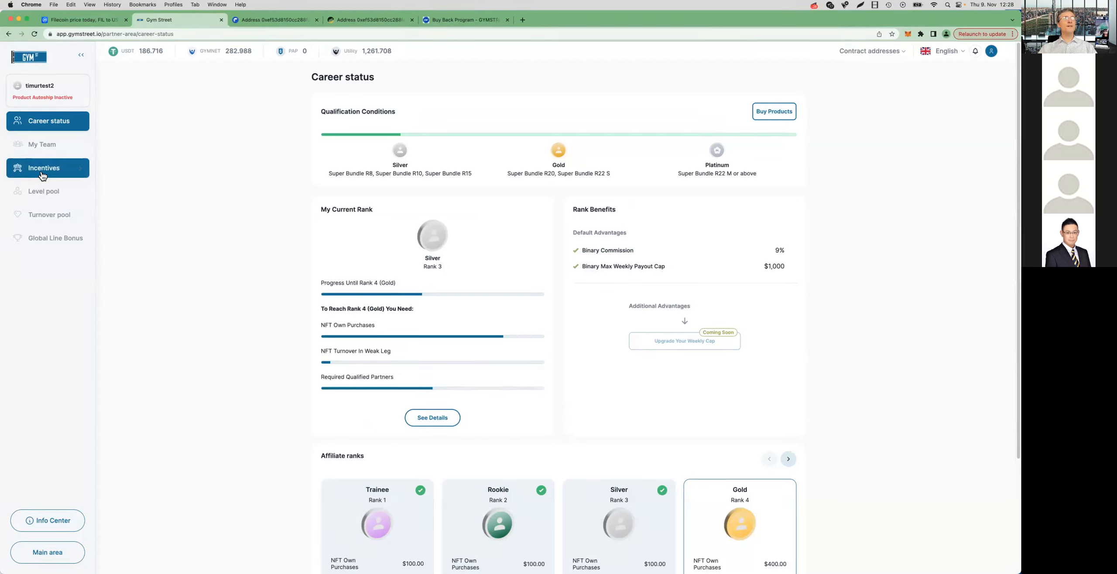
Step: Under Incentives, show the Travel page and highlight the Dubai & Sofia Trip target
click(43, 168)
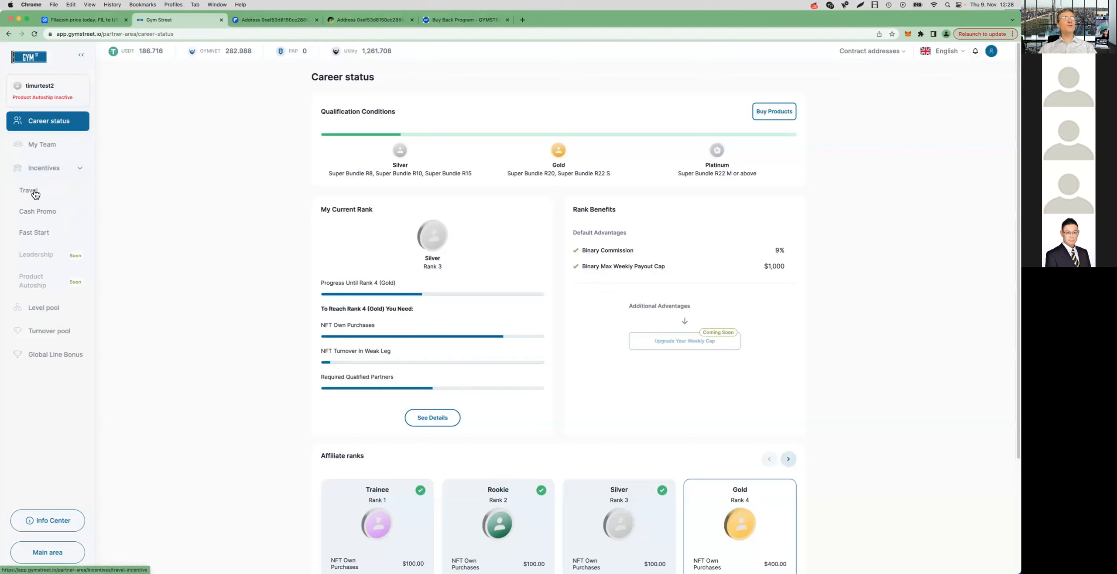
mouse_move(34, 215)
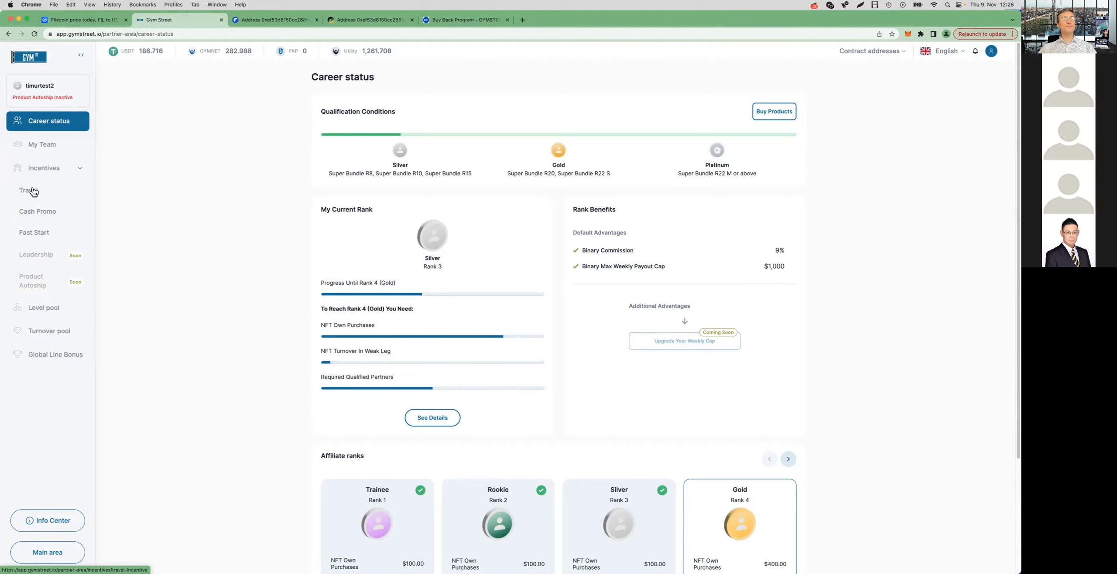
click(29, 190)
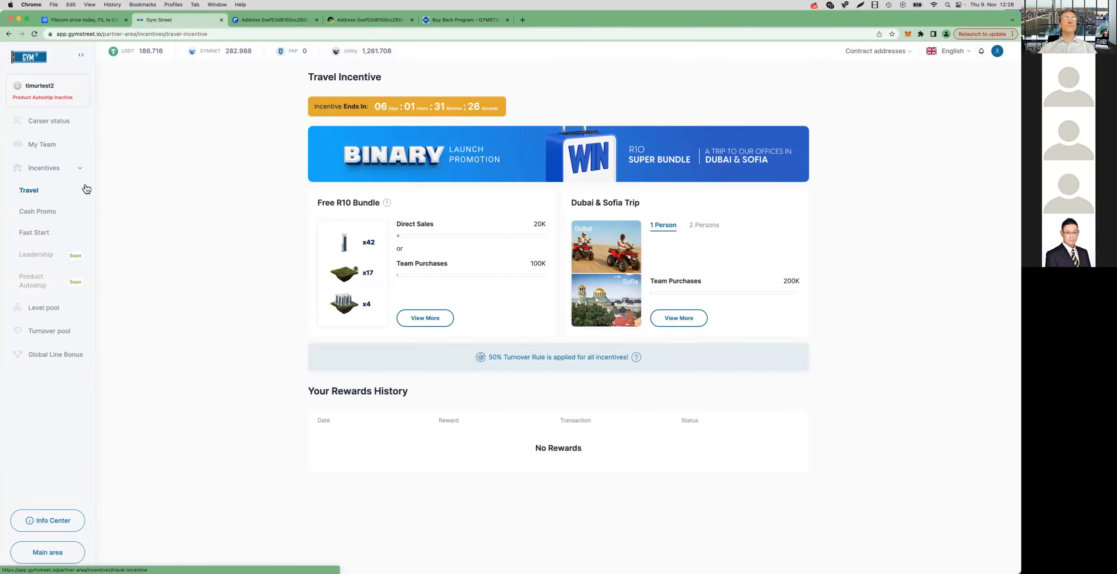
mouse_move(507, 114)
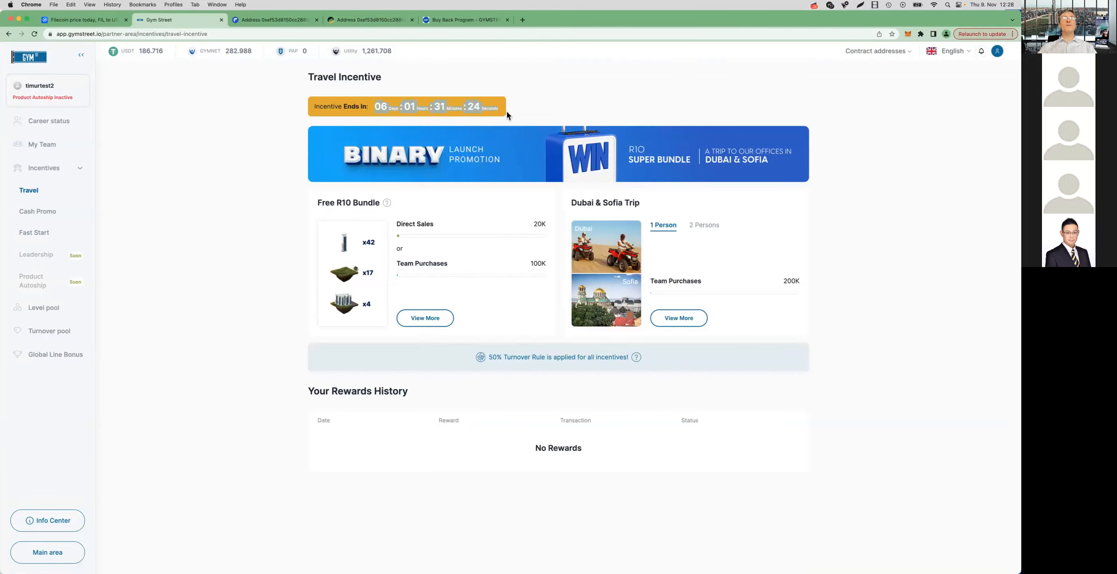
mouse_move(538, 119)
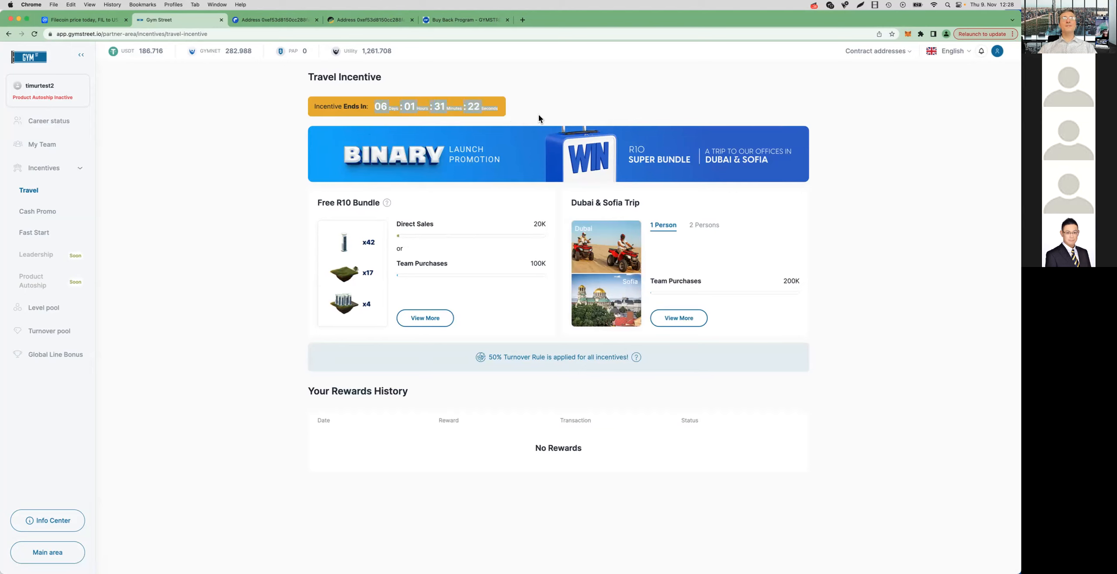
mouse_move(269, 259)
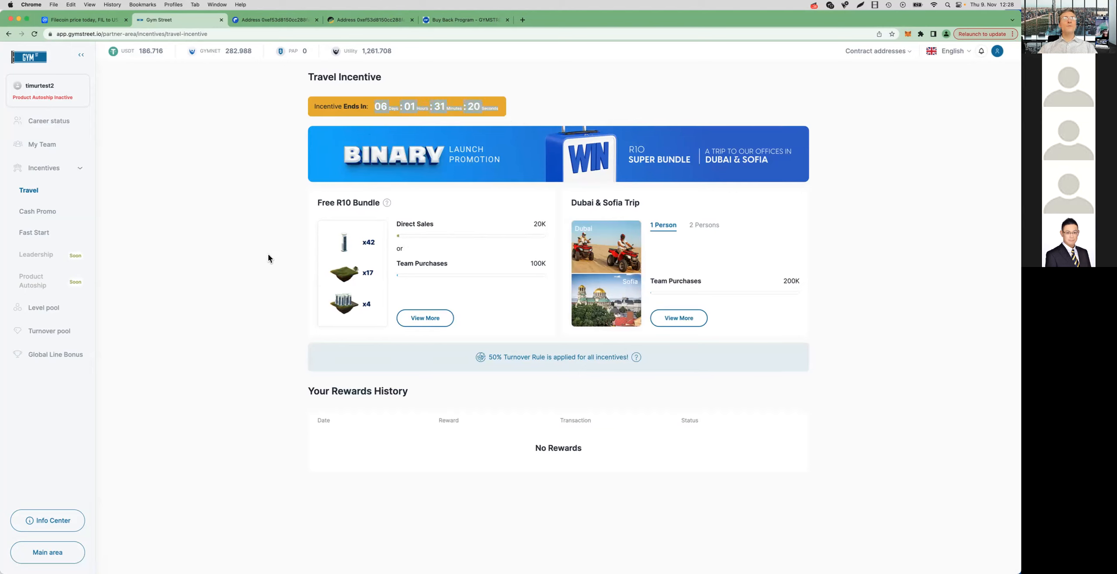
mouse_move(544, 277)
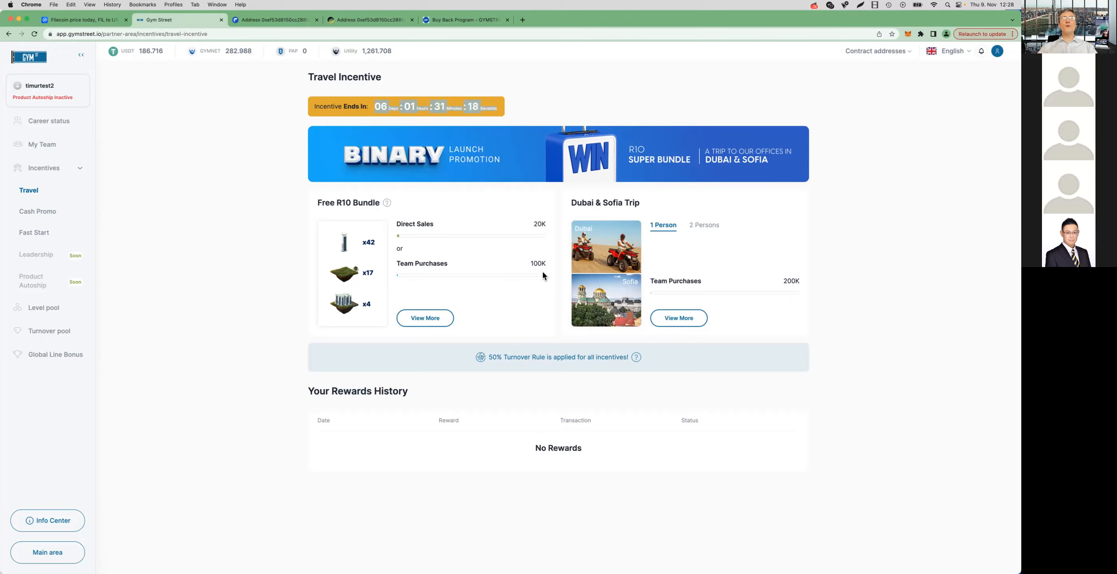
mouse_move(735, 340)
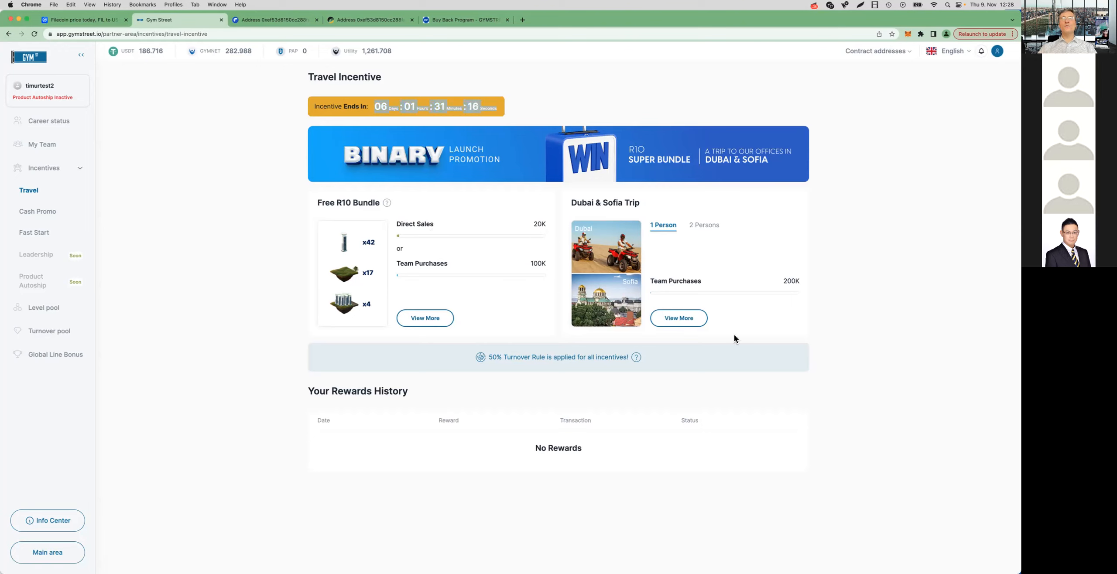
mouse_move(338, 215)
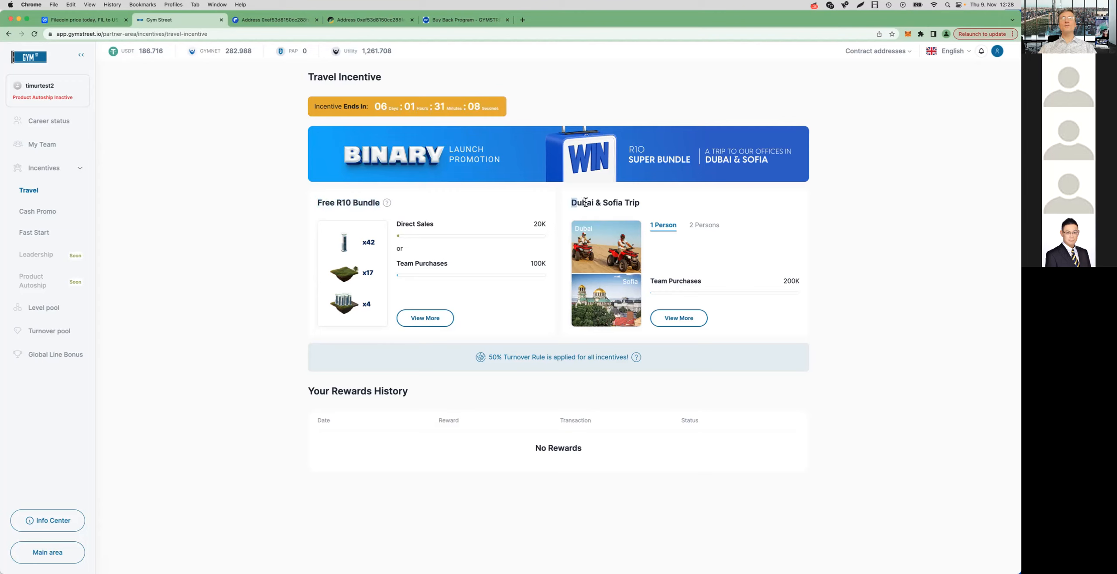
double_click(605, 203)
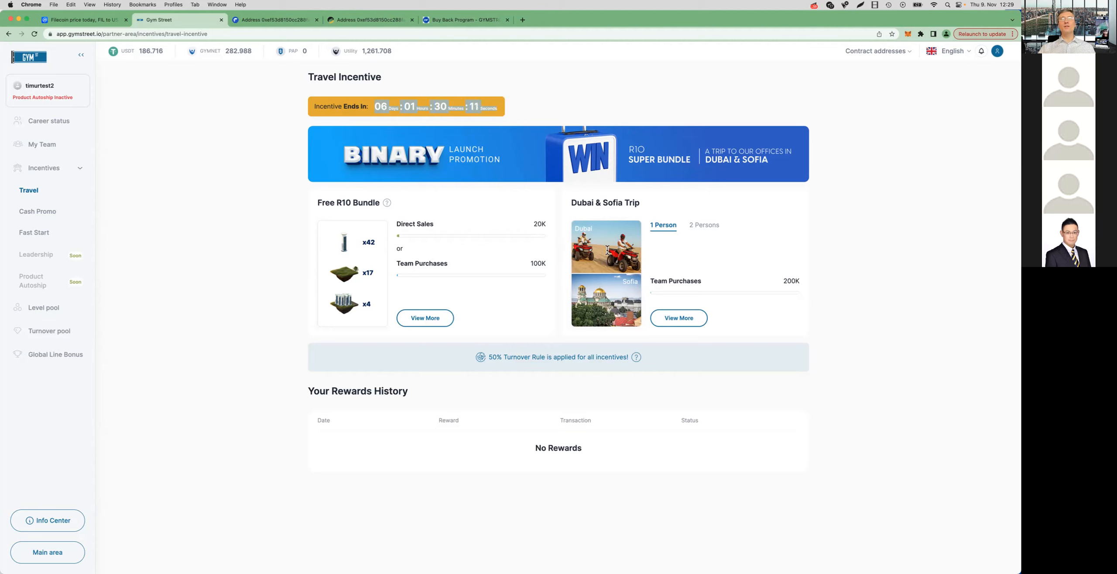
mouse_move(574, 341)
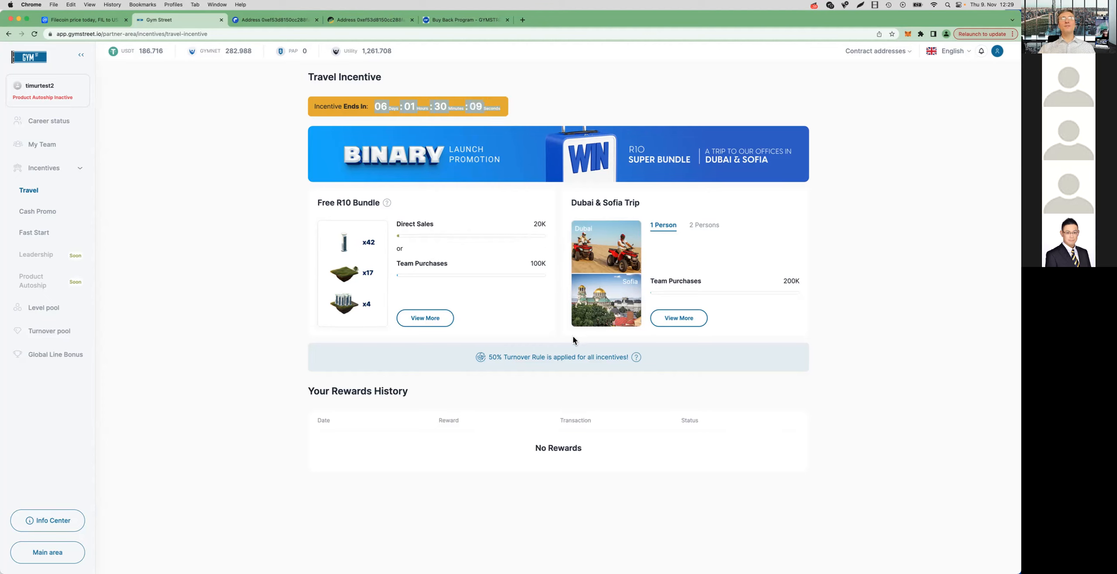
mouse_move(861, 317)
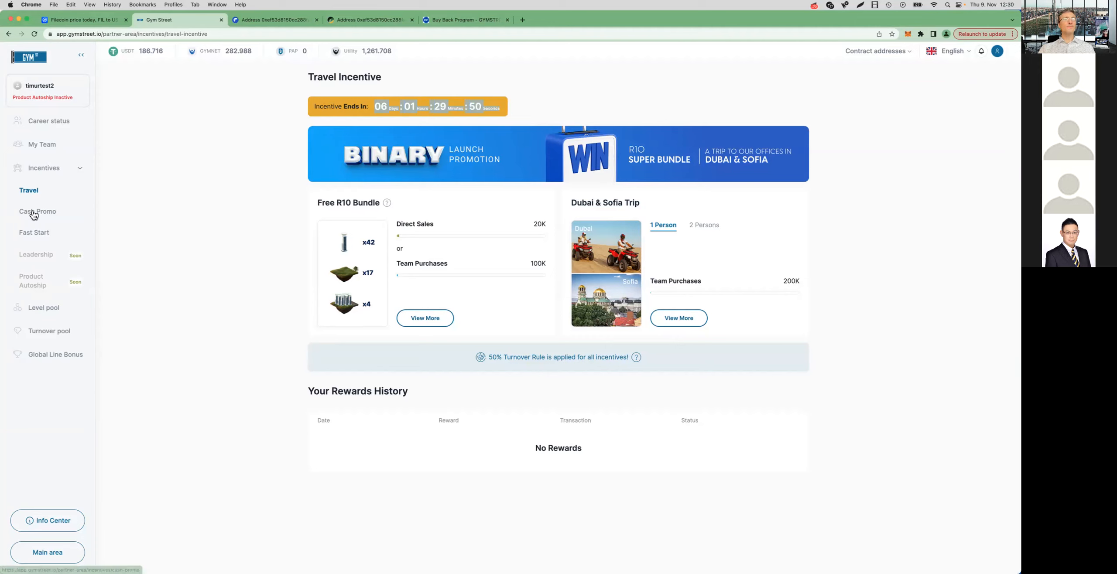
Step: Show the Cash Promo incentive with bonuses from $200 for Silver to $3000 for Double Platin
click(37, 211)
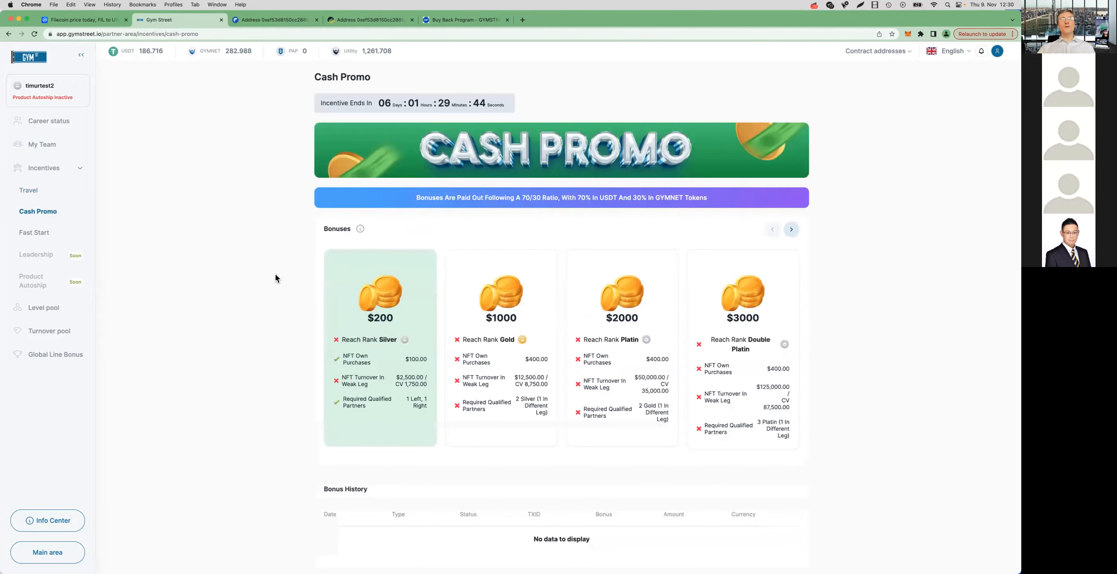
mouse_move(385, 323)
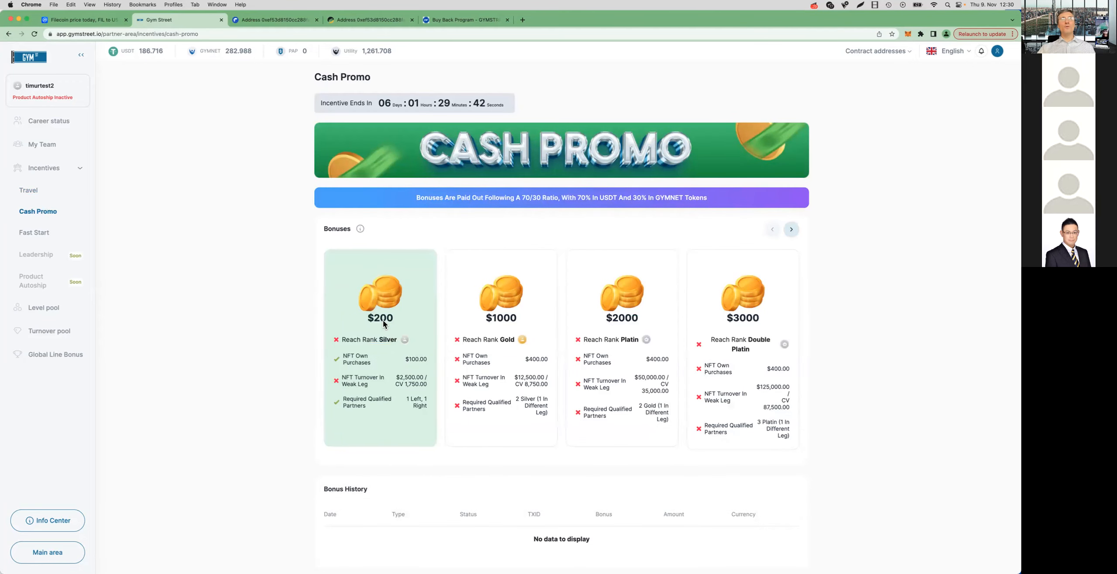
mouse_move(762, 327)
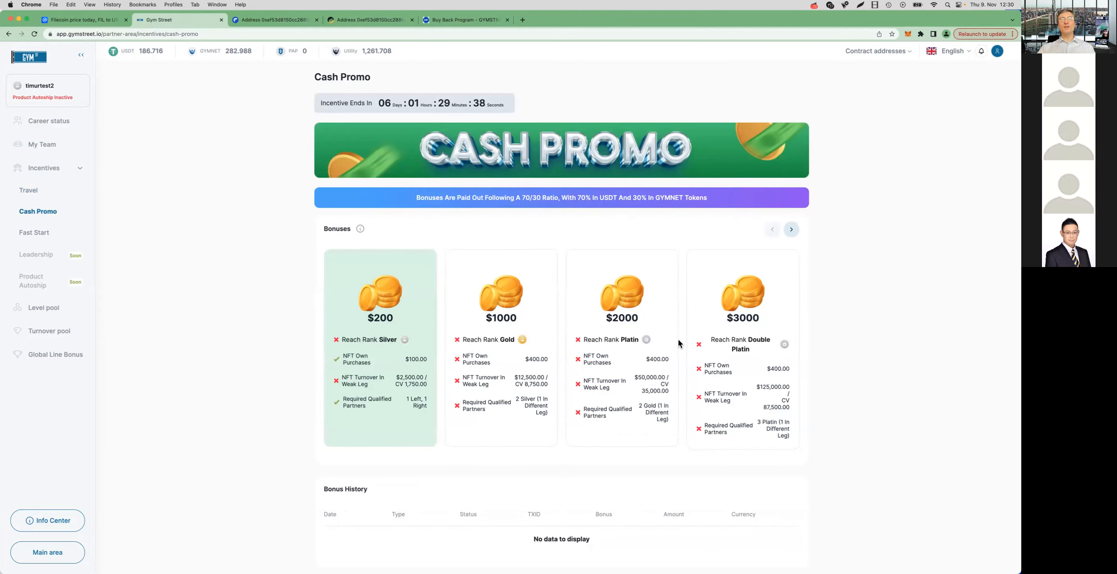
mouse_move(845, 355)
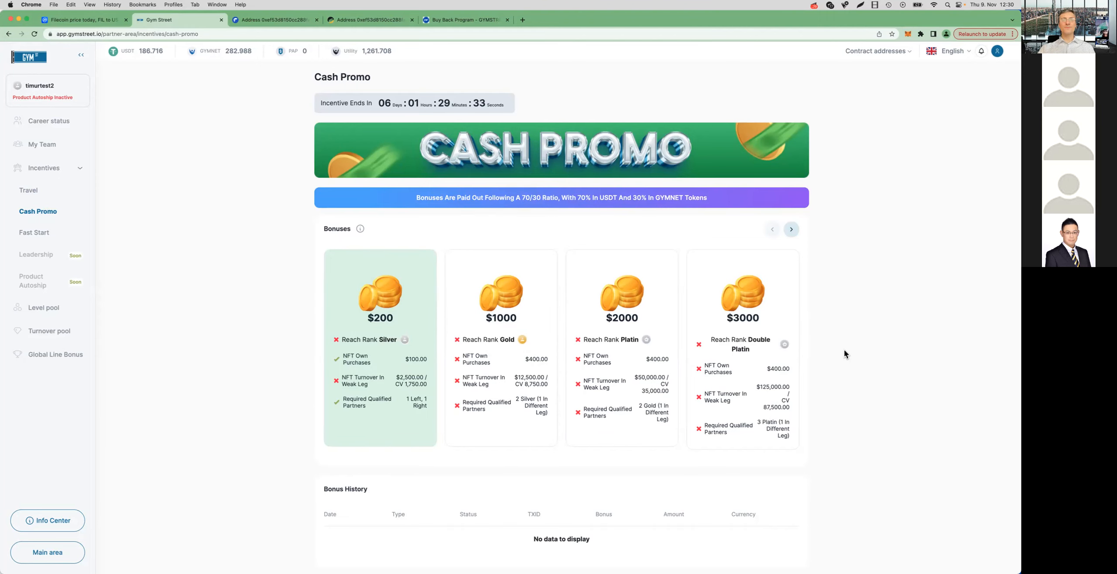
mouse_move(109, 532)
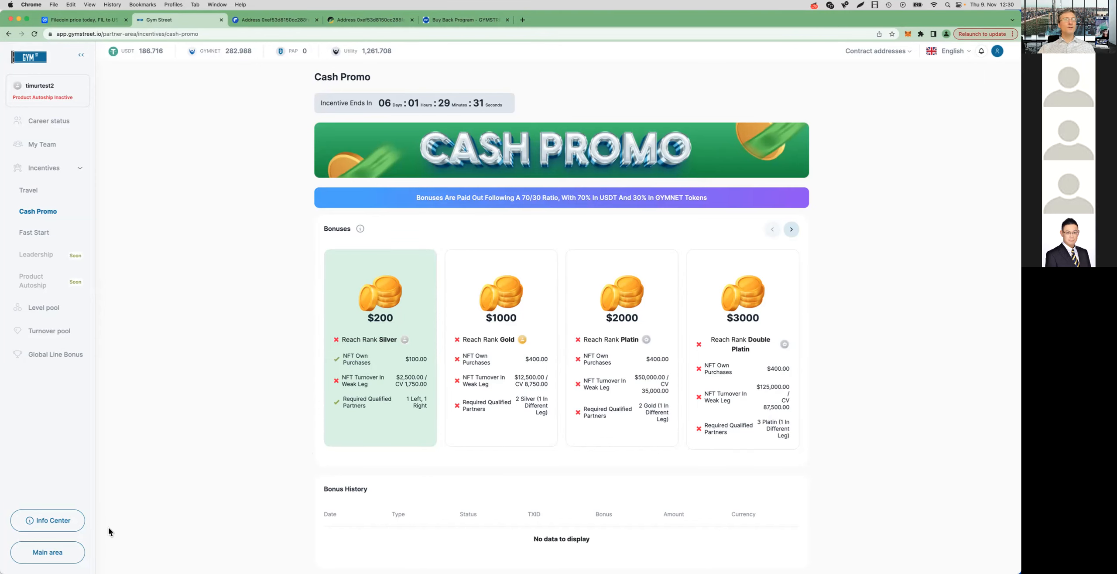
Step: On the main dashboard, scroll through the Special offers Super Bundles R15 to R22 M and their ranks
click(42, 144)
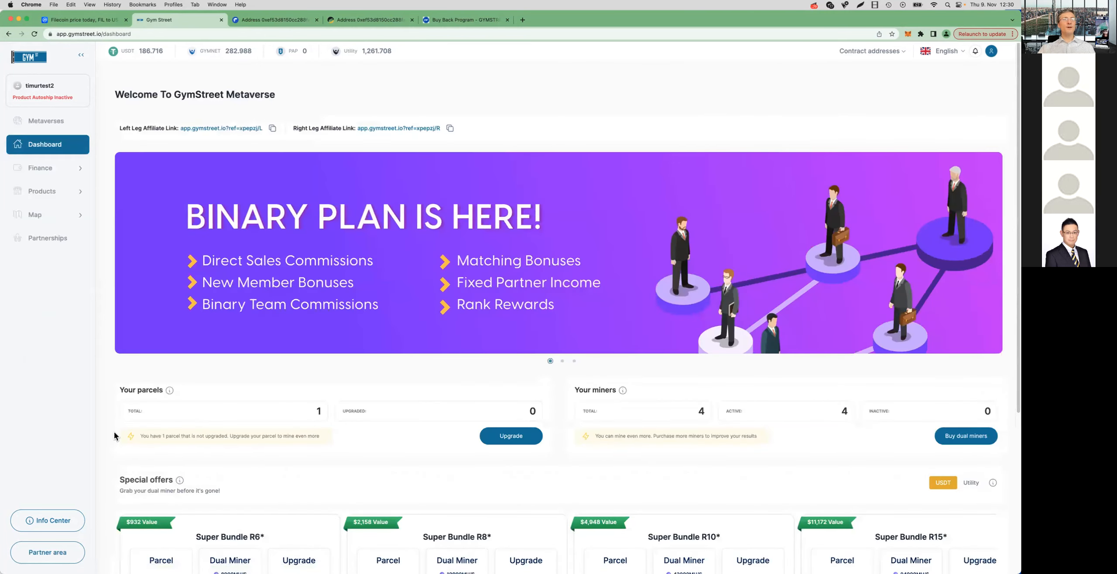
scroll(down, 3)
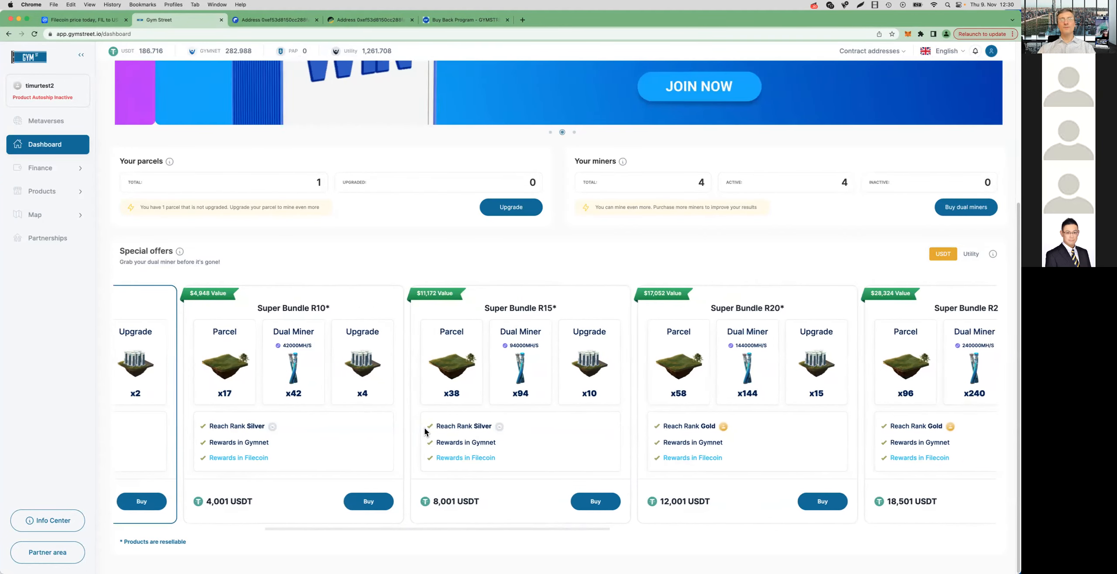
scroll(right, 3)
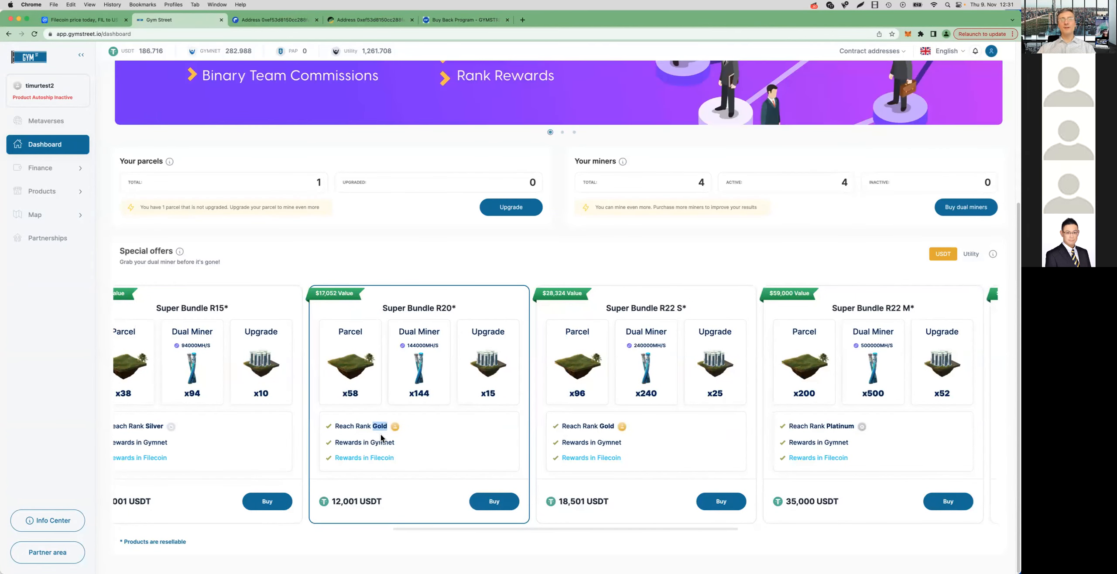
mouse_move(447, 446)
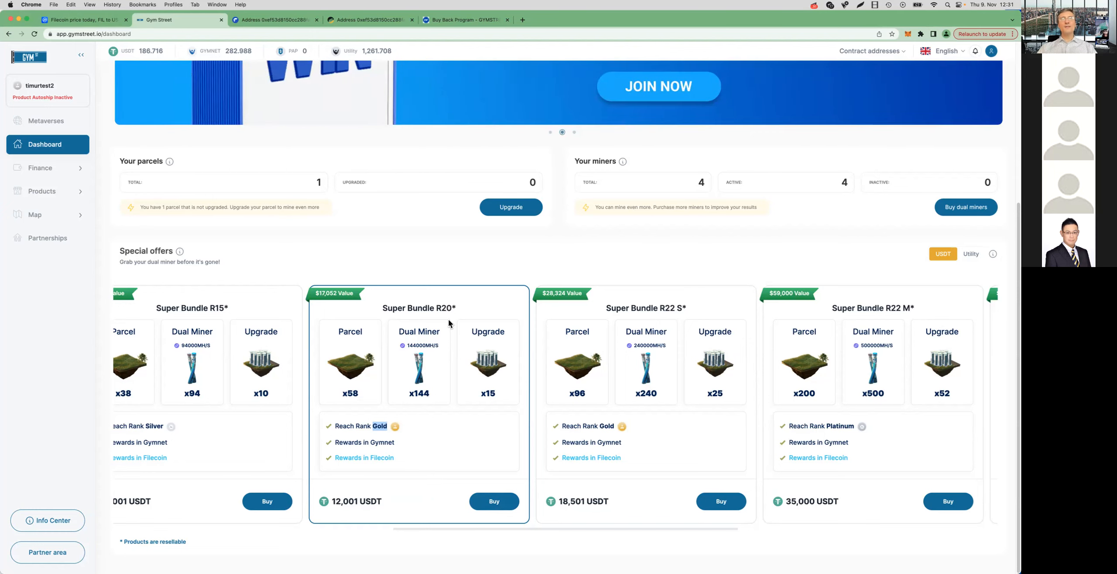
mouse_move(421, 442)
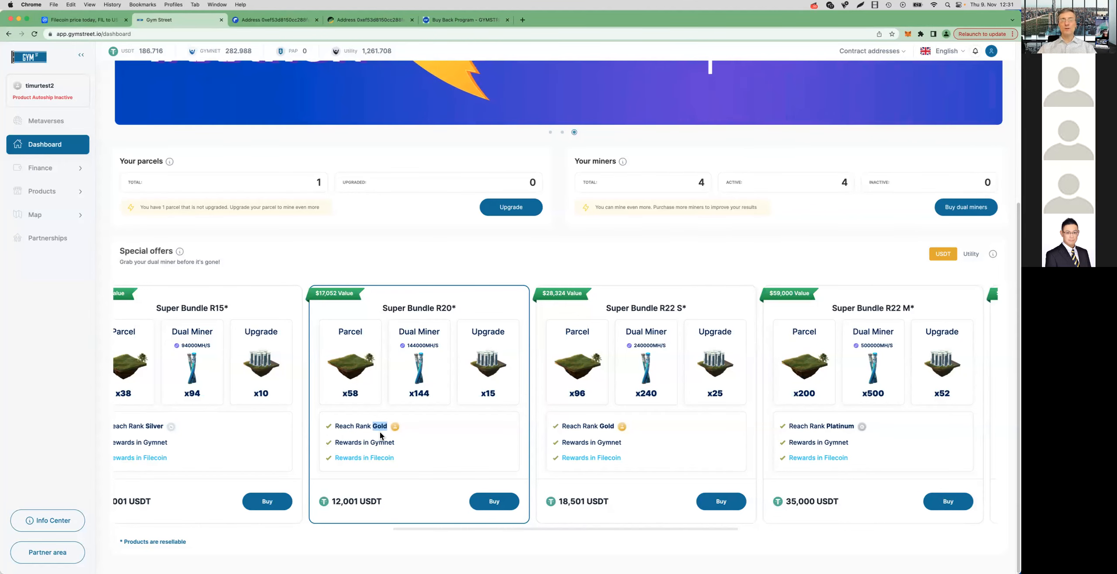
mouse_move(394, 424)
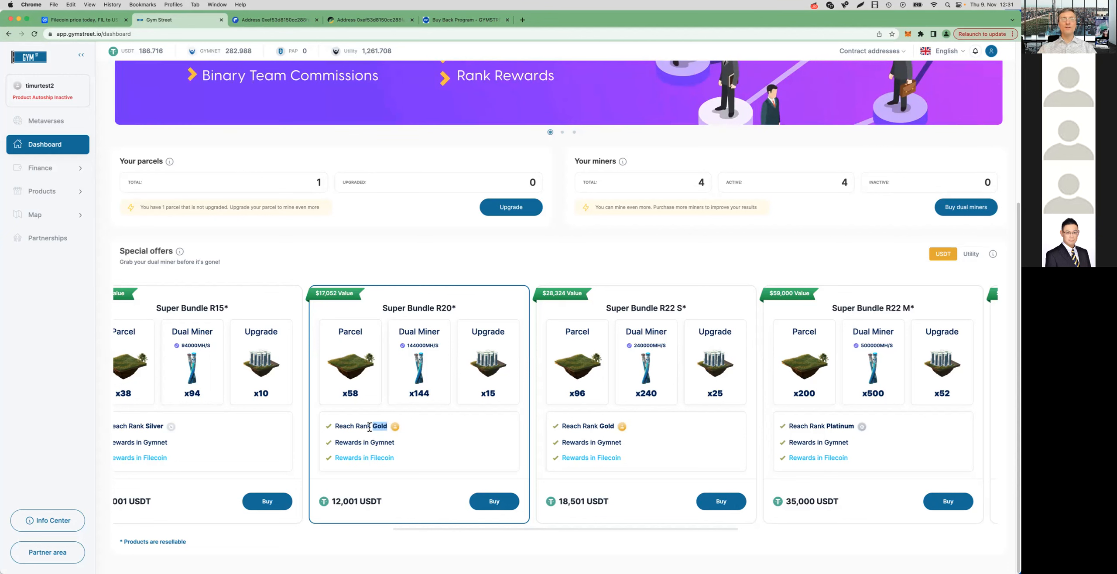
mouse_move(389, 437)
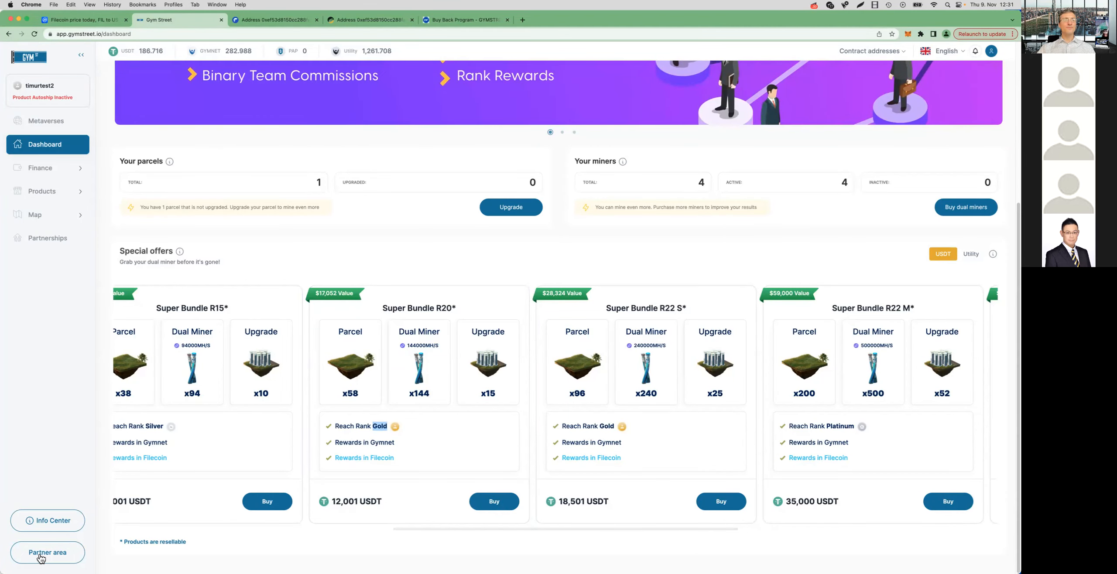
Step: Return to the Partner area's Cash Promo page with its six-day countdown and four bonus tiers
click(47, 552)
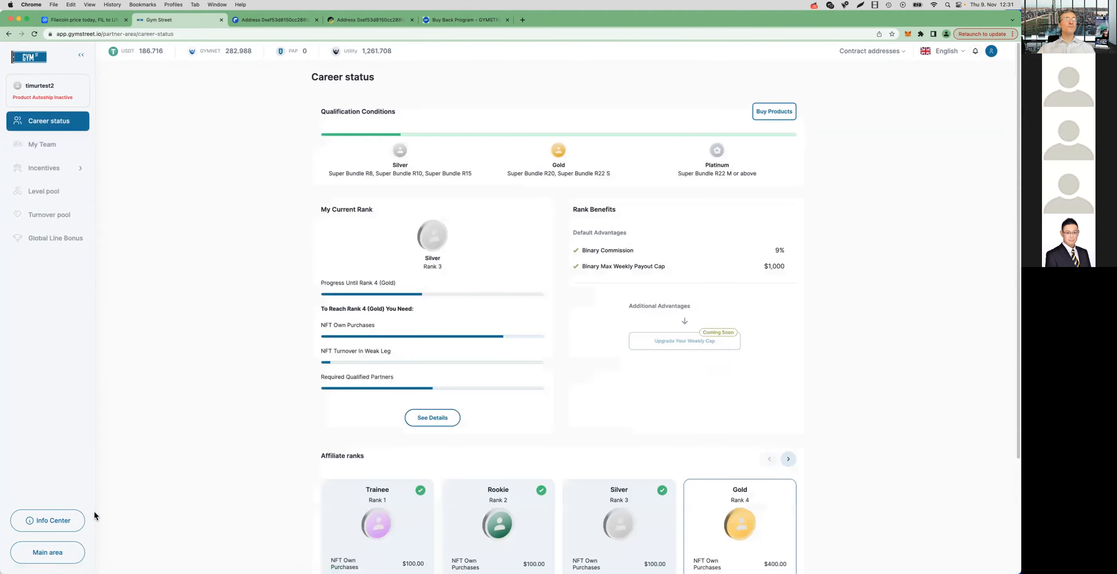
click(43, 167)
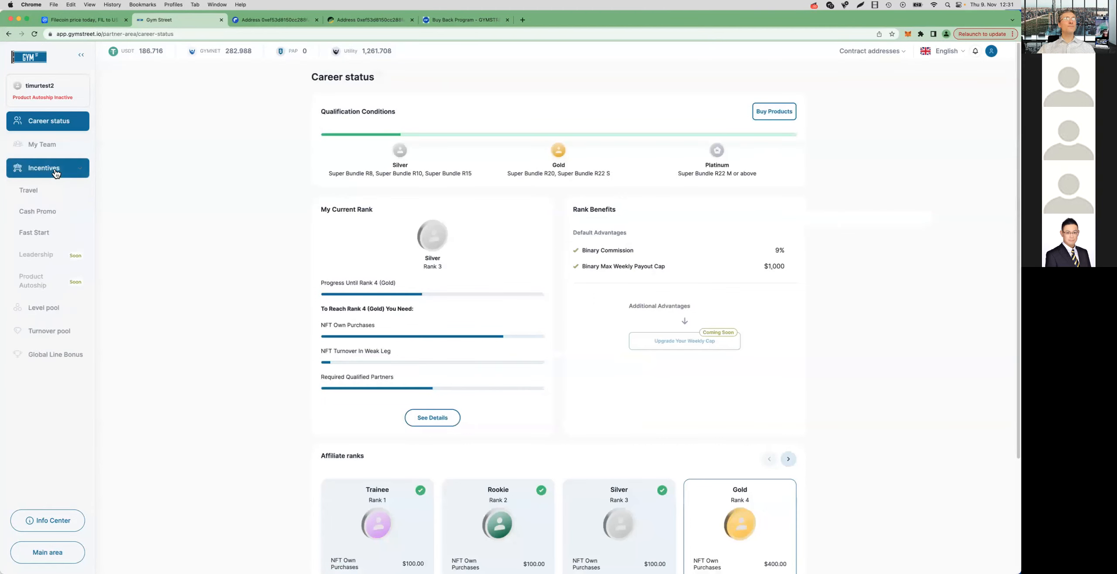
click(37, 211)
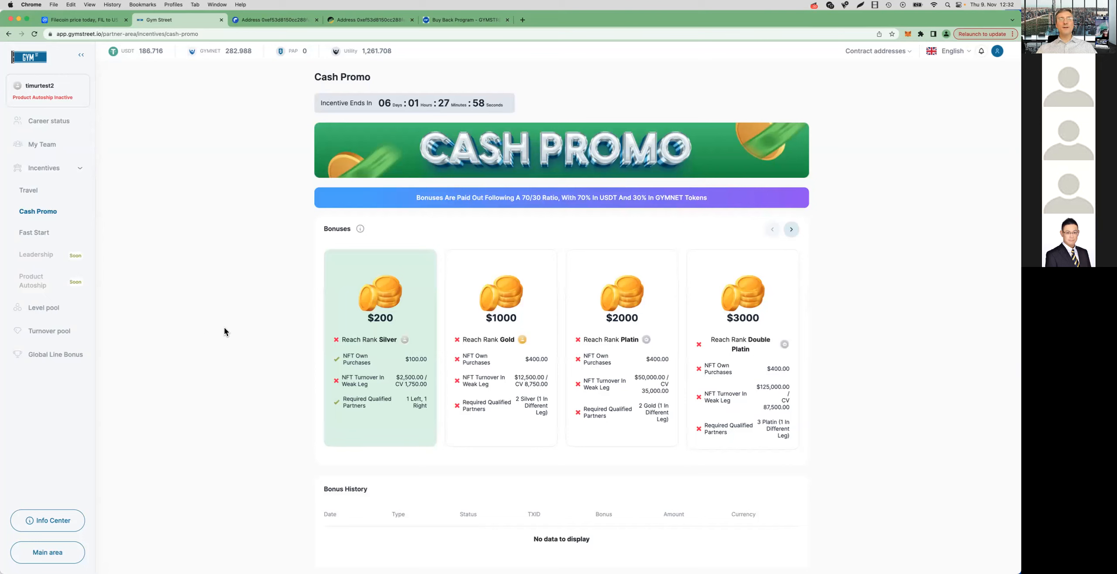
mouse_move(494, 347)
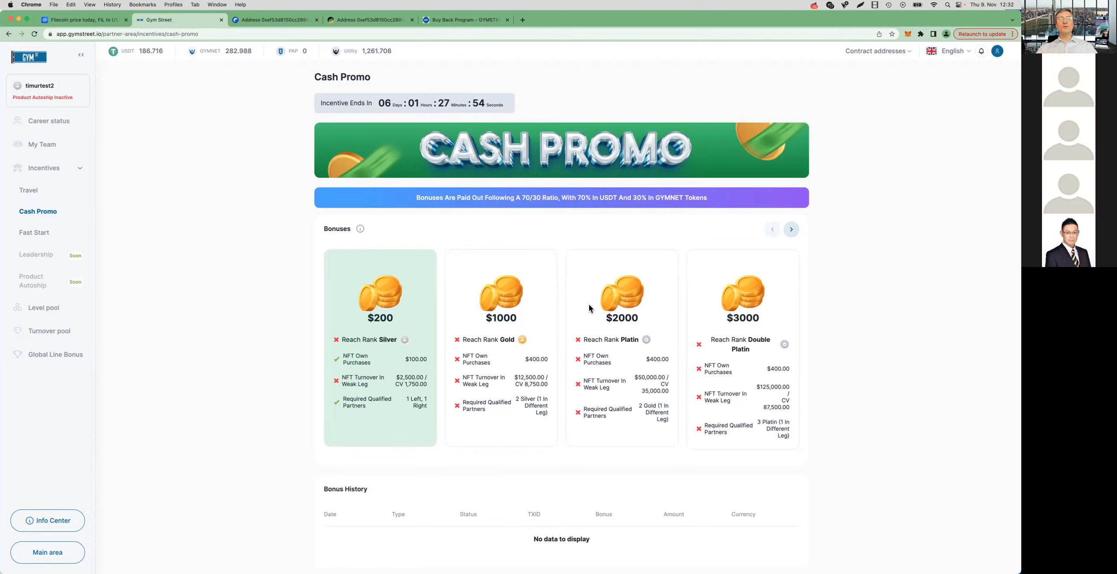
mouse_move(534, 415)
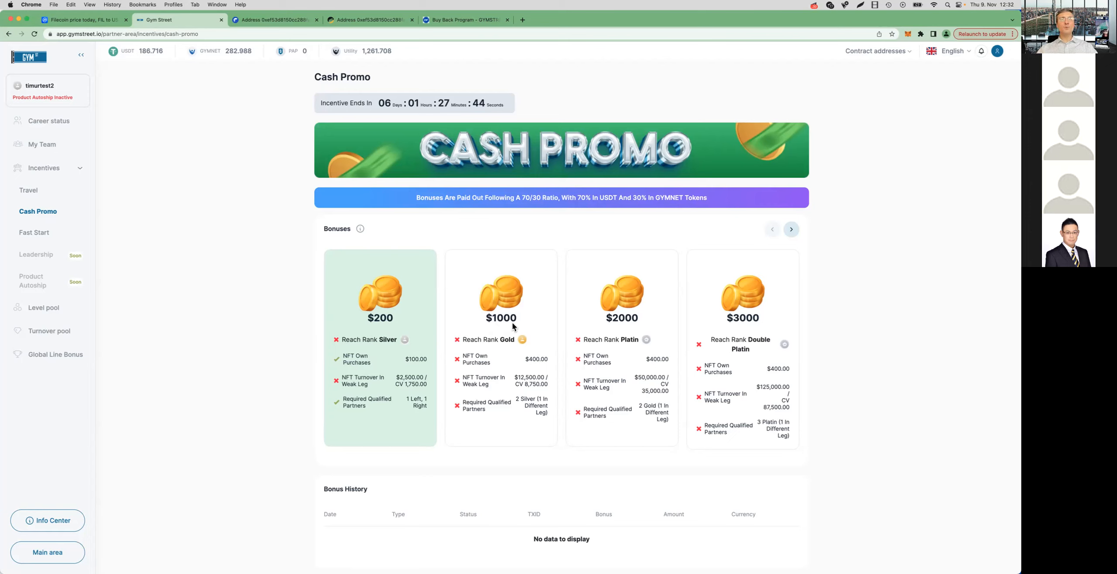
mouse_move(508, 328)
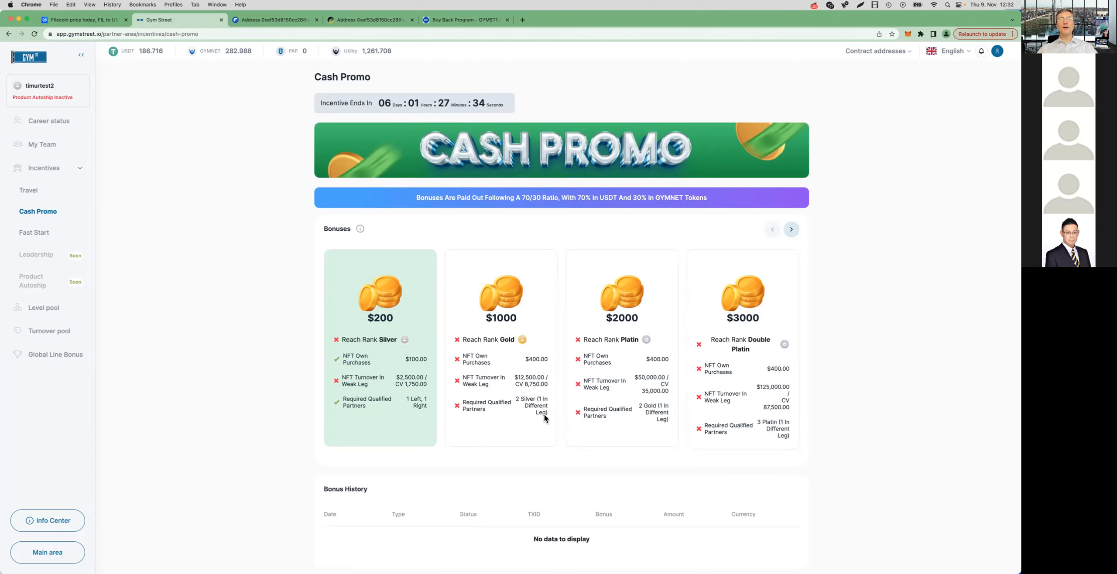
mouse_move(563, 360)
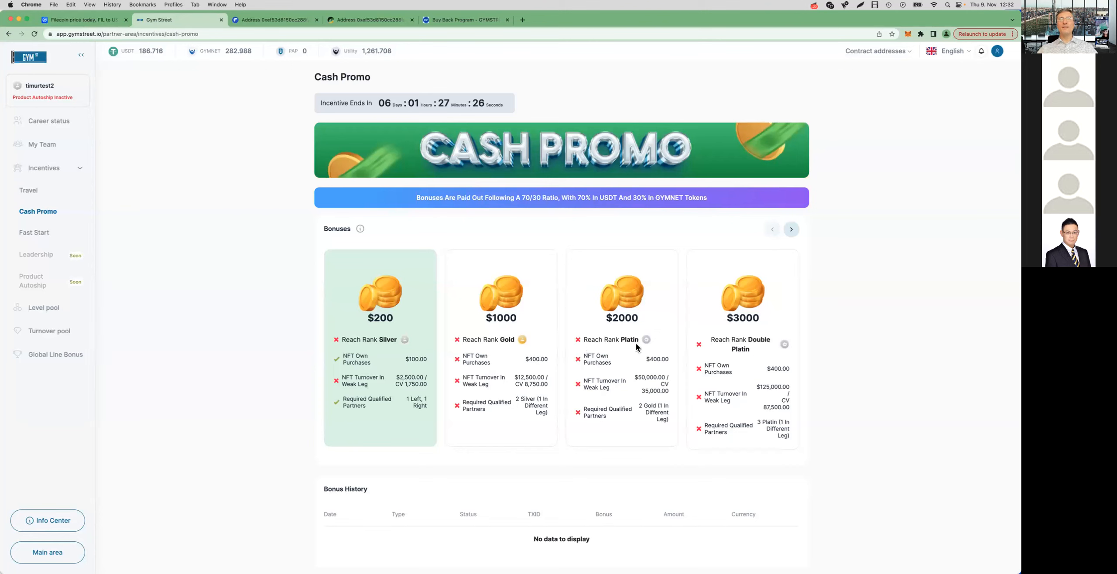
mouse_move(639, 318)
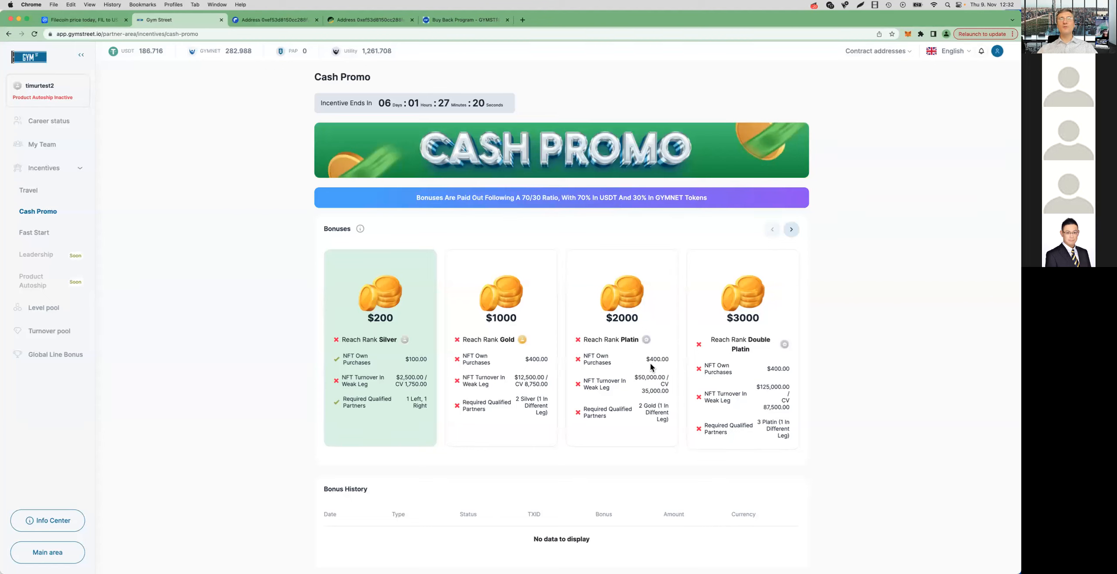
mouse_move(659, 438)
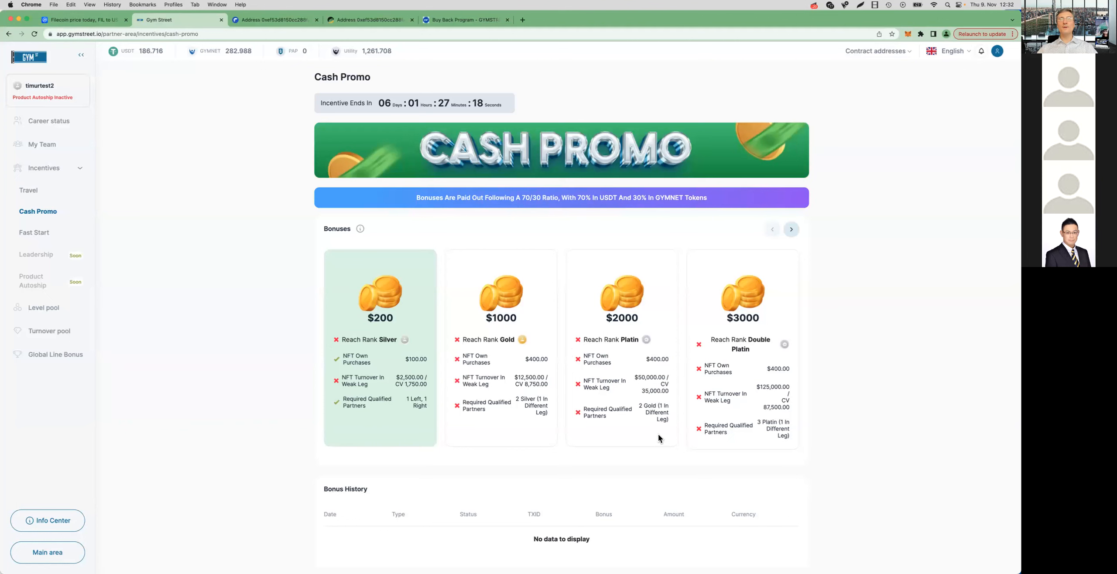
mouse_move(627, 443)
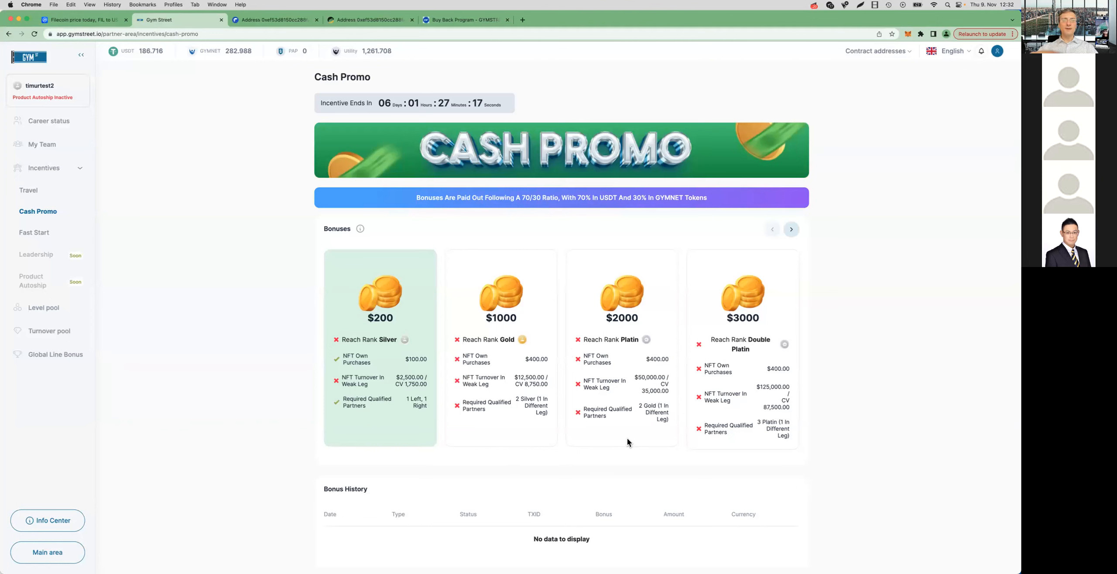
mouse_move(583, 336)
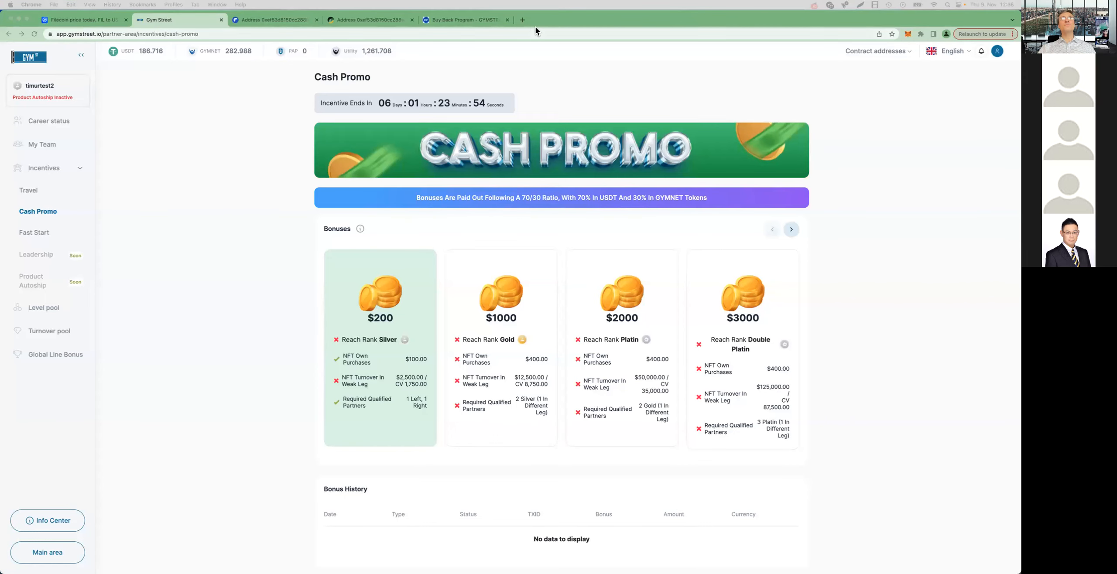
Step: Bring up the GymStreet Linktree page in a new browser tab via the GYM STREET shortcut
click(522, 19)
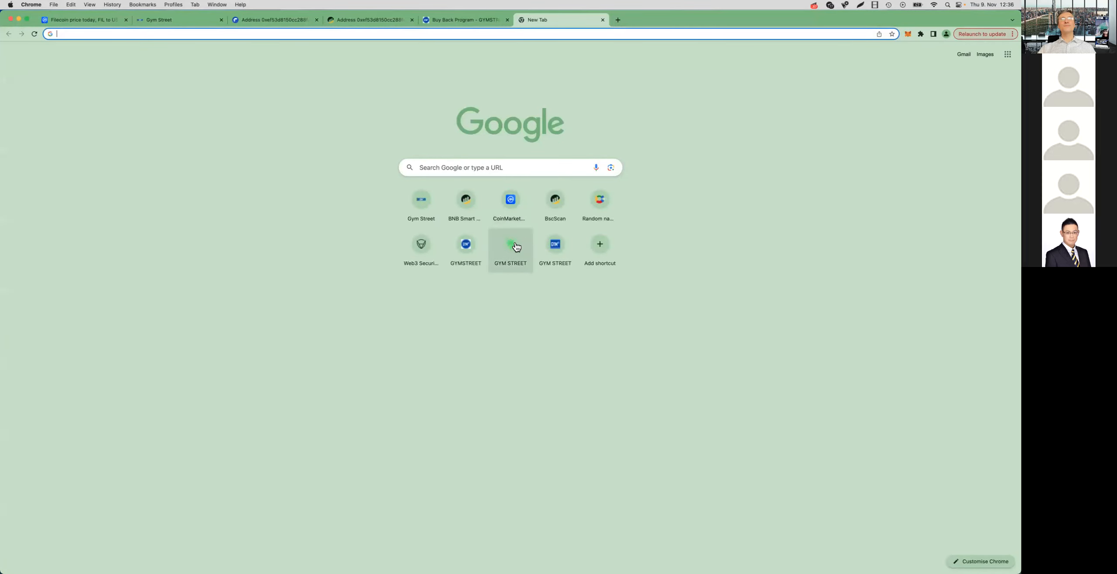
click(510, 244)
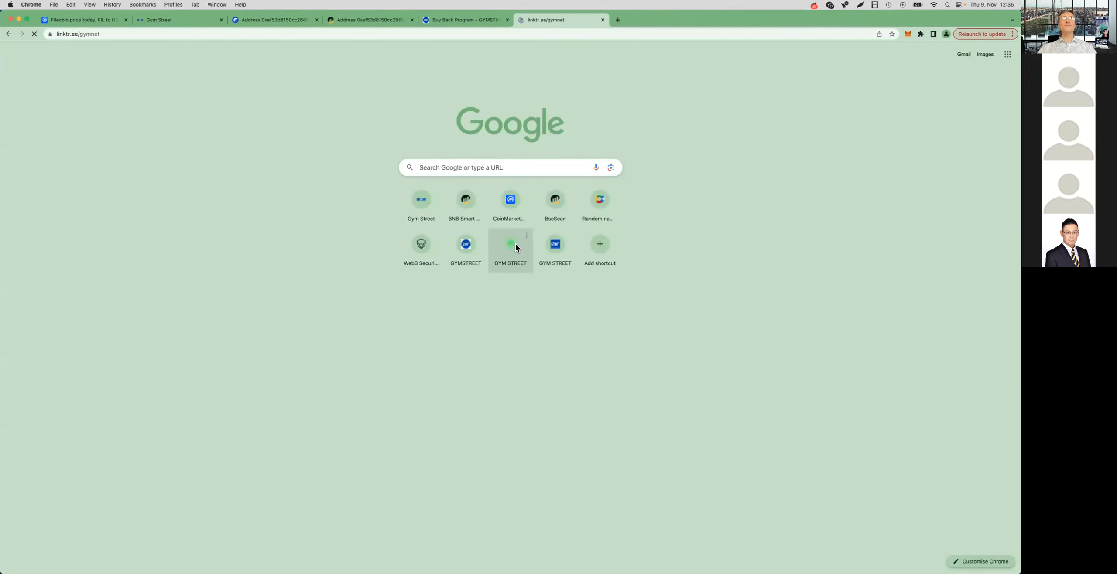
click(510, 244)
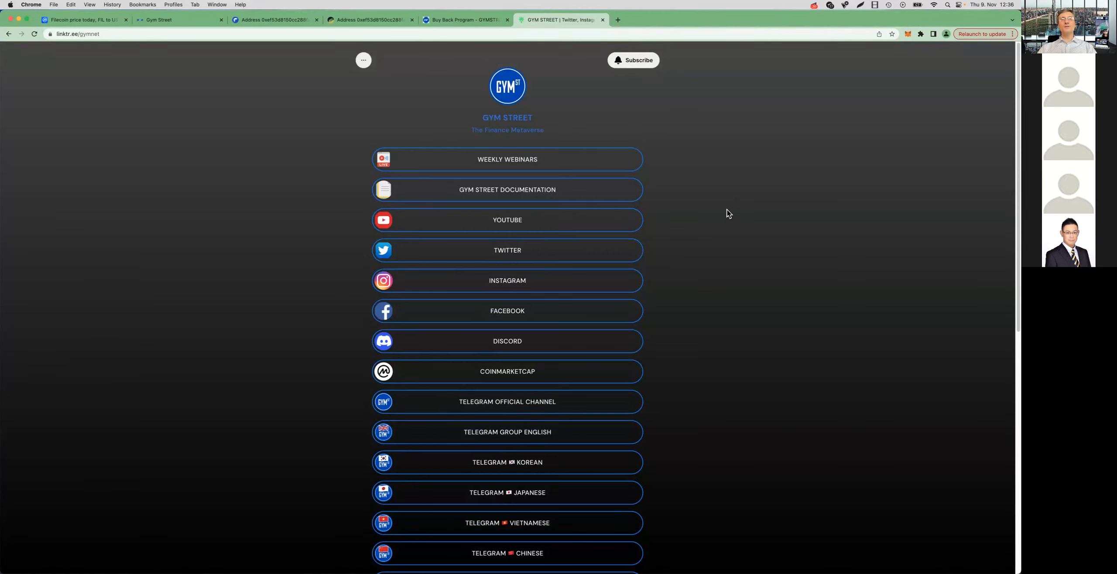
Step: Locate the TELEGRAM JAPANESE group link further down and mark it via its context menu
scroll(down, 3)
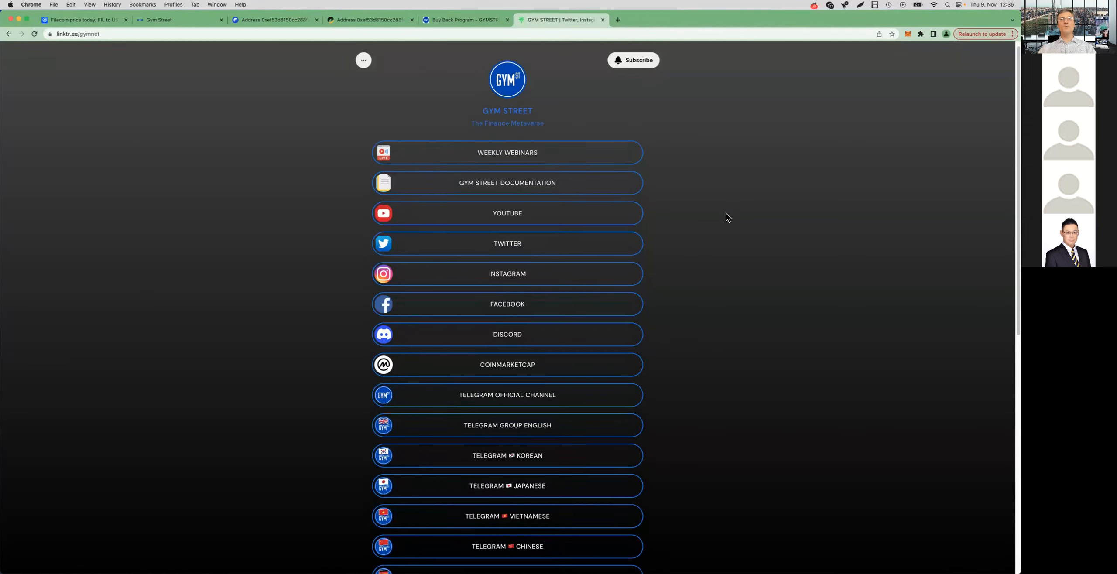
scroll(down, 3)
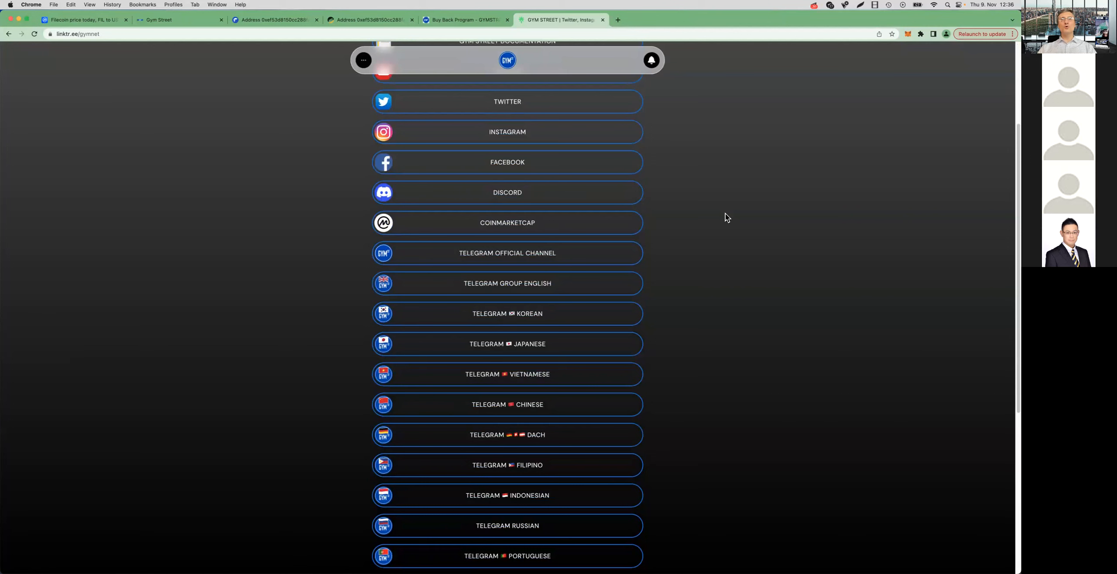
scroll(down, 3)
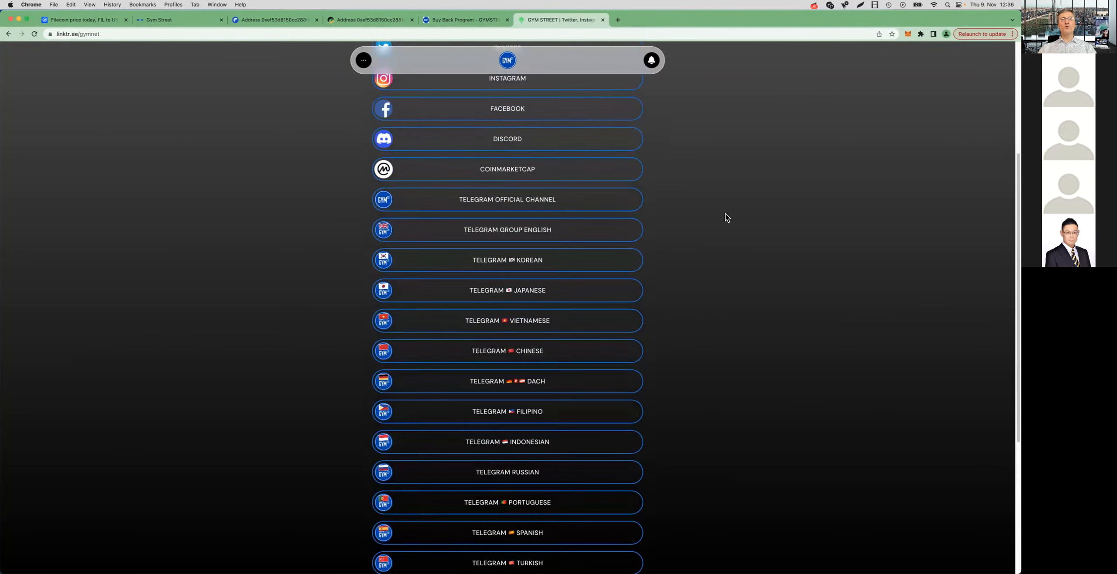
scroll(down, 3)
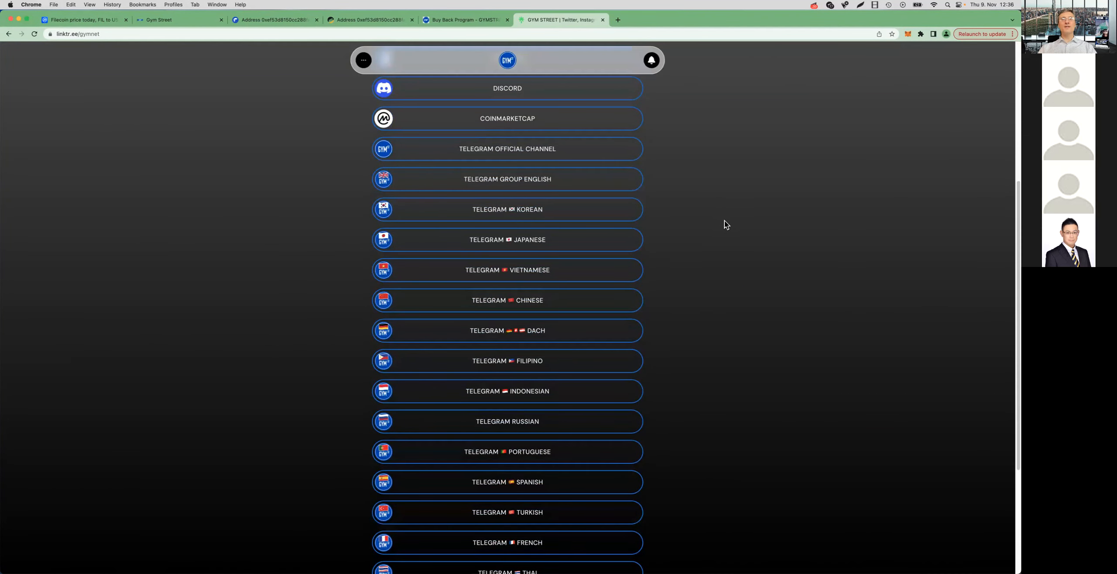
mouse_move(507, 240)
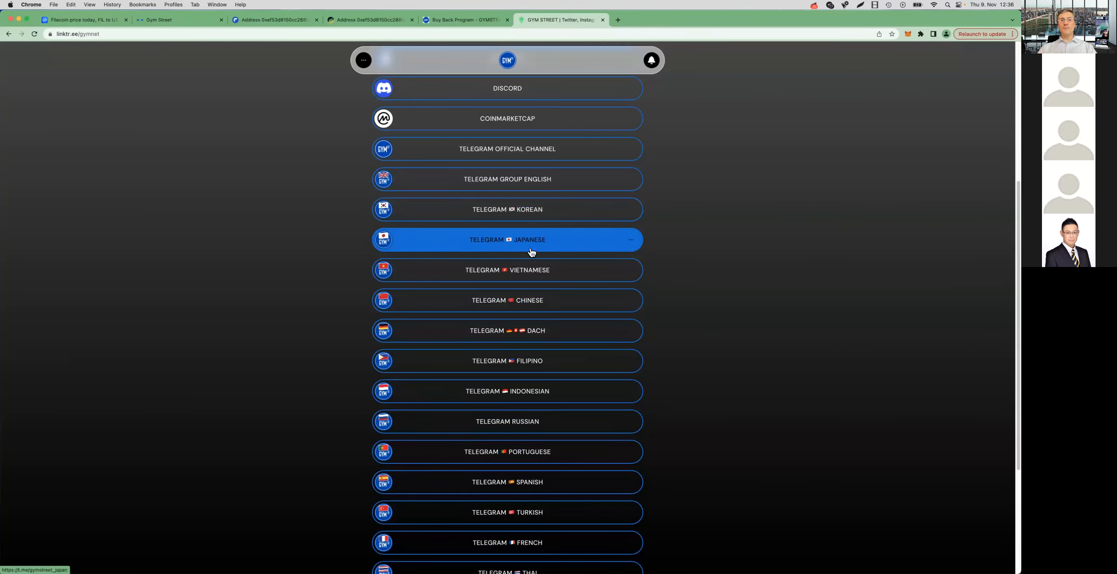
mouse_move(501, 246)
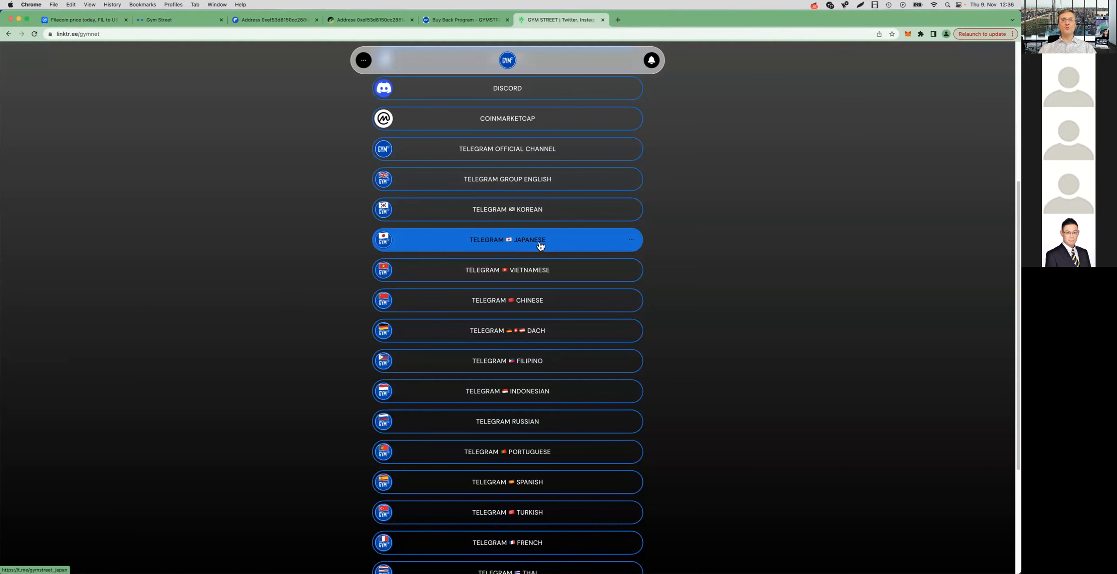
right_click(507, 240)
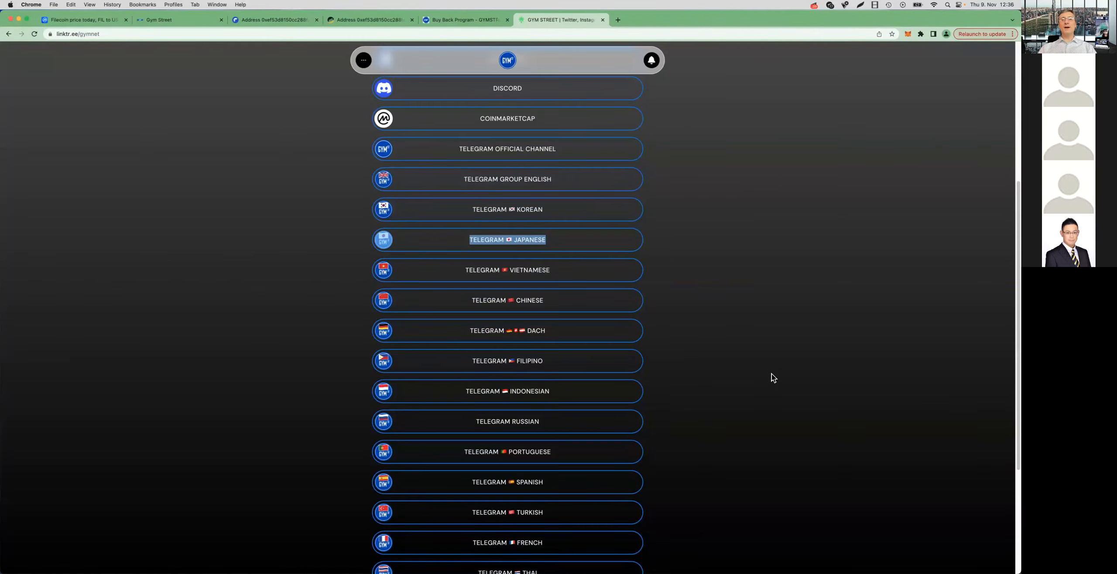
mouse_move(698, 260)
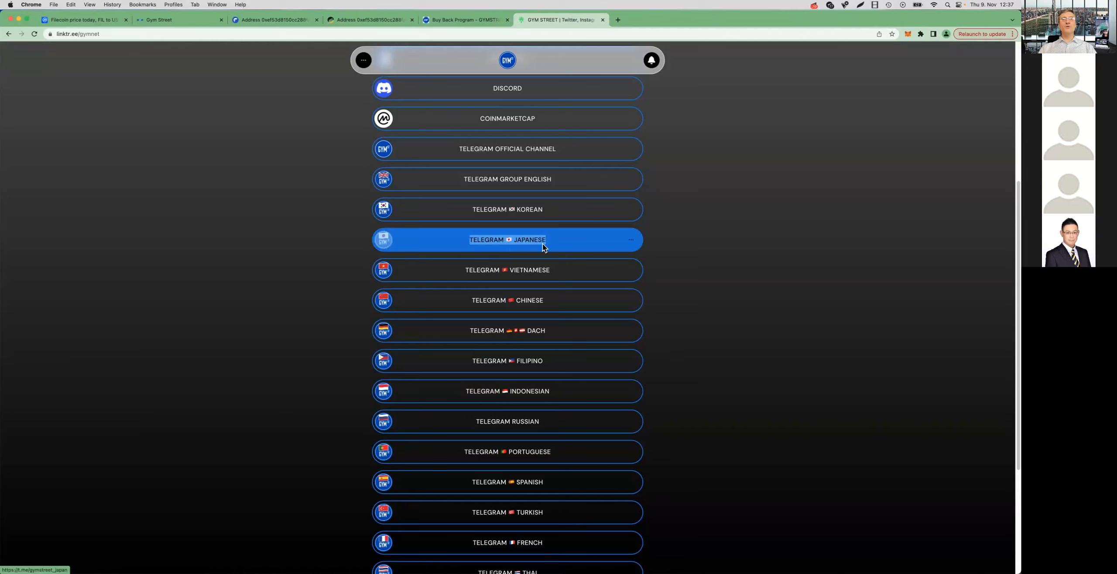
mouse_move(521, 252)
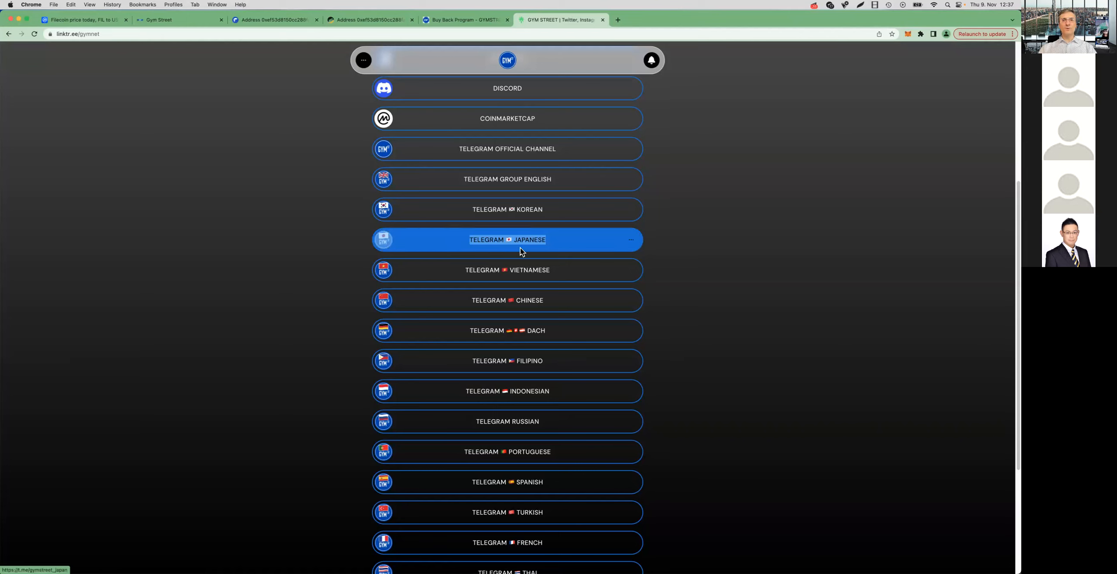